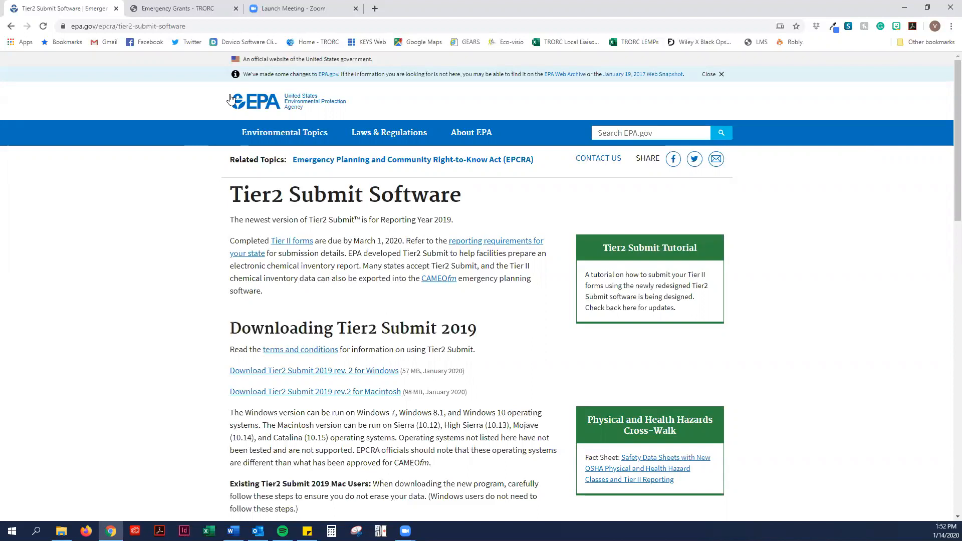
mouse_move(238, 217)
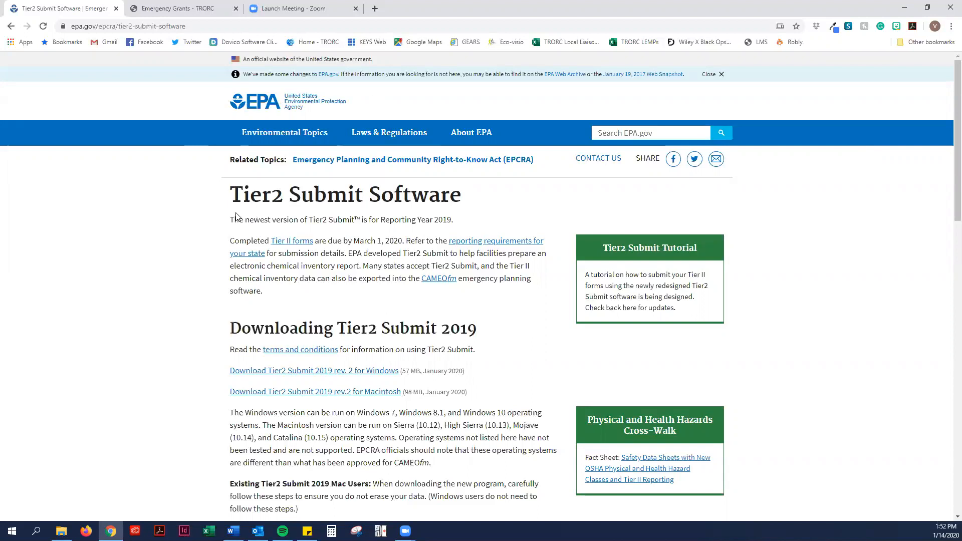
mouse_move(465, 202)
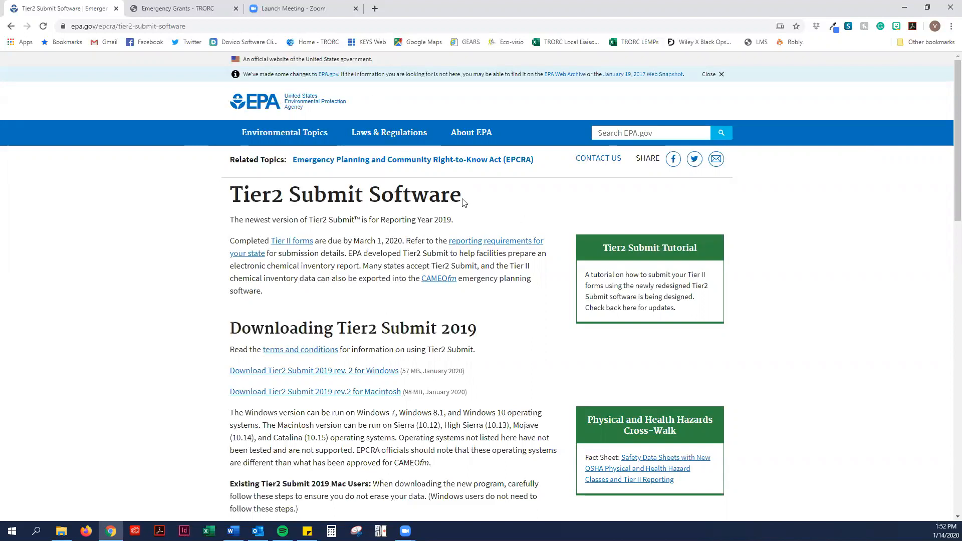
mouse_move(235, 369)
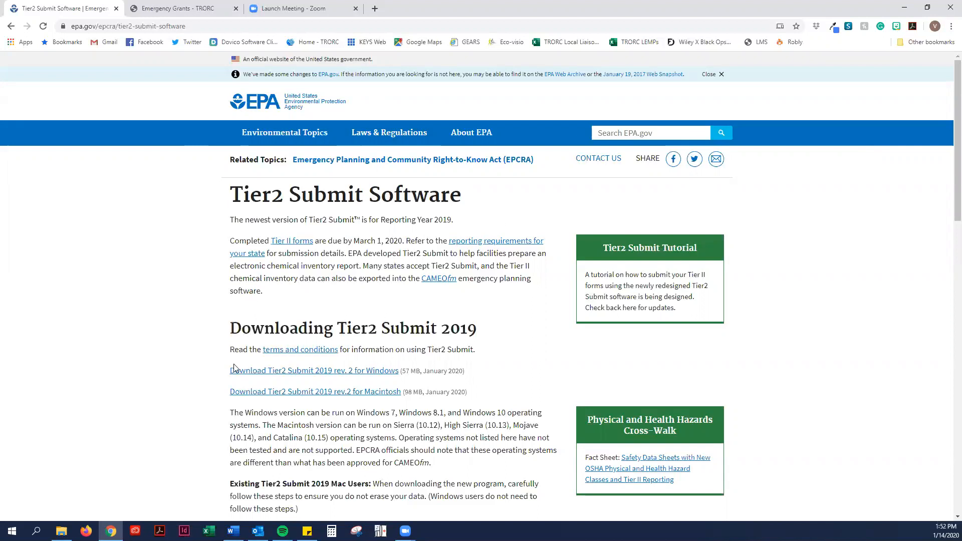
mouse_move(292, 381)
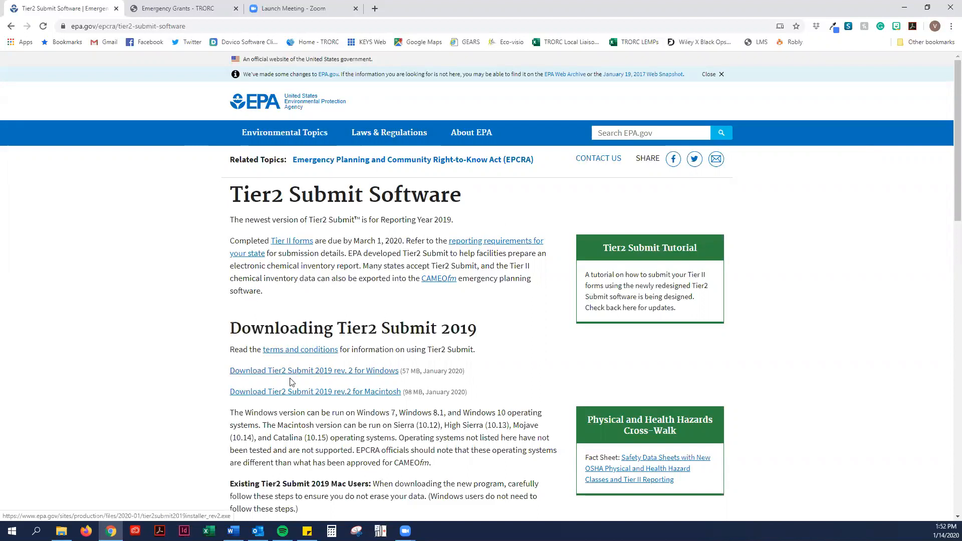
mouse_move(378, 406)
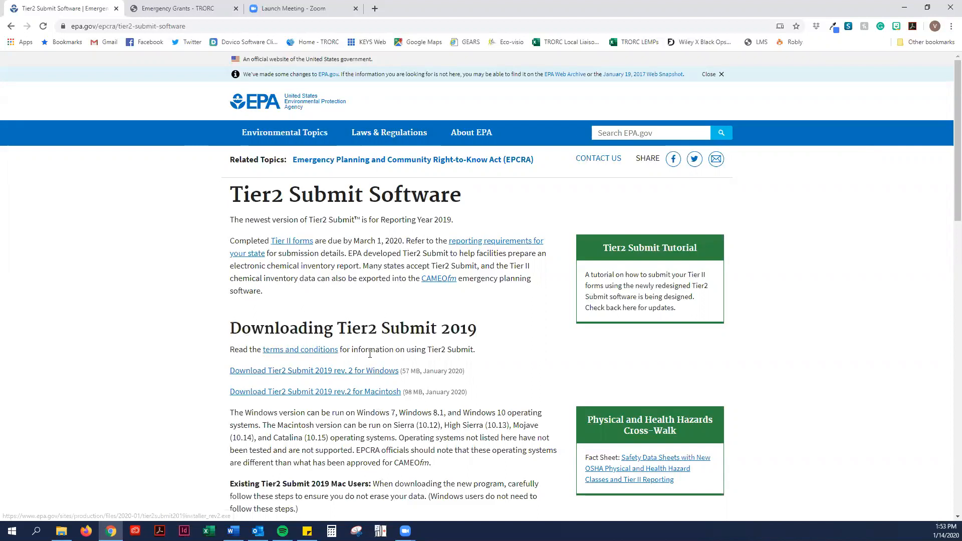
mouse_move(290, 396)
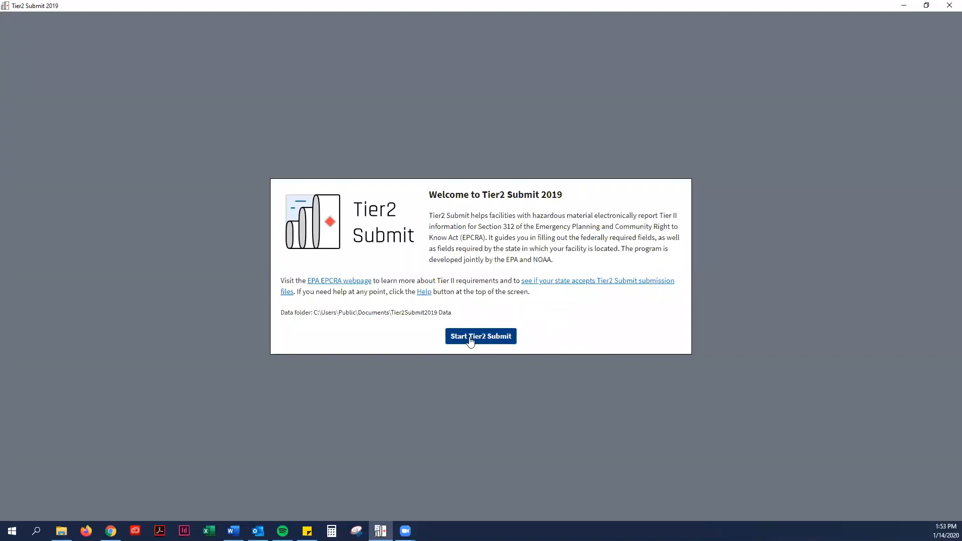
Launch Tier2 Submit 2019 and dismiss the New Version Available notice to show 225 facilities.
left_click(481, 336)
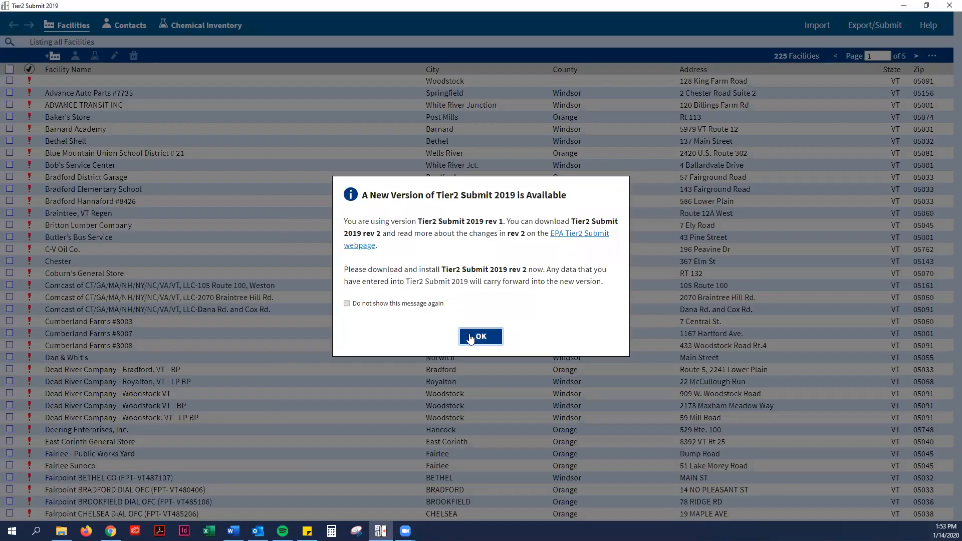
left_click(480, 336)
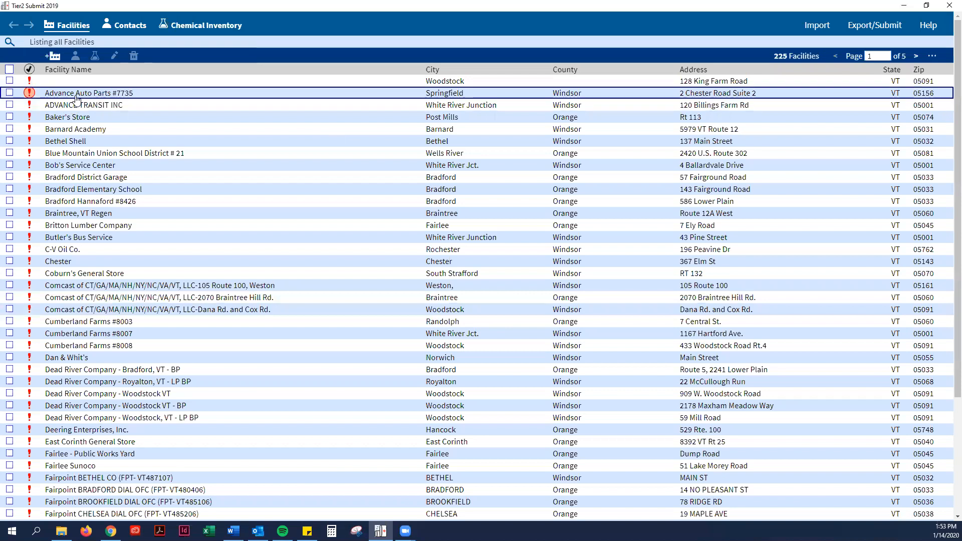
left_click(68, 117)
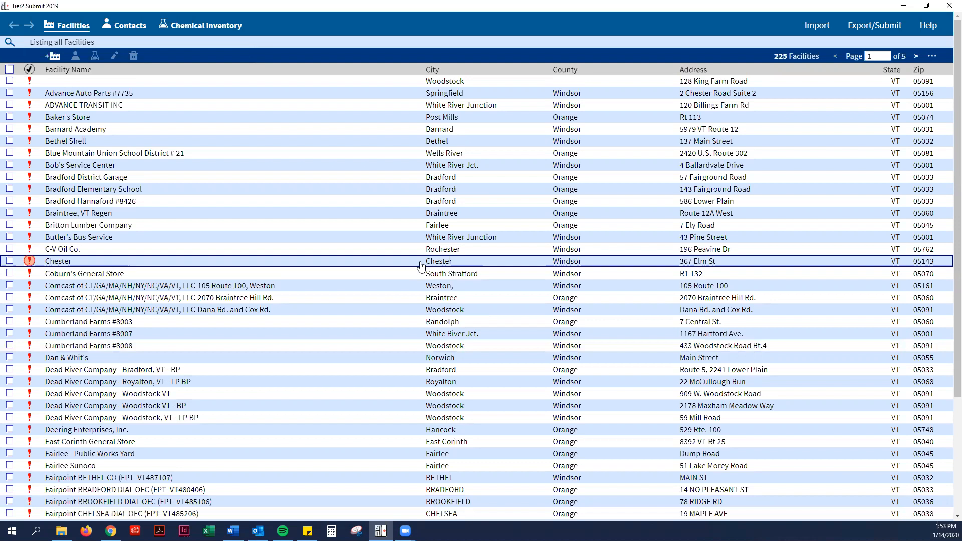
mouse_move(317, 214)
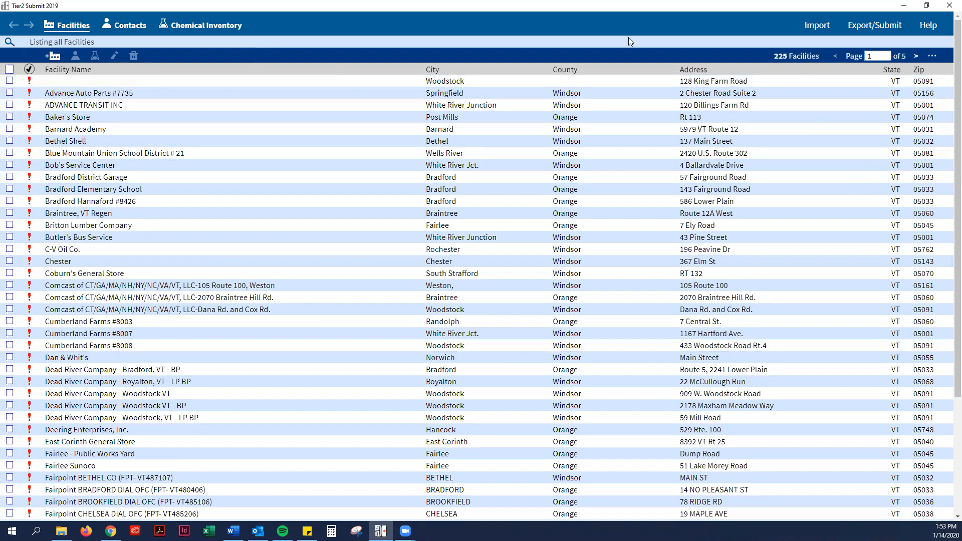
mouse_move(786, 41)
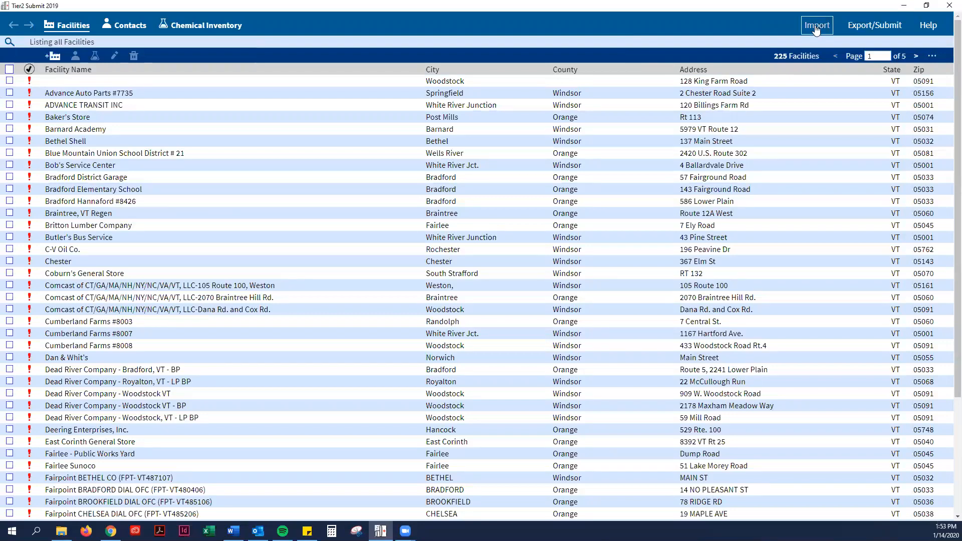
Choose '2018 Tier 2 Report - Casella Vermont.t2s' as the file to import.
left_click(817, 24)
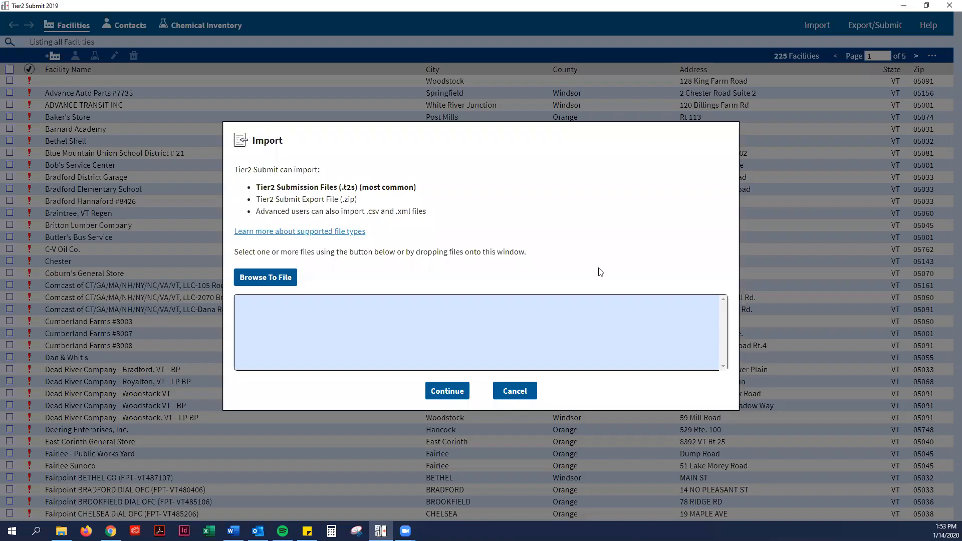
mouse_move(266, 277)
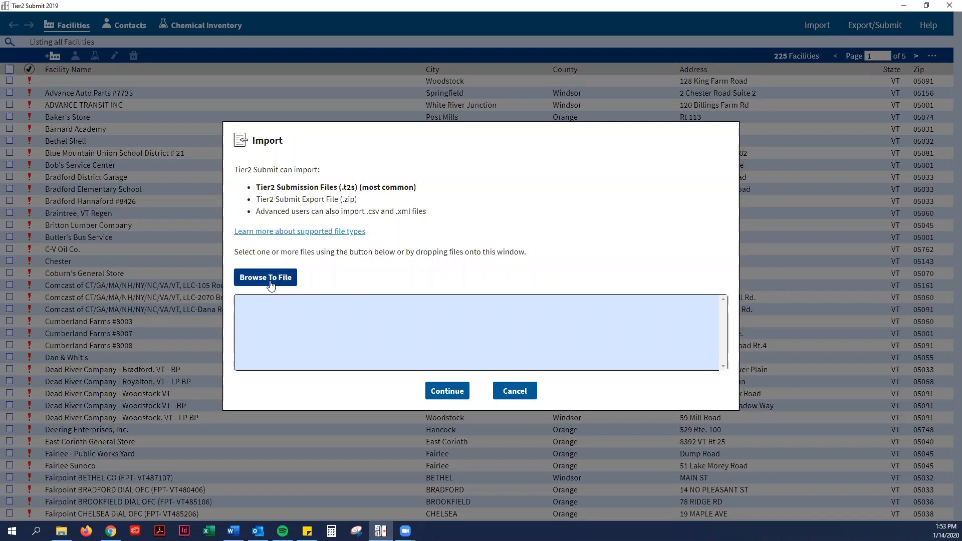
left_click(265, 277)
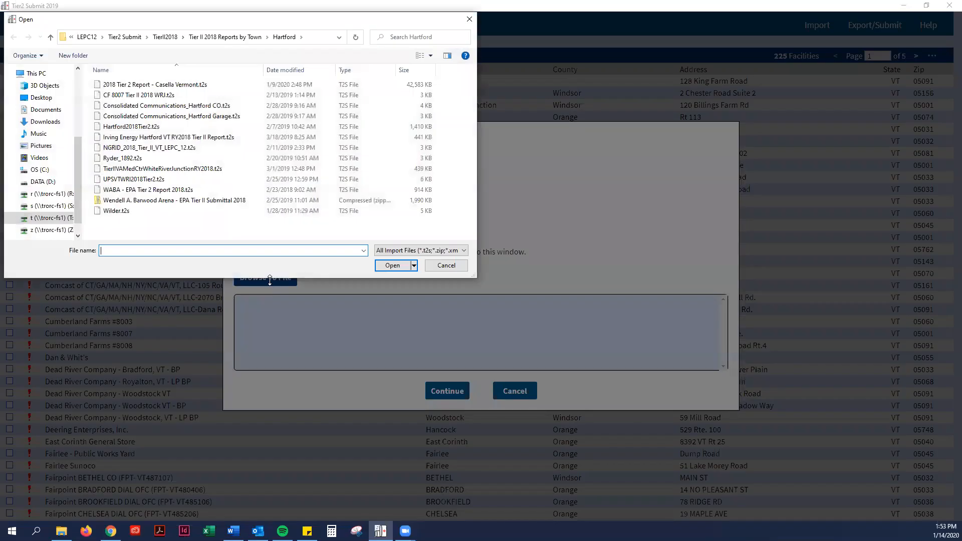
mouse_move(412, 248)
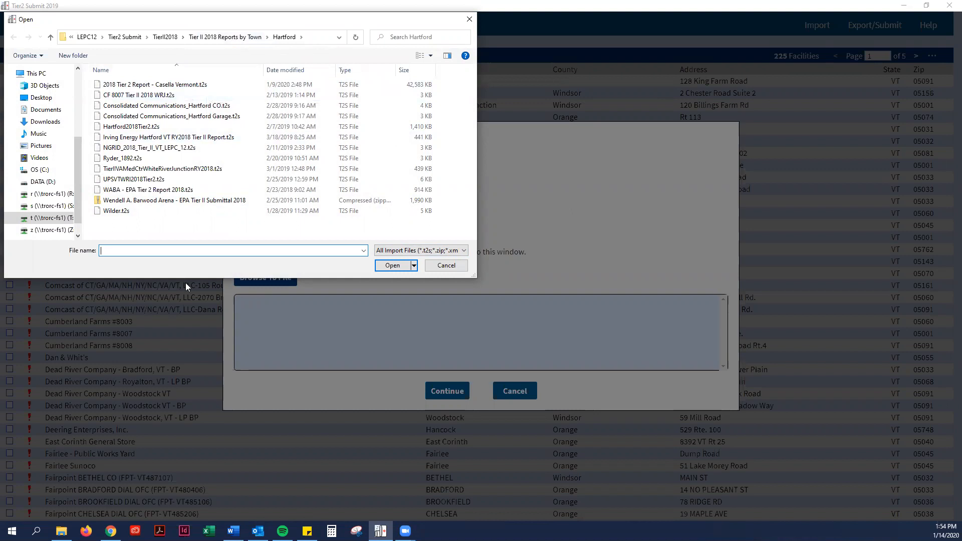
mouse_move(148, 90)
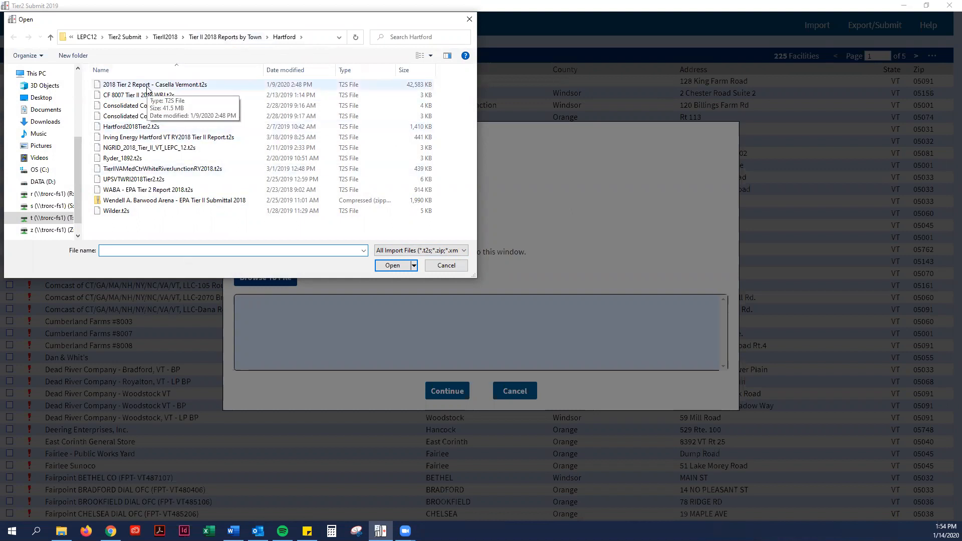
left_click(156, 84)
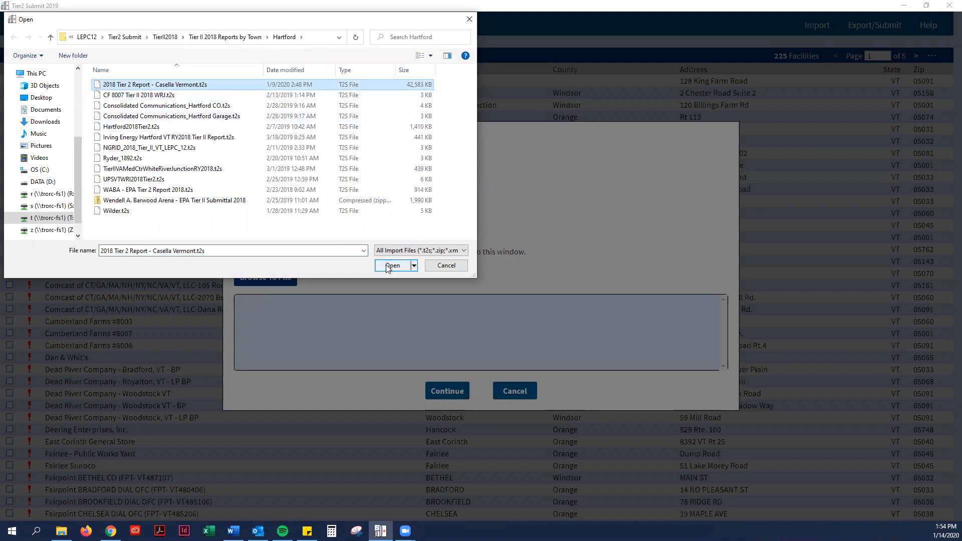
left_click(392, 265)
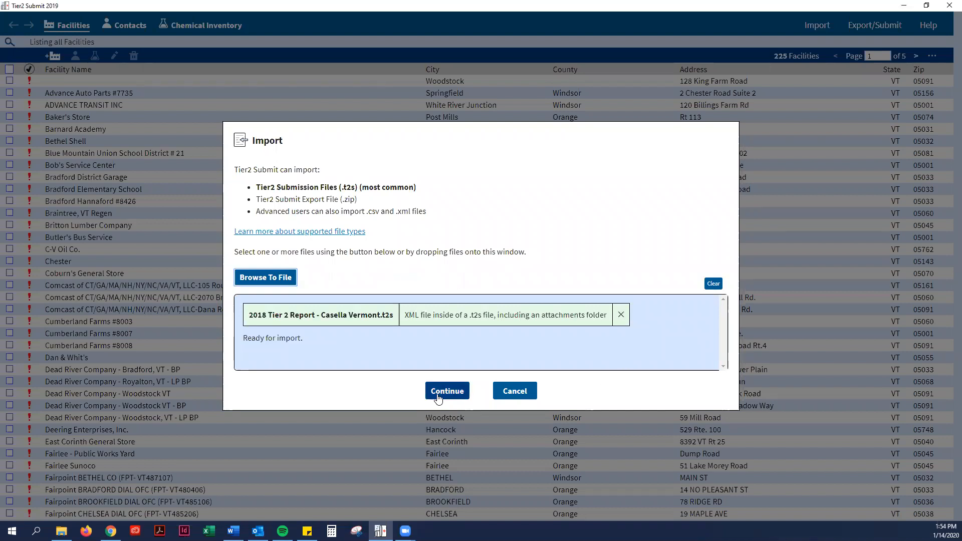
View the import's record ID matches for two facilities, then cancel the import.
left_click(447, 391)
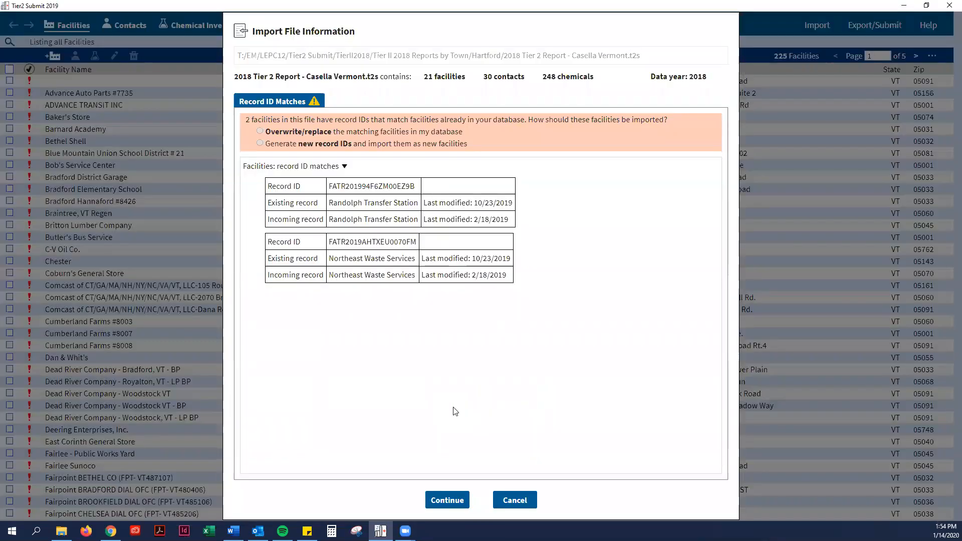
mouse_move(789, 43)
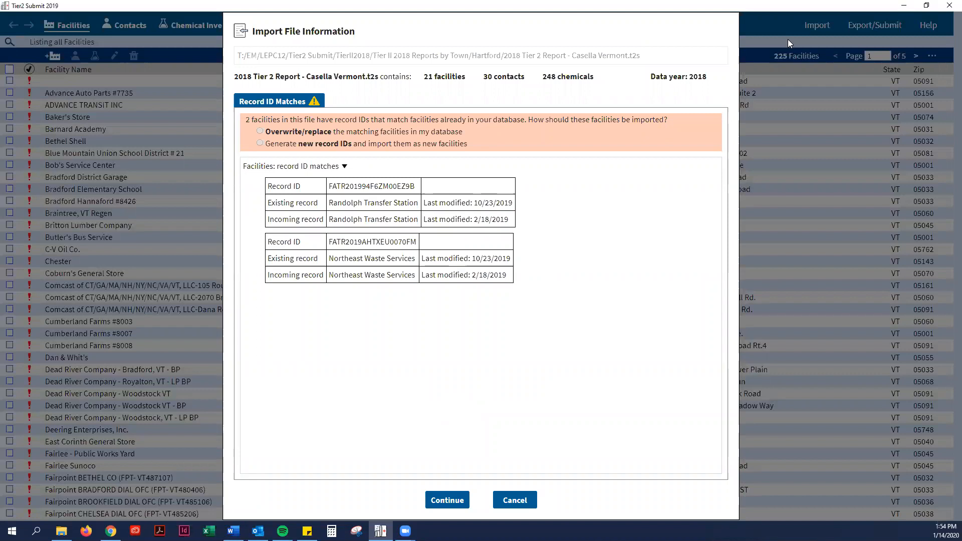
mouse_move(100, 238)
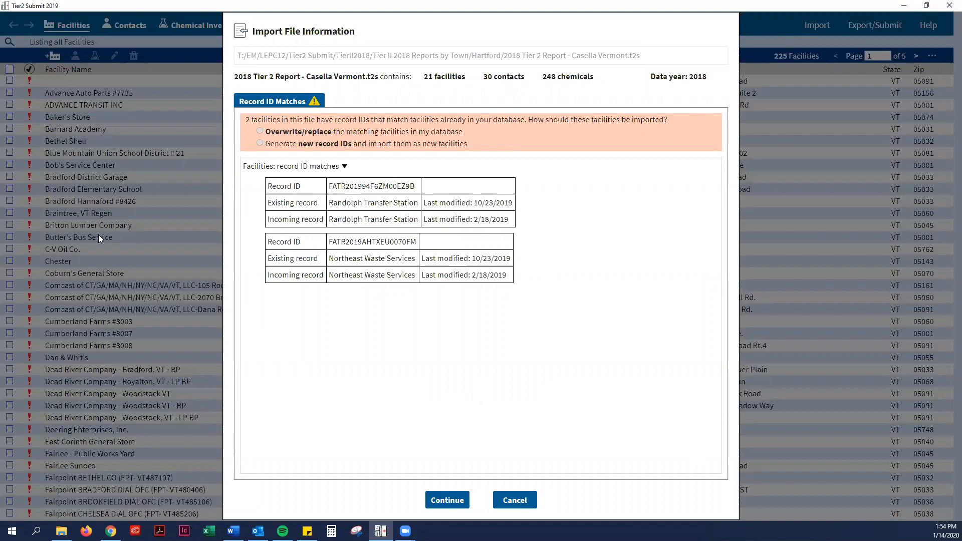
mouse_move(170, 196)
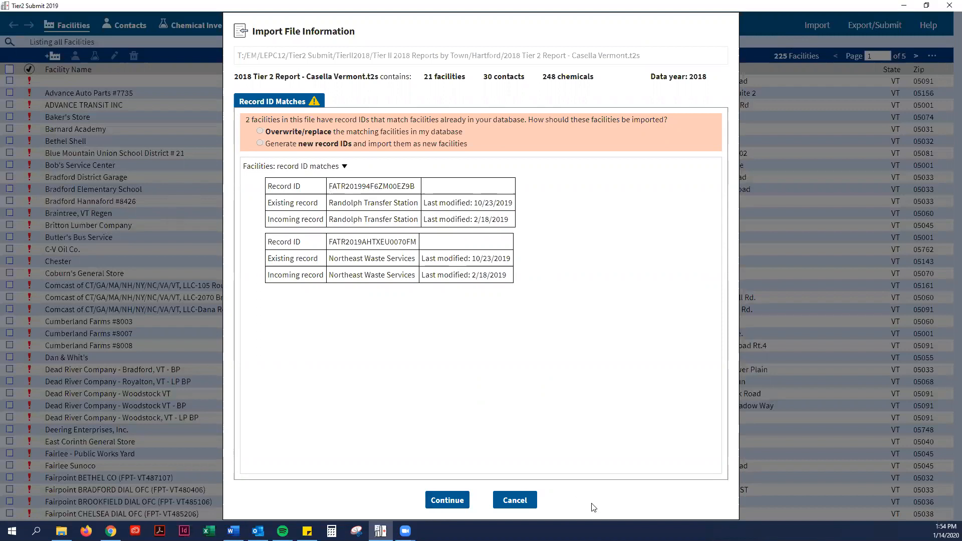
mouse_move(514, 500)
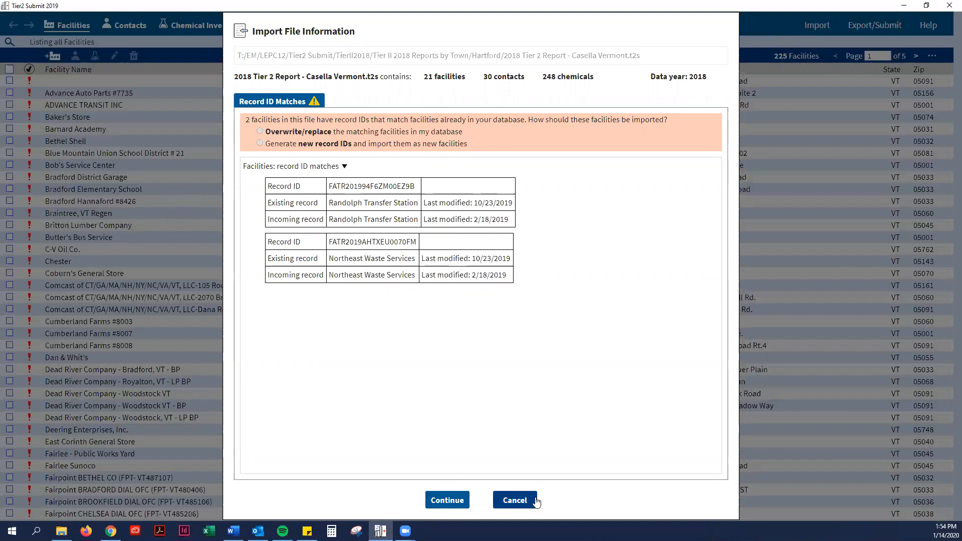
mouse_move(514, 472)
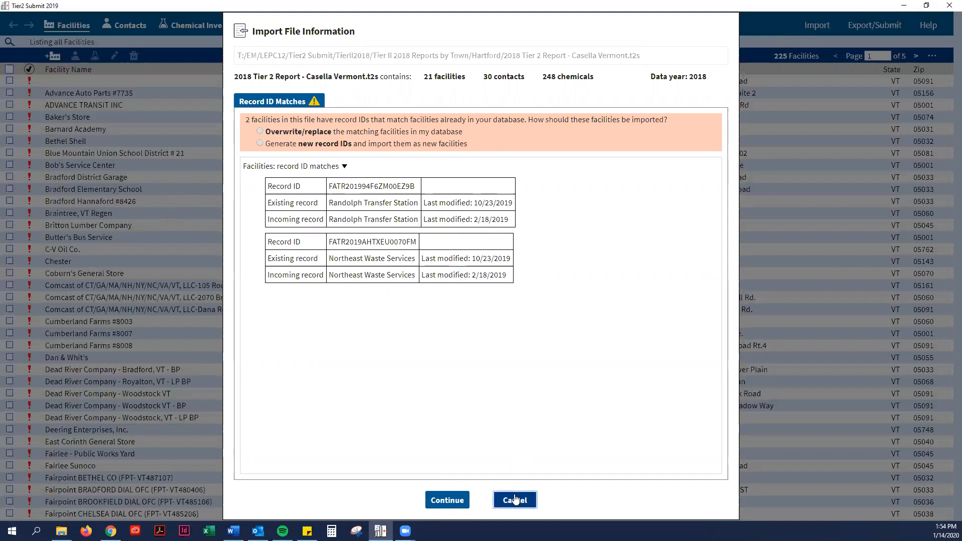
left_click(514, 500)
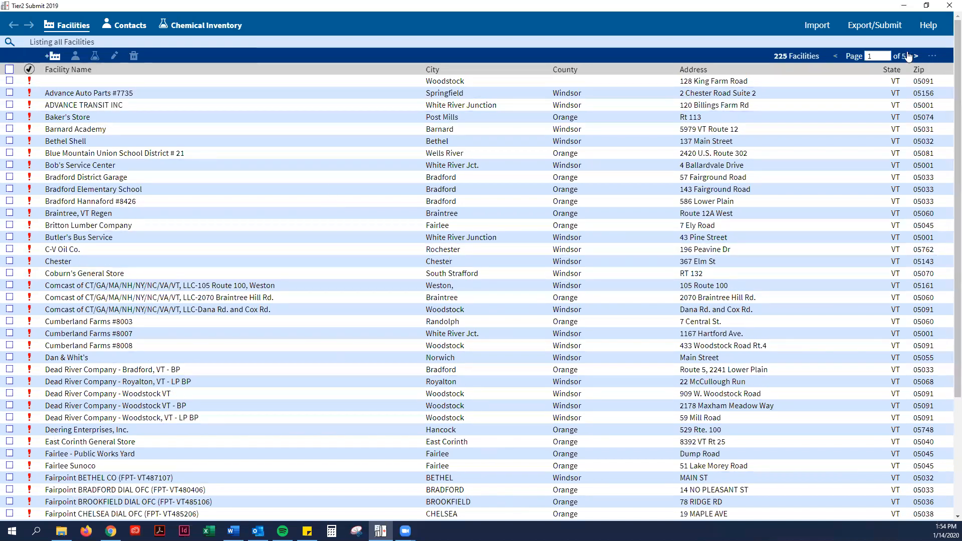
left_click(916, 55)
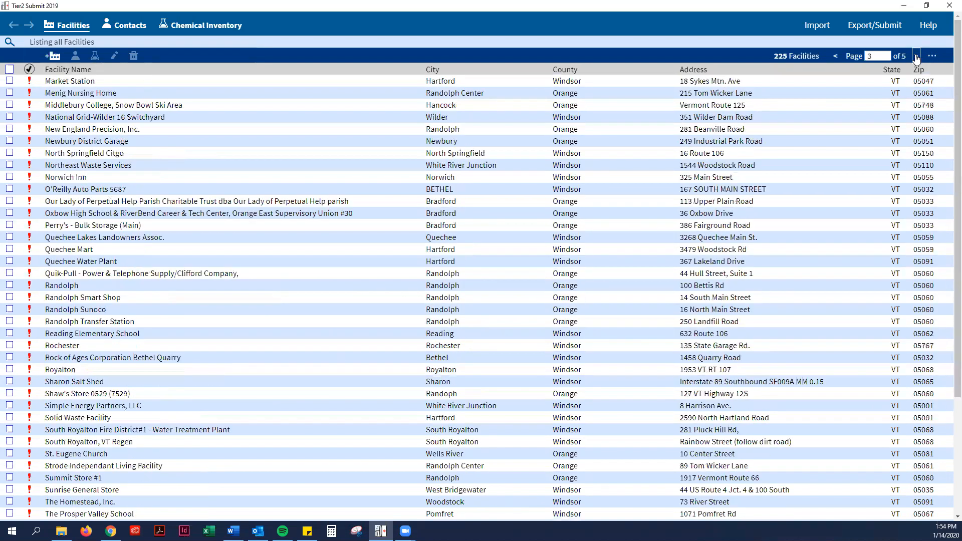
scroll("down", 3)
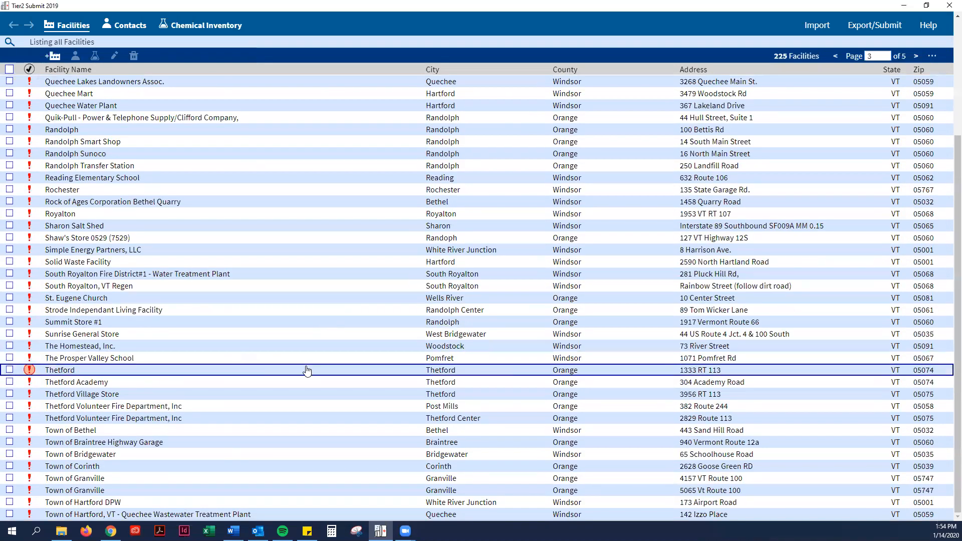
left_click(9, 466)
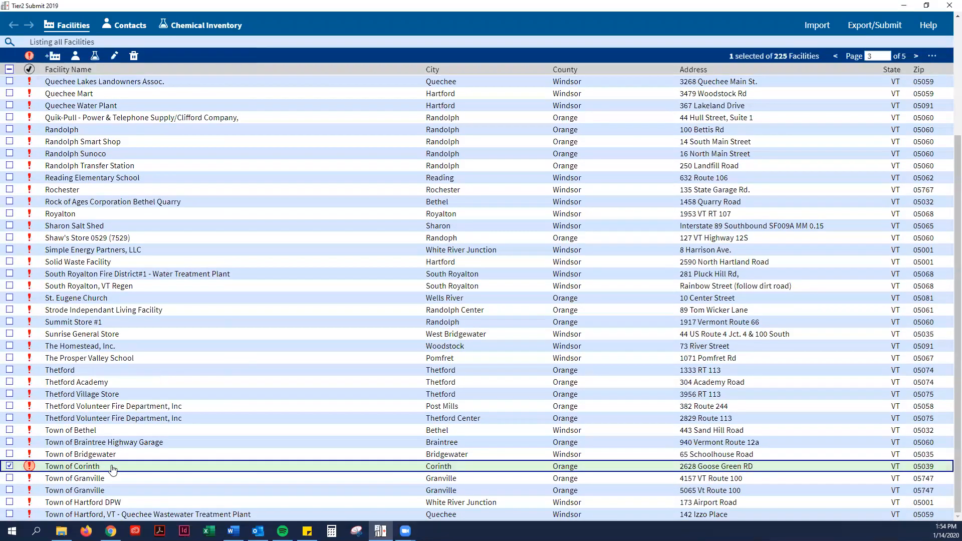
double_click(71, 467)
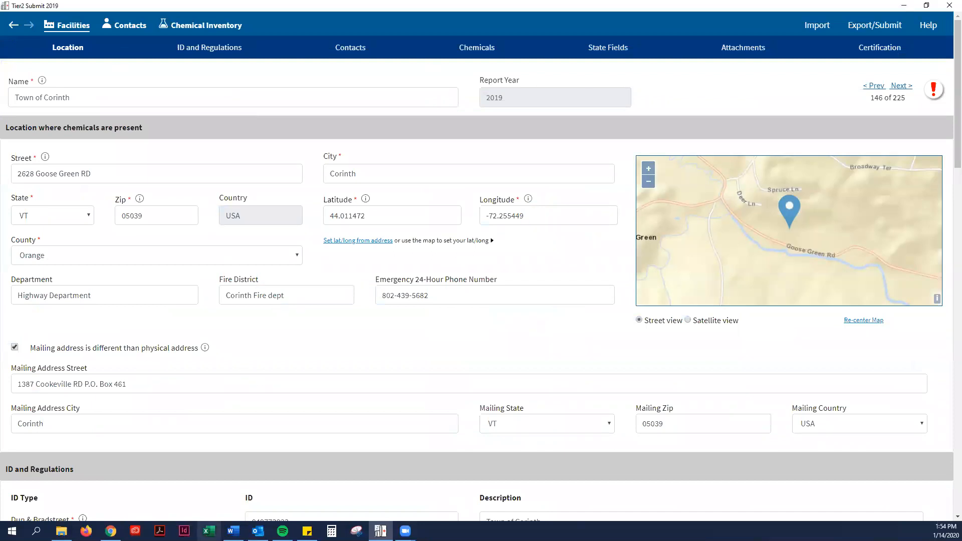
mouse_move(102, 151)
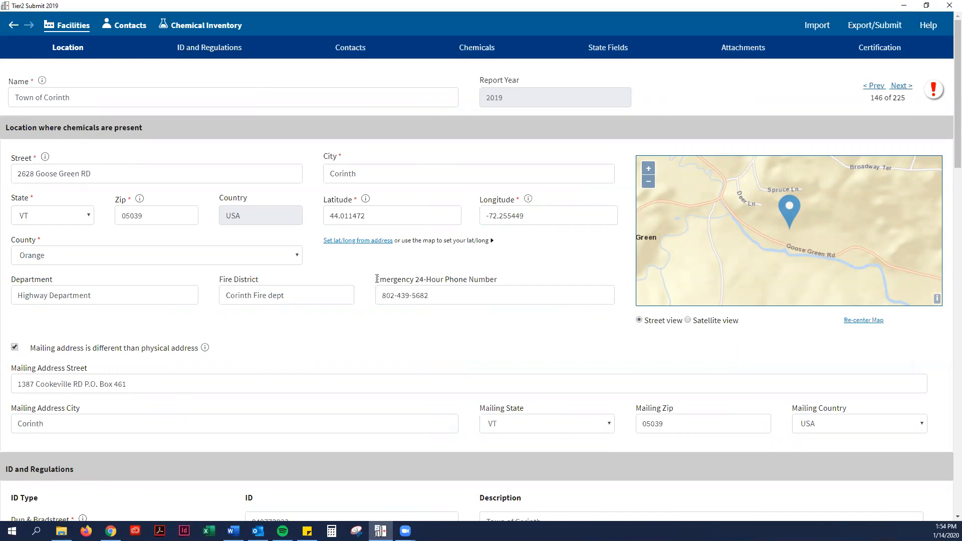
mouse_move(296, 67)
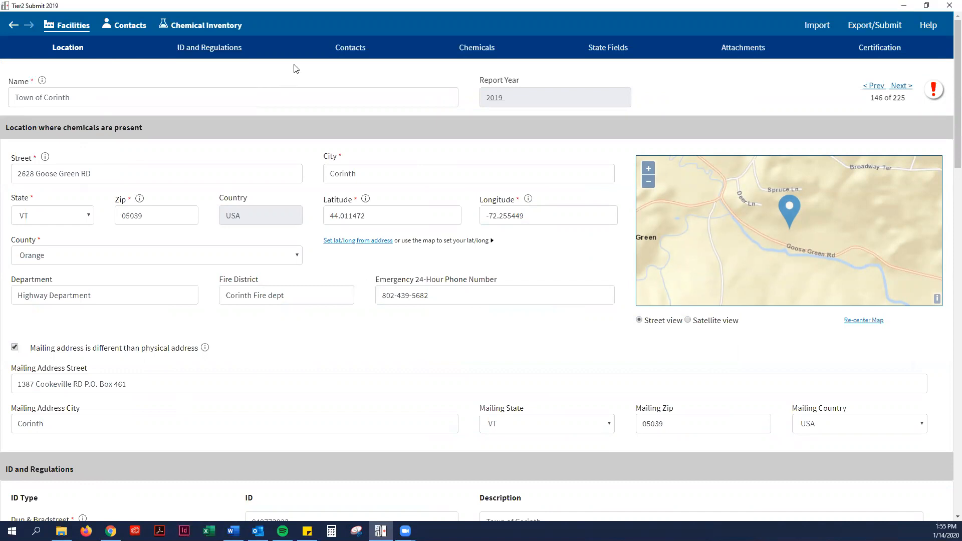
mouse_move(466, 55)
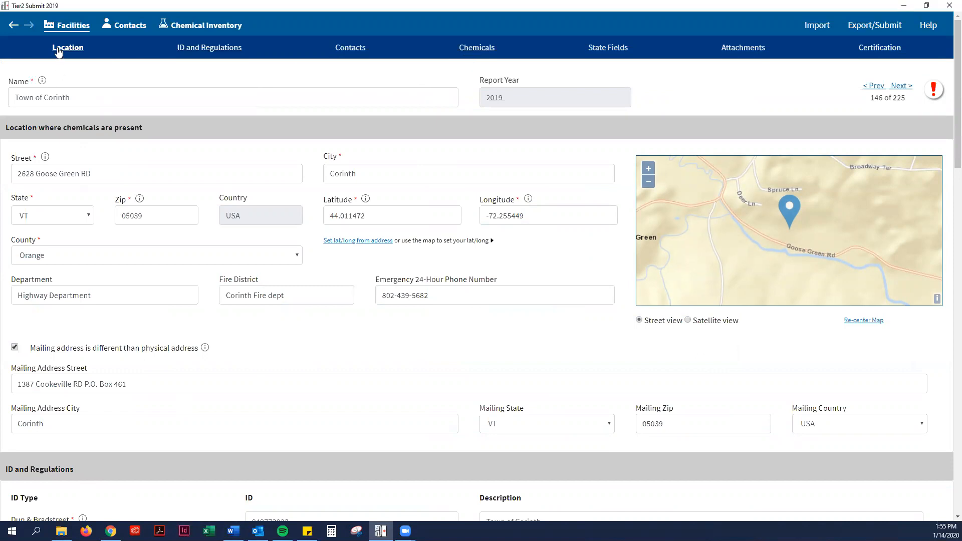
mouse_move(601, 27)
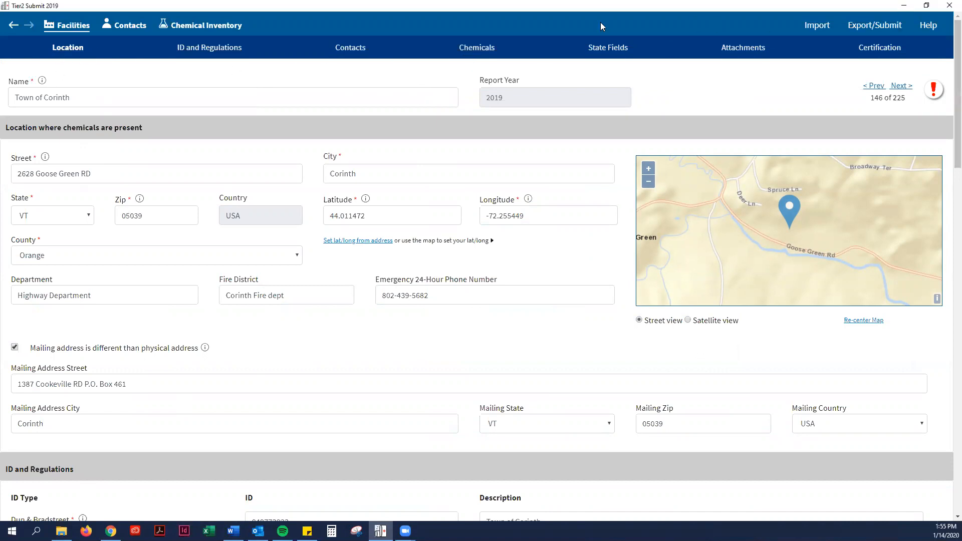
scroll("down", 3)
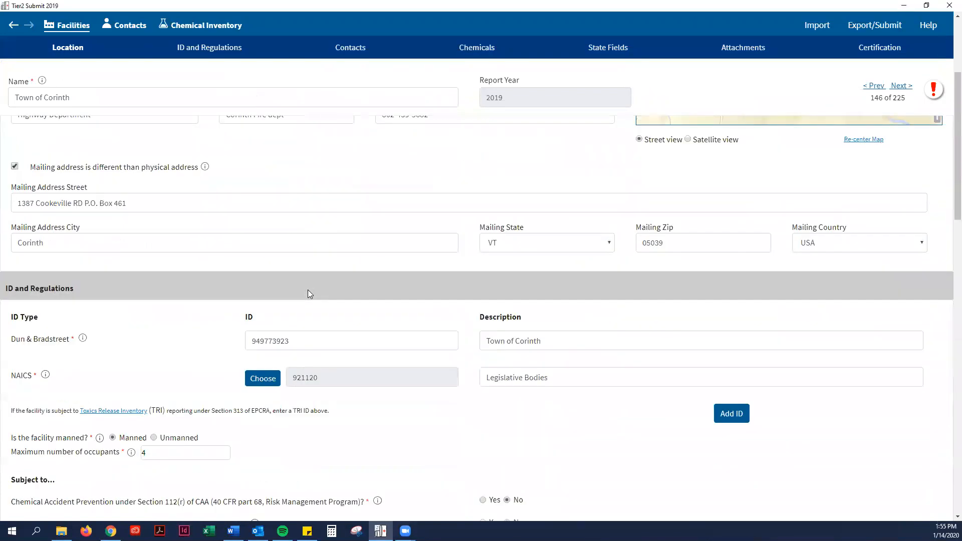
scroll("down", 3)
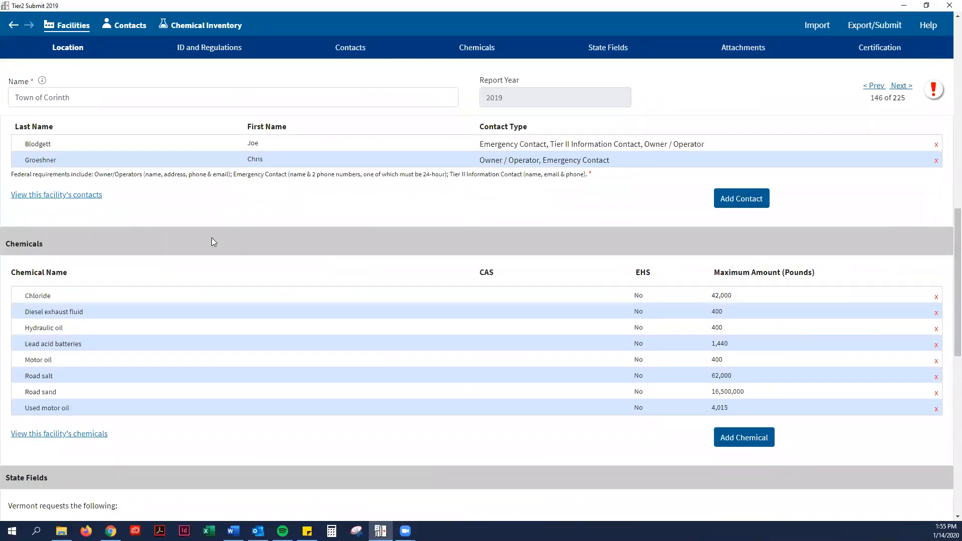
scroll("down", 3)
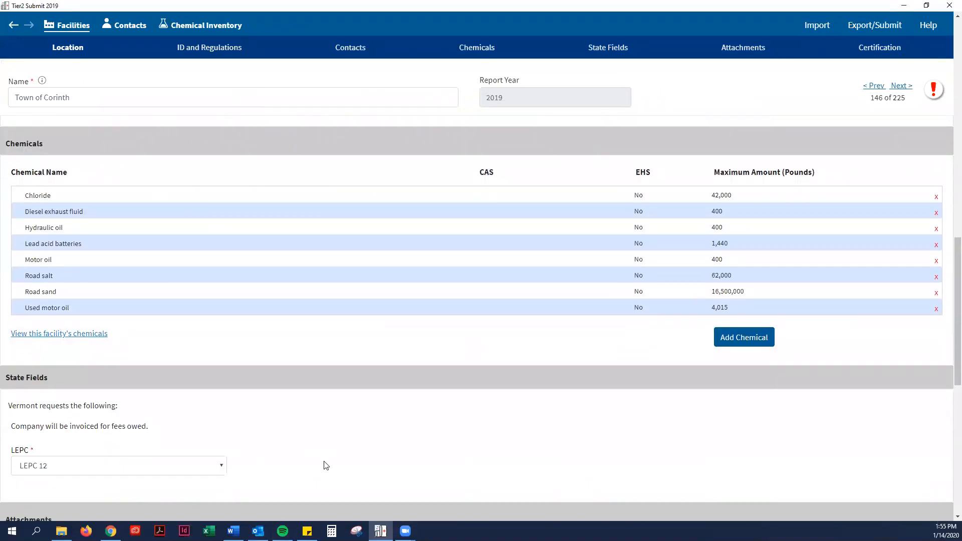
Give Chloride tank truck shipping, 4 per year, liquid, carrier Goreman, route 91-25-Chelsea Road.
left_click(166, 195)
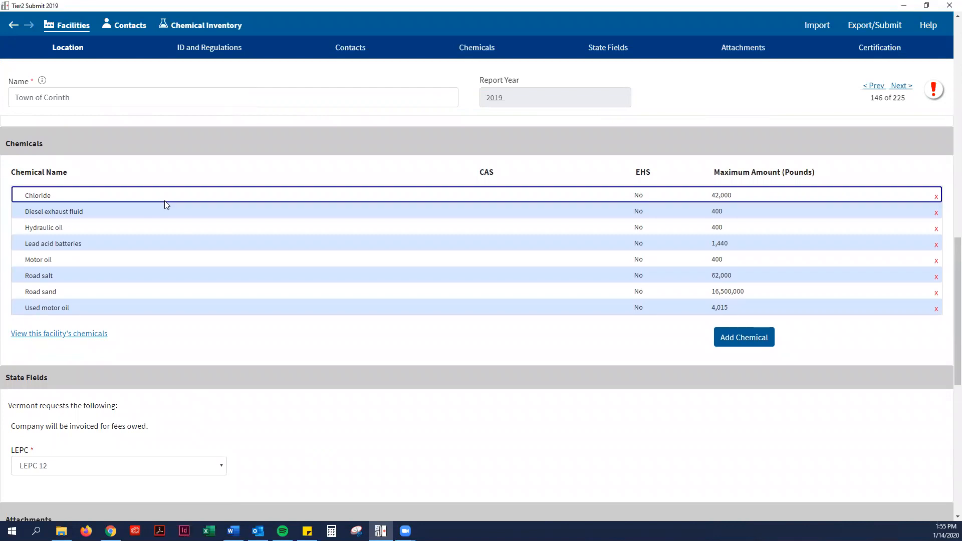
mouse_move(150, 197)
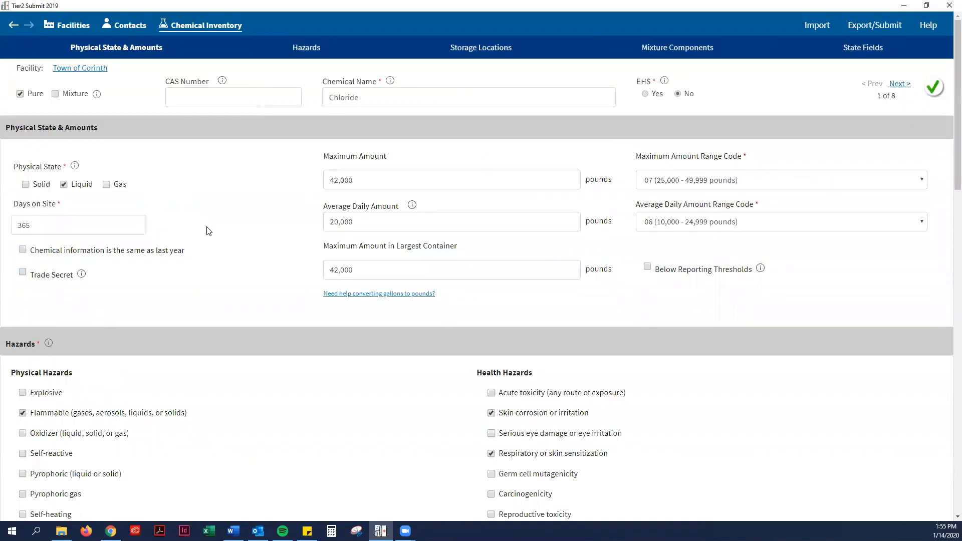
scroll("down", 3)
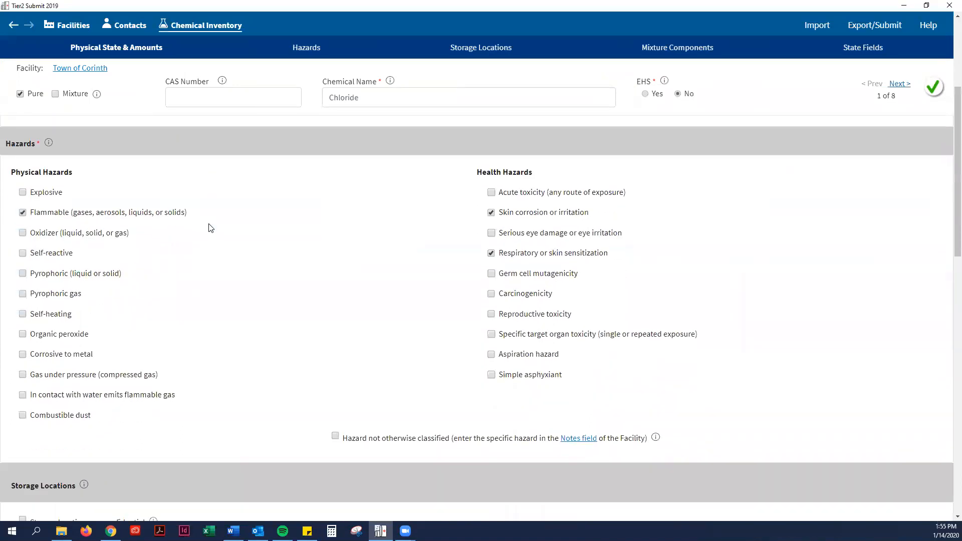
scroll("down", 3)
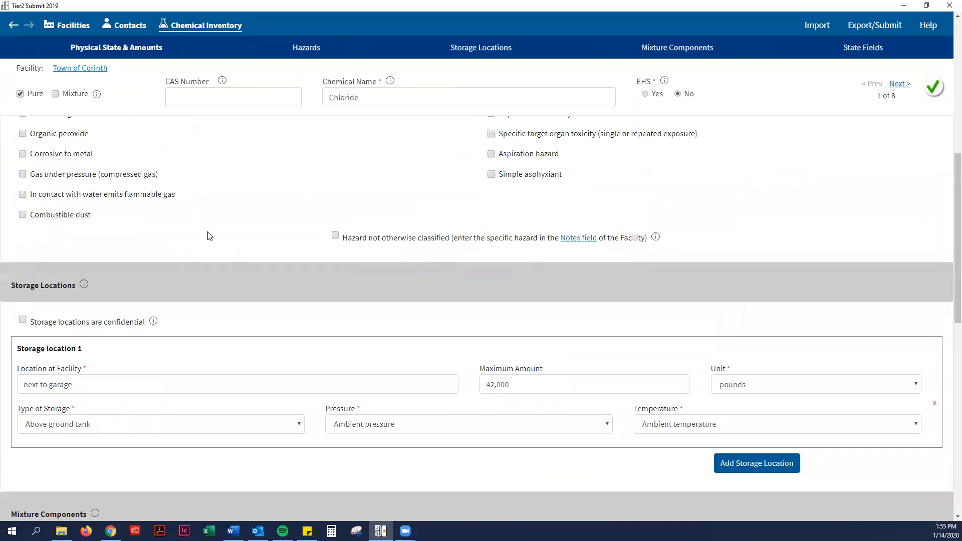
scroll("down", 3)
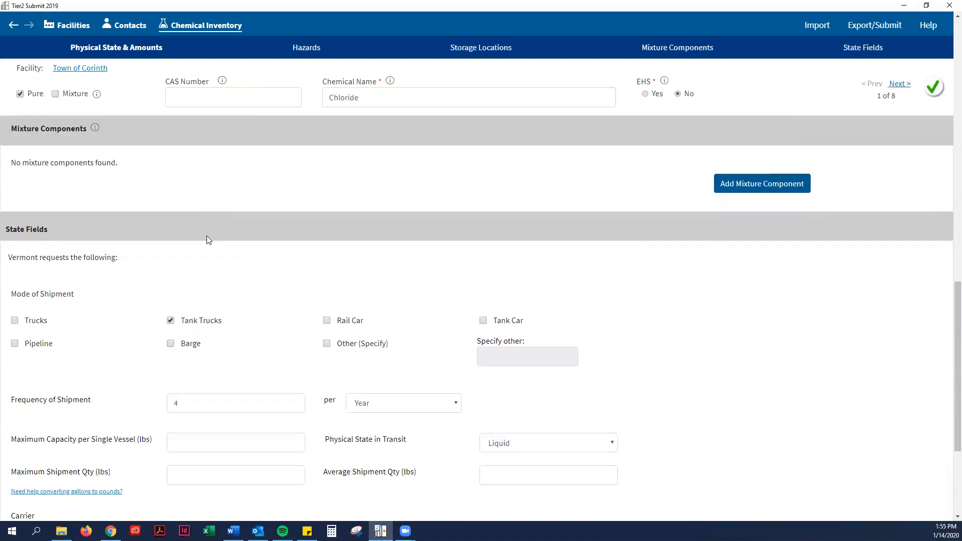
scroll("down", 3)
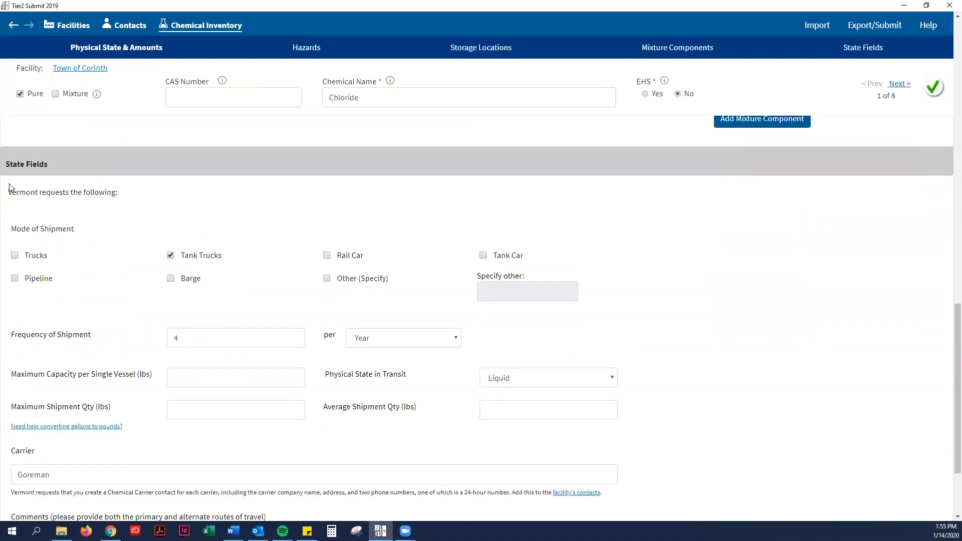
scroll("down", 3)
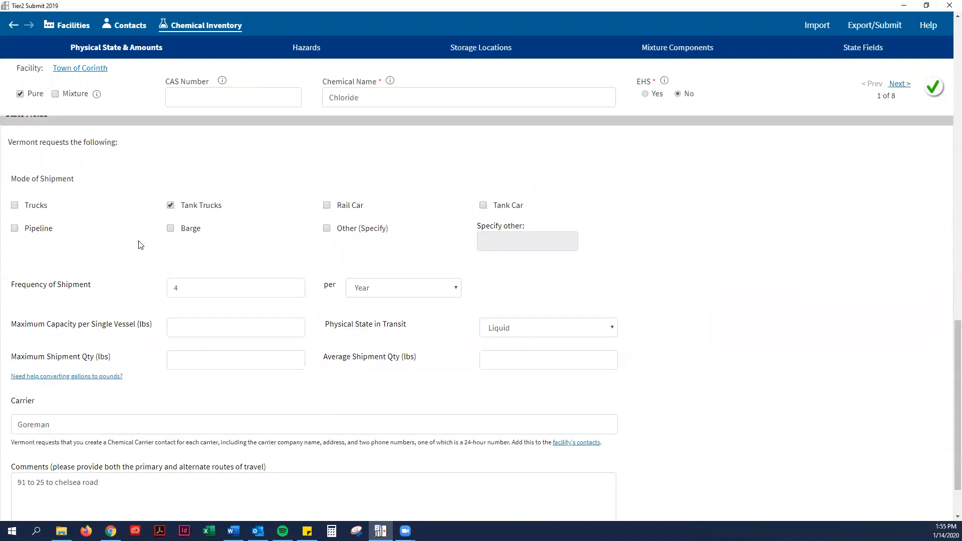
mouse_move(249, 268)
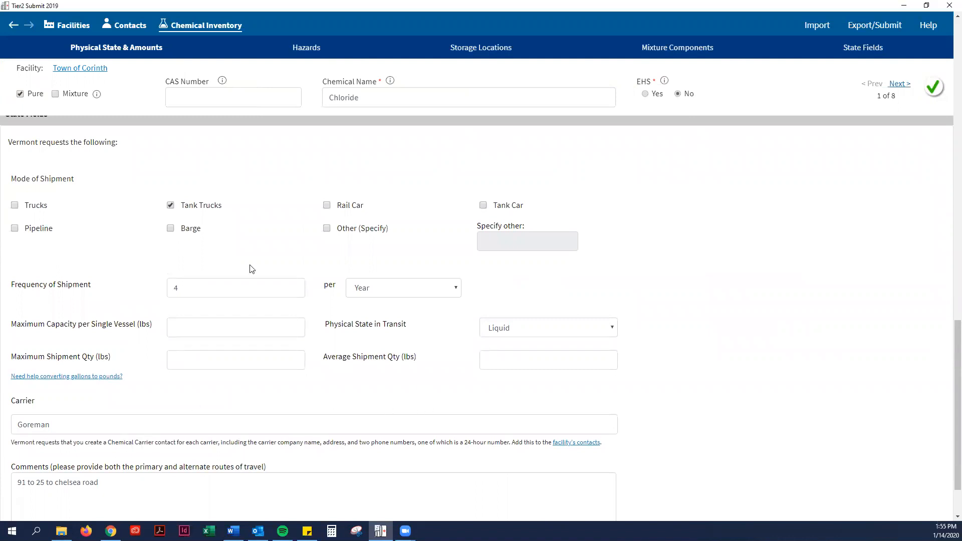
mouse_move(181, 317)
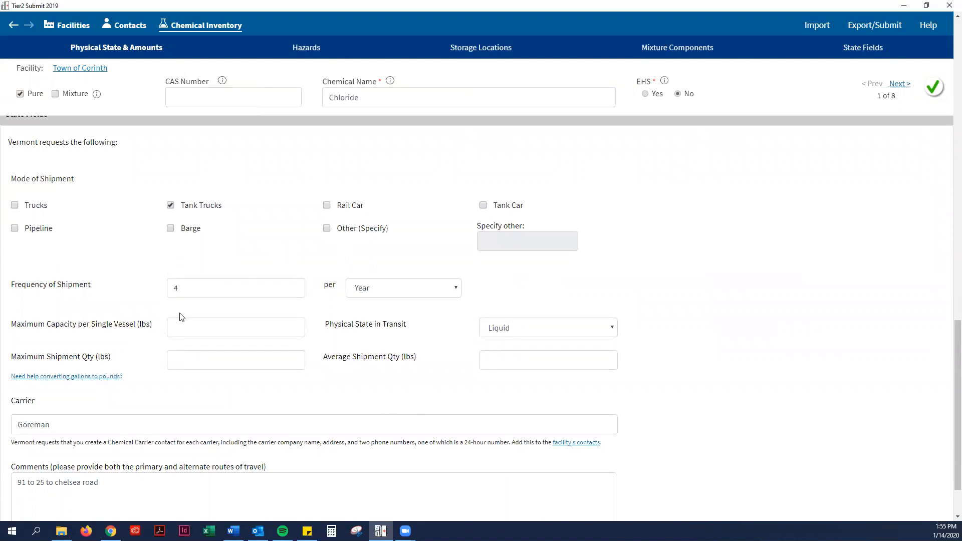
mouse_move(290, 120)
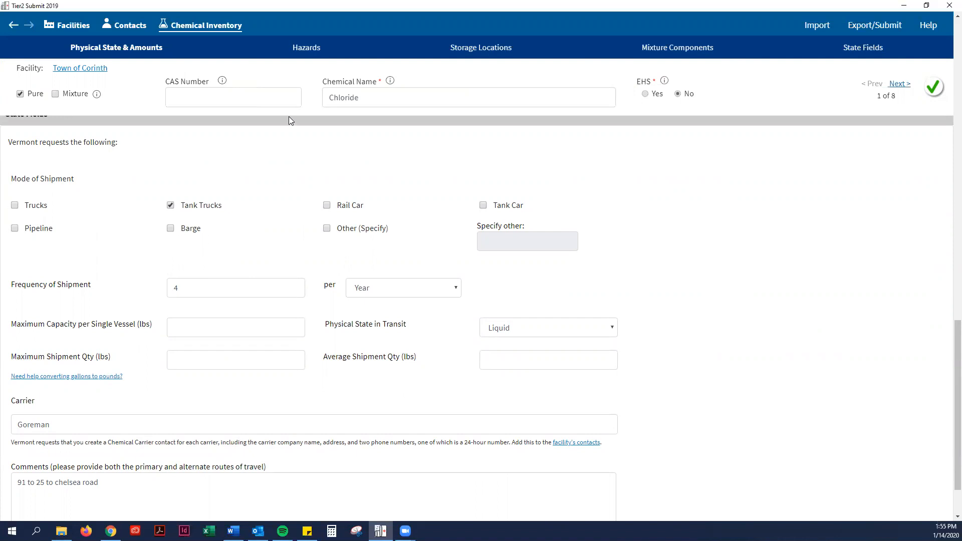
mouse_move(164, 214)
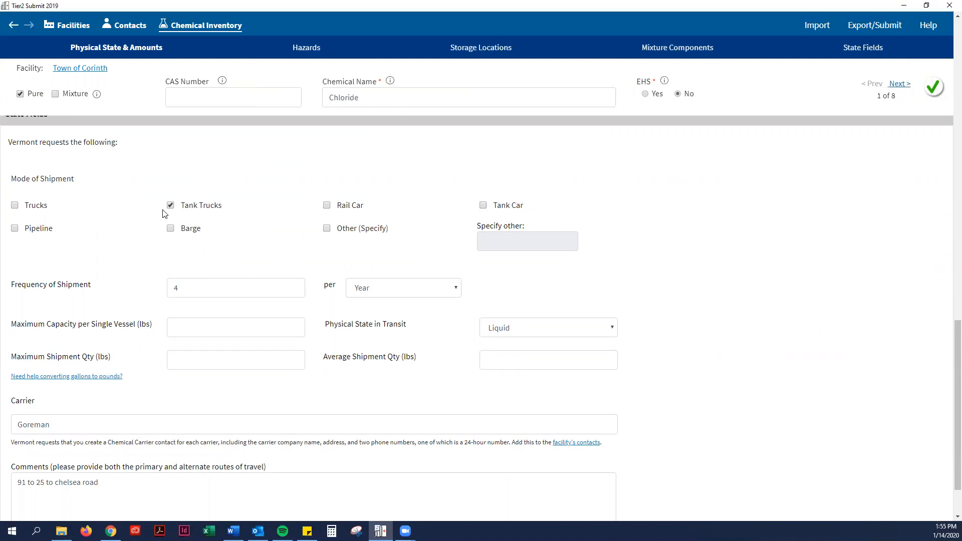
mouse_move(212, 273)
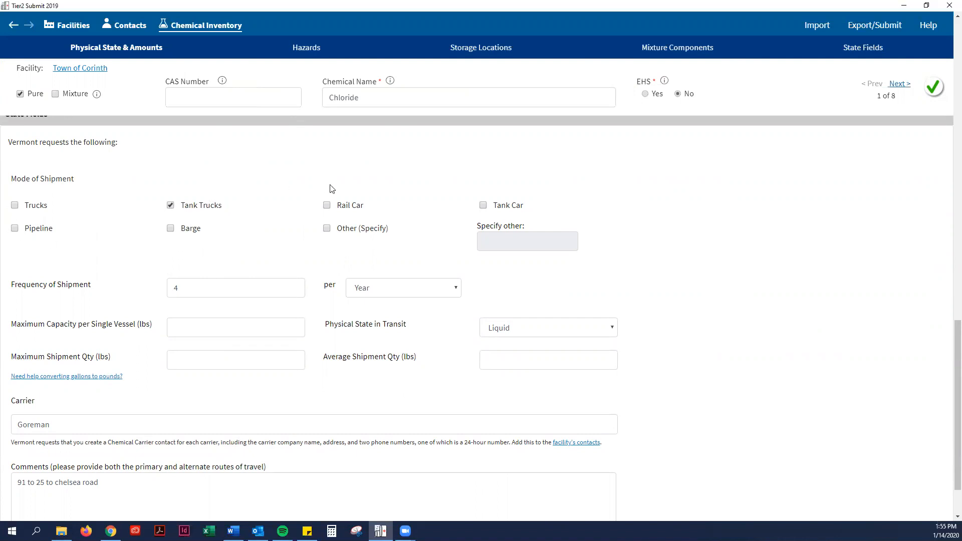
mouse_move(96, 227)
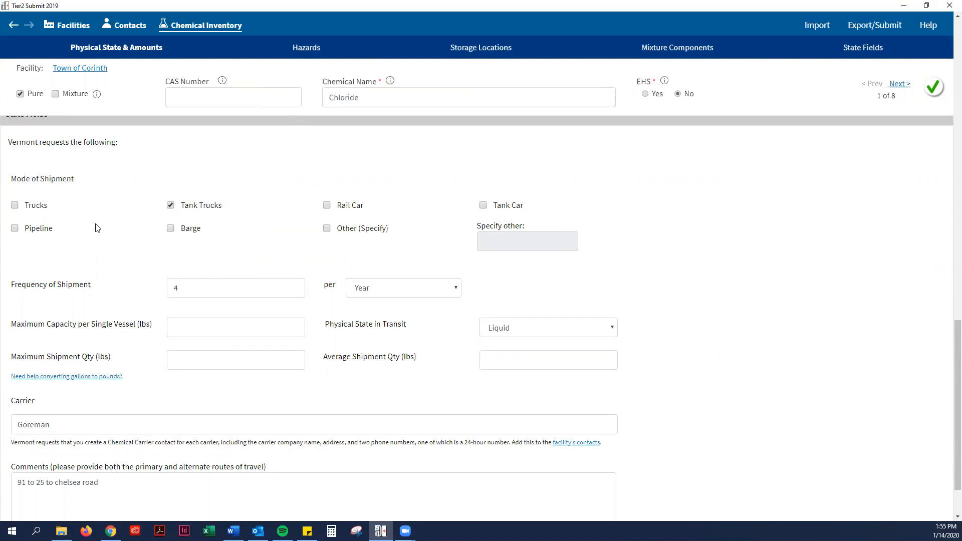
mouse_move(32, 221)
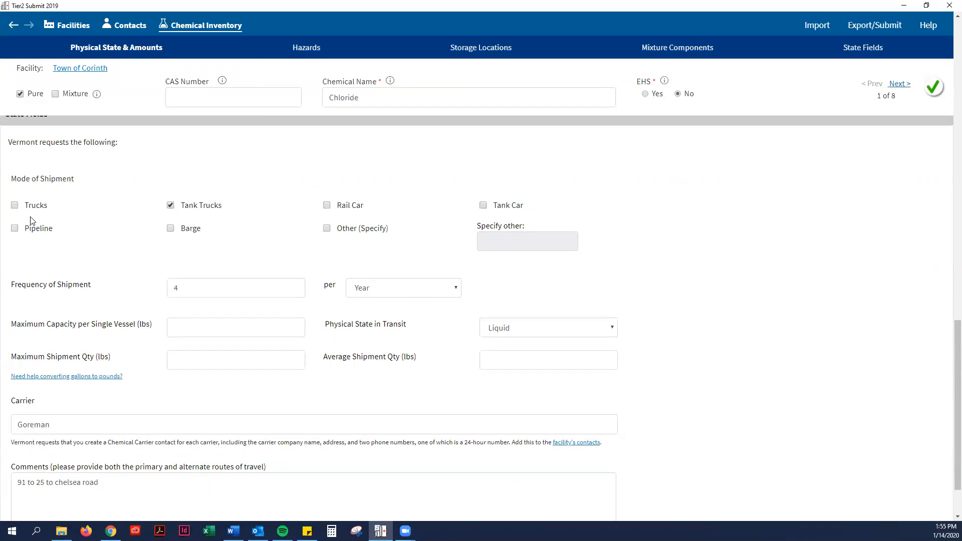
mouse_move(390, 371)
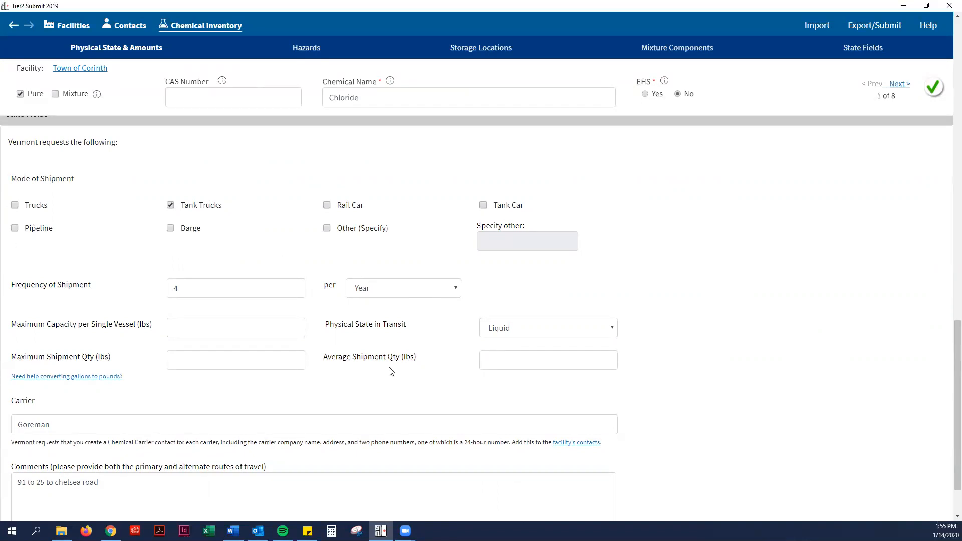
scroll("down", 3)
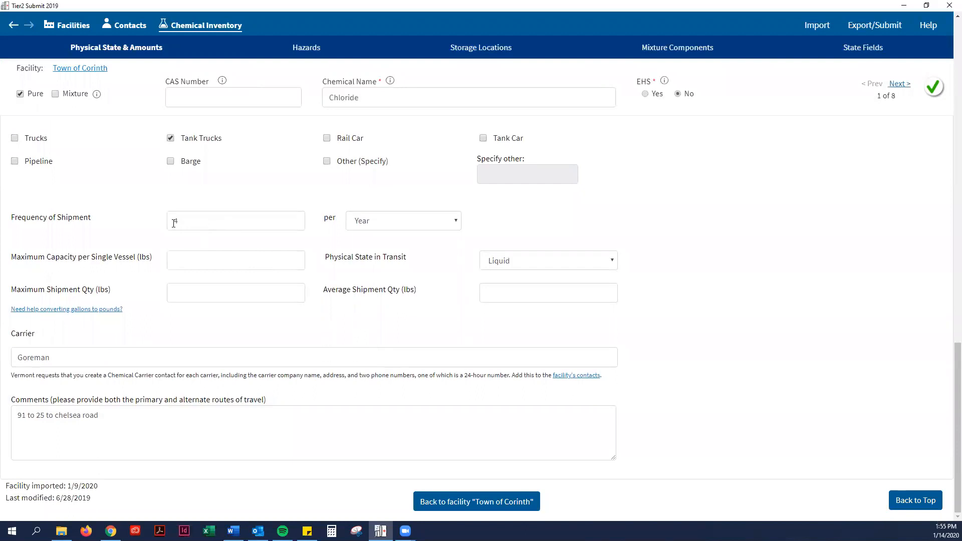
type("4")
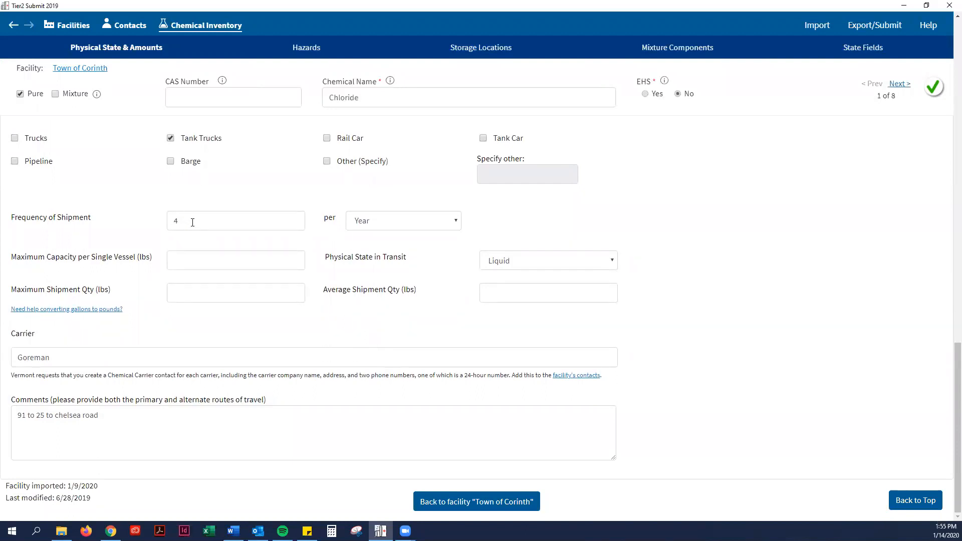
left_click(236, 220)
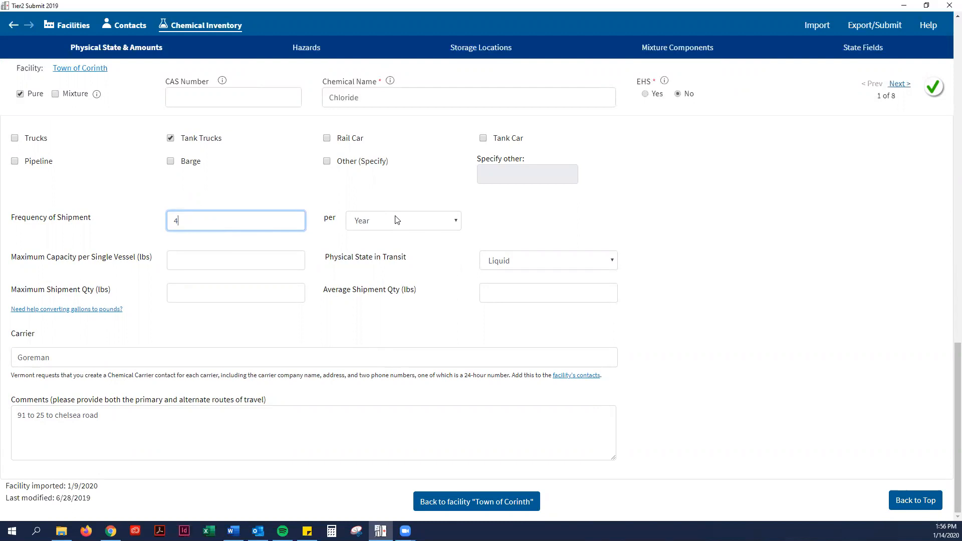
mouse_move(499, 267)
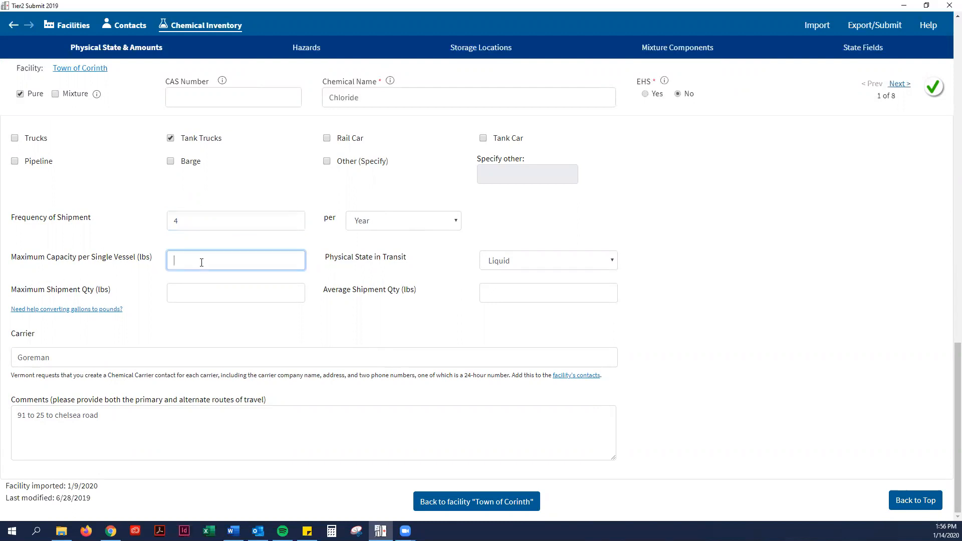
mouse_move(77, 311)
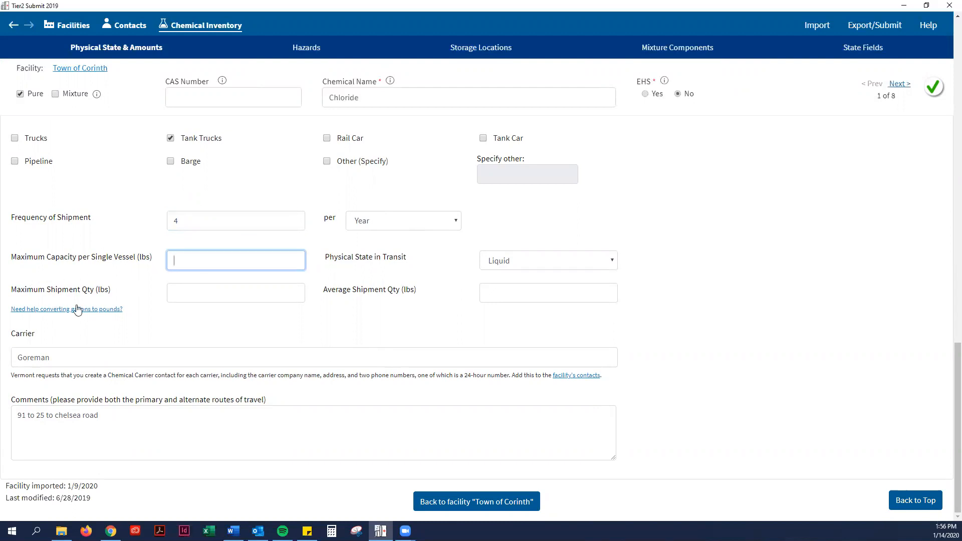
left_click(236, 292)
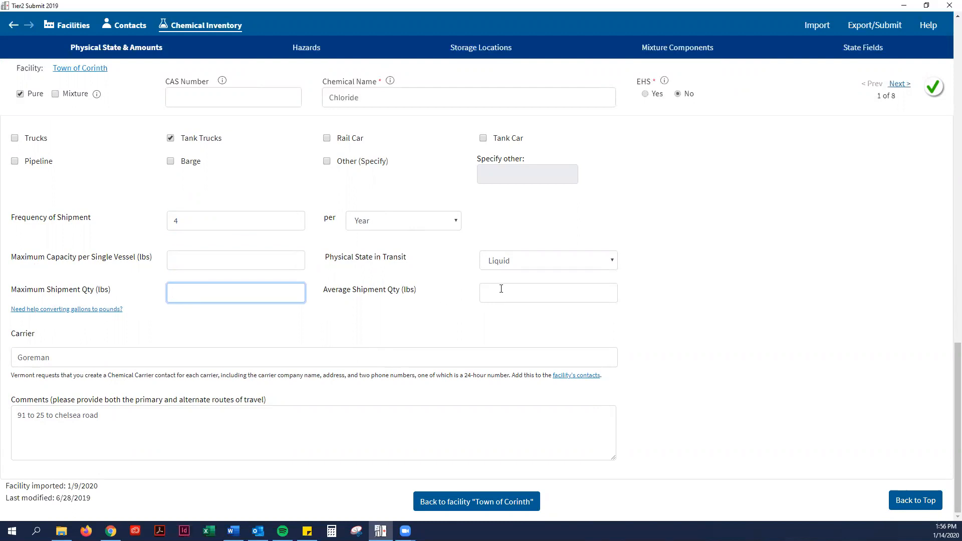
mouse_move(497, 283)
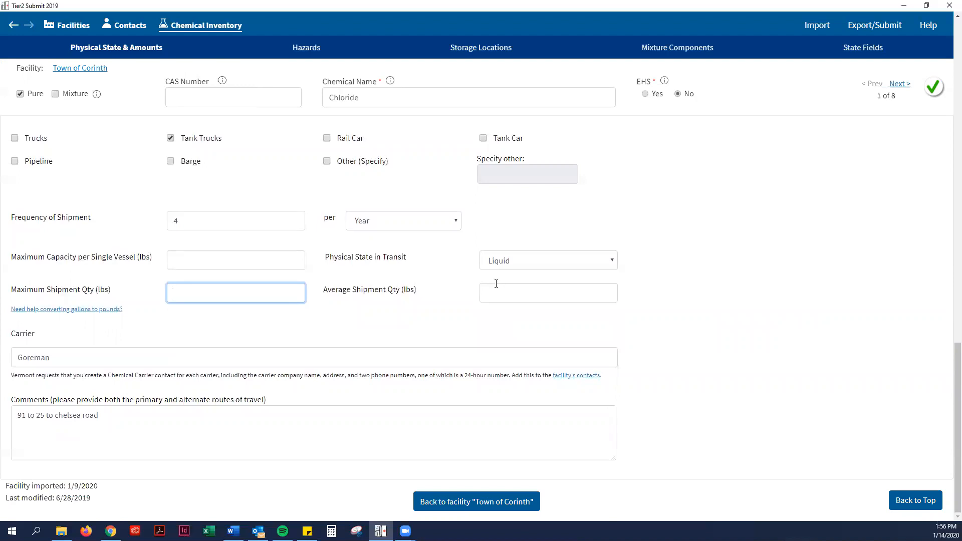
mouse_move(431, 317)
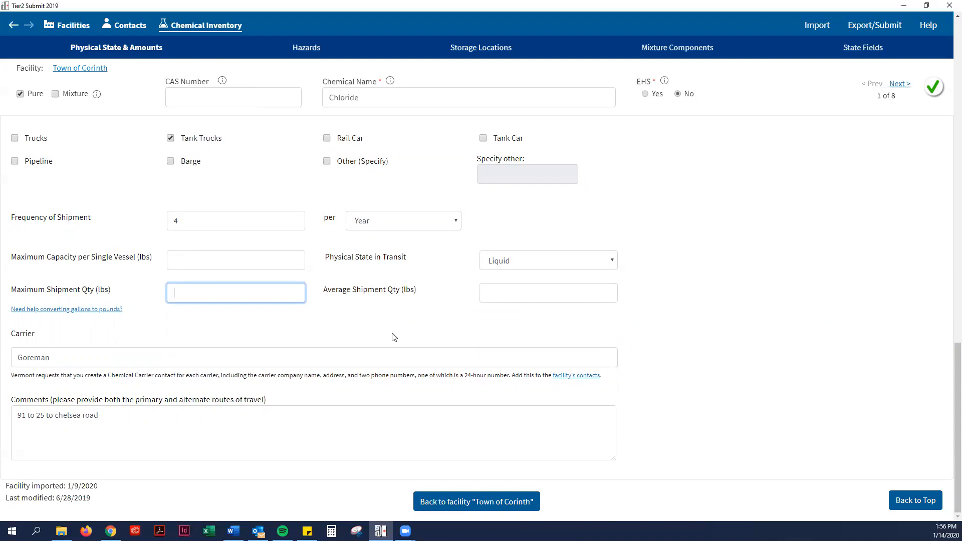
mouse_move(70, 390)
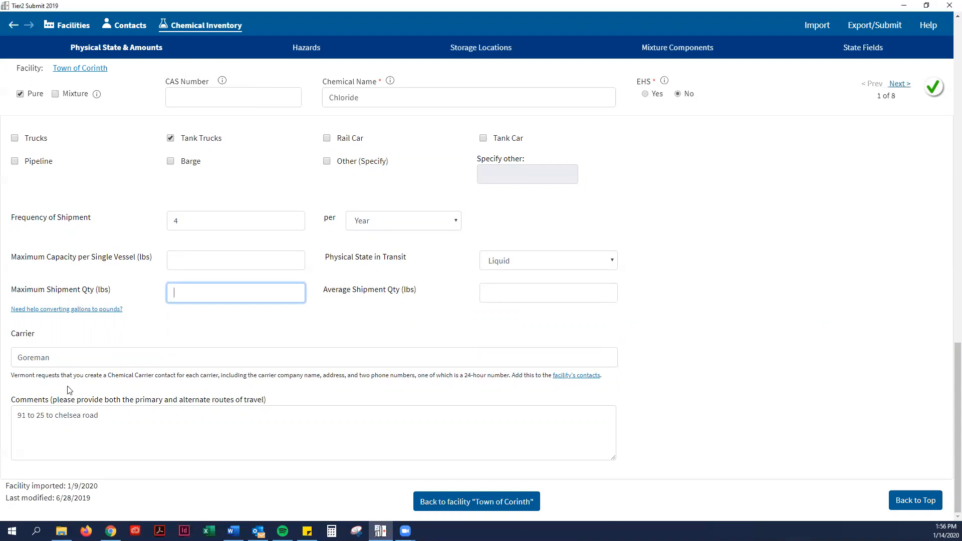
left_click(314, 357)
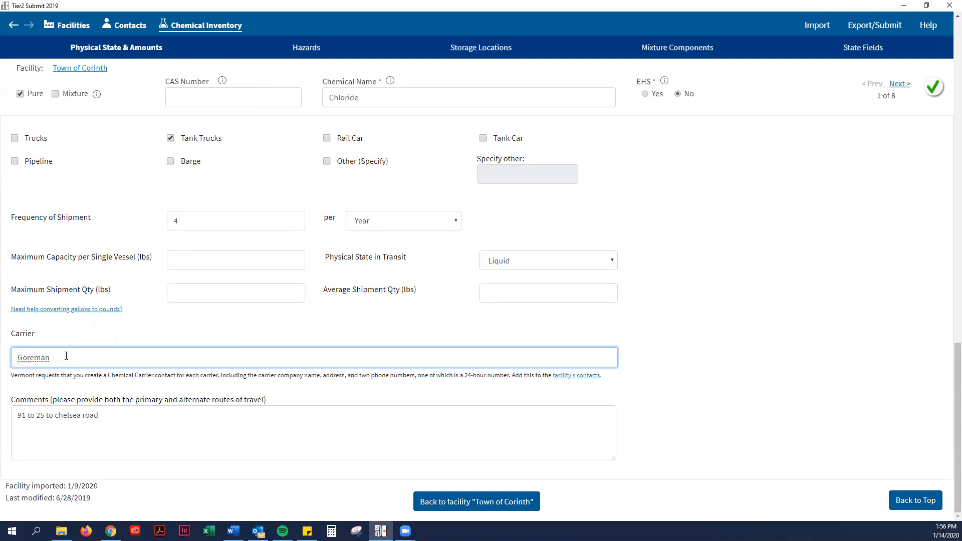
mouse_move(7, 441)
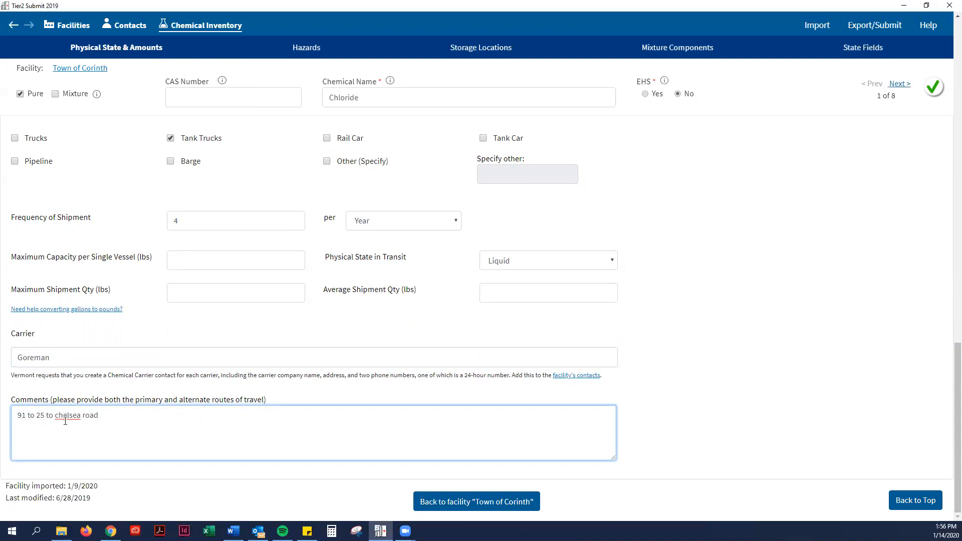
mouse_move(86, 361)
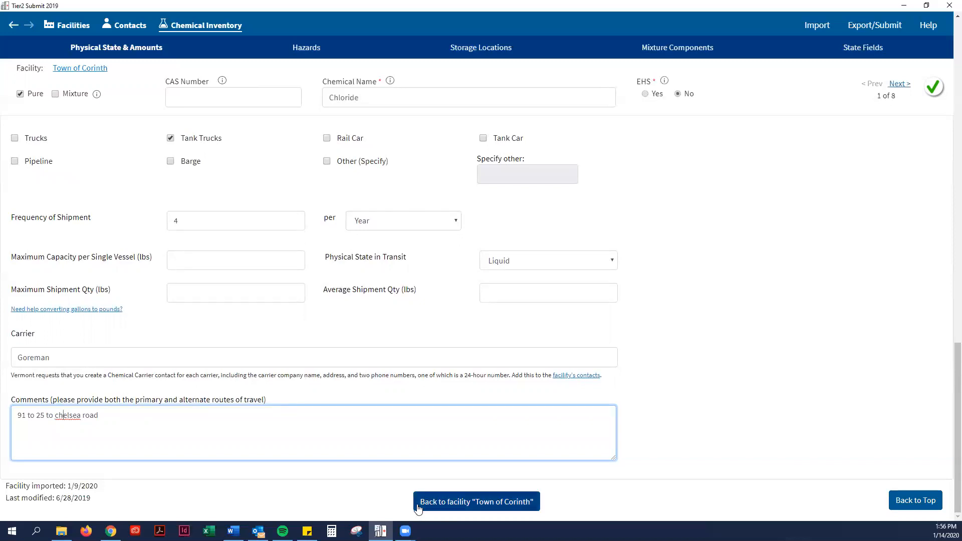
mouse_move(452, 506)
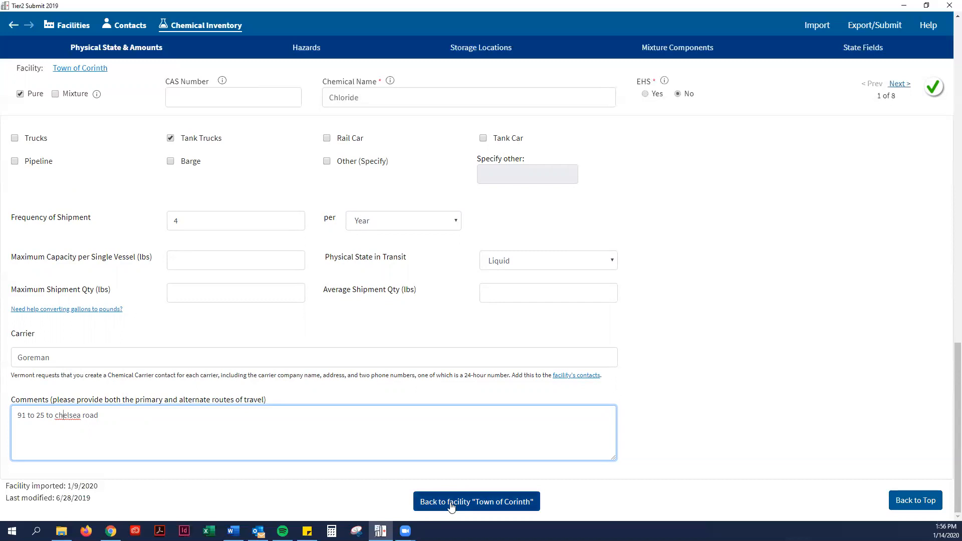
mouse_move(109, 402)
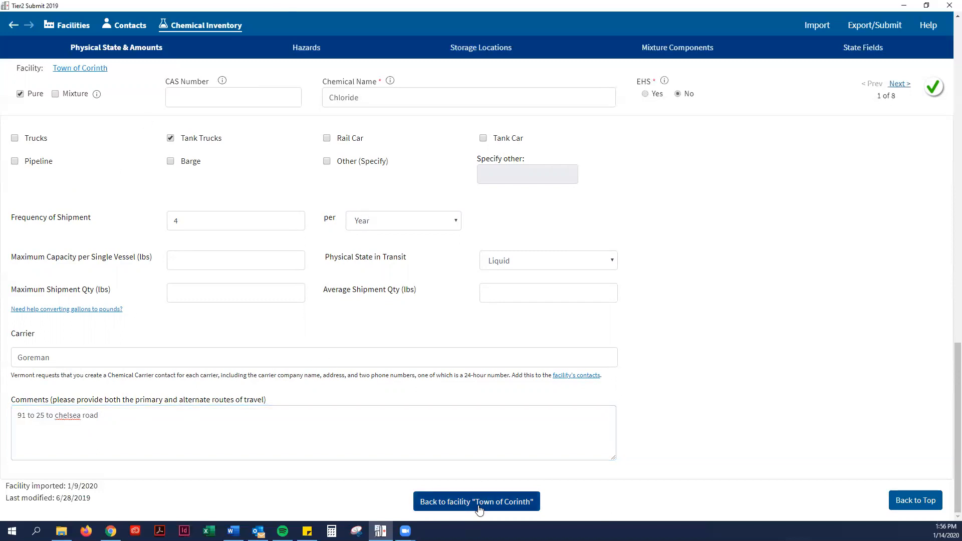
Return to Town of Corinth and scroll through its eight chemicals and LEPC 12 state field.
left_click(477, 501)
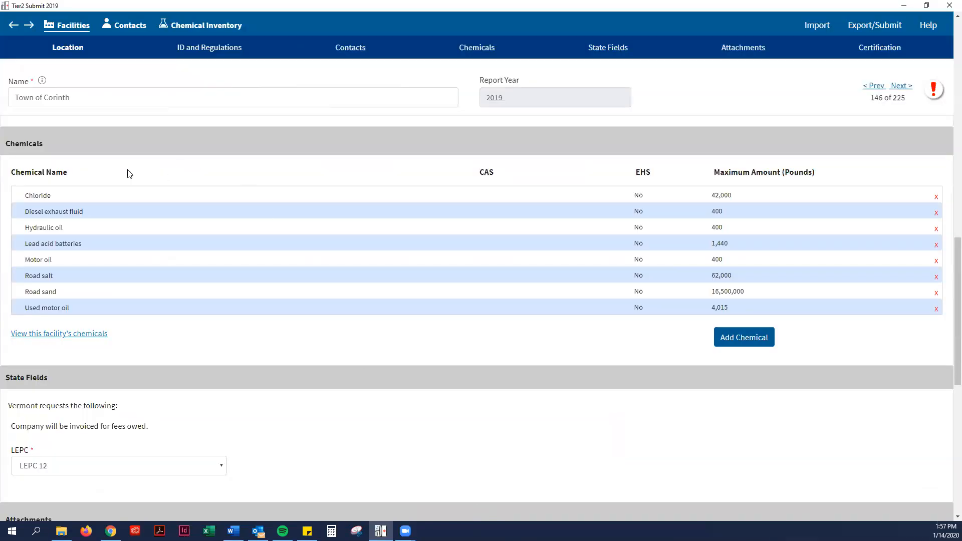
left_click(141, 244)
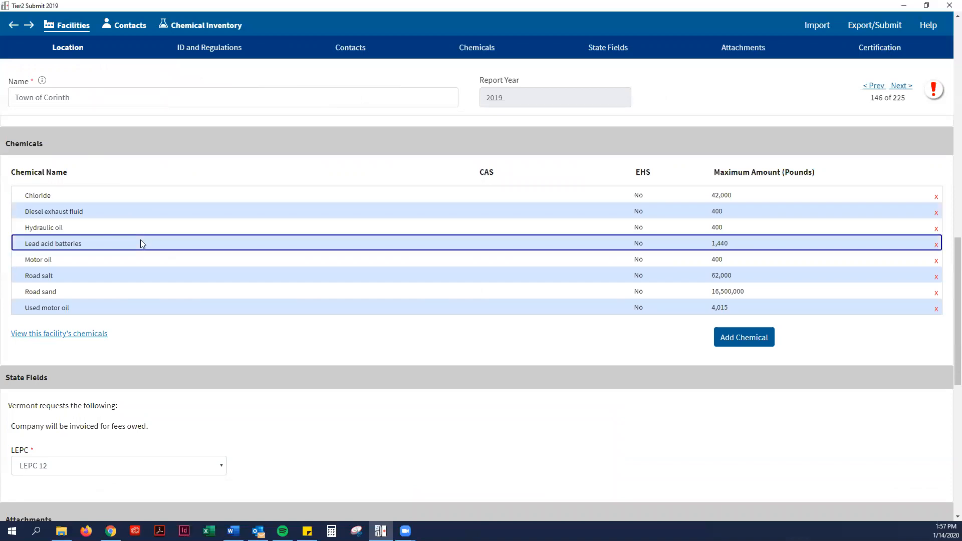
left_click(41, 290)
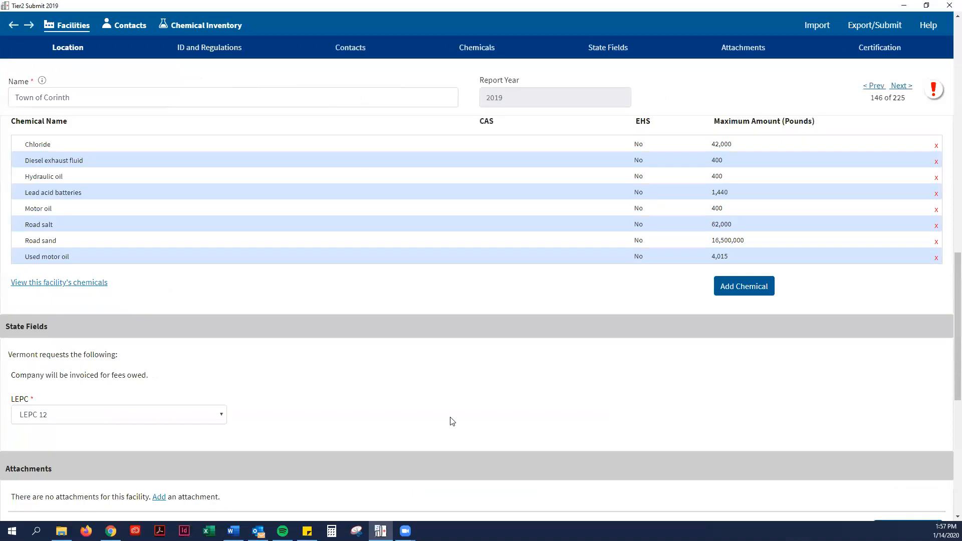
scroll("down", 3)
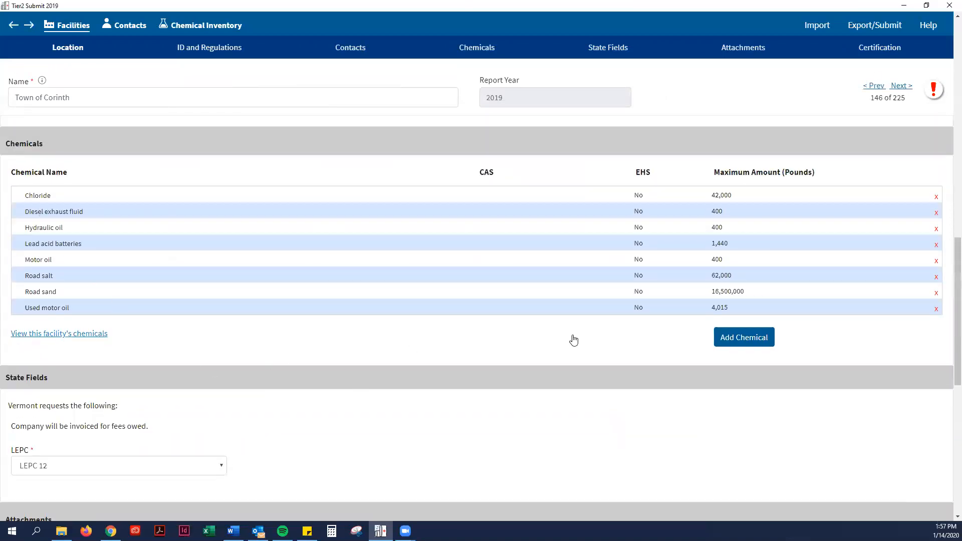
mouse_move(744, 341)
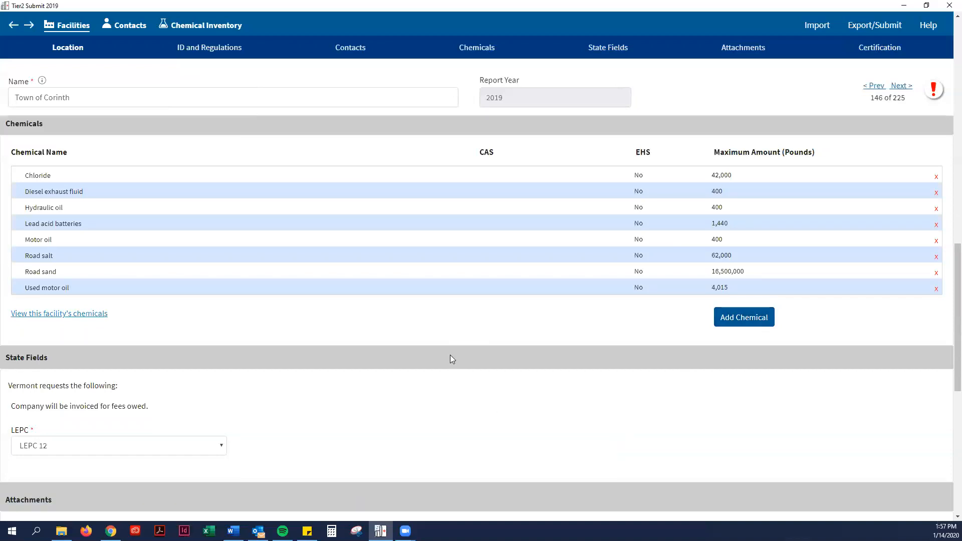
scroll("down", 3)
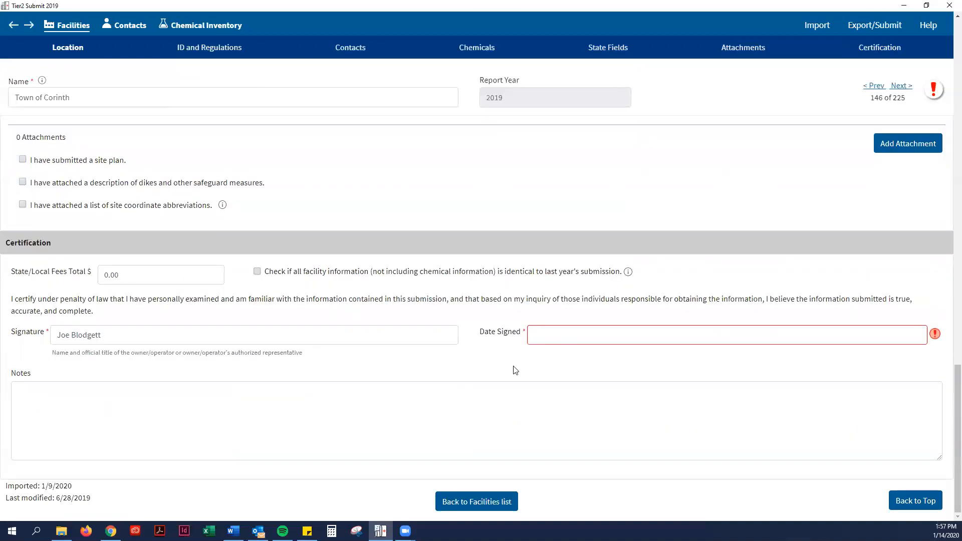
mouse_move(184, 301)
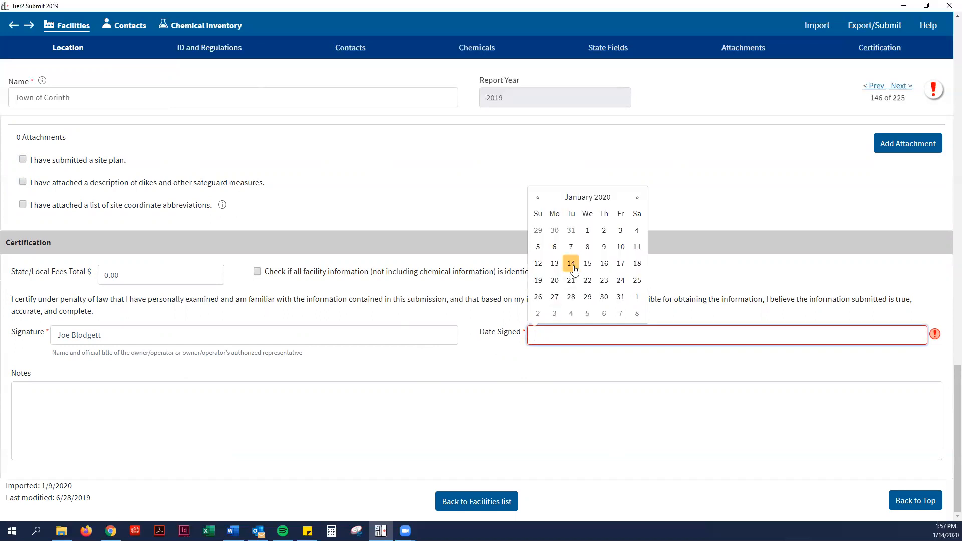
left_click(571, 263)
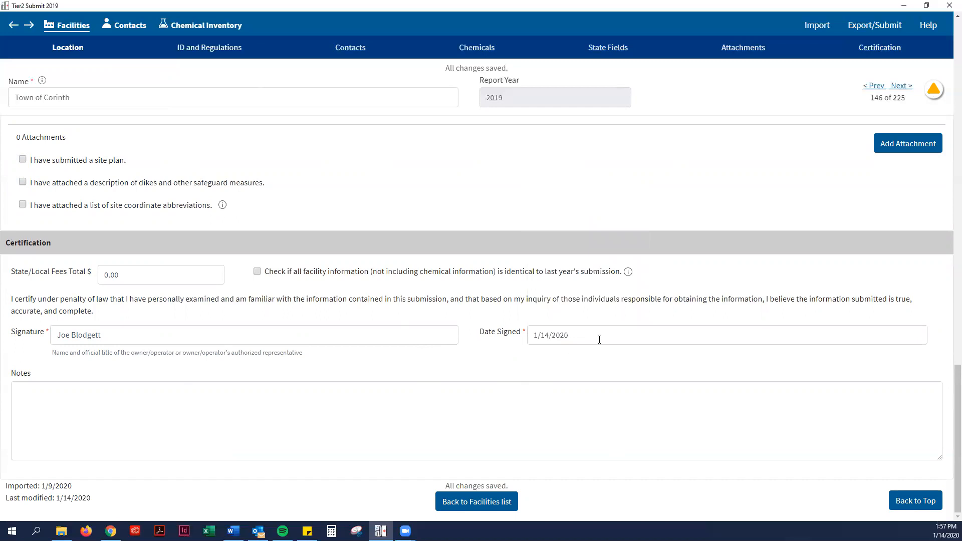
mouse_move(579, 313)
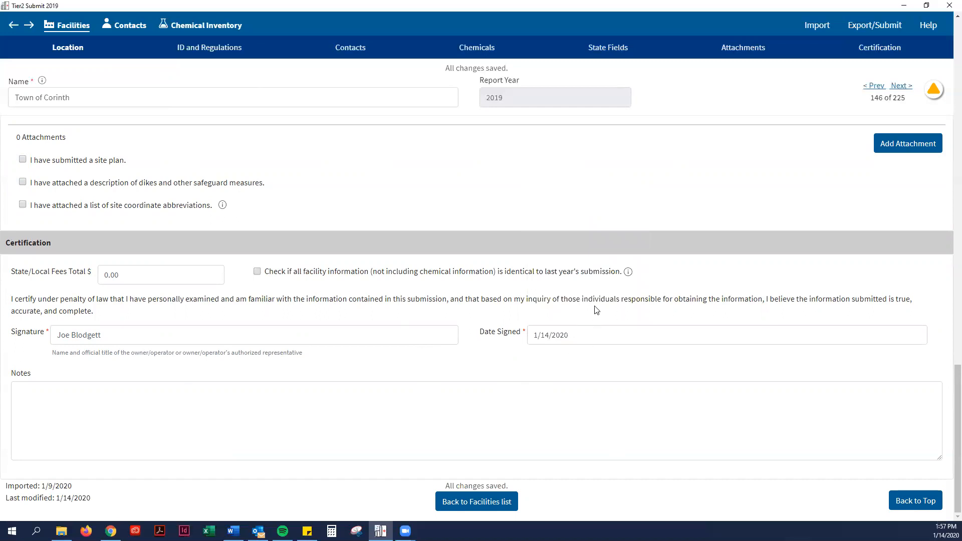
mouse_move(740, 30)
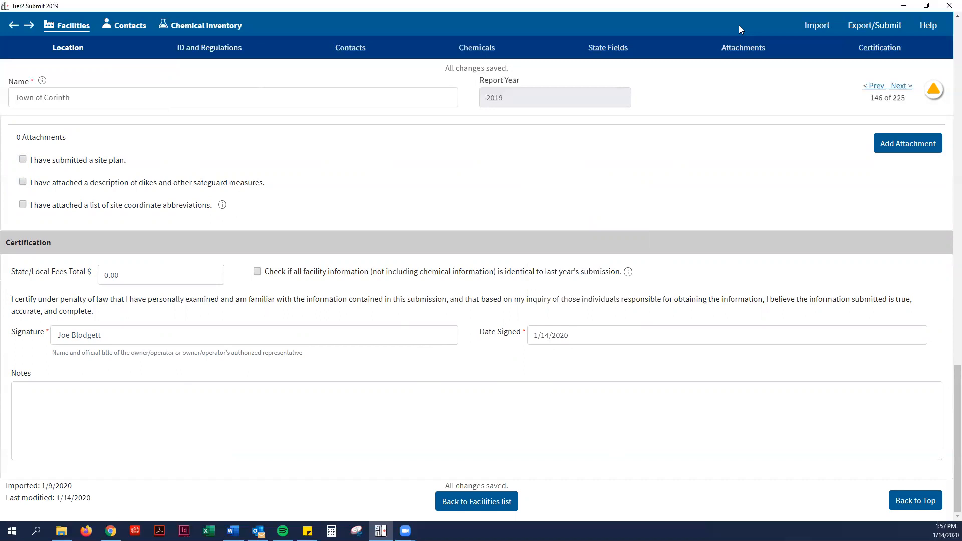
mouse_move(874, 25)
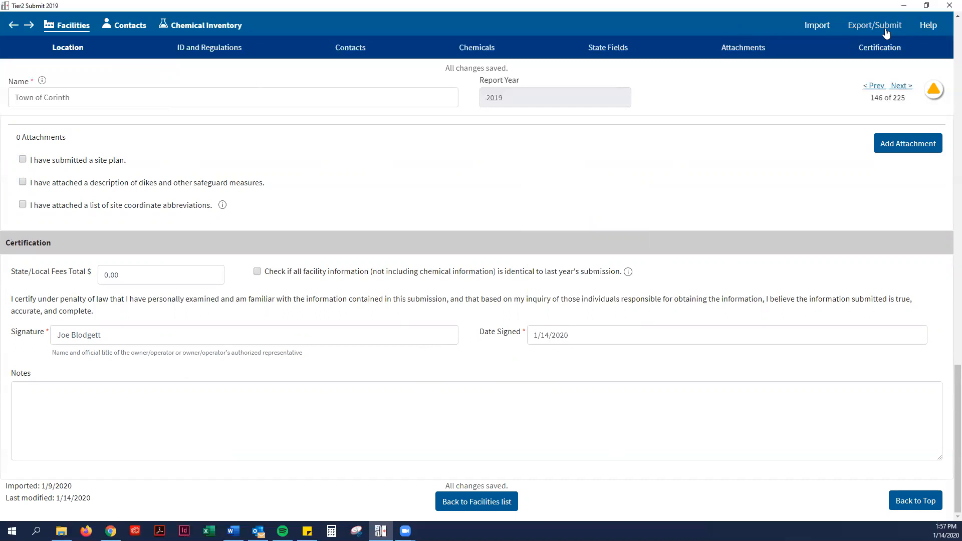
Check Town of Corinth's submission readiness, view its validation warnings, and reopen its record at Contacts.
left_click(875, 25)
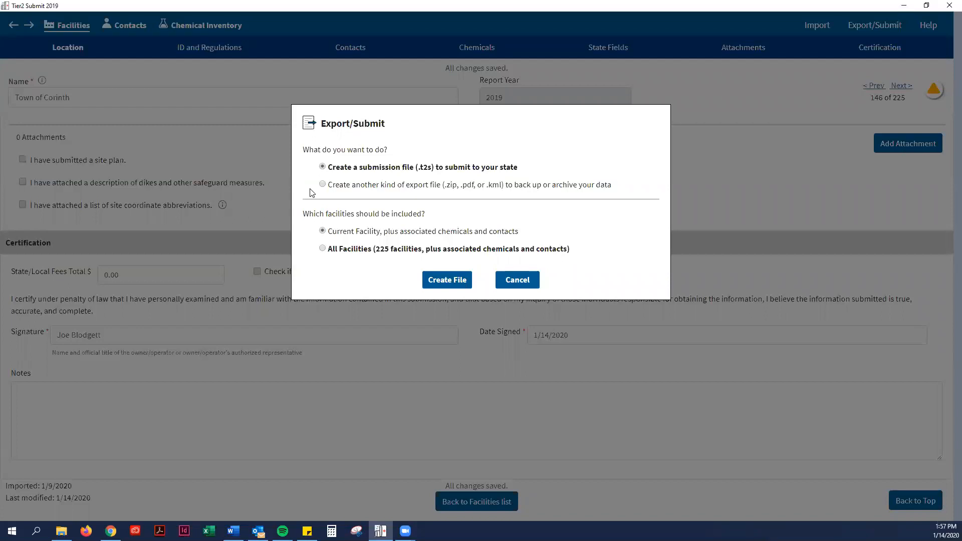
mouse_move(364, 164)
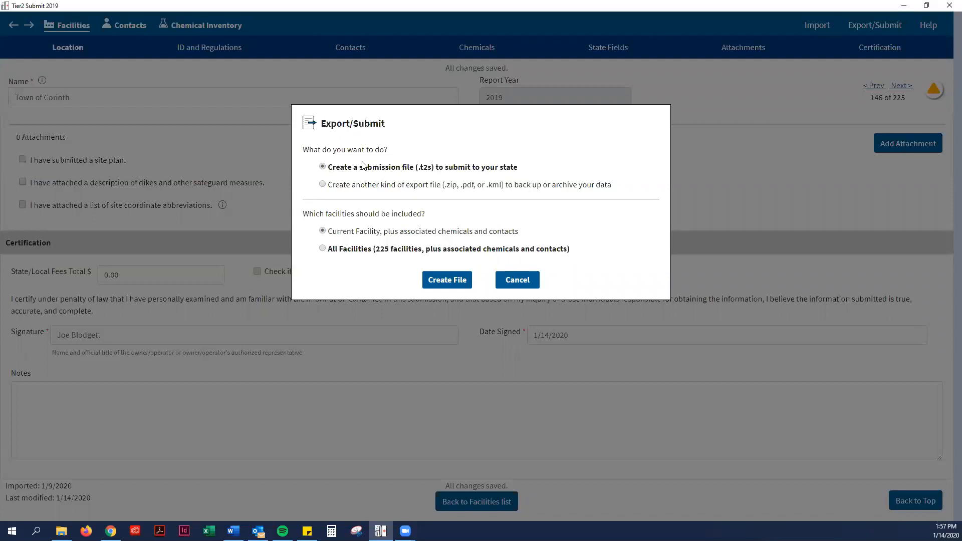
mouse_move(332, 164)
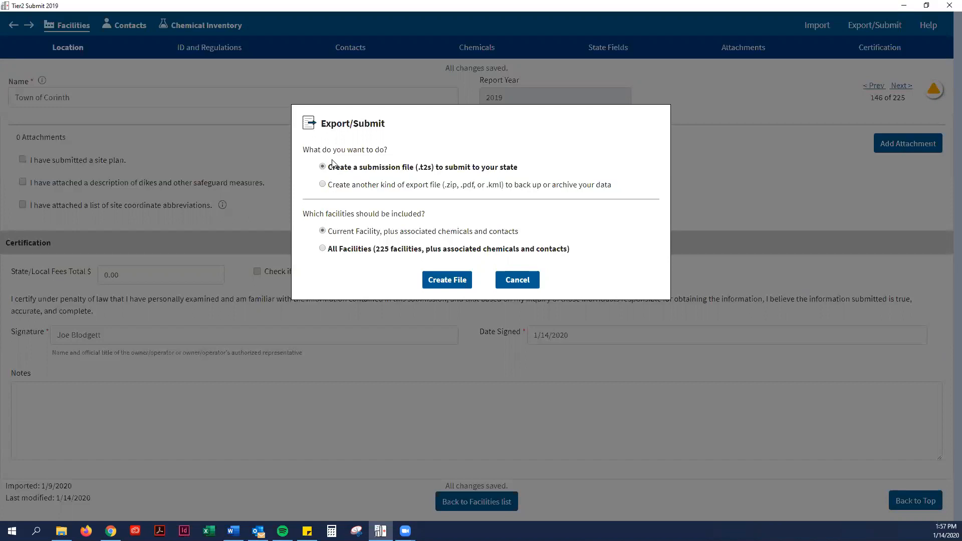
mouse_move(431, 172)
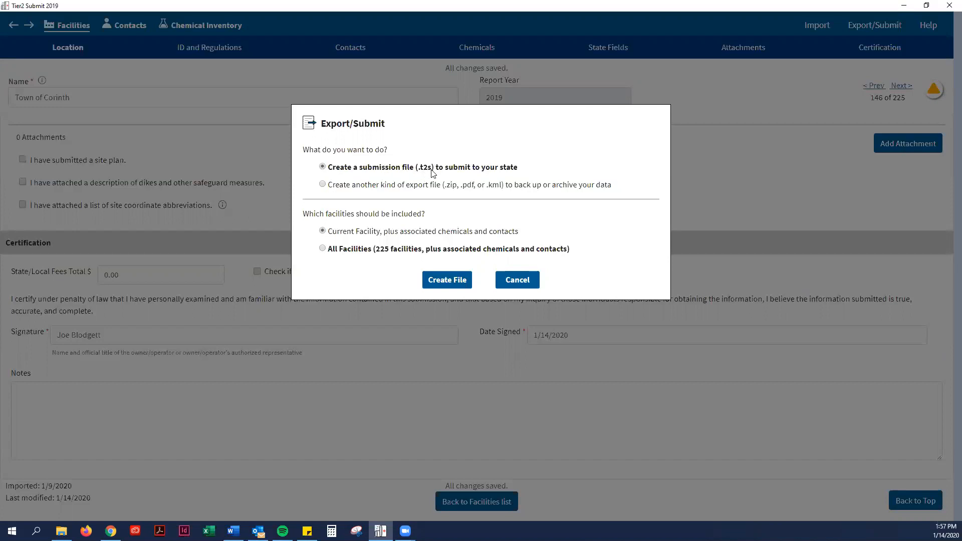
mouse_move(424, 178)
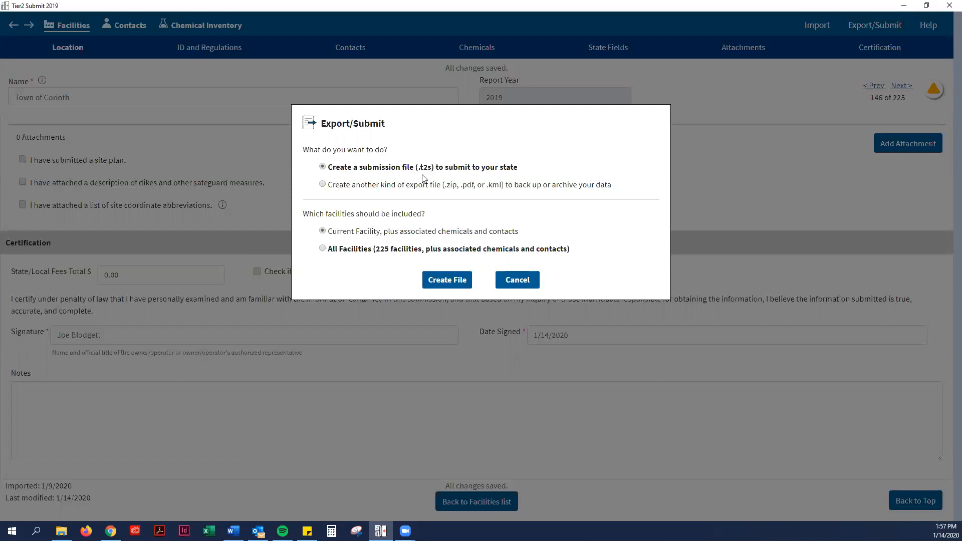
mouse_move(452, 172)
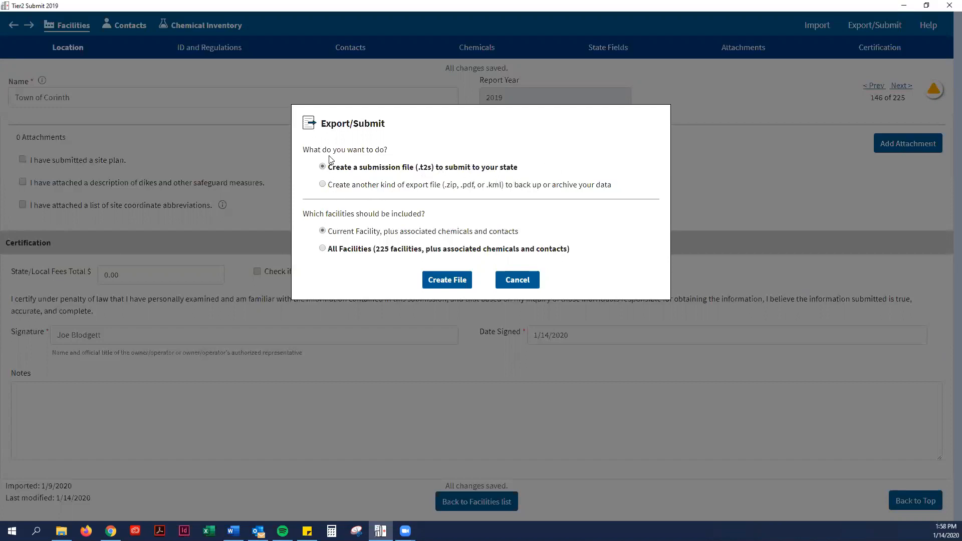
mouse_move(454, 207)
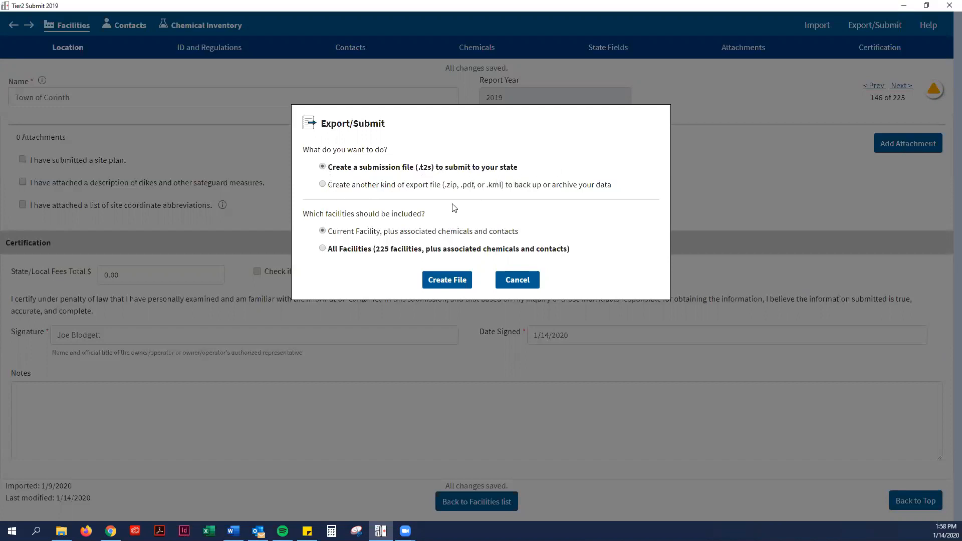
mouse_move(422, 195)
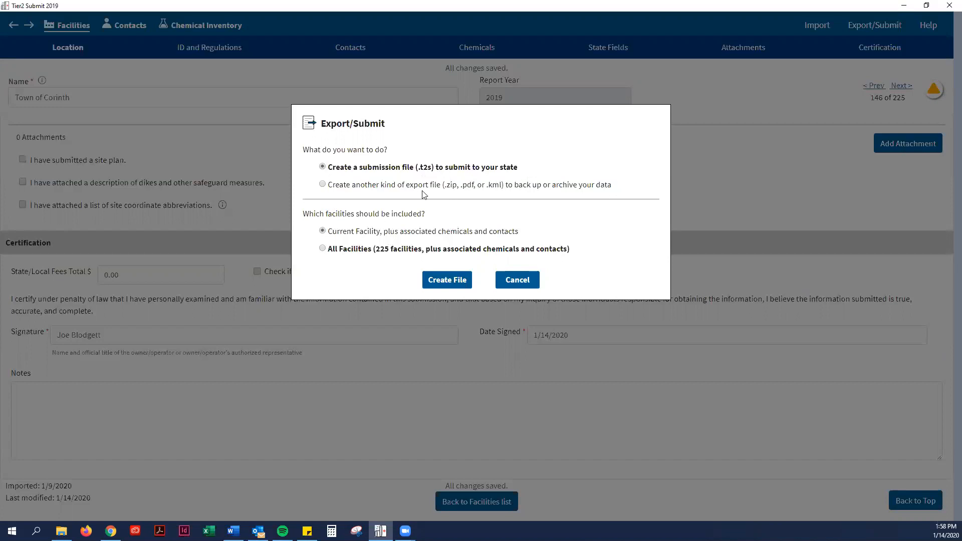
mouse_move(690, 162)
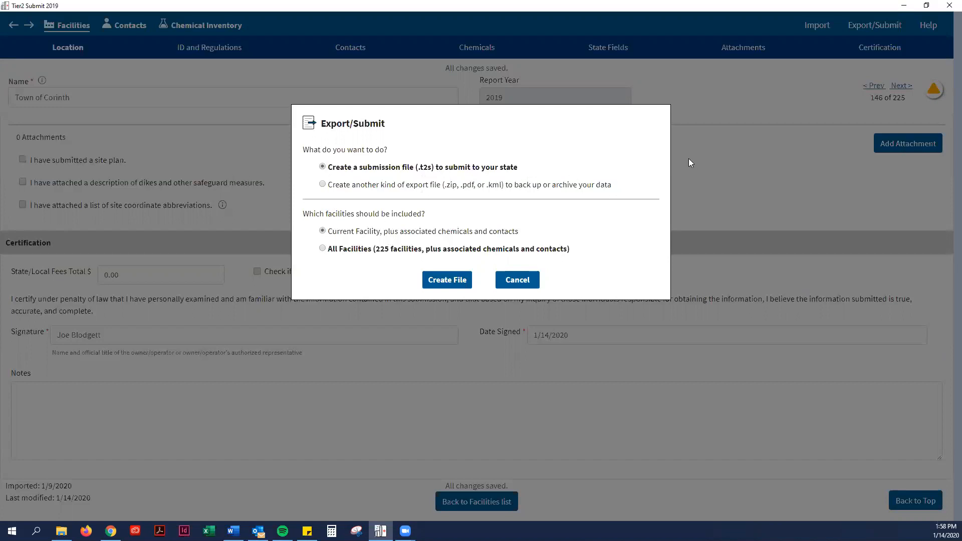
mouse_move(336, 175)
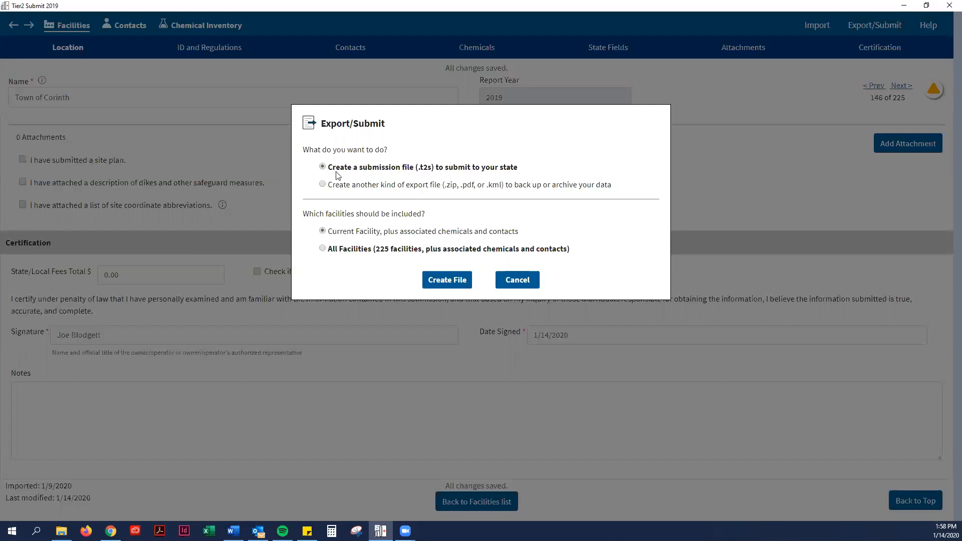
mouse_move(422, 174)
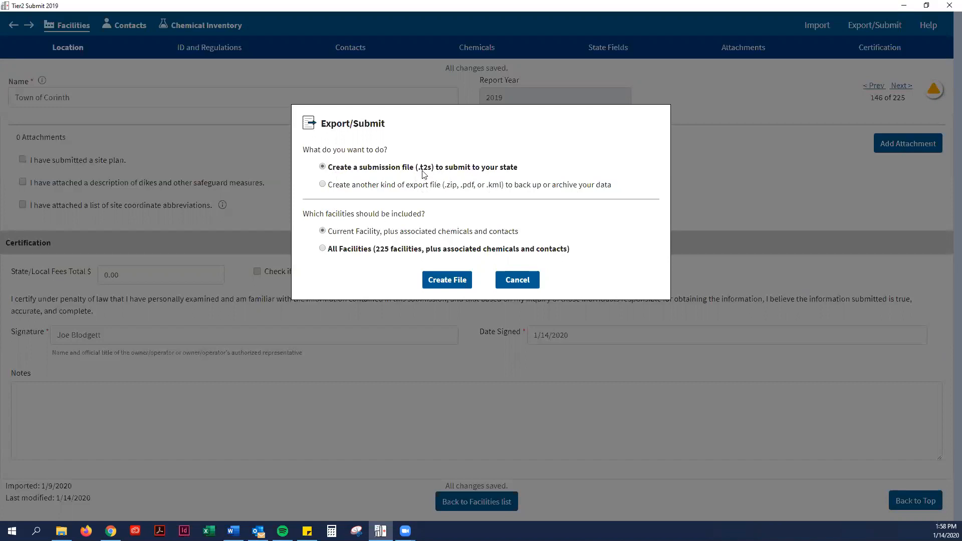
mouse_move(350, 209)
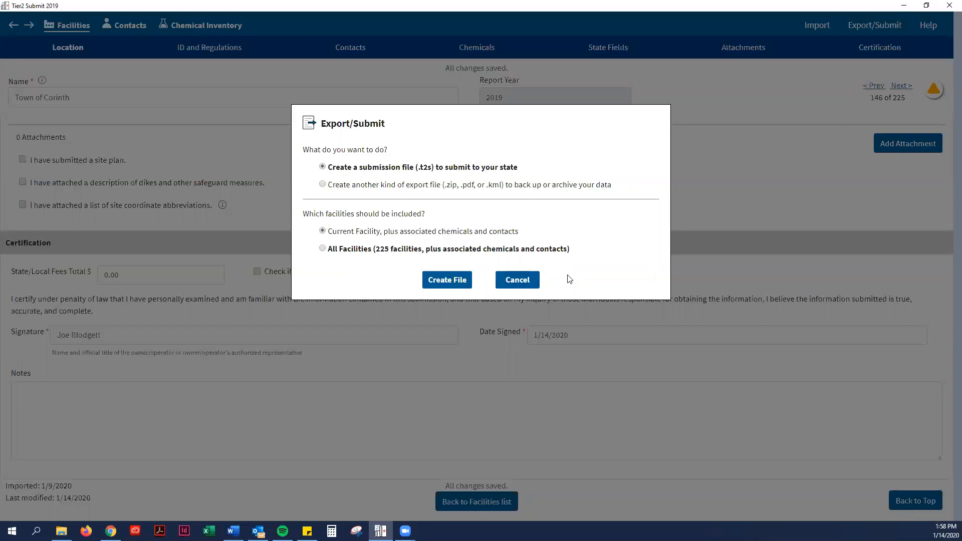
mouse_move(446, 280)
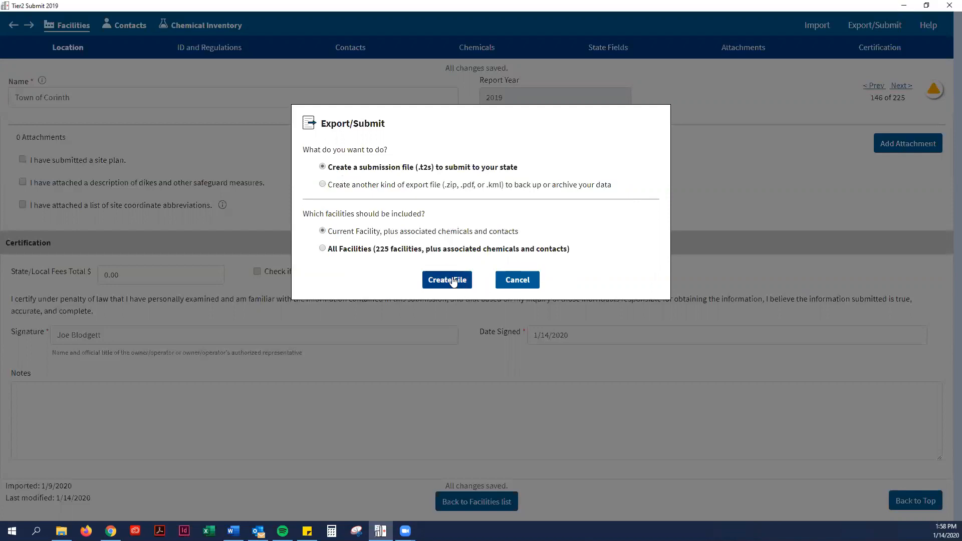
left_click(447, 280)
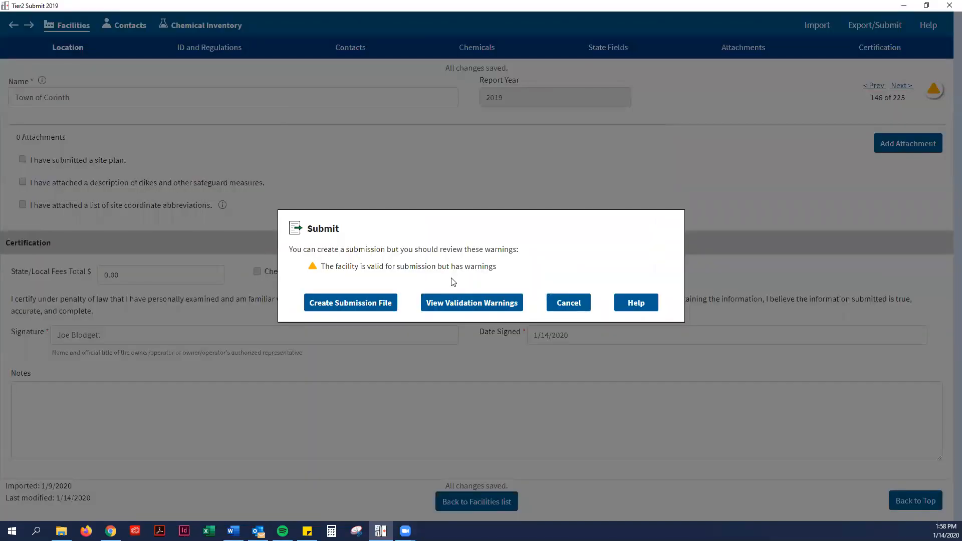
mouse_move(313, 271)
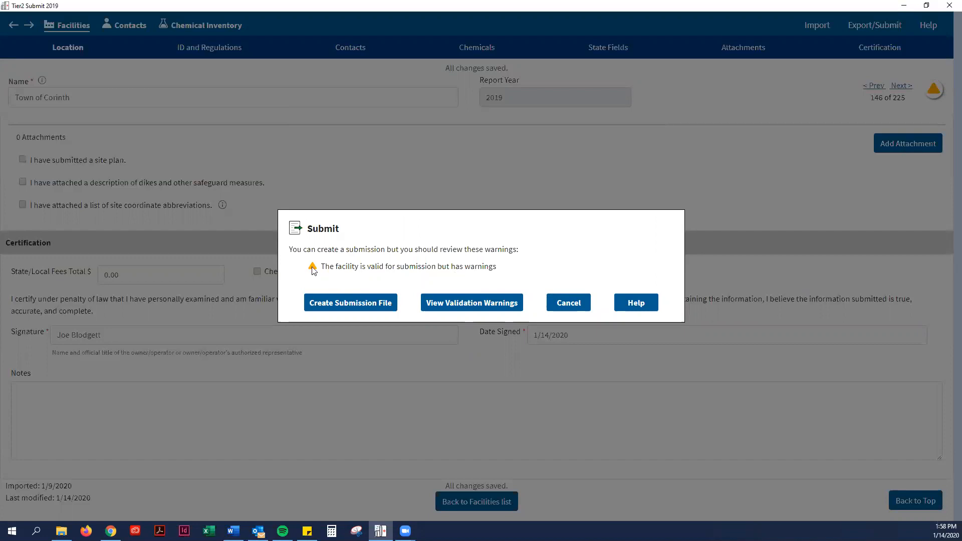
mouse_move(472, 303)
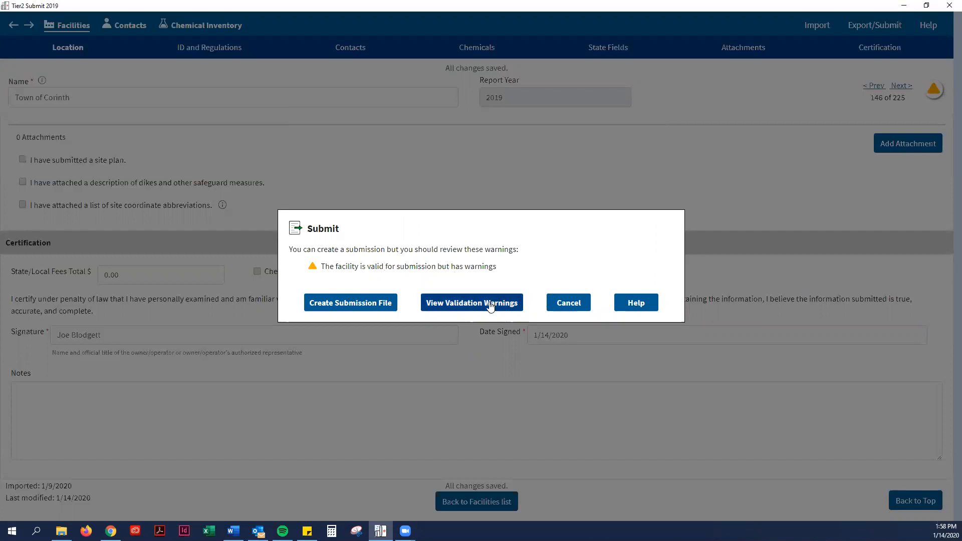
left_click(567, 303)
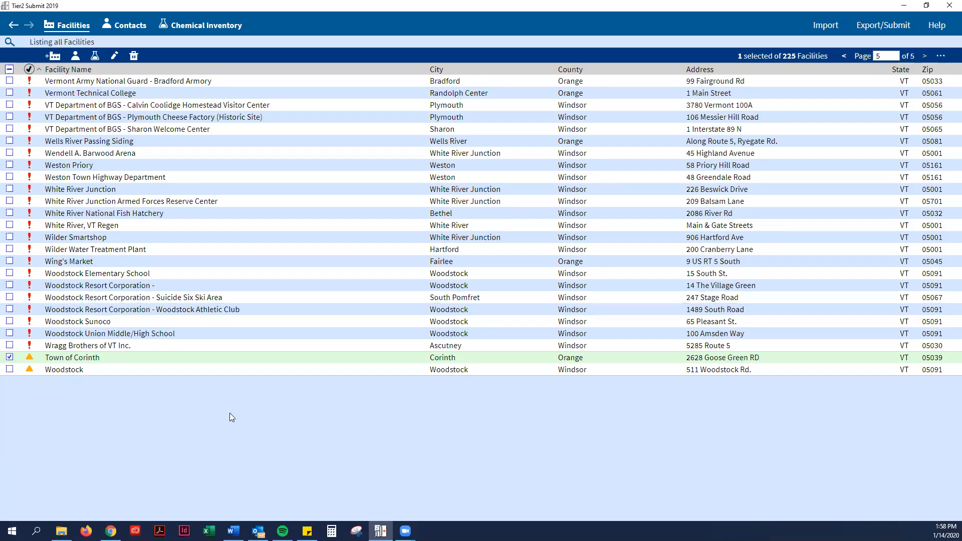
left_click(29, 358)
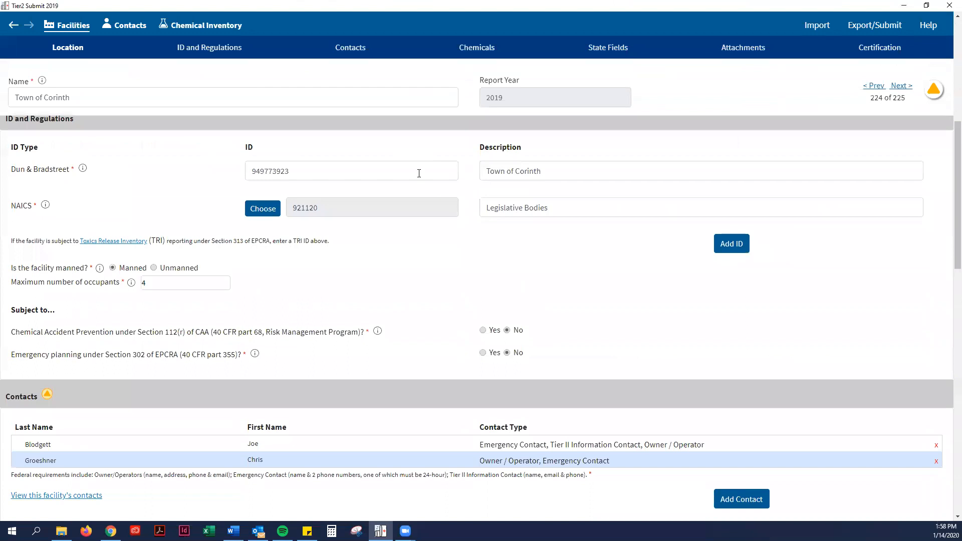
scroll("down", 3)
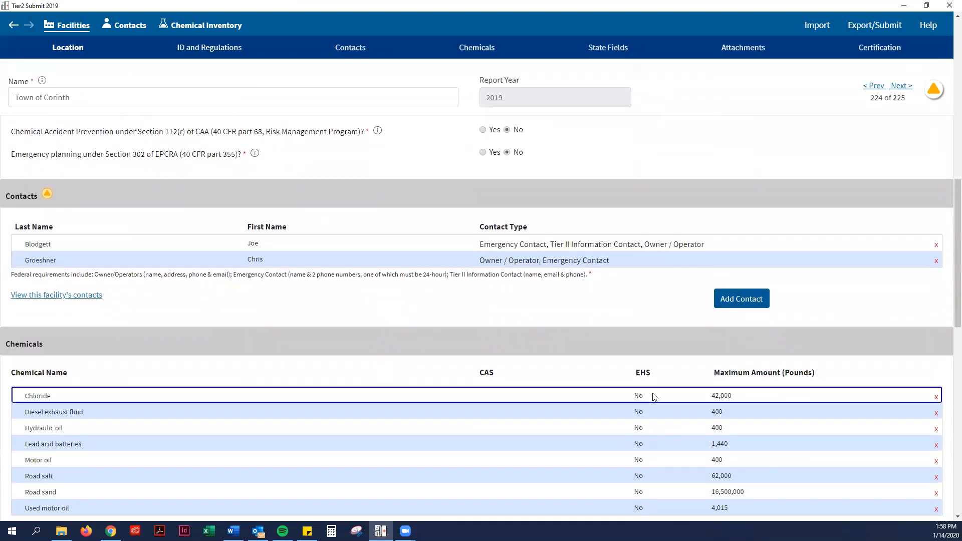
Create a blank new contact for Town of Corinth, inspect Contact Types, and return.
left_click(741, 298)
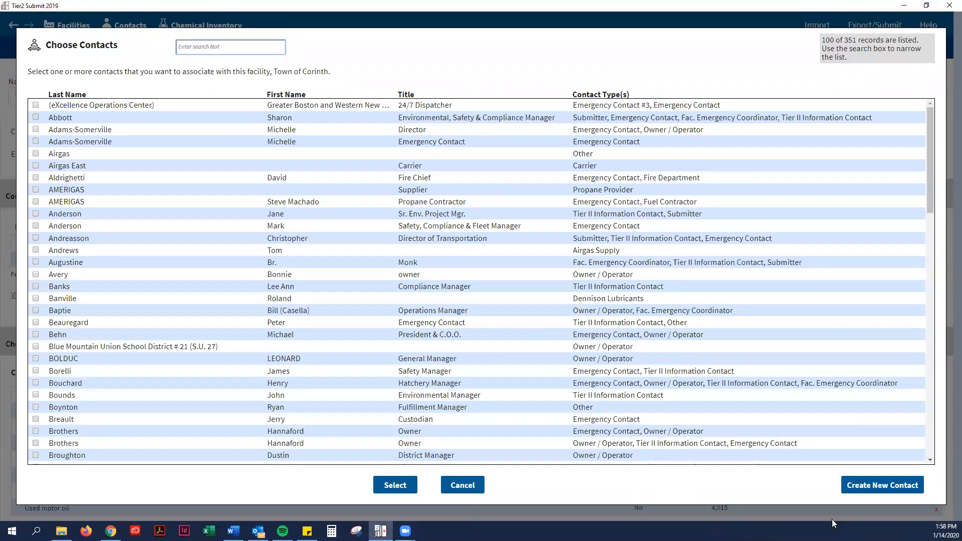
left_click(882, 485)
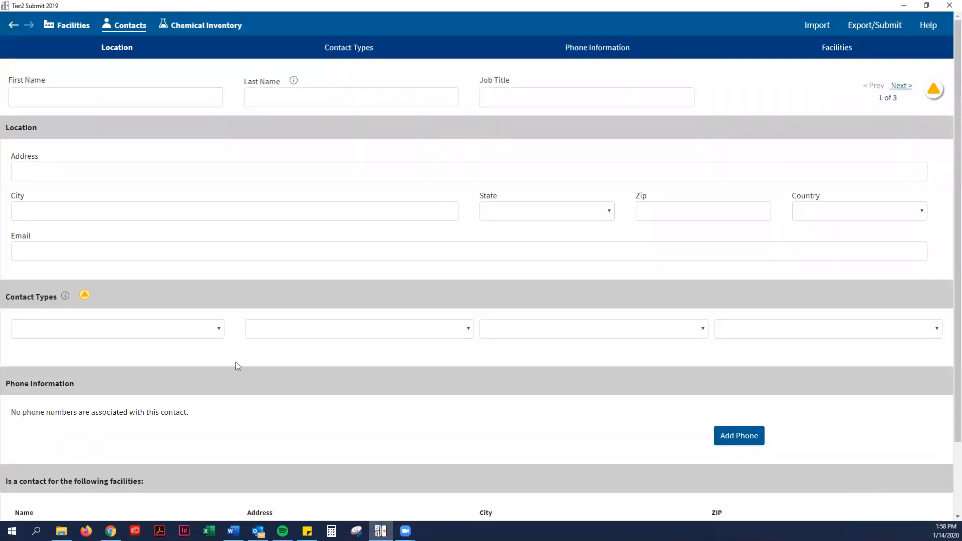
mouse_move(198, 344)
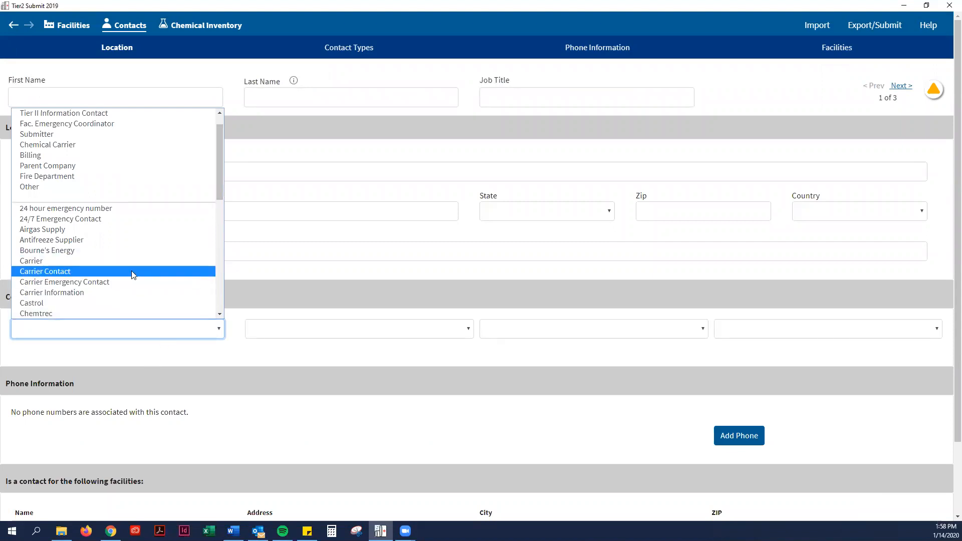
mouse_move(30, 274)
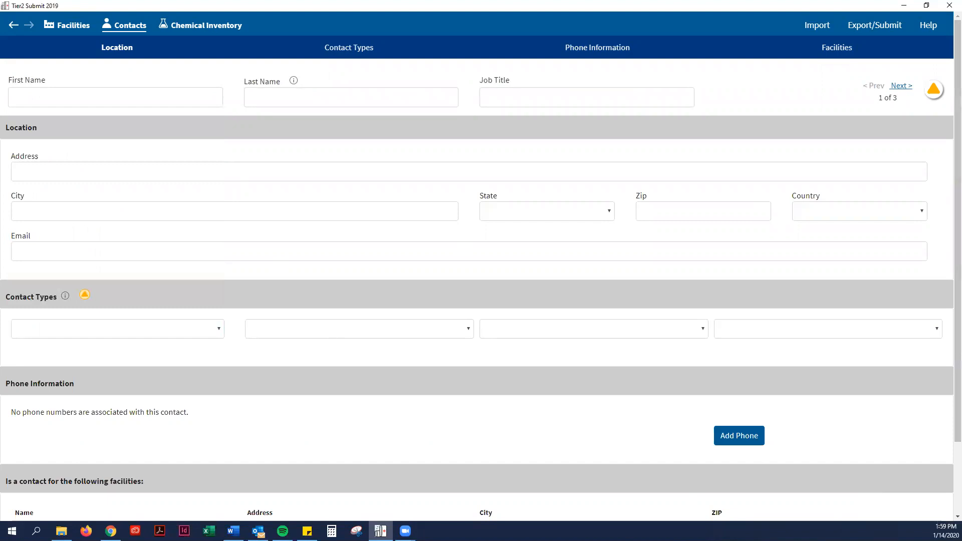
scroll("down", 3)
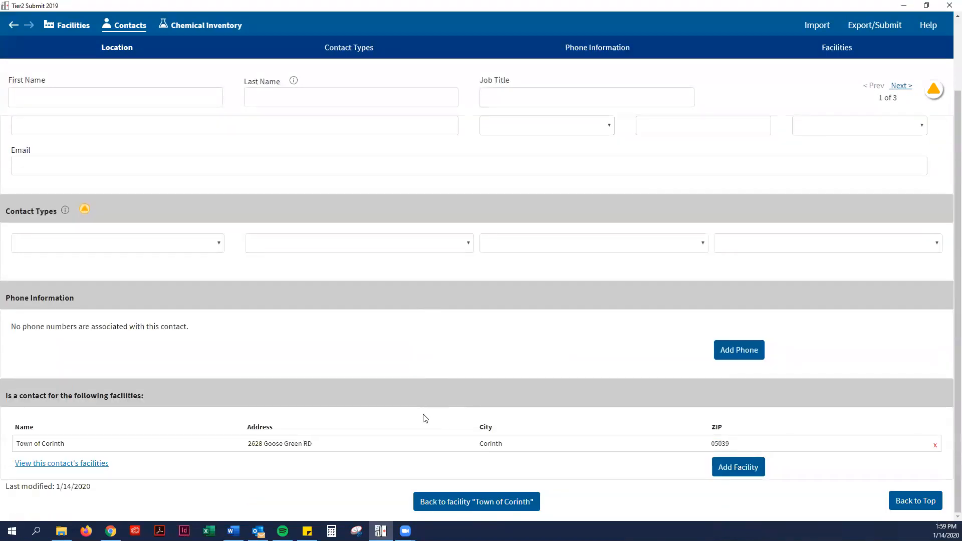
left_click(477, 502)
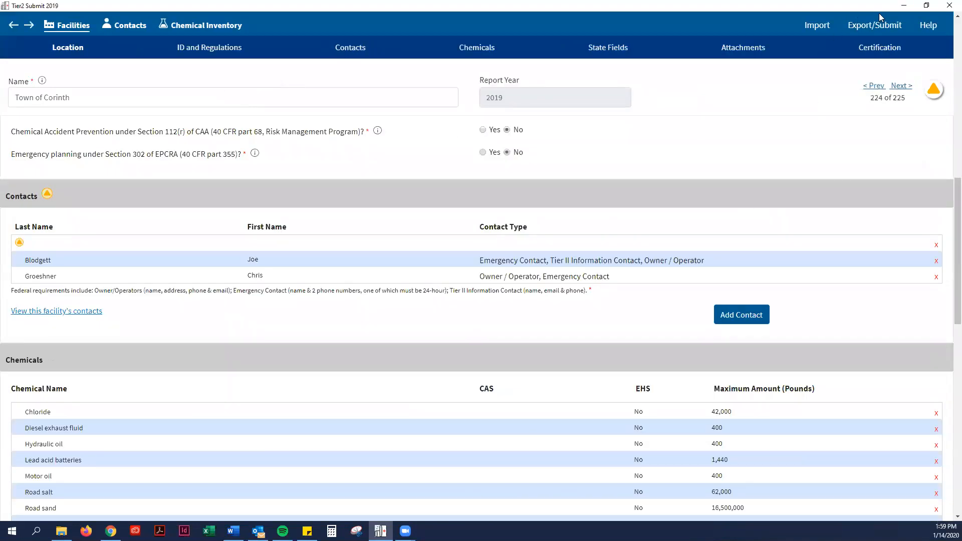
left_click(875, 25)
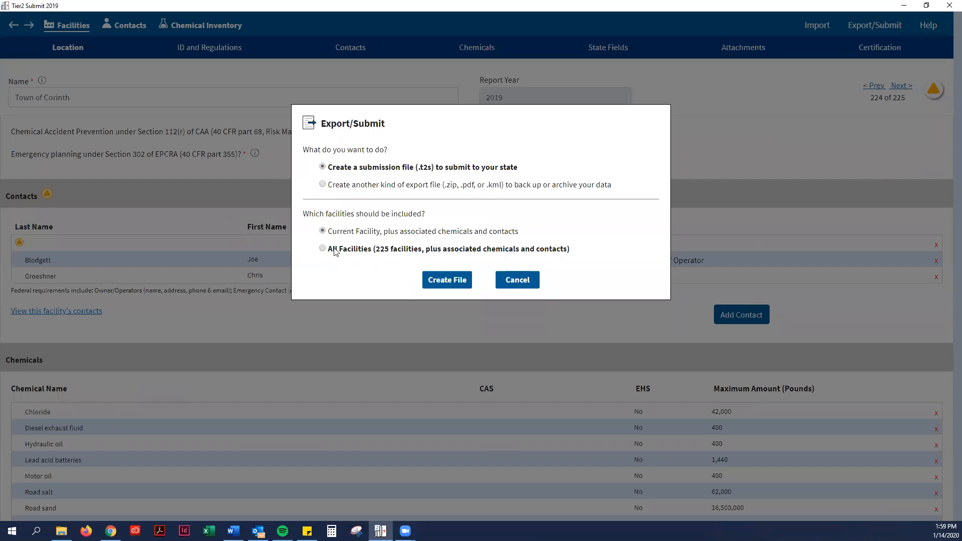
mouse_move(611, 35)
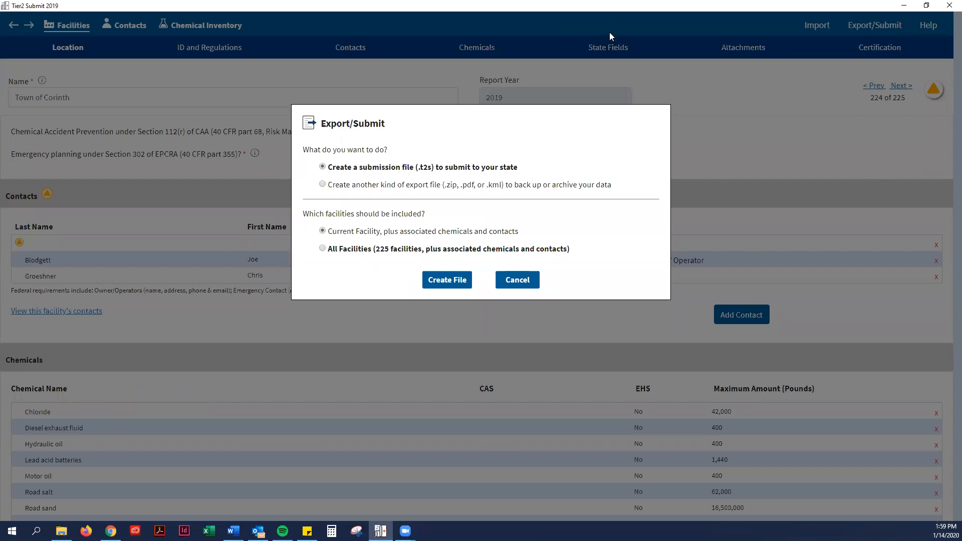
mouse_move(319, 196)
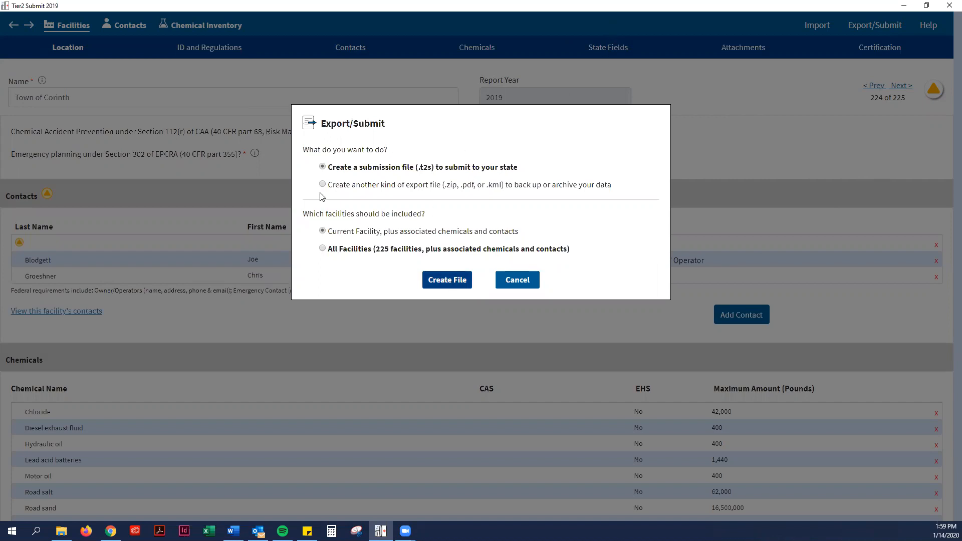
mouse_move(890, 5)
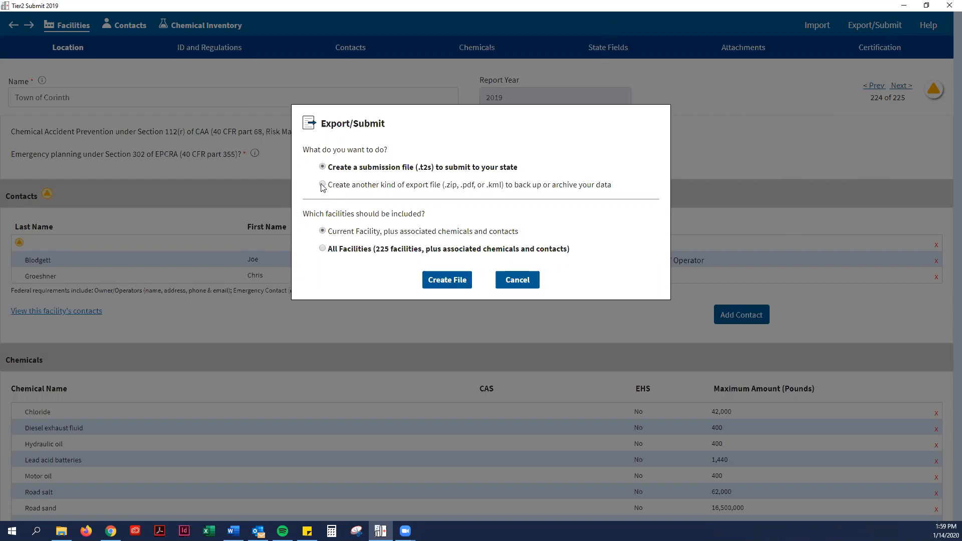
left_click(323, 185)
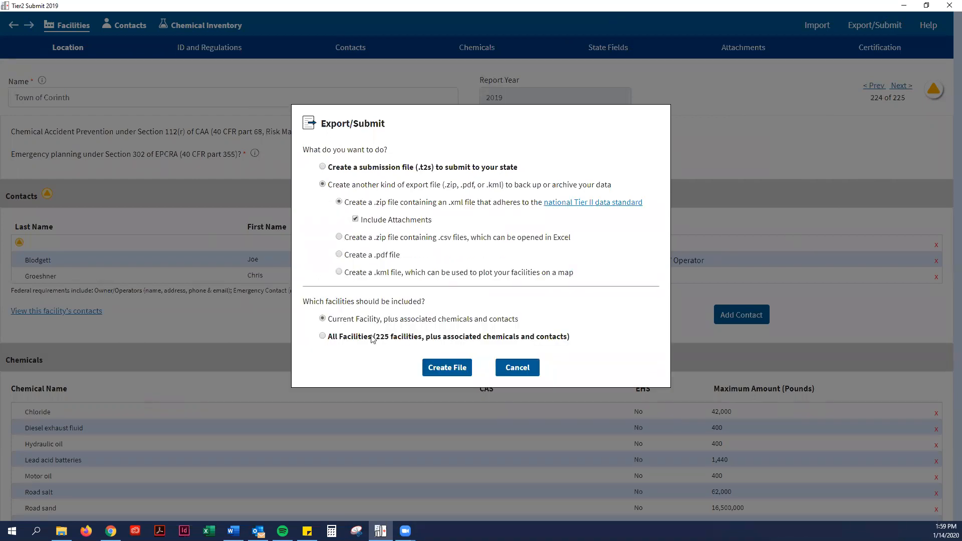
mouse_move(337, 251)
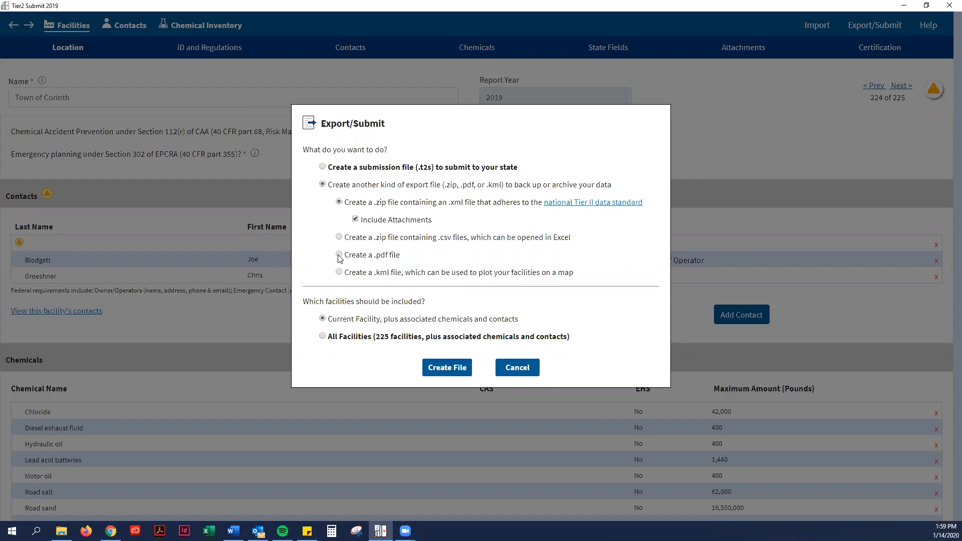
left_click(339, 254)
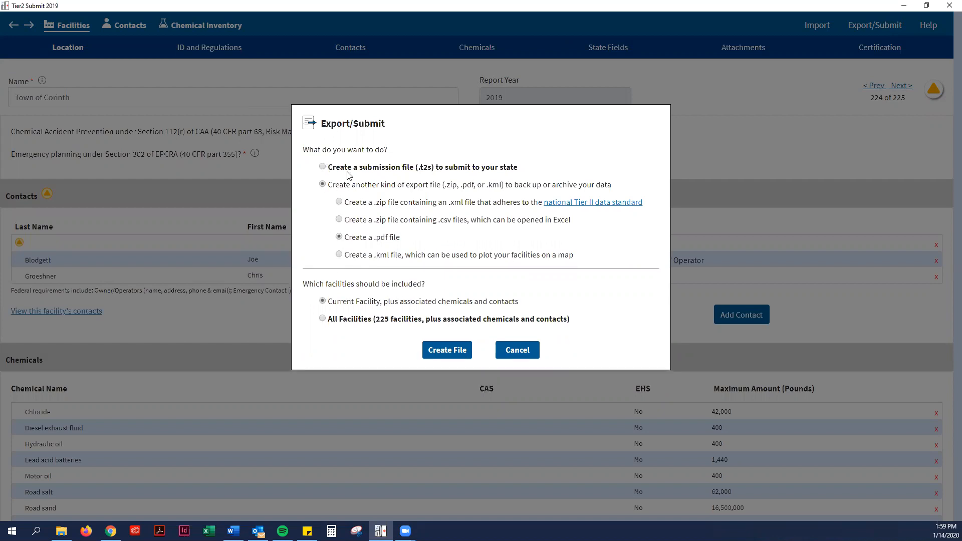
mouse_move(510, 184)
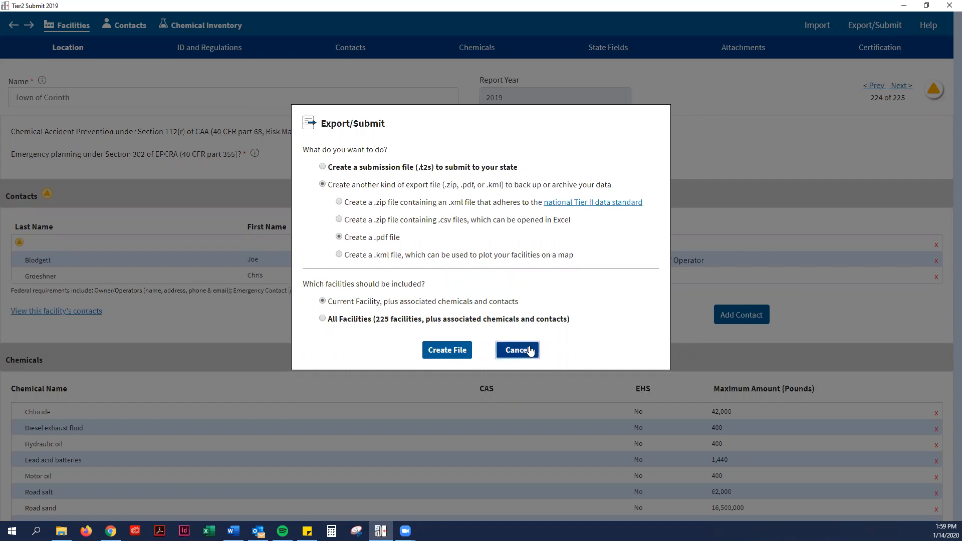
left_click(517, 350)
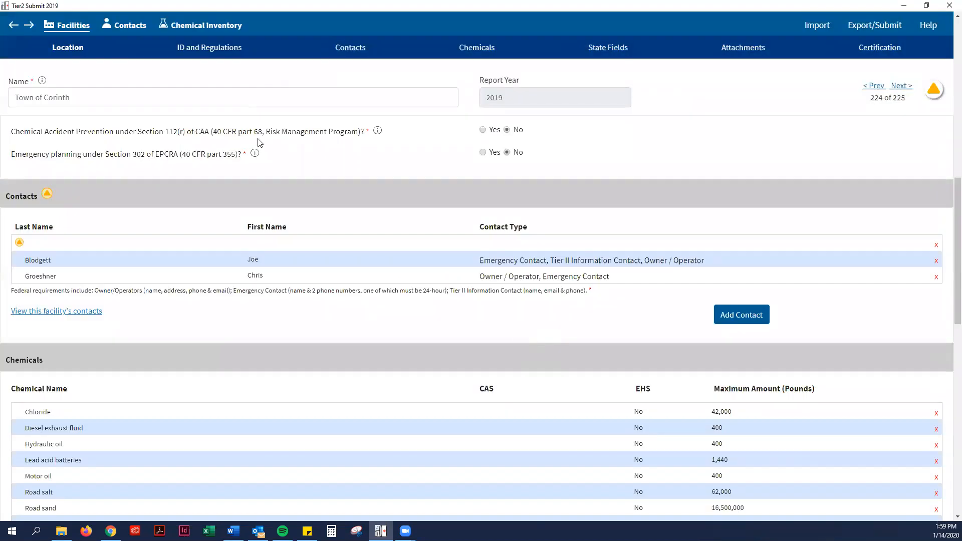
List all facilities, page back to page 1, and add a blank facility record.
left_click(72, 24)
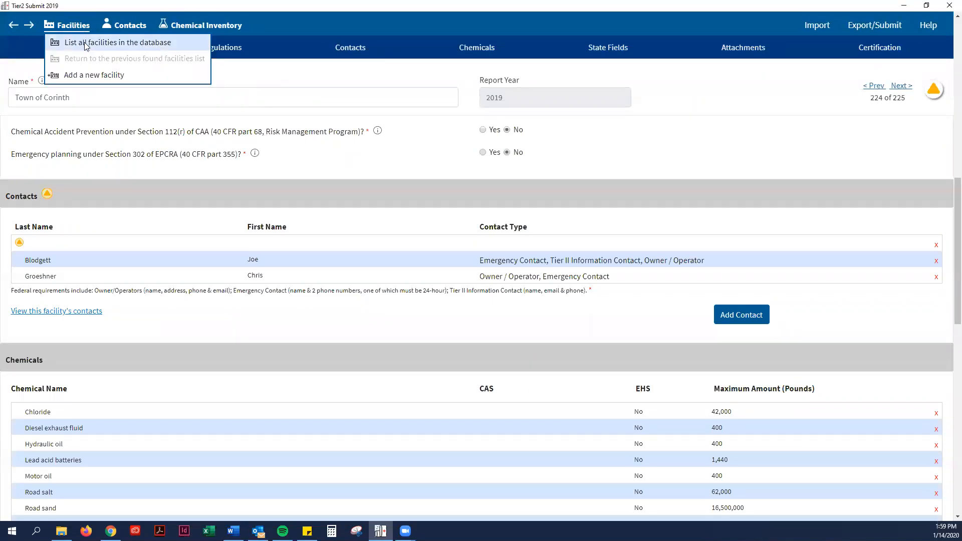
left_click(117, 42)
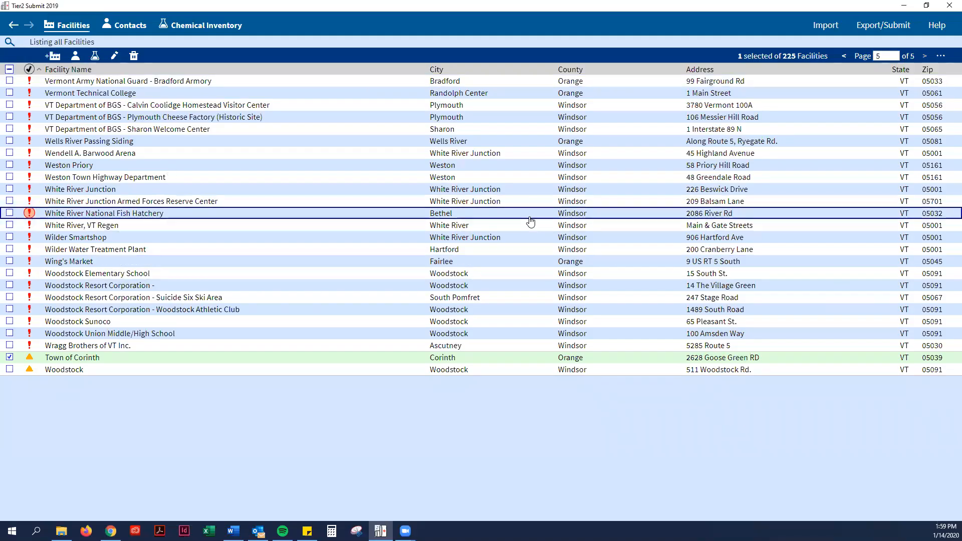
left_click(835, 55)
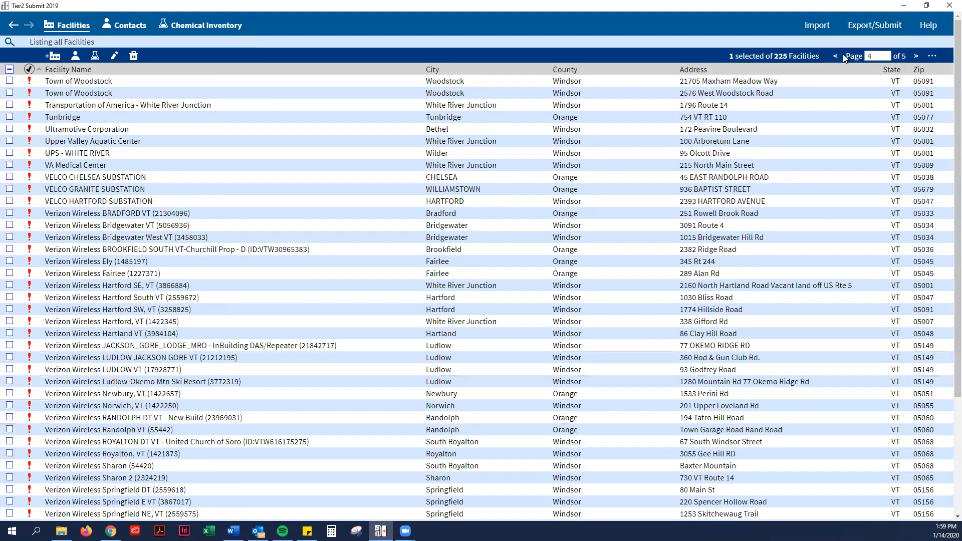
left_click(836, 55)
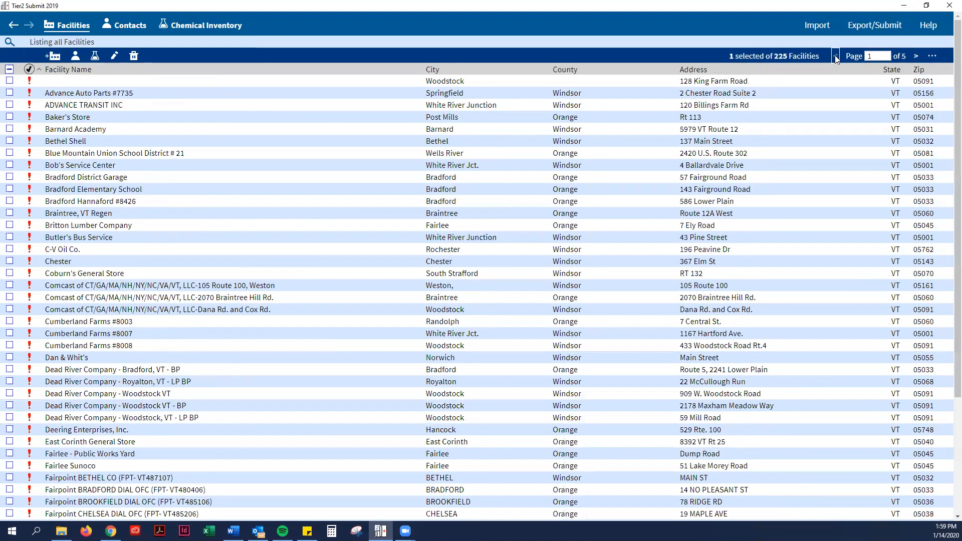
left_click(67, 117)
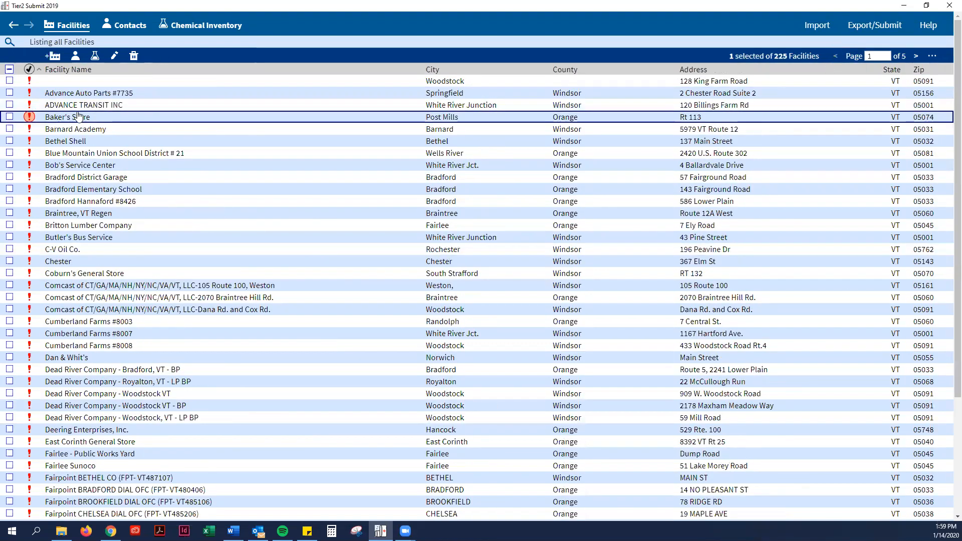
mouse_move(30, 68)
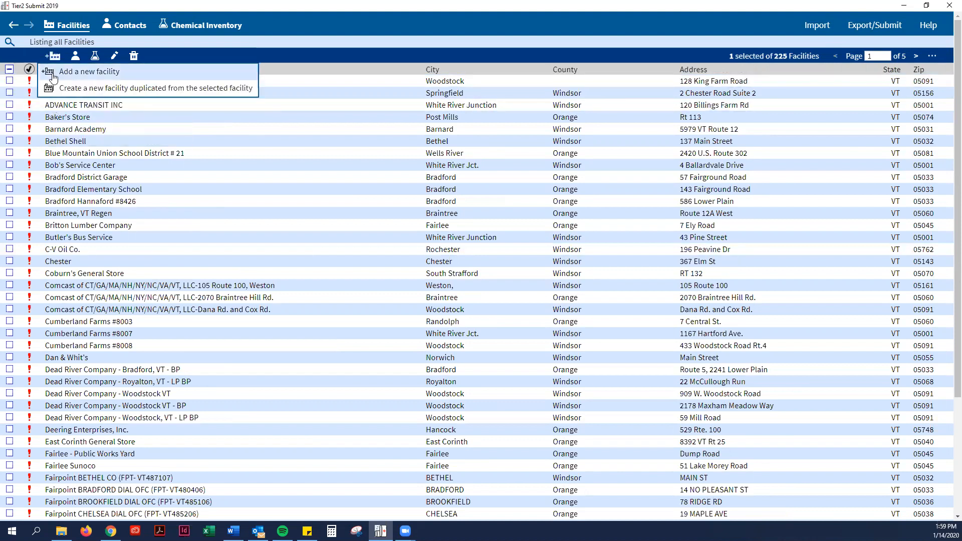
mouse_move(111, 81)
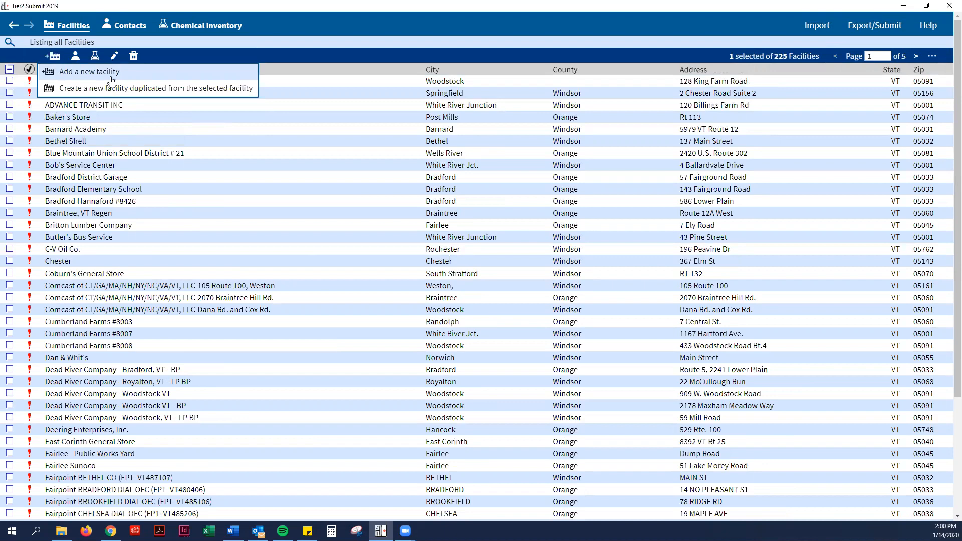
mouse_move(193, 79)
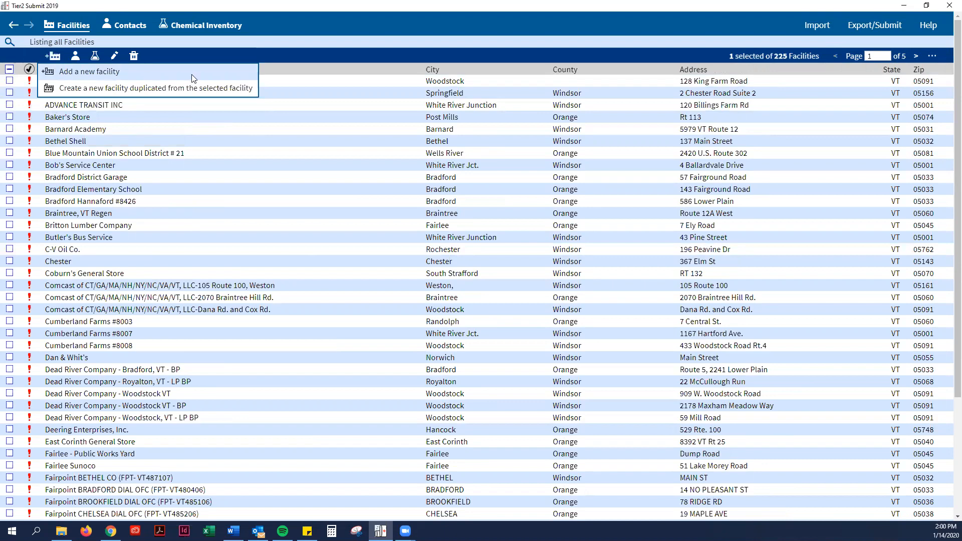
left_click(87, 71)
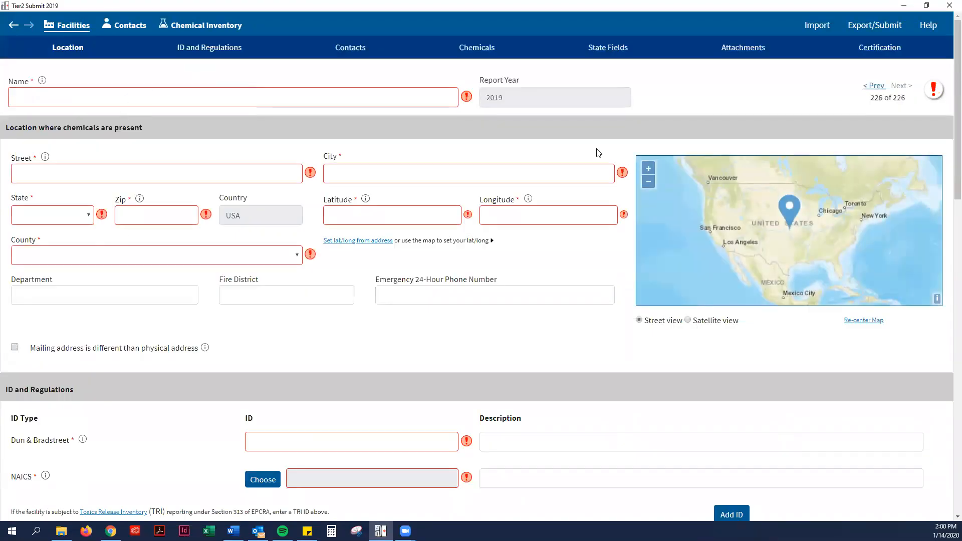
mouse_move(154, 136)
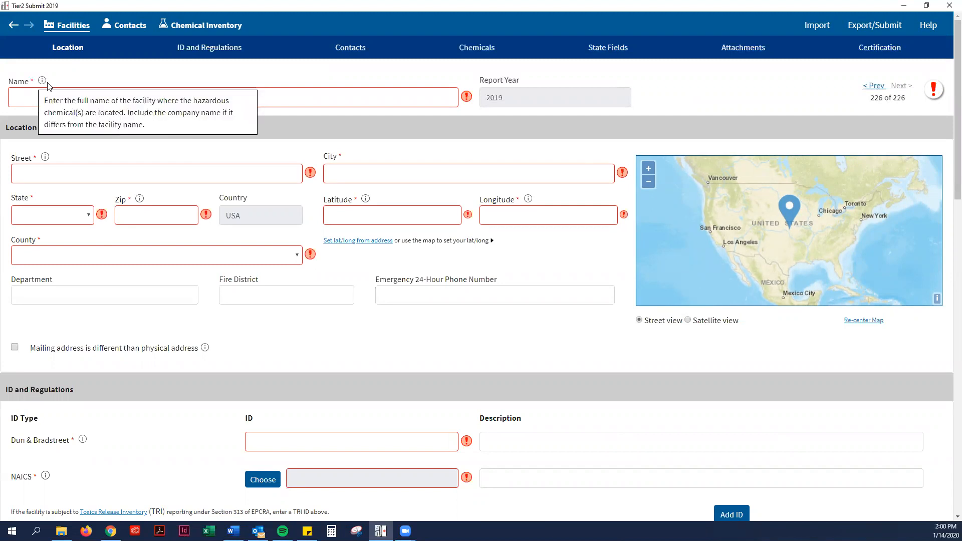
mouse_move(58, 85)
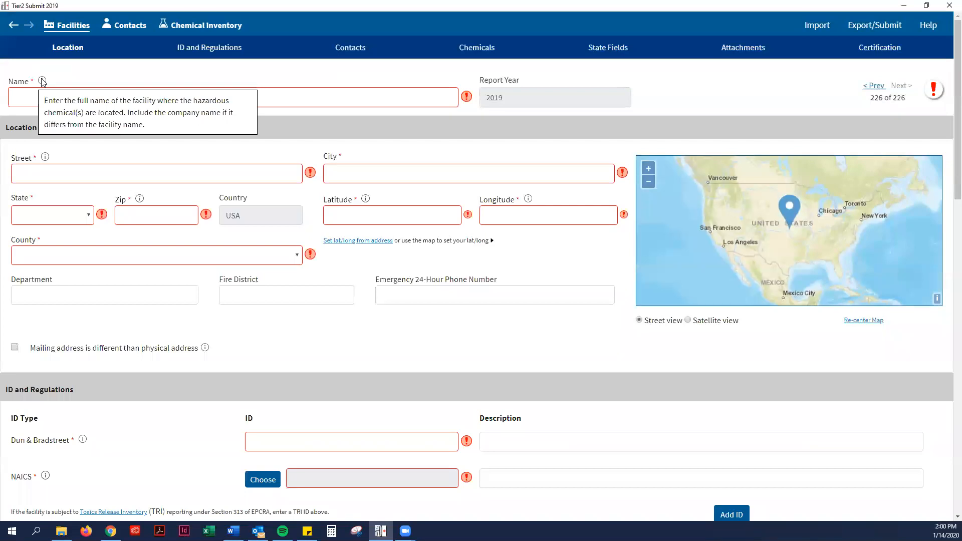
Name the facility TRORC at 128 King Farm Road, Woodstock, VT 05091.
left_click(233, 97)
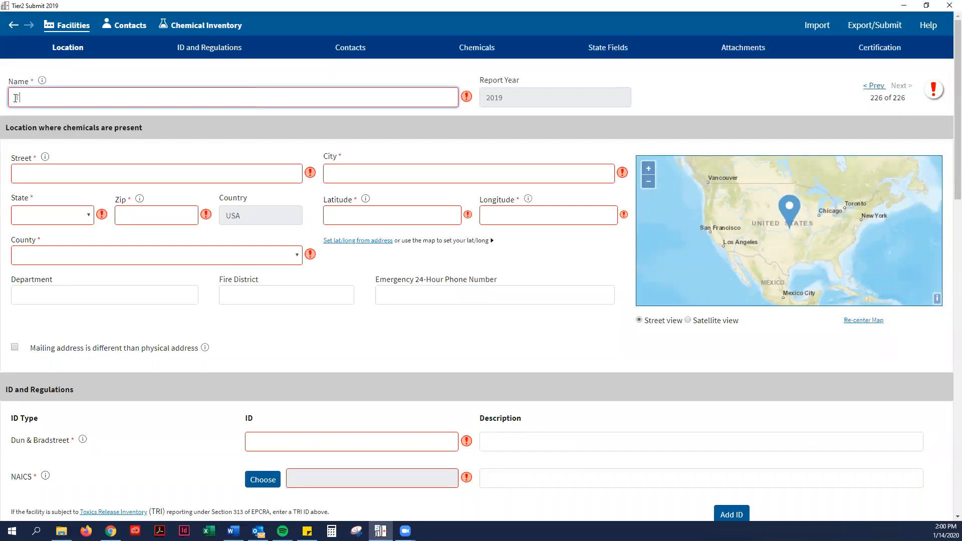
type("RORC")
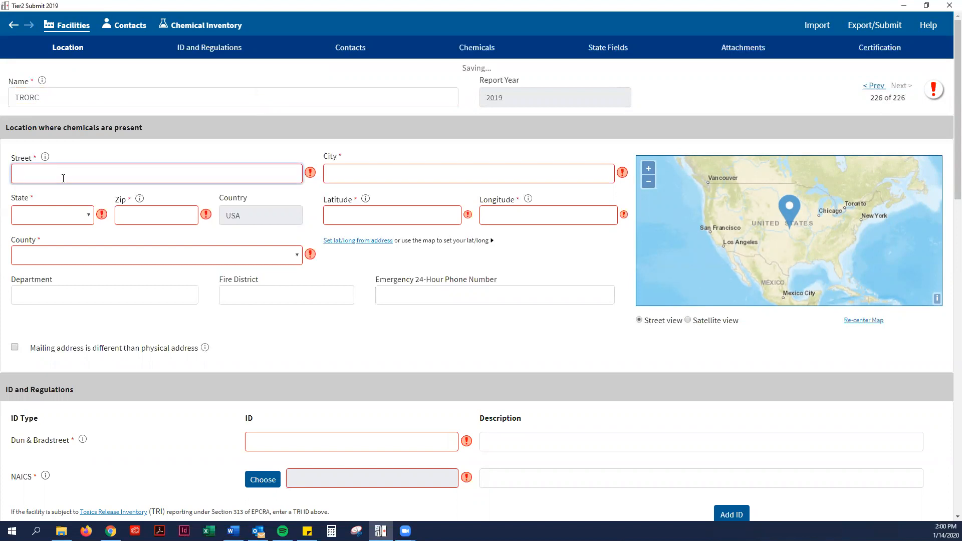
type("128 King Far")
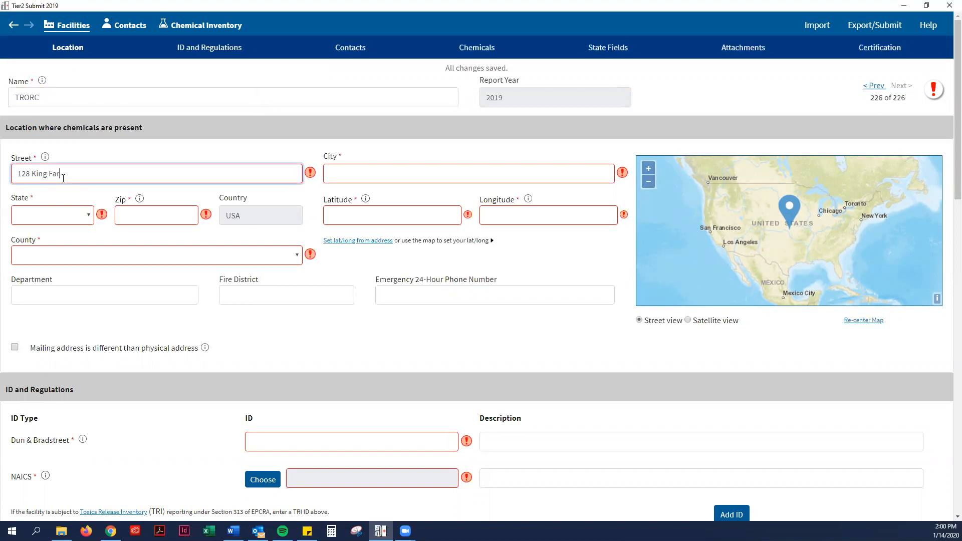
type("Woodstock")
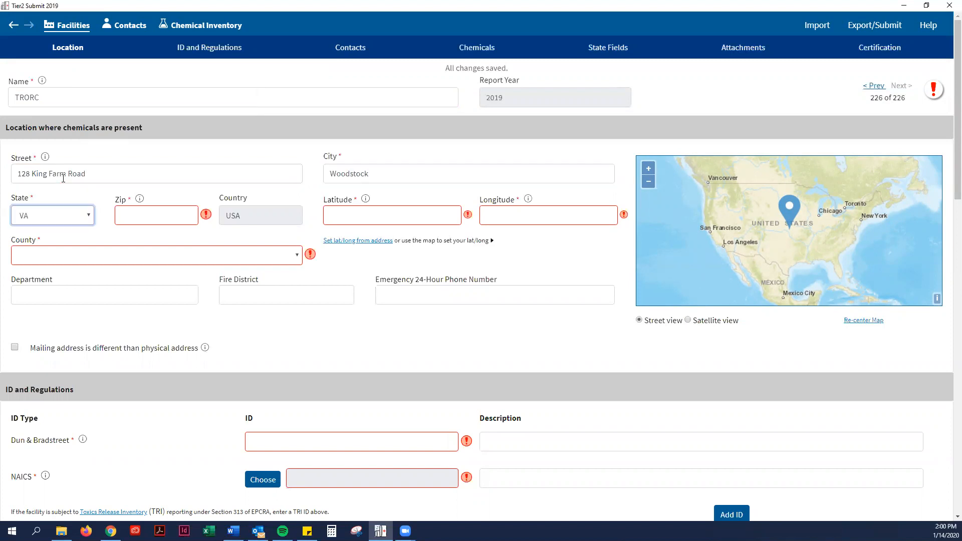
type("05")
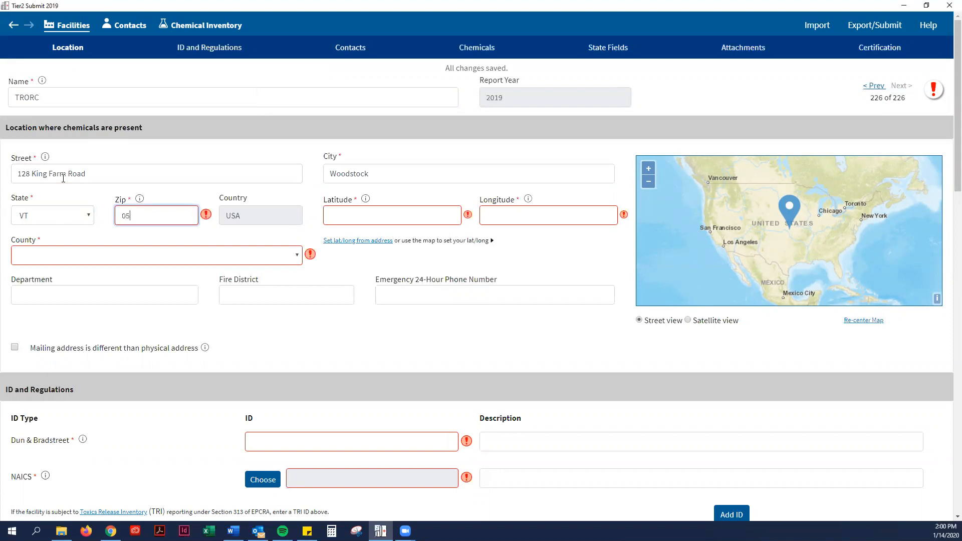
type("091")
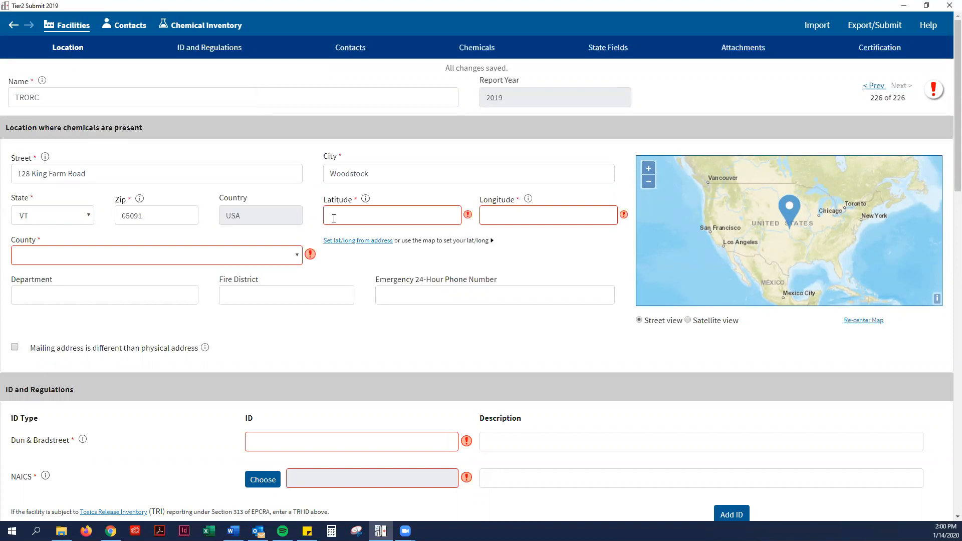
mouse_move(373, 217)
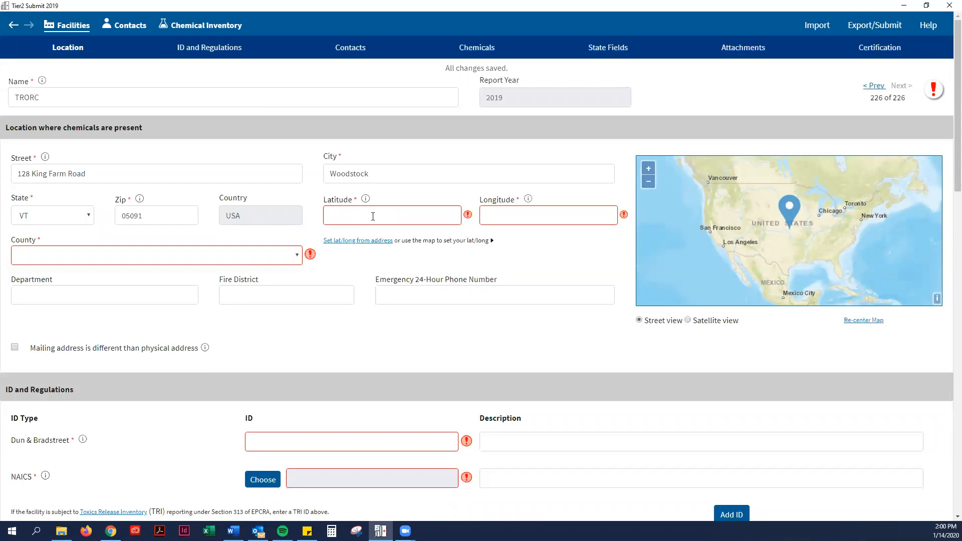
mouse_move(366, 240)
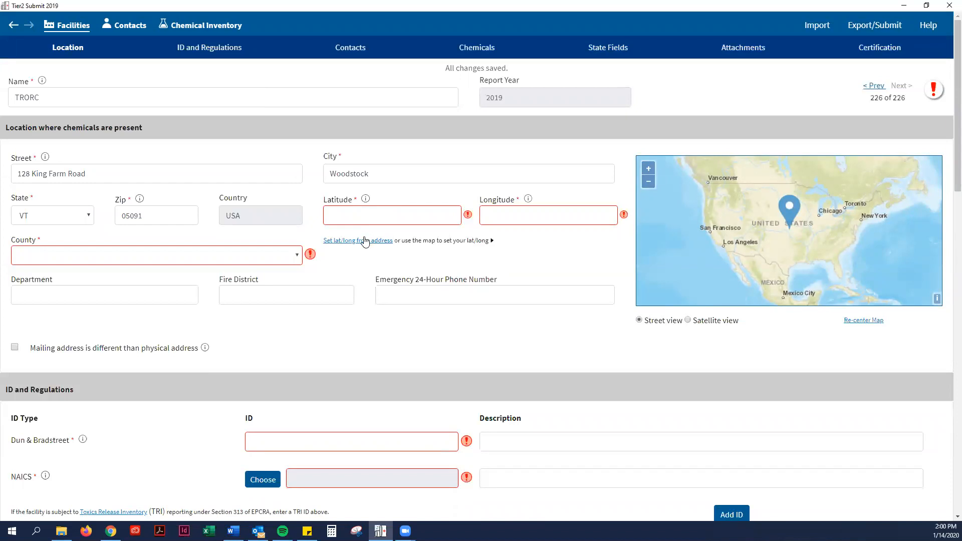
mouse_move(345, 246)
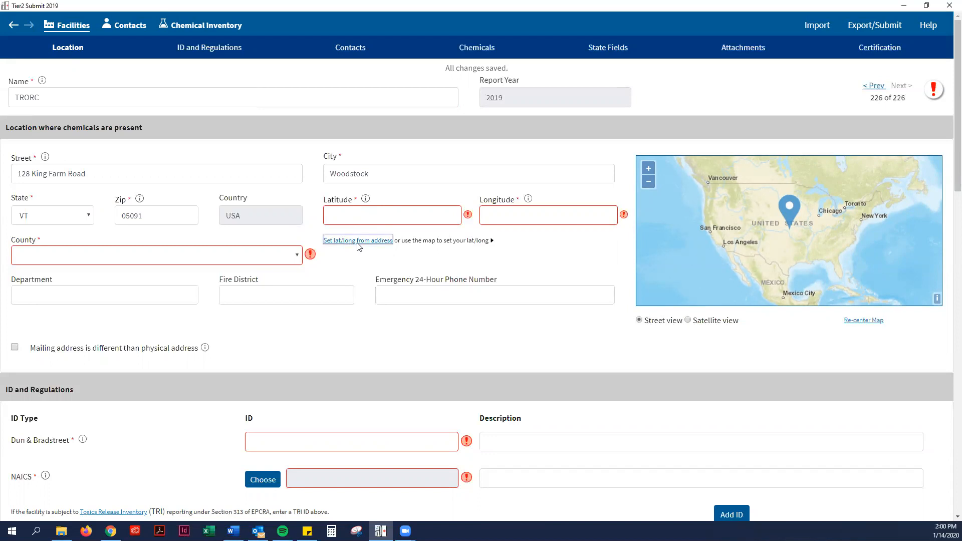
Fill latitude 43.619945 and longitude -72.543289 from the address, then adjust the map pin along King Farm Road.
left_click(358, 240)
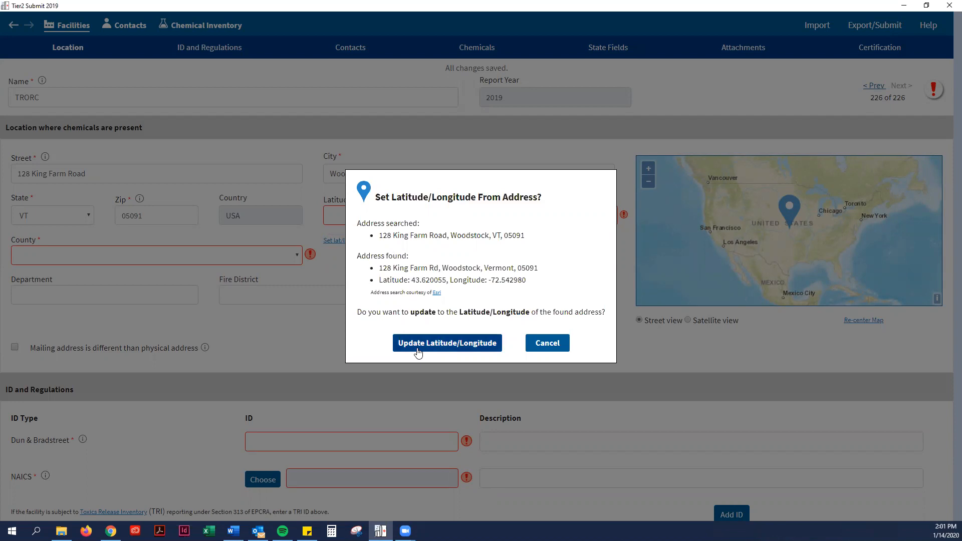
left_click(447, 342)
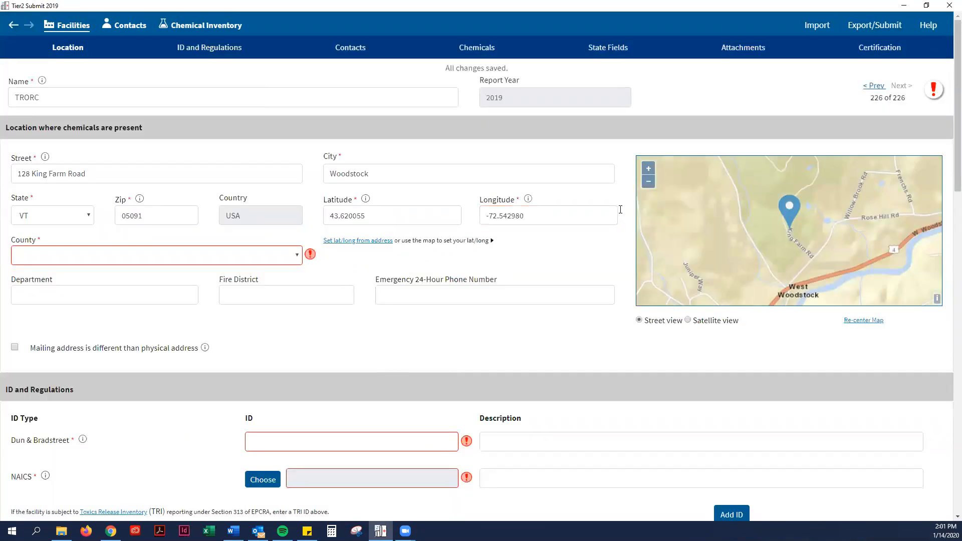
mouse_move(808, 256)
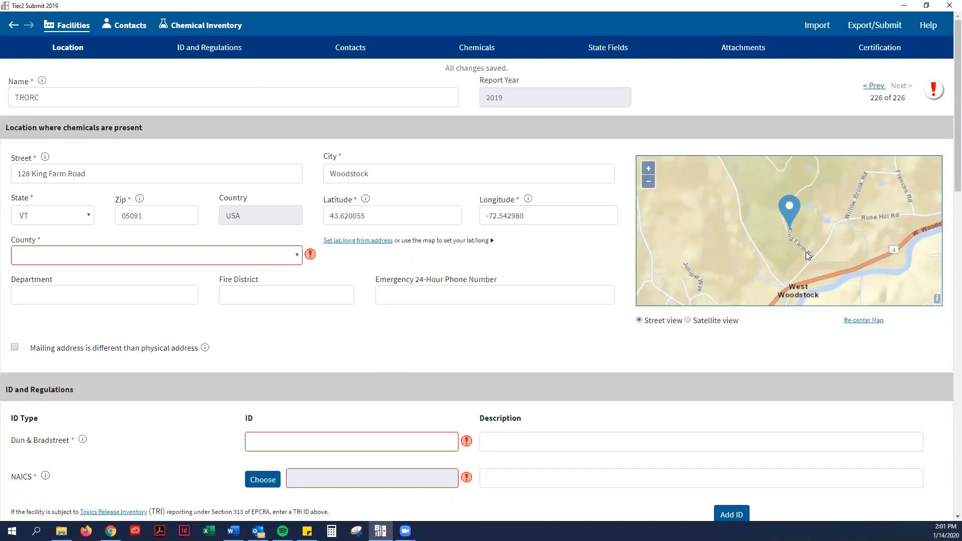
left_click(648, 170)
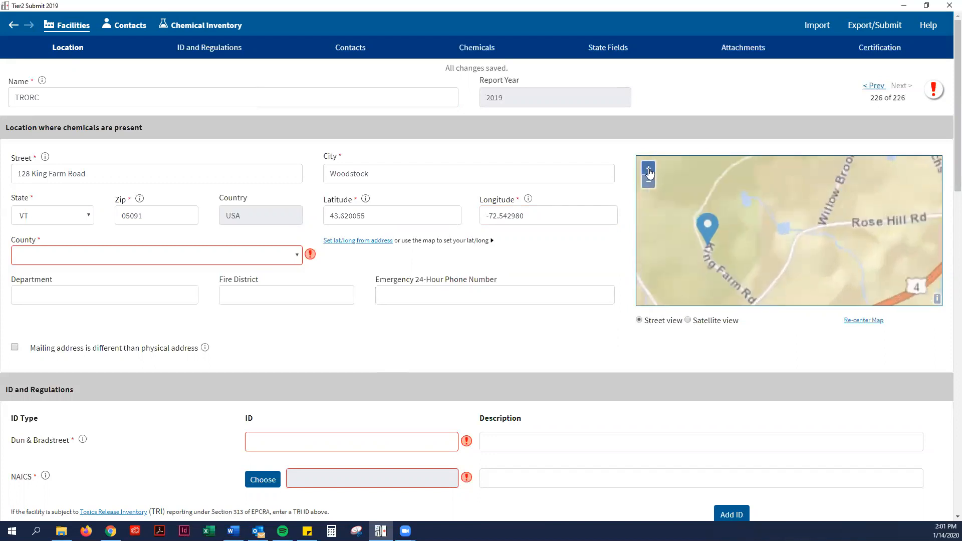
left_click(648, 172)
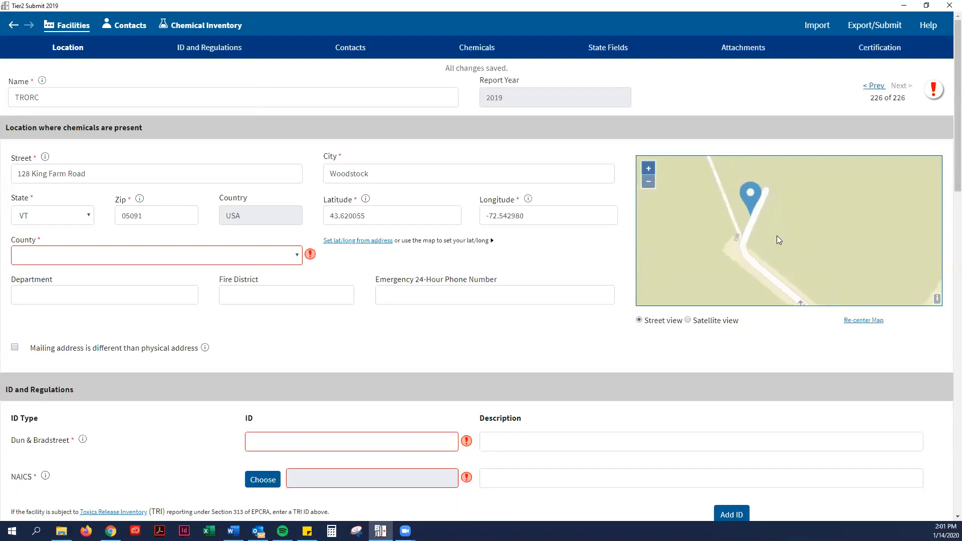
mouse_move(751, 194)
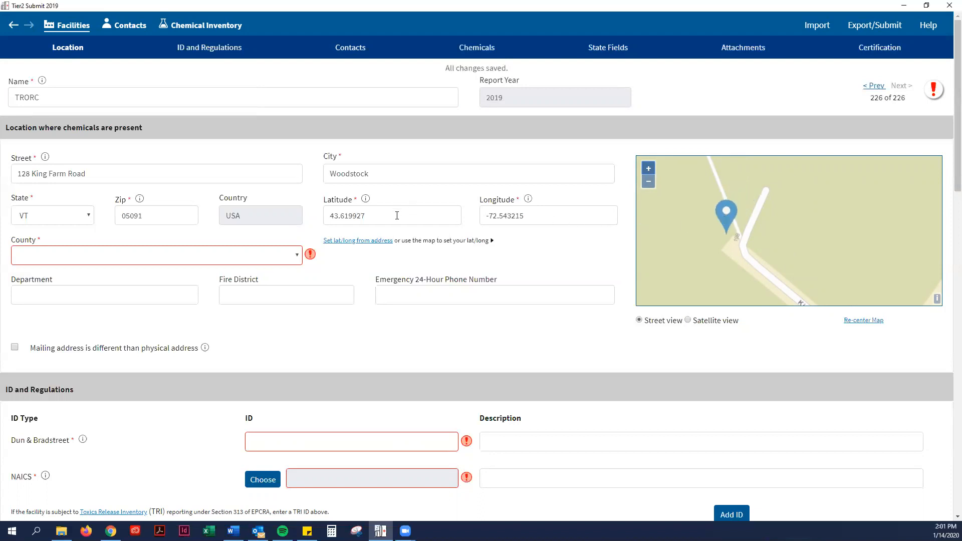
mouse_move(583, 235)
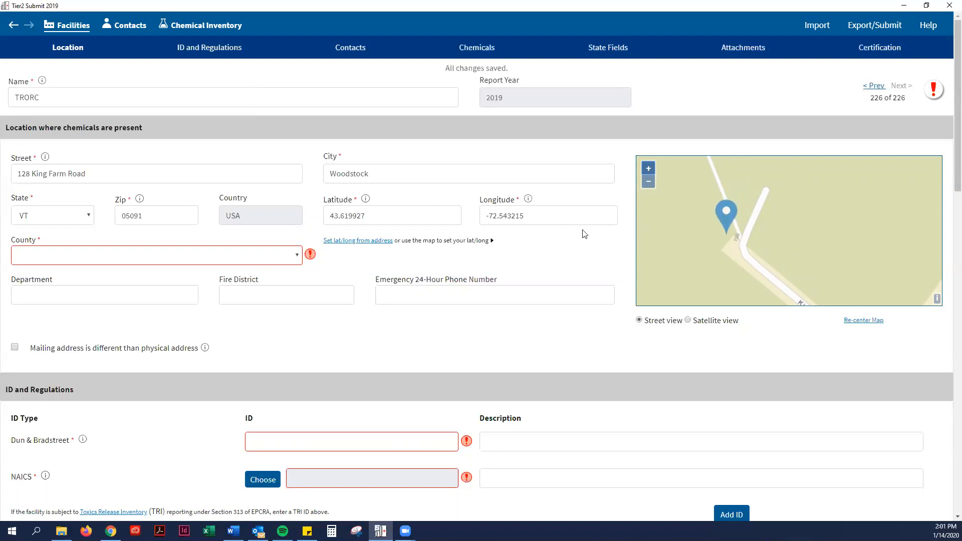
left_click(792, 215)
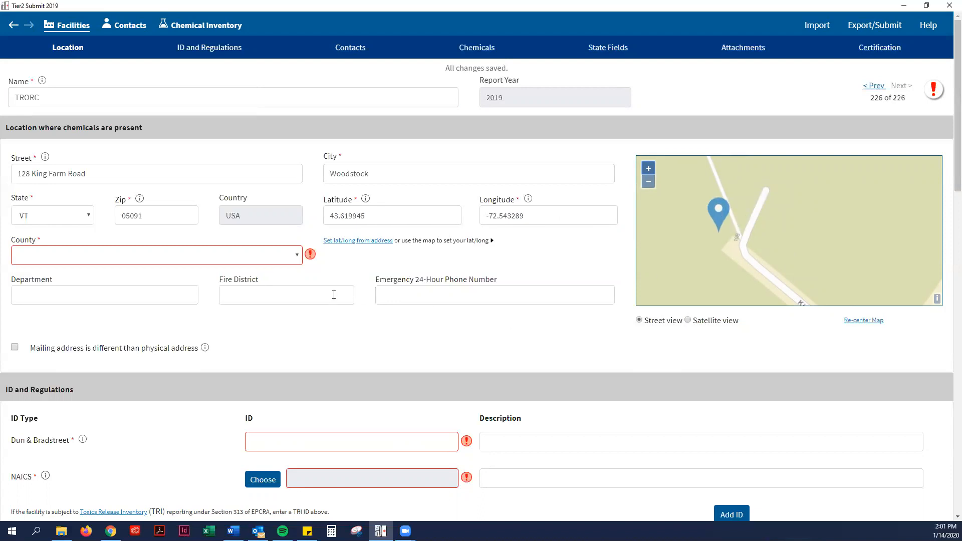
Choose Windsor as the county, then move through the Fire District and Emergency Phone fields.
left_click(156, 254)
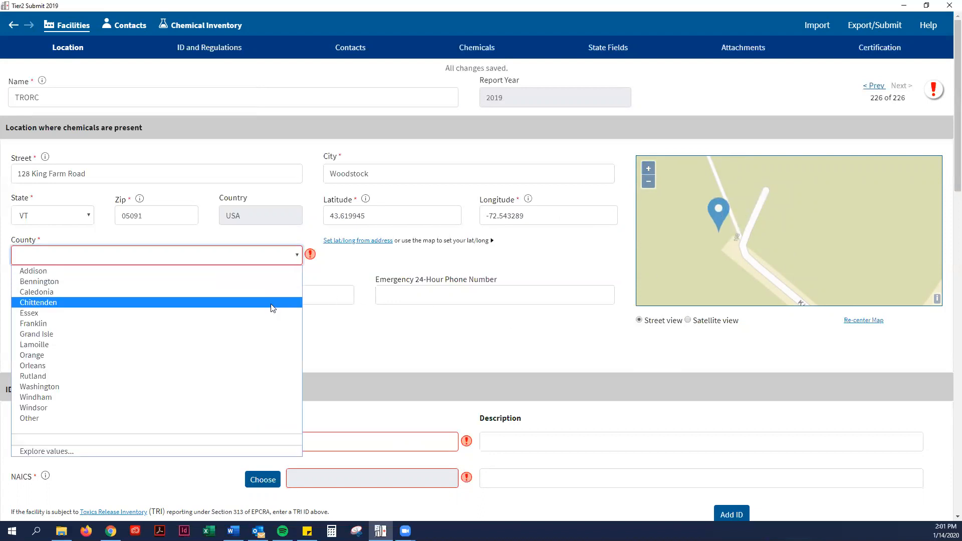
left_click(33, 408)
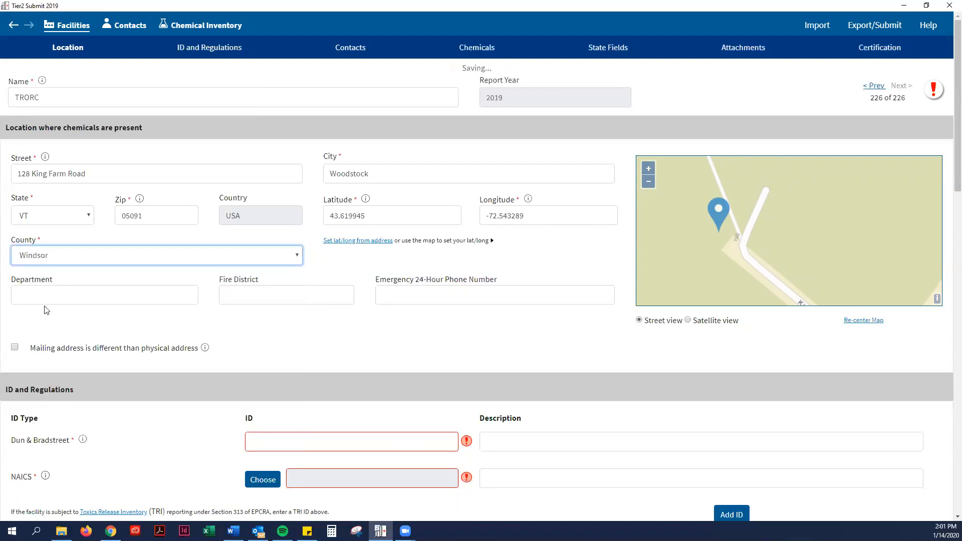
left_click(286, 295)
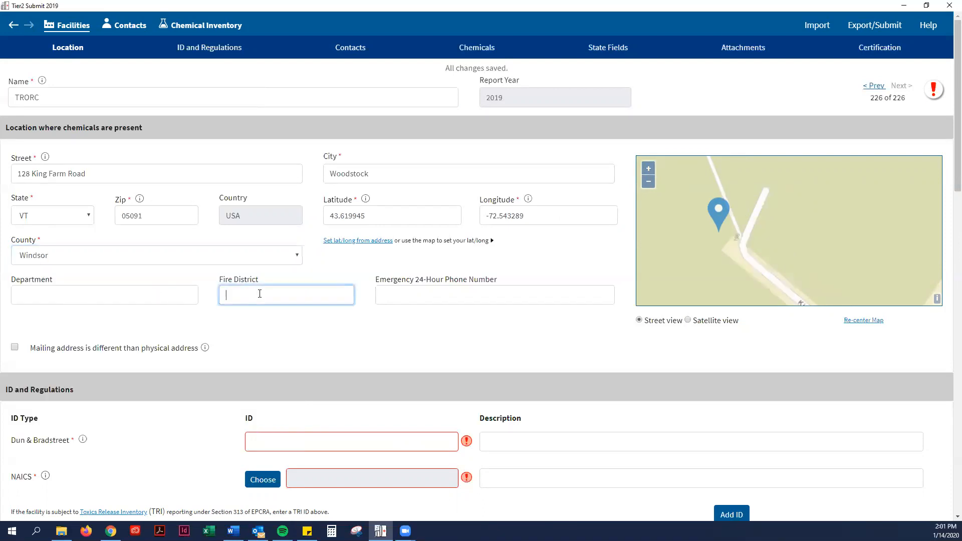
left_click(494, 294)
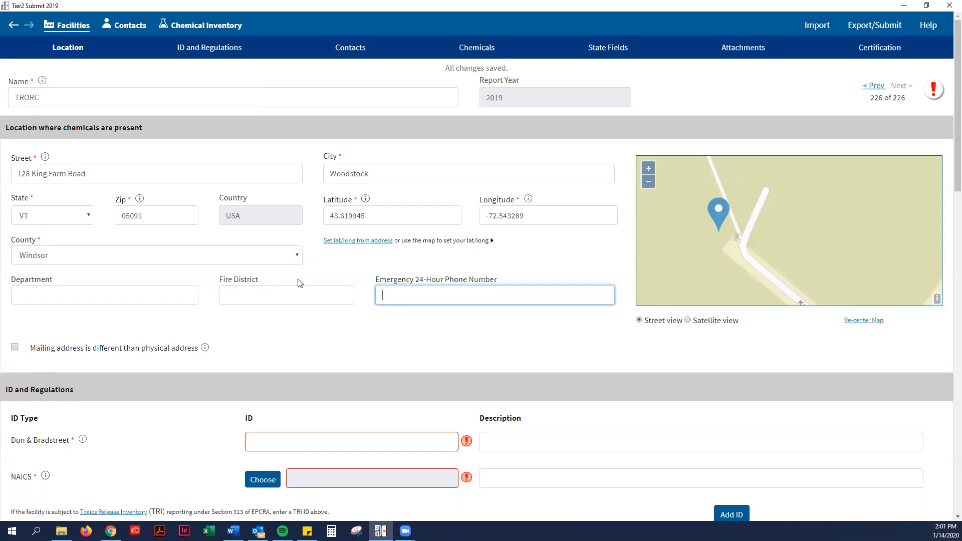
mouse_move(16, 347)
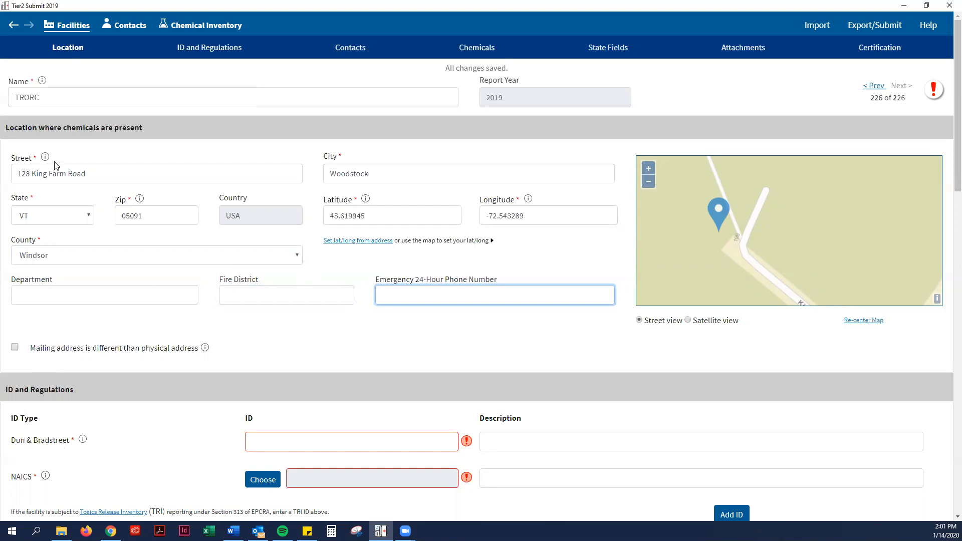
mouse_move(388, 204)
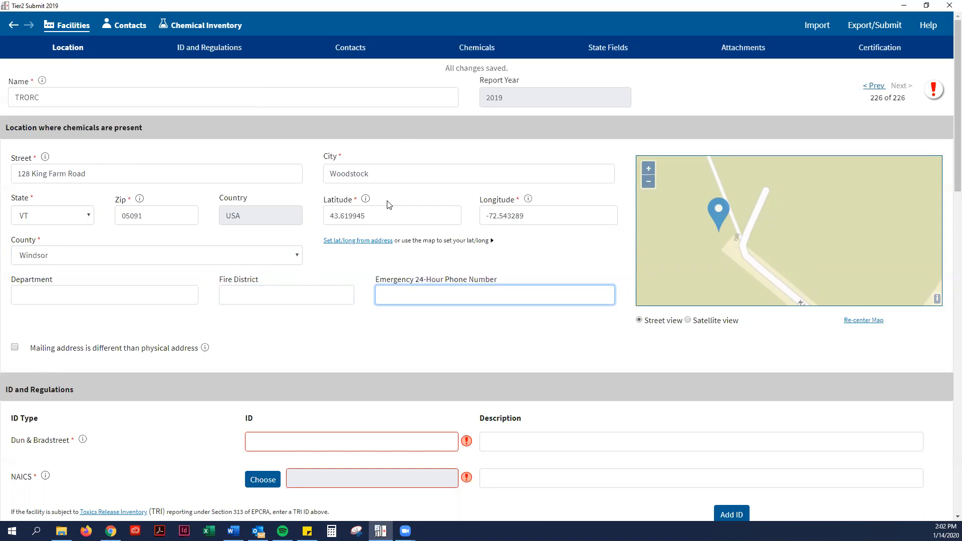
scroll("down", 3)
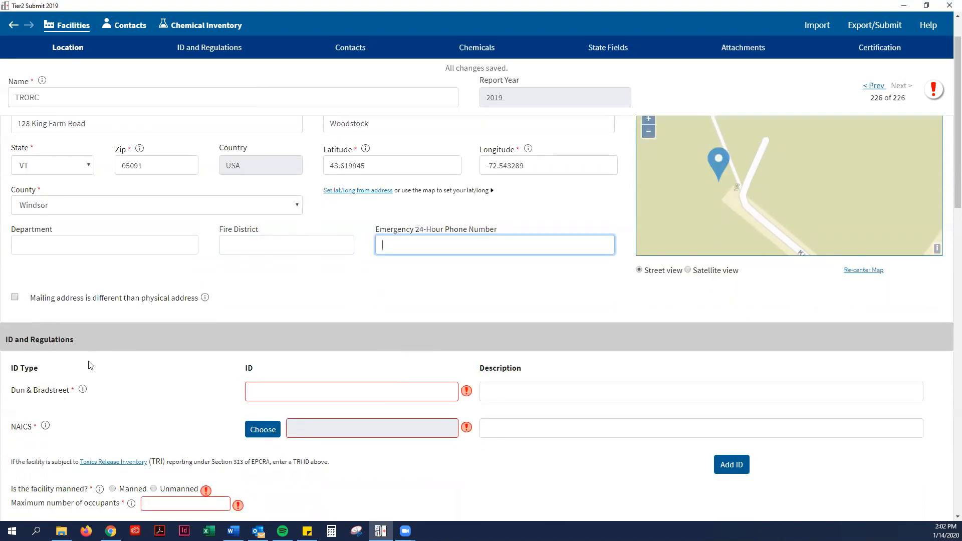
Leave the Dun & Bradstreet ID field blank and bring Google Chrome forward.
scroll("down", 3)
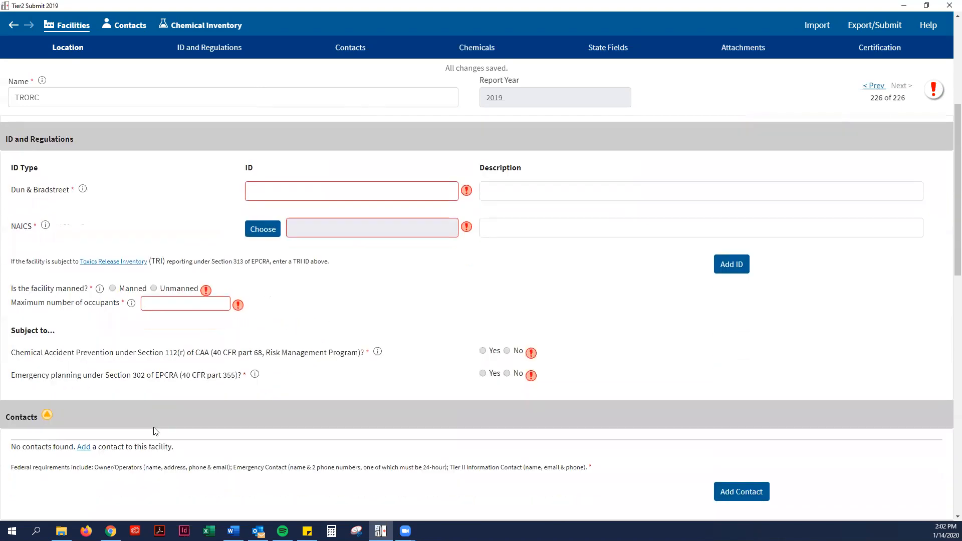
mouse_move(215, 198)
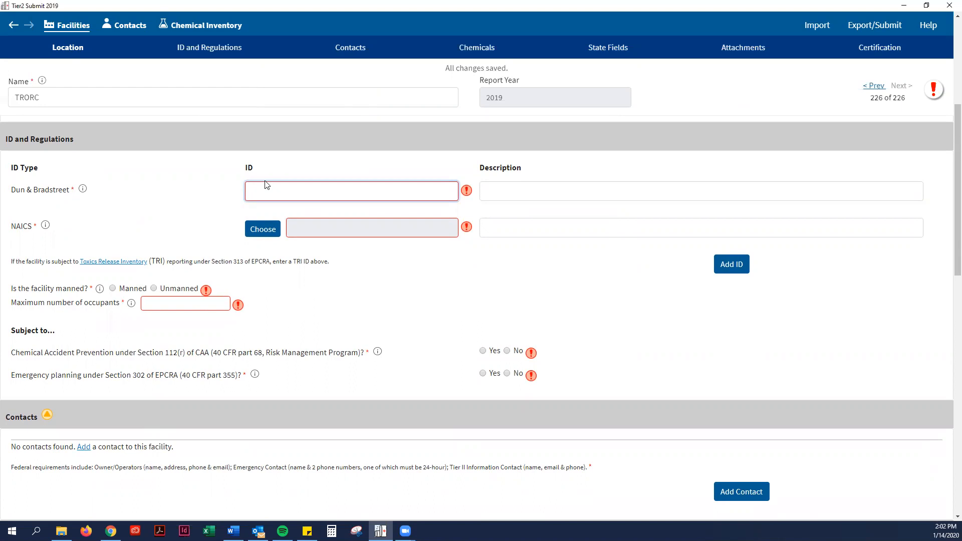
left_click(351, 191)
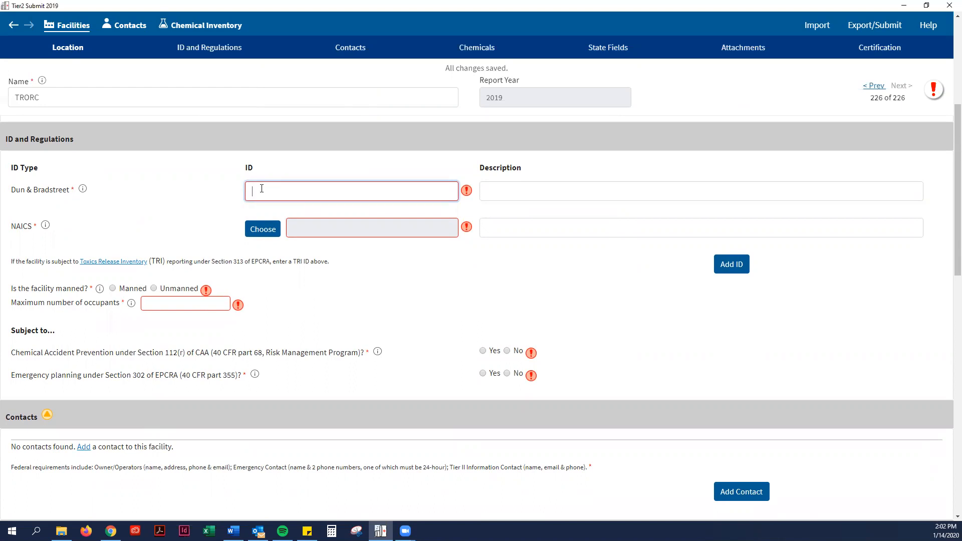
mouse_move(115, 189)
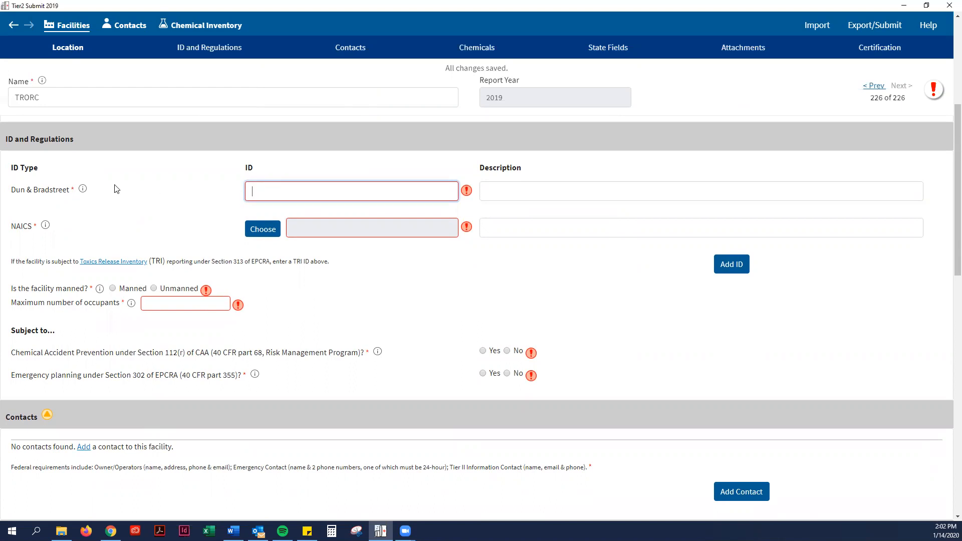
mouse_move(164, 199)
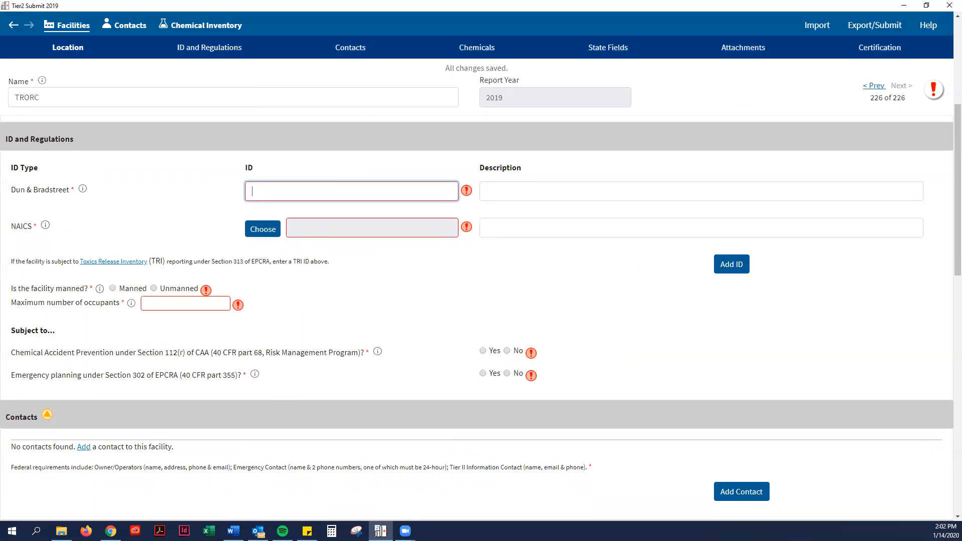
left_click(110, 531)
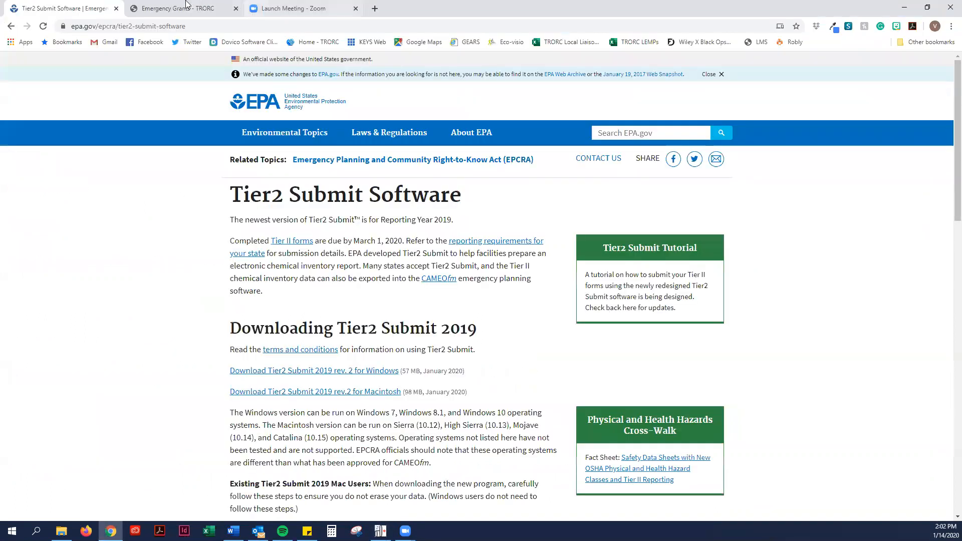
Consult the town DUNS numbers on the Emergency Grants - TRORC page, then return to Tier2 Submit.
left_click(178, 8)
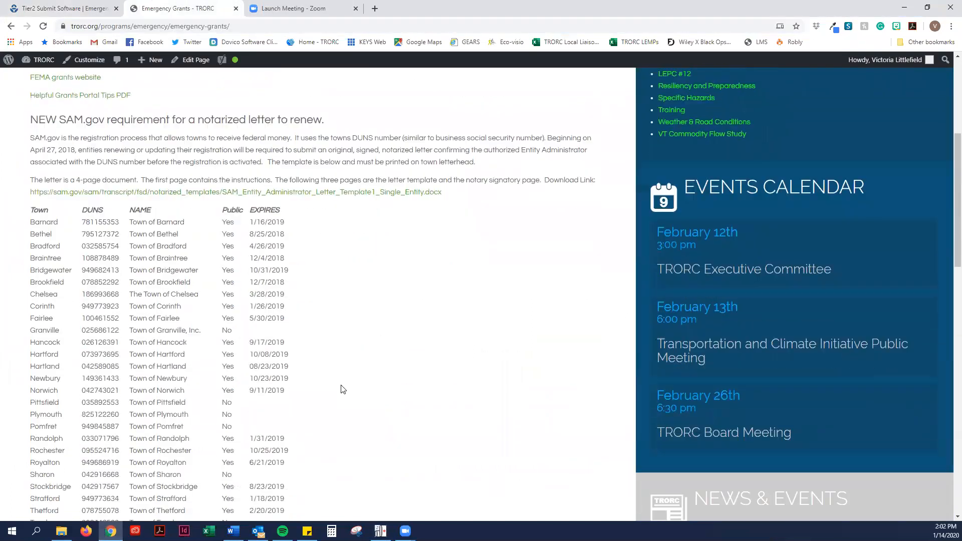
scroll("down", 3)
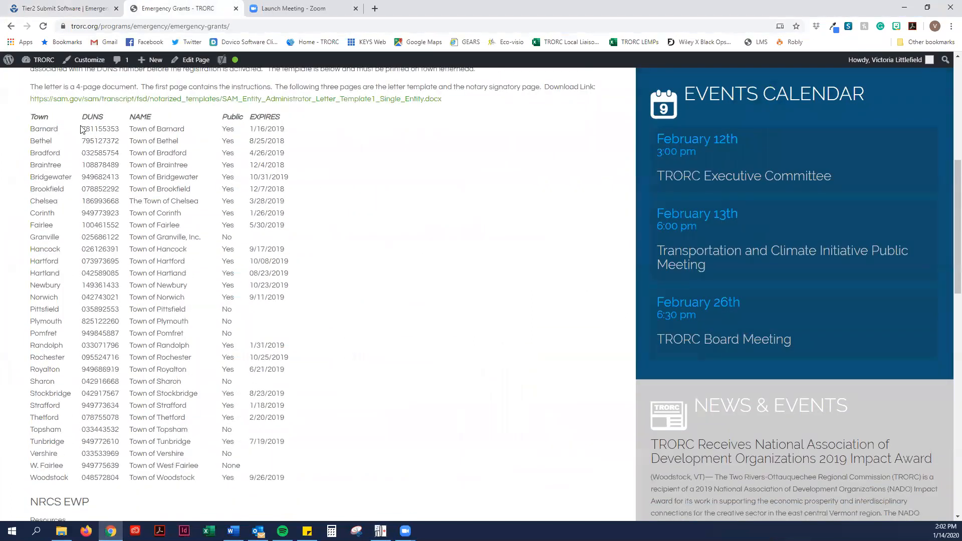
scroll("down", 3)
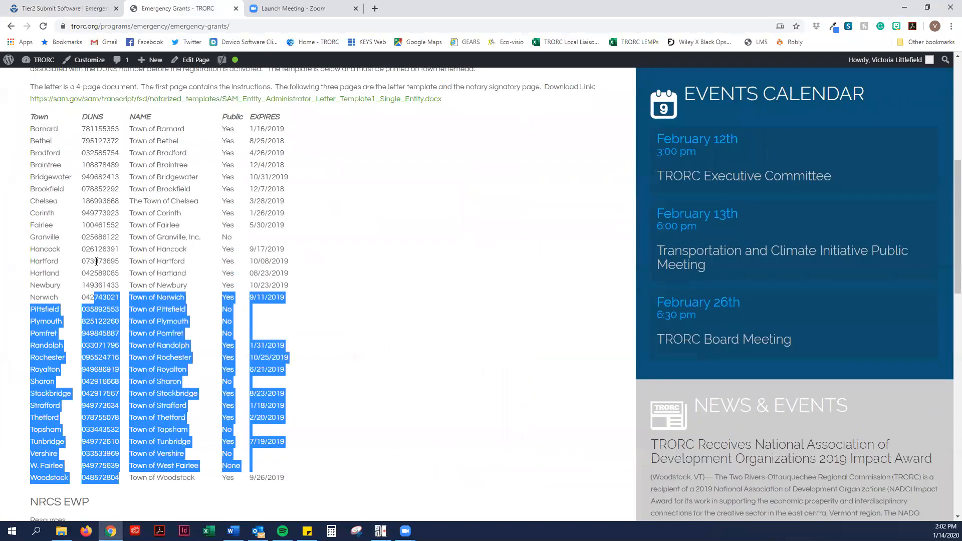
left_click(74, 133)
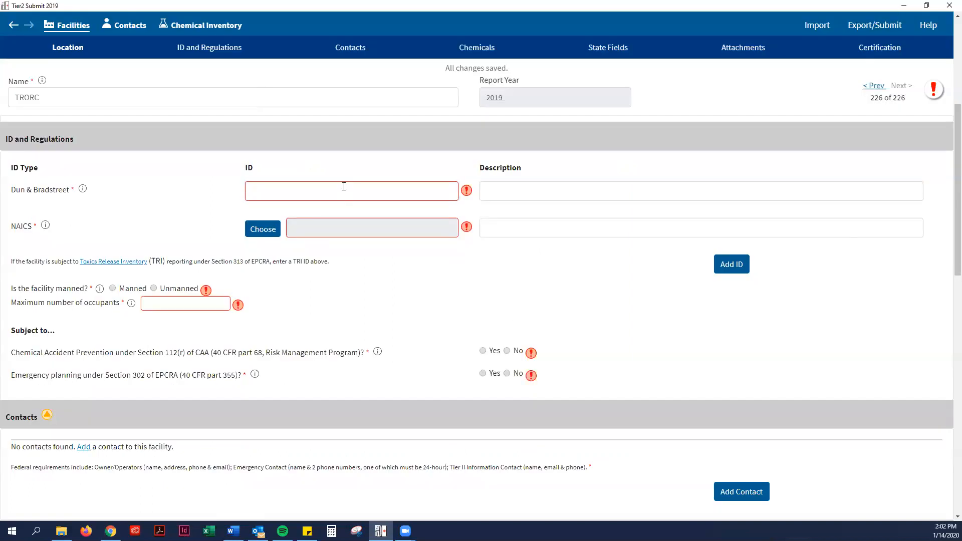
mouse_move(284, 245)
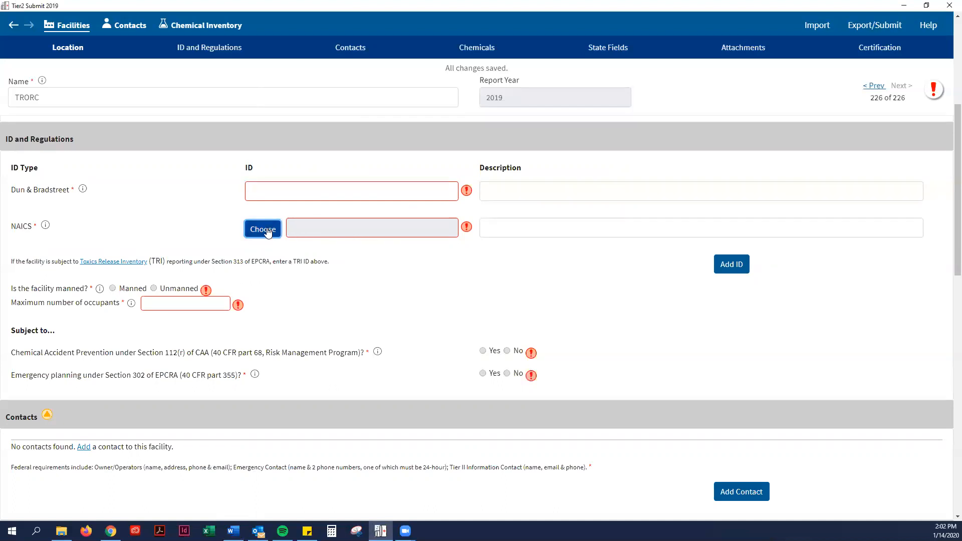
Search the NAICS list for 921120 and select Legislative Bodies.
left_click(262, 229)
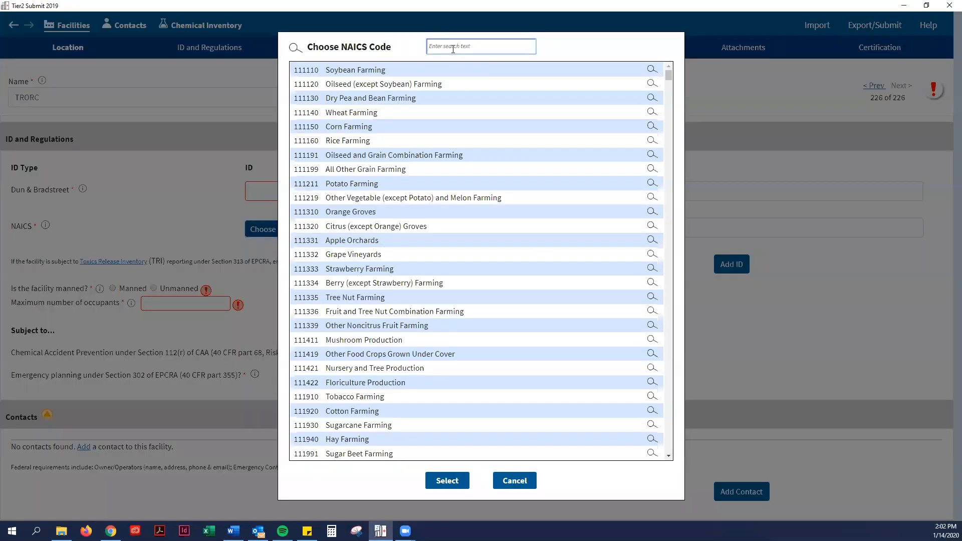
type("921120")
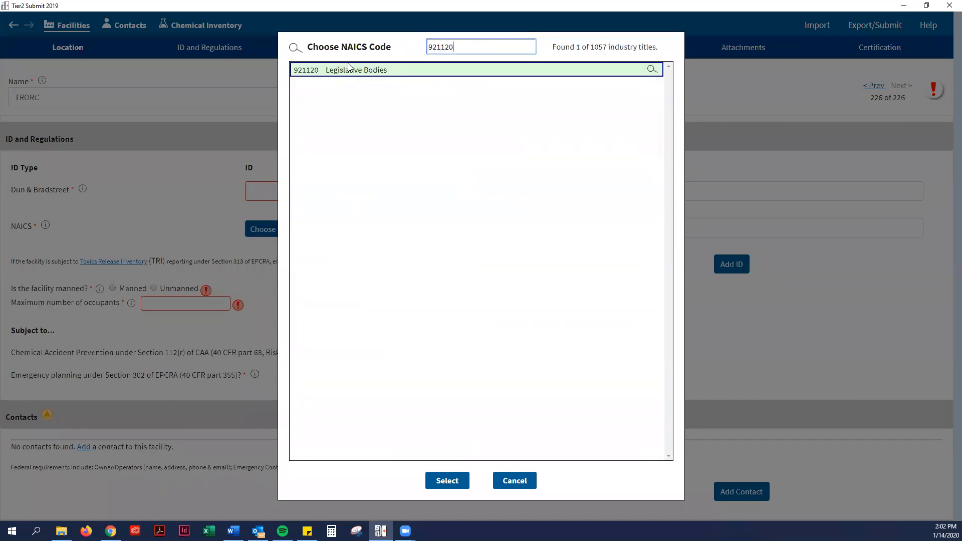
left_click(447, 481)
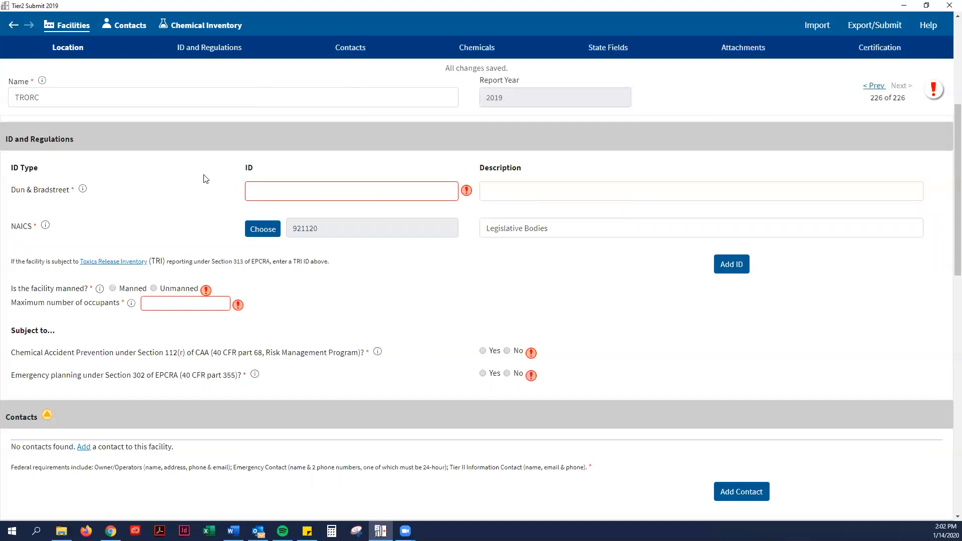
mouse_move(815, 348)
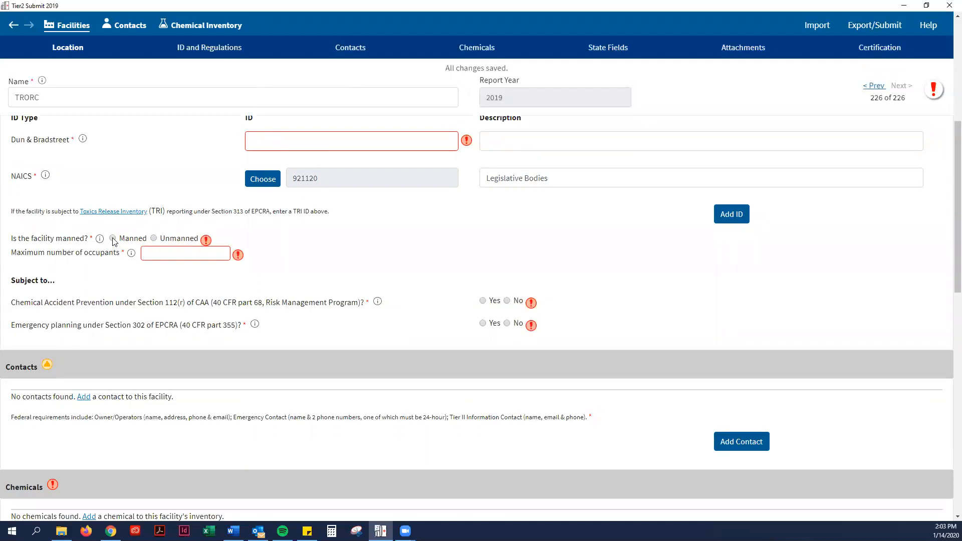
Mark the facility as manned with a maximum of 10 occupants.
left_click(113, 238)
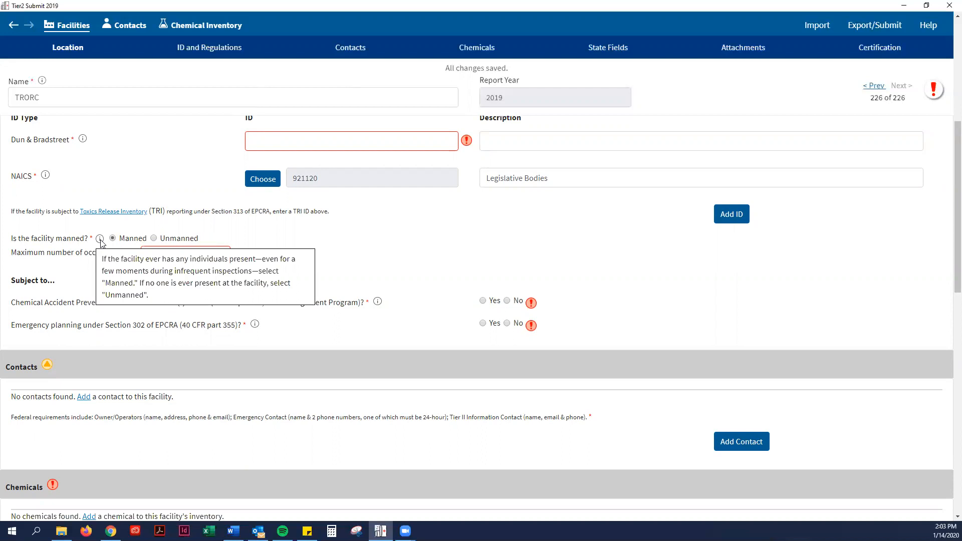
mouse_move(372, 314)
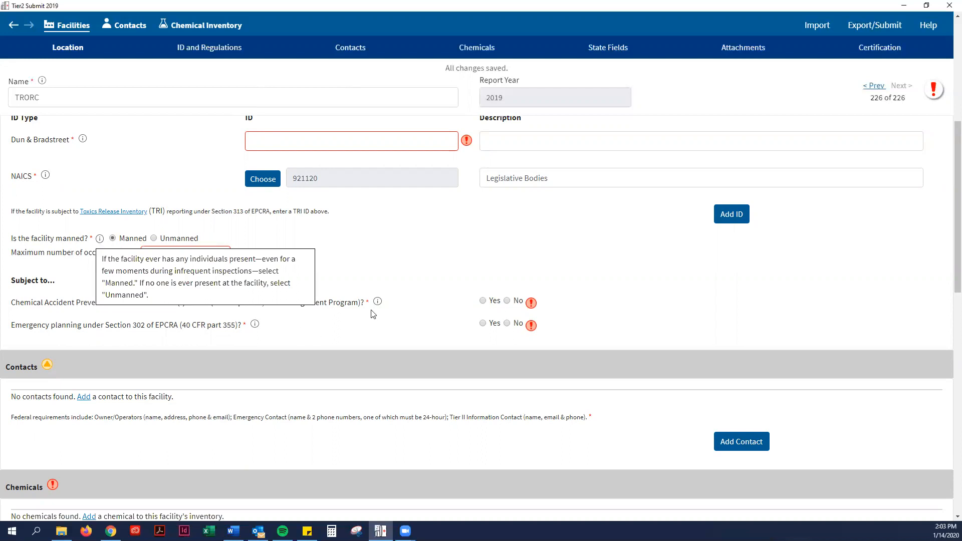
mouse_move(164, 344)
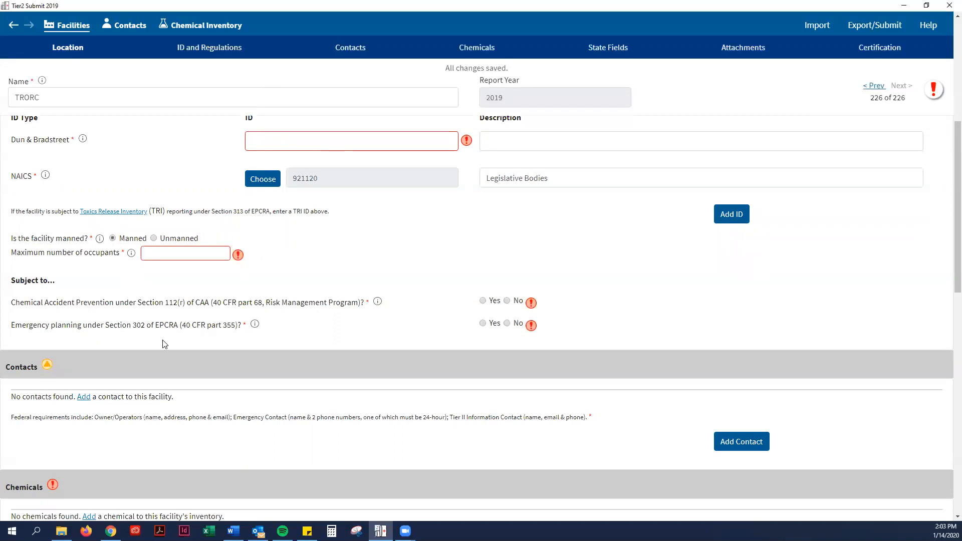
left_click(185, 252)
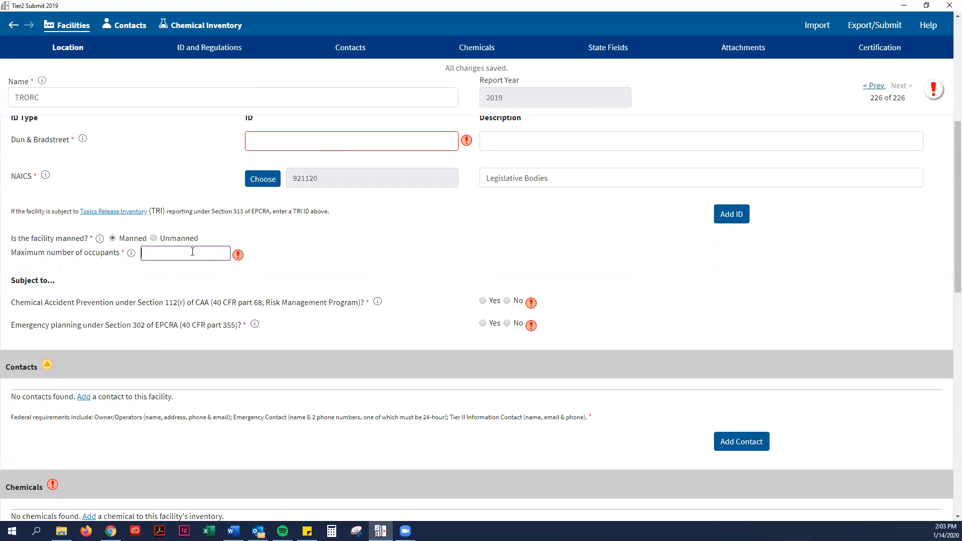
type("10")
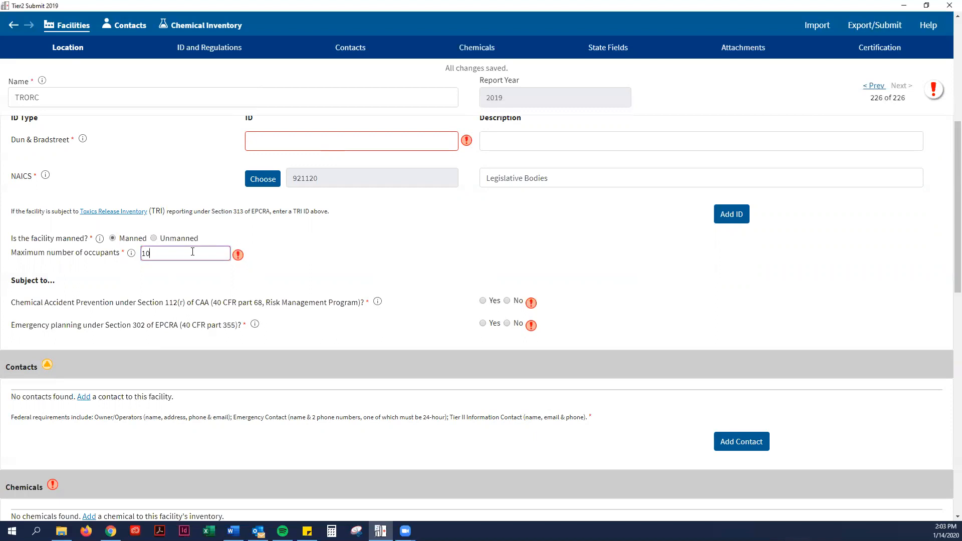
mouse_move(369, 231)
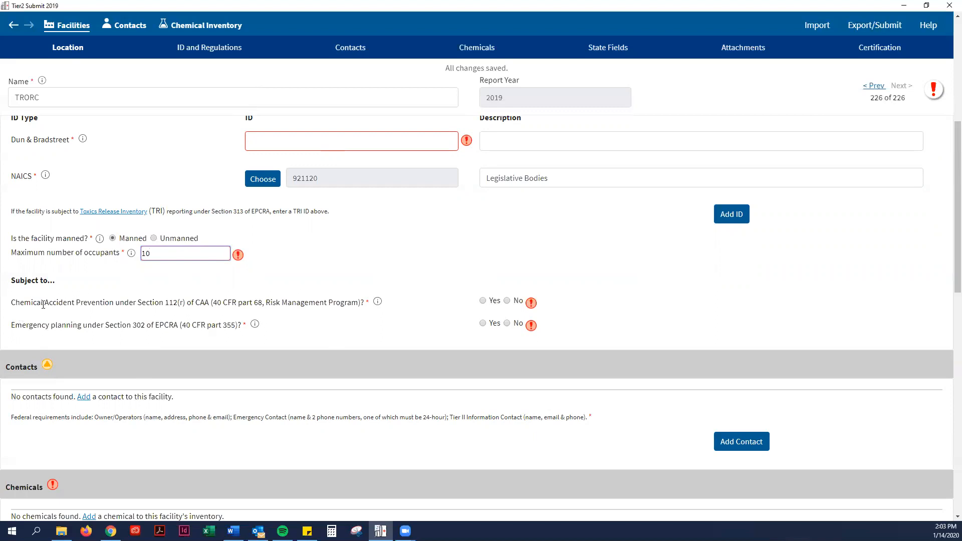
Answer No to the regulation questions and create a new contact for TRORC.
left_click(507, 300)
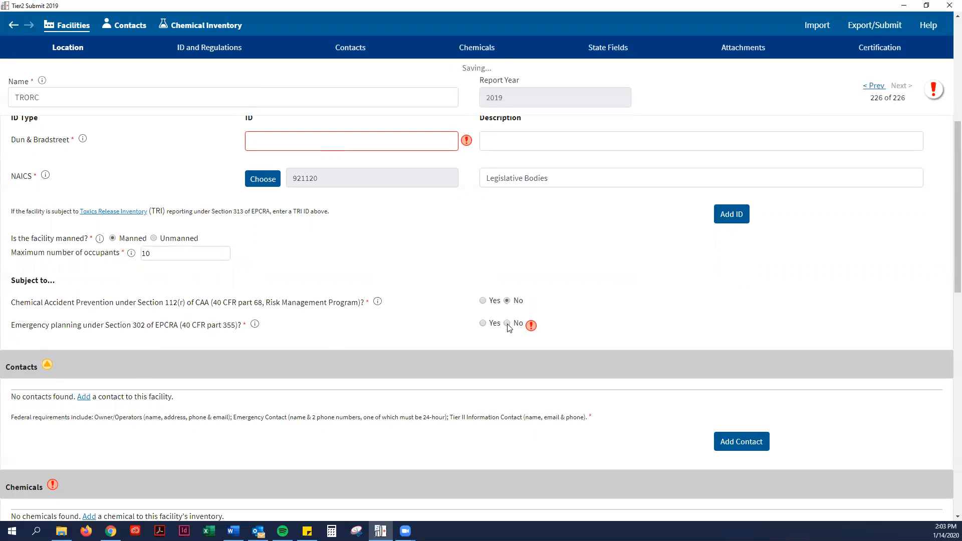
scroll("down", 3)
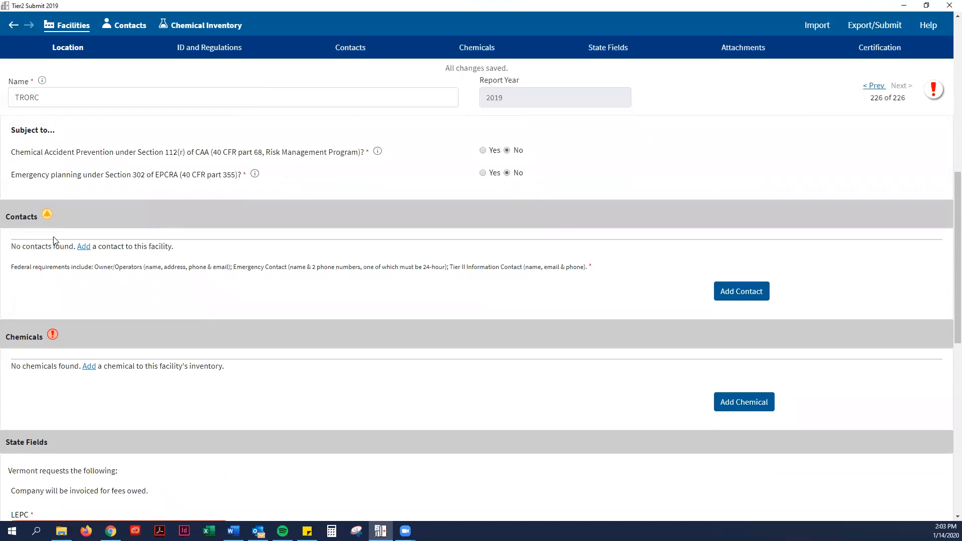
mouse_move(741, 291)
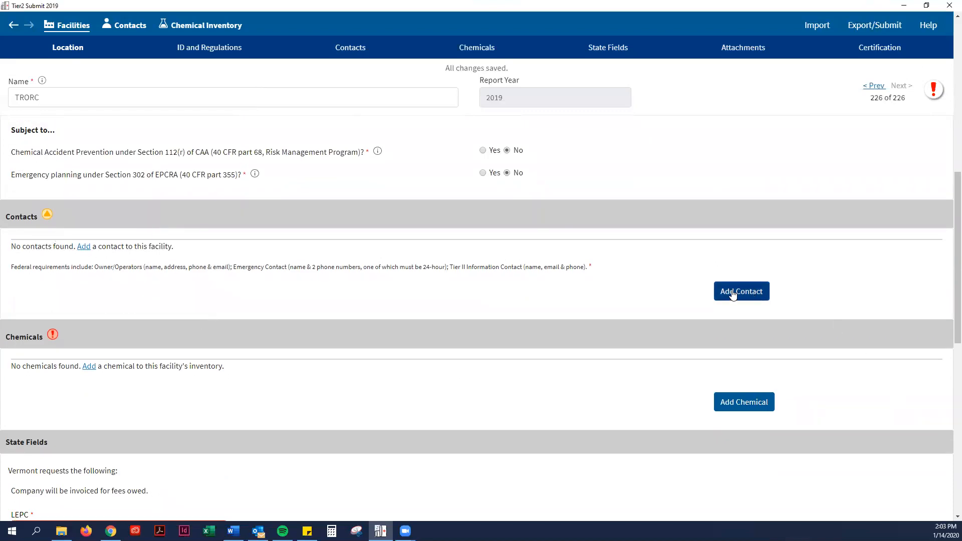
left_click(741, 292)
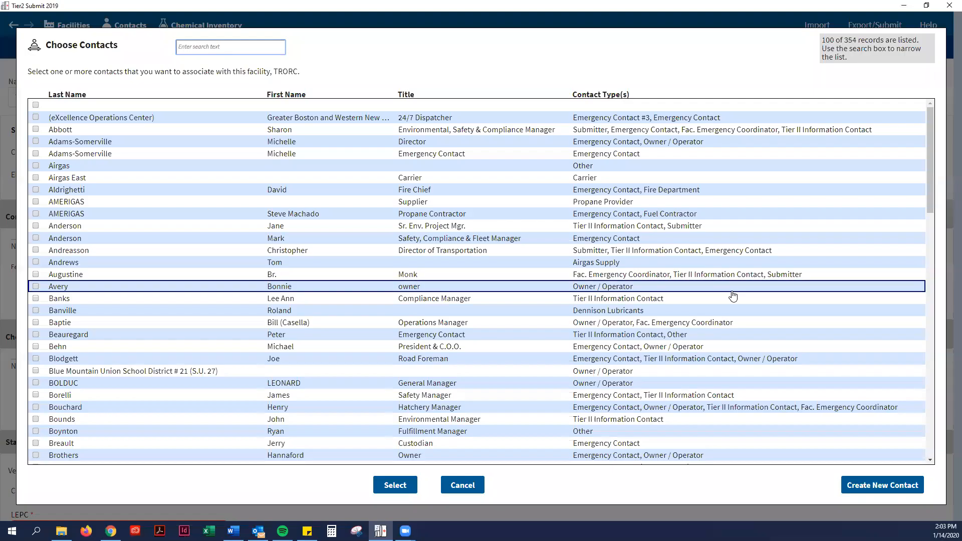
left_click(883, 485)
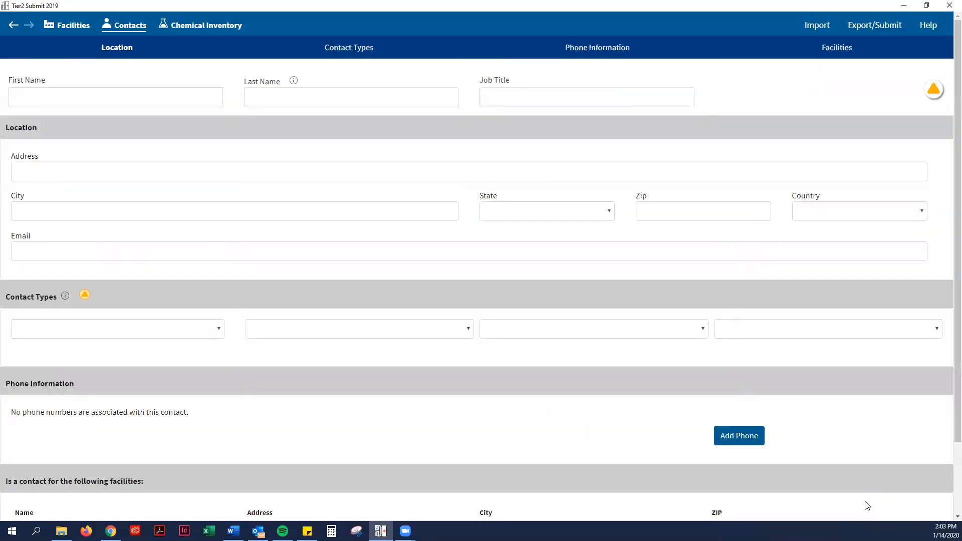
left_click(115, 97)
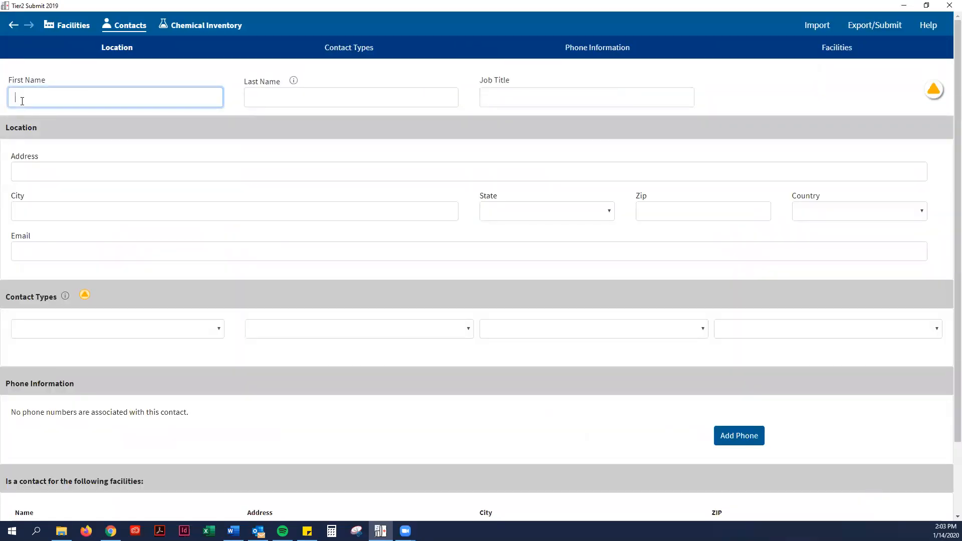
mouse_move(330, 126)
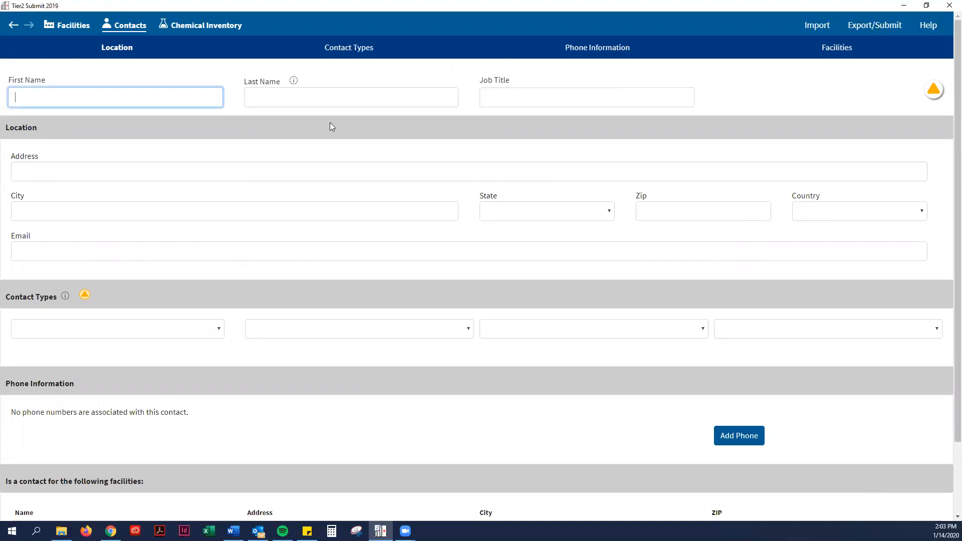
mouse_move(627, 79)
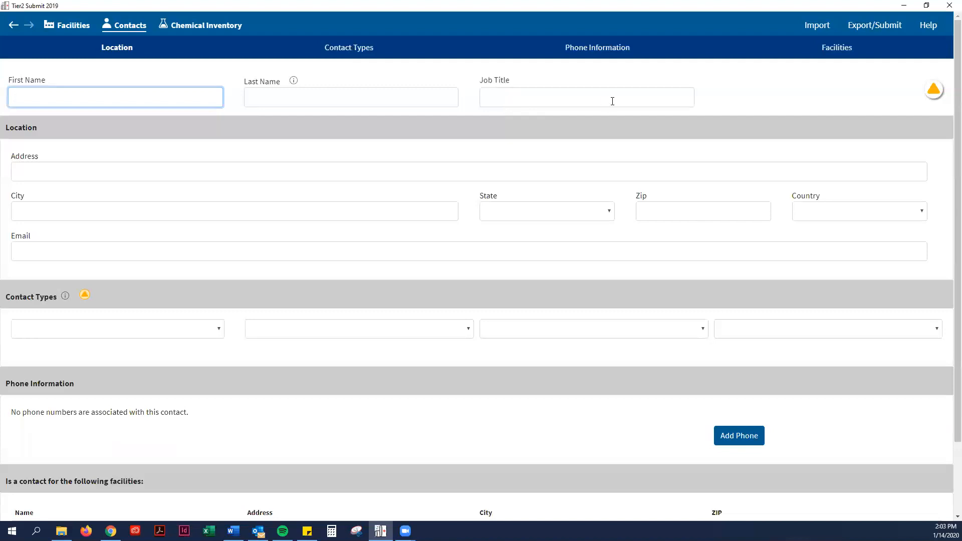
mouse_move(519, 106)
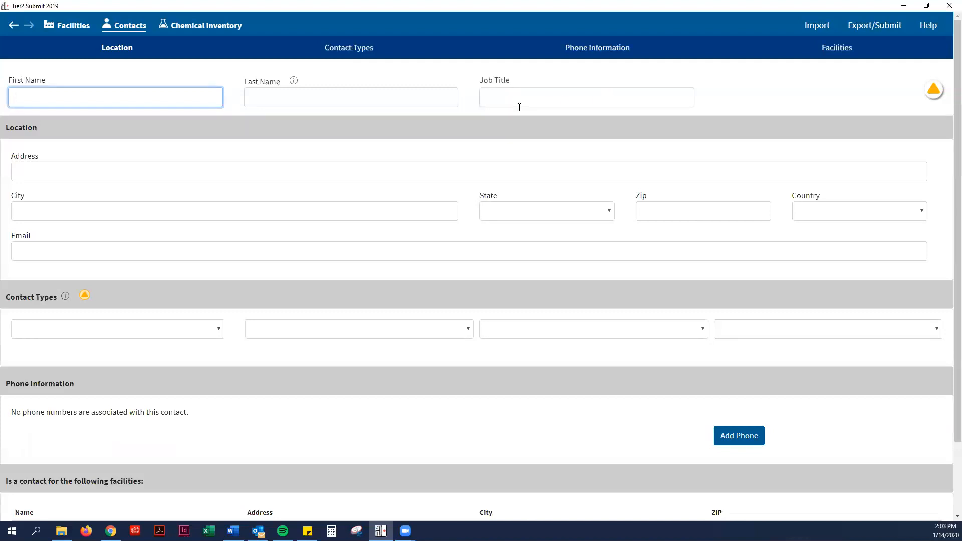
mouse_move(584, 98)
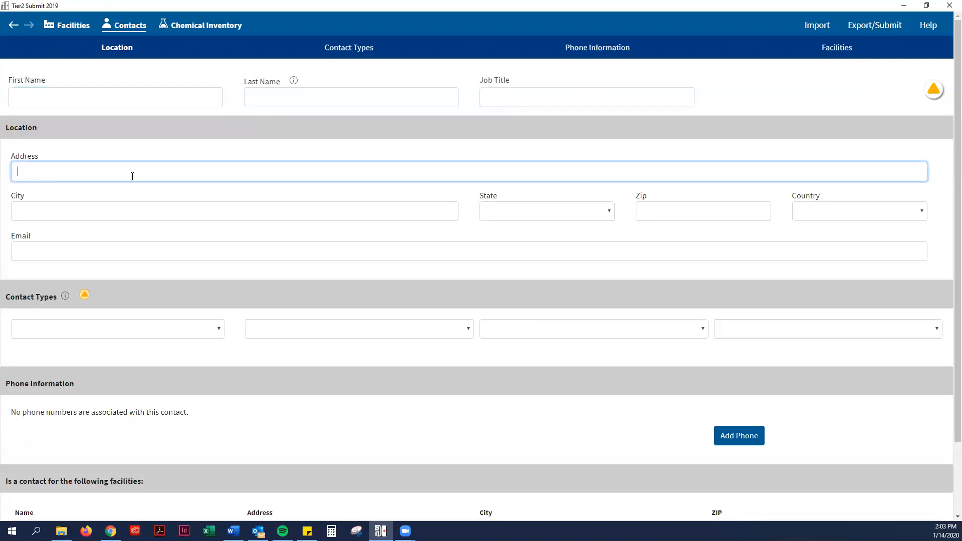
mouse_move(502, 185)
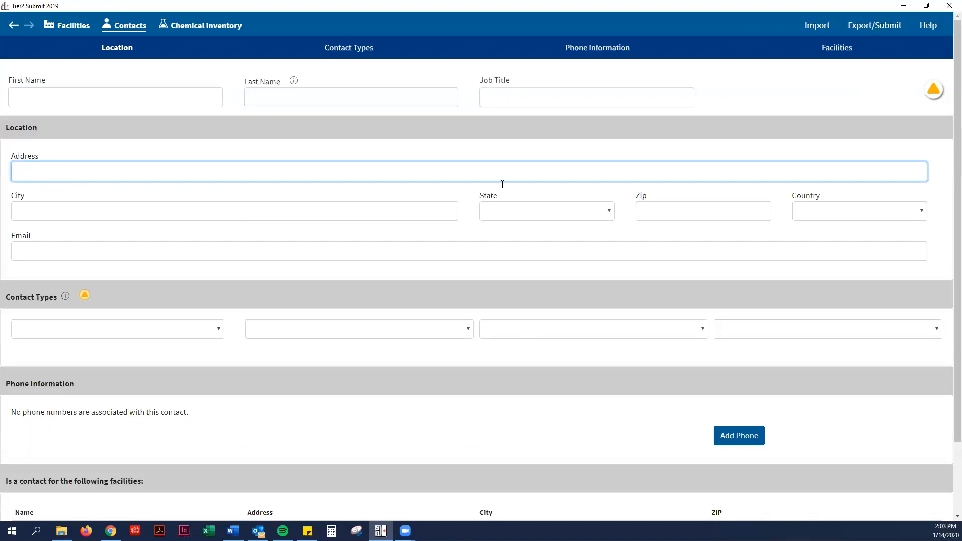
mouse_move(170, 216)
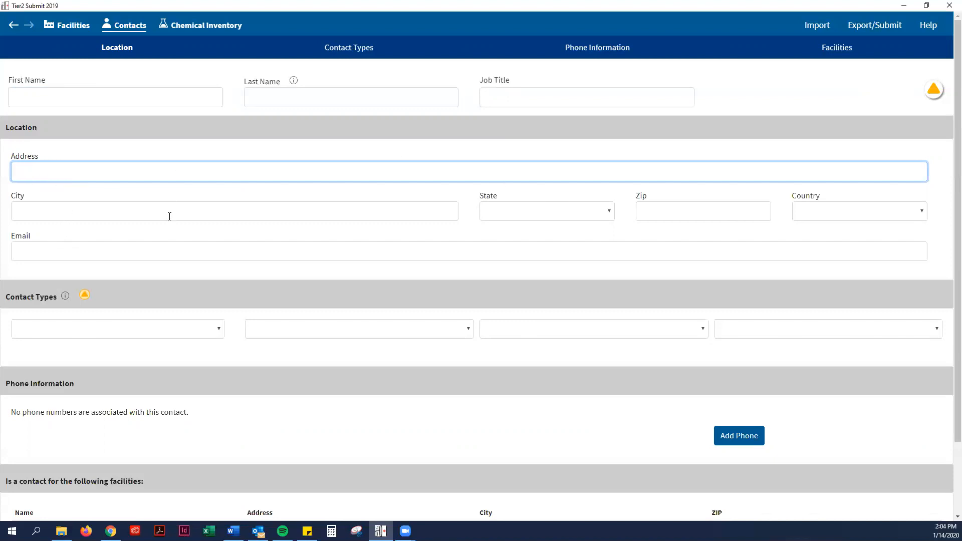
scroll("down", 3)
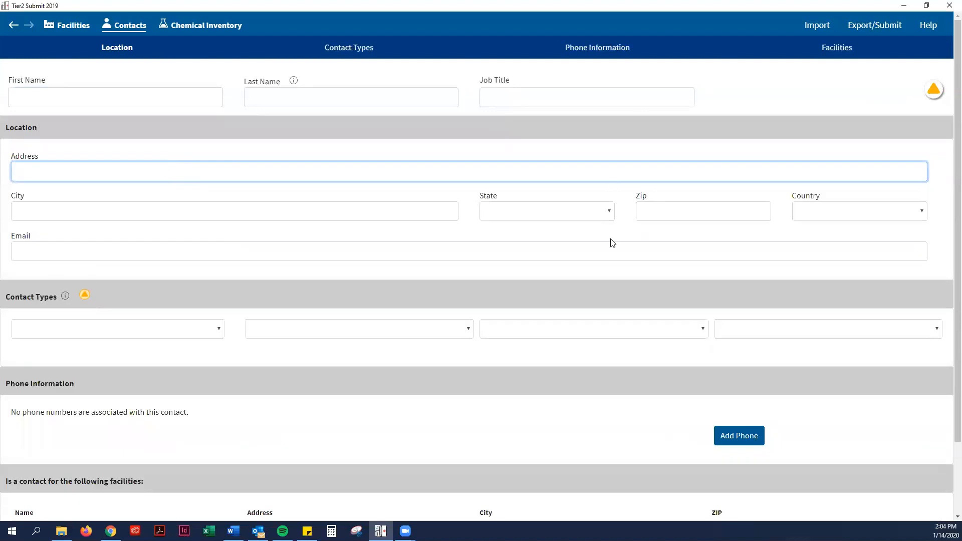
scroll("down", 3)
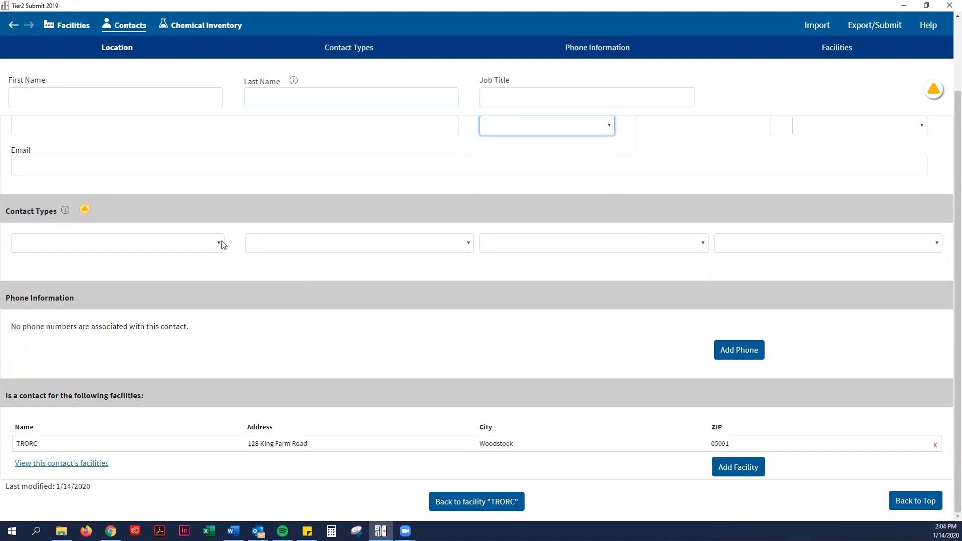
Select Owner / Operator in the first Contact Types dropdown.
left_click(215, 243)
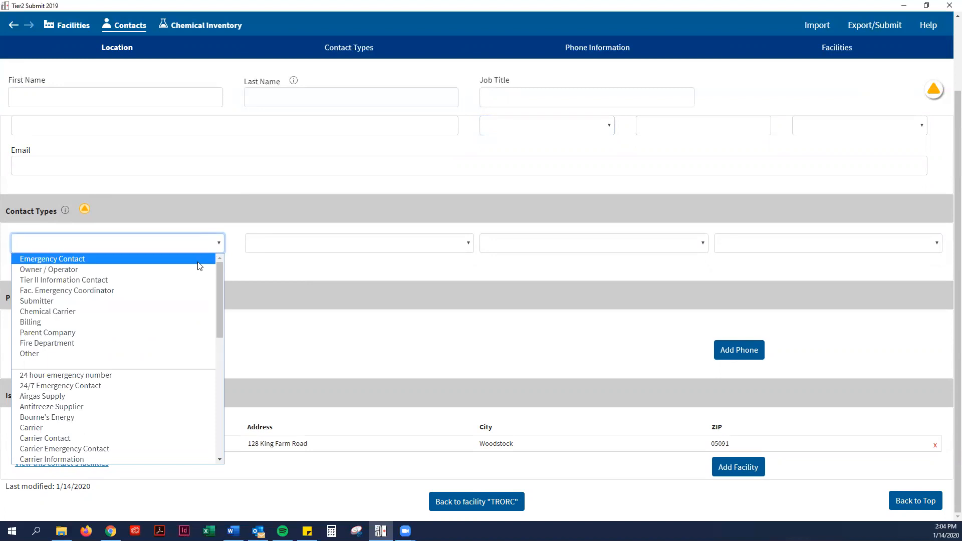
mouse_move(187, 290)
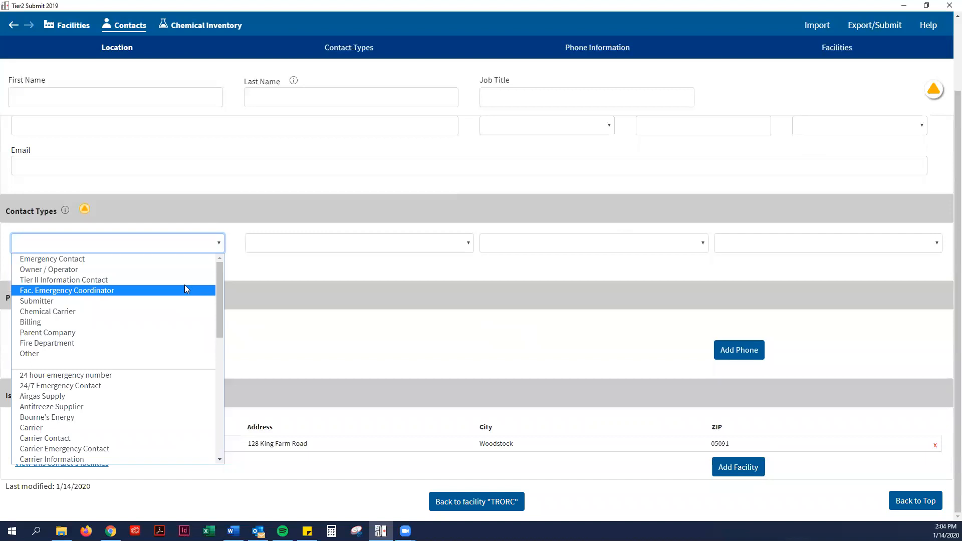
mouse_move(123, 312)
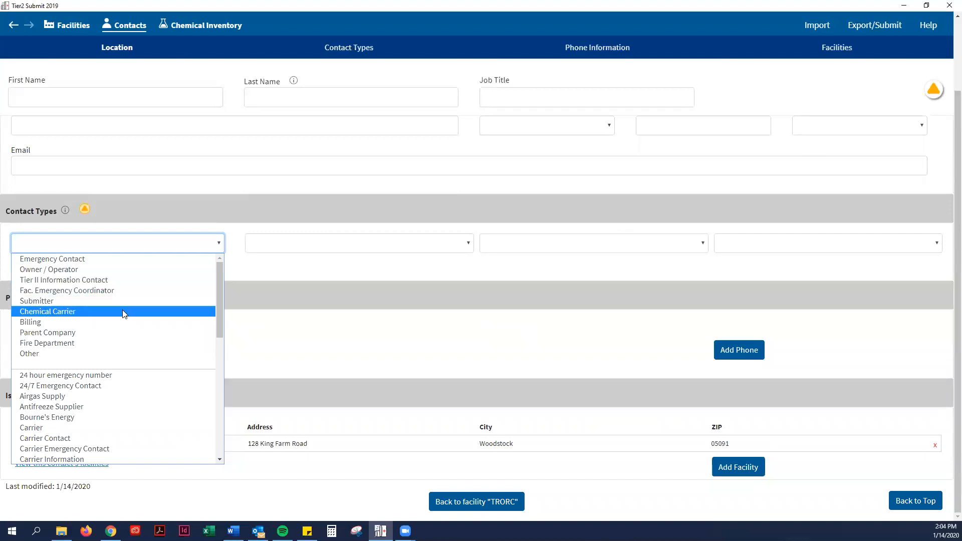
mouse_move(95, 259)
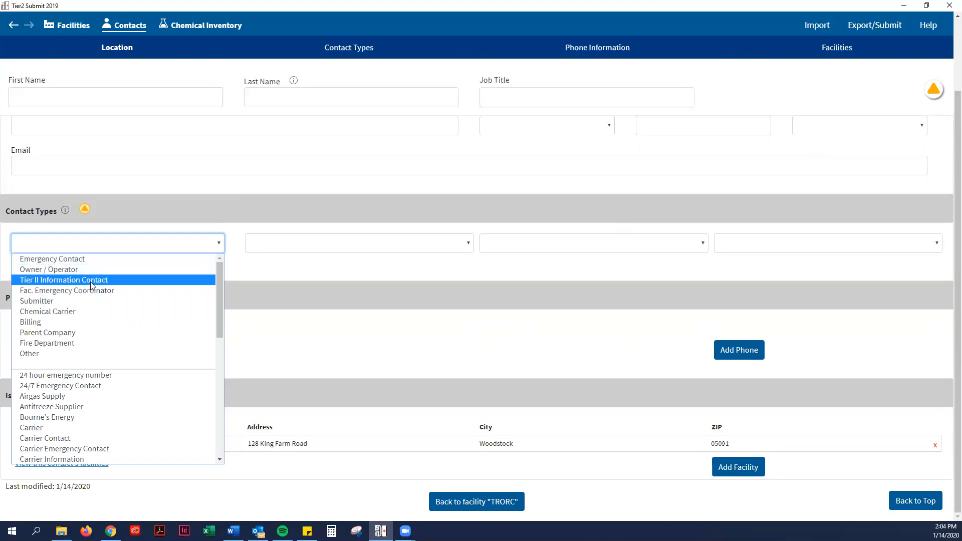
mouse_move(52, 259)
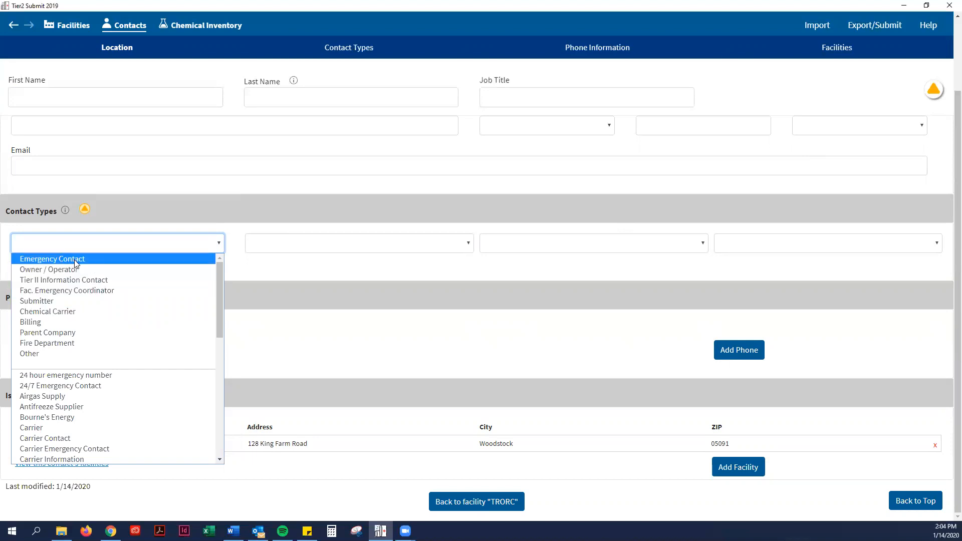
mouse_move(128, 263)
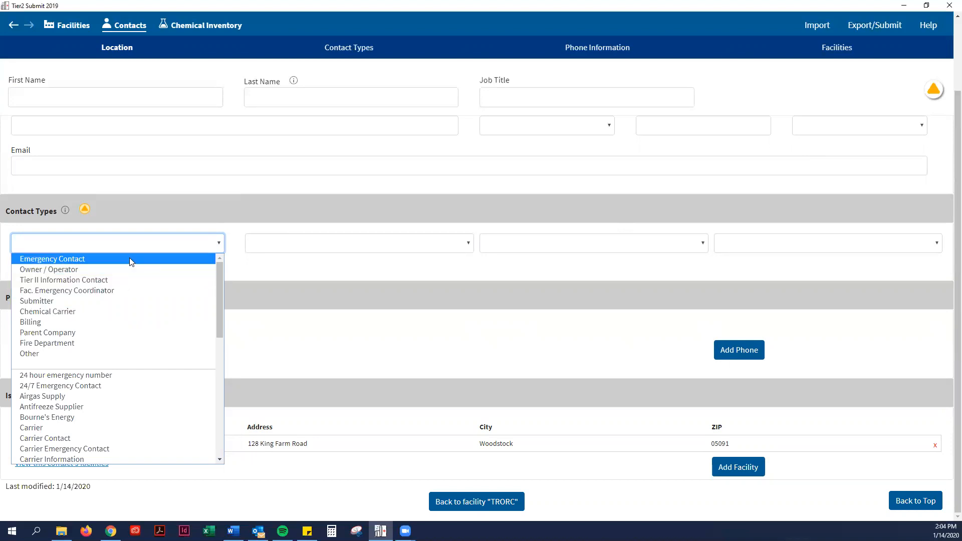
mouse_move(60, 266)
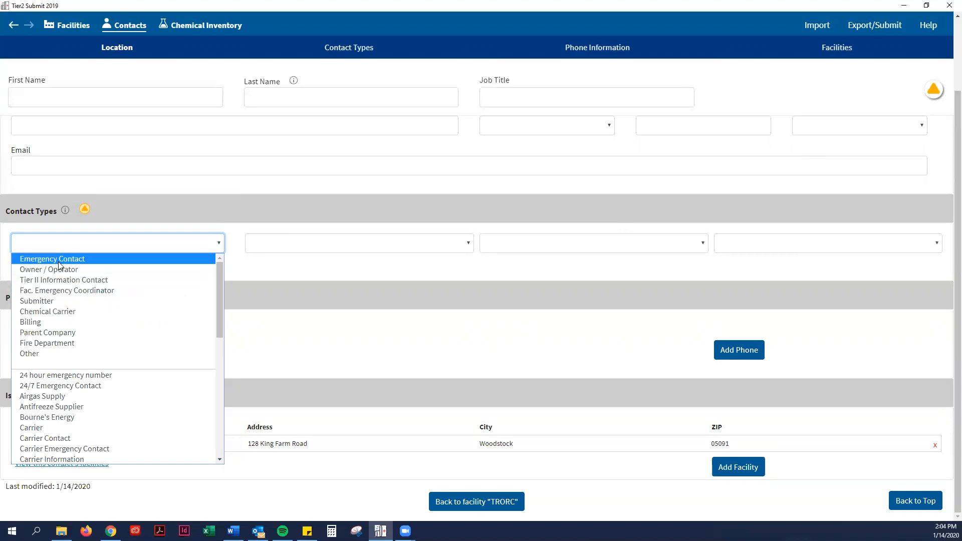
mouse_move(49, 270)
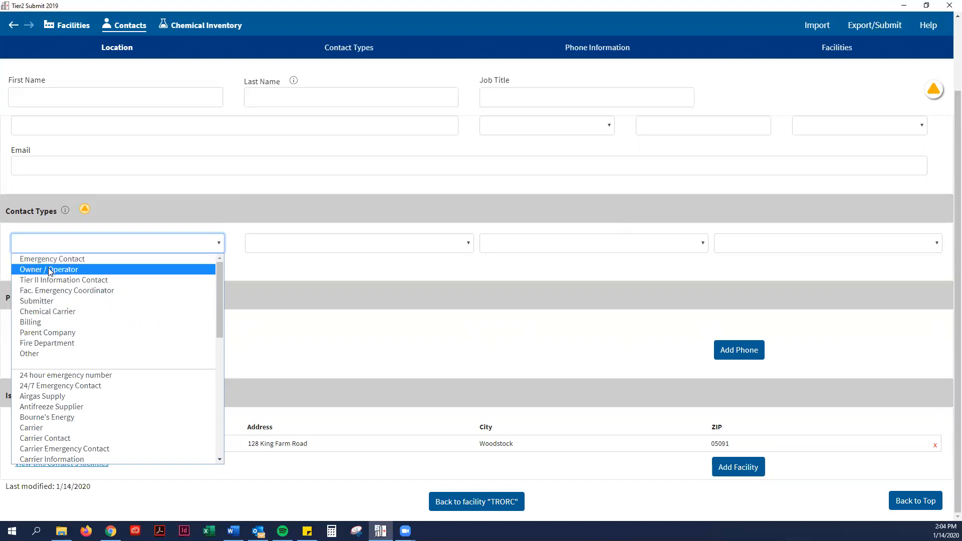
mouse_move(118, 319)
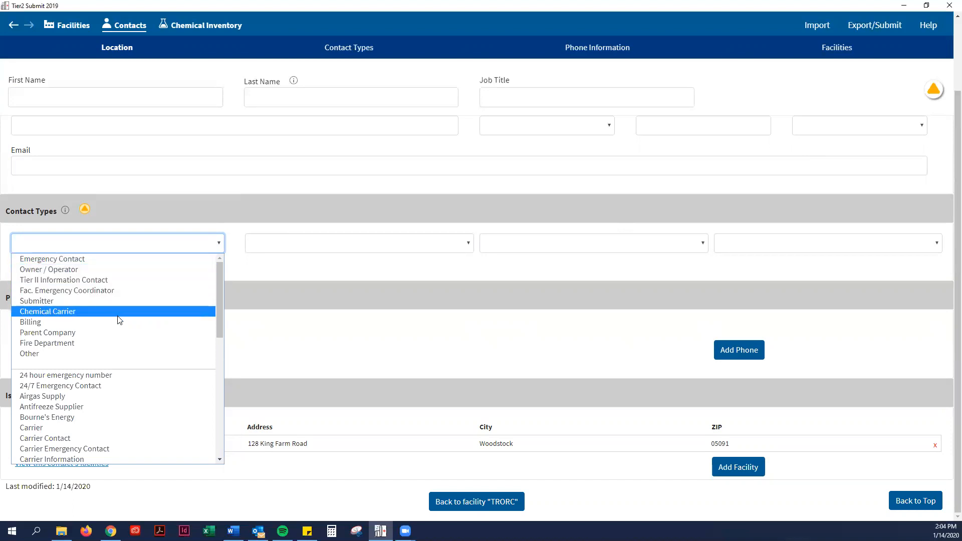
mouse_move(102, 315)
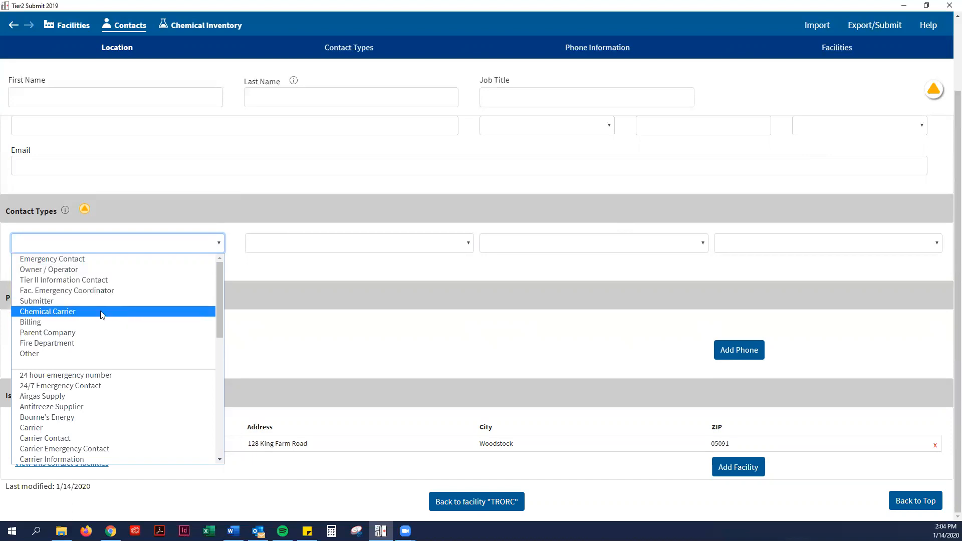
mouse_move(92, 320)
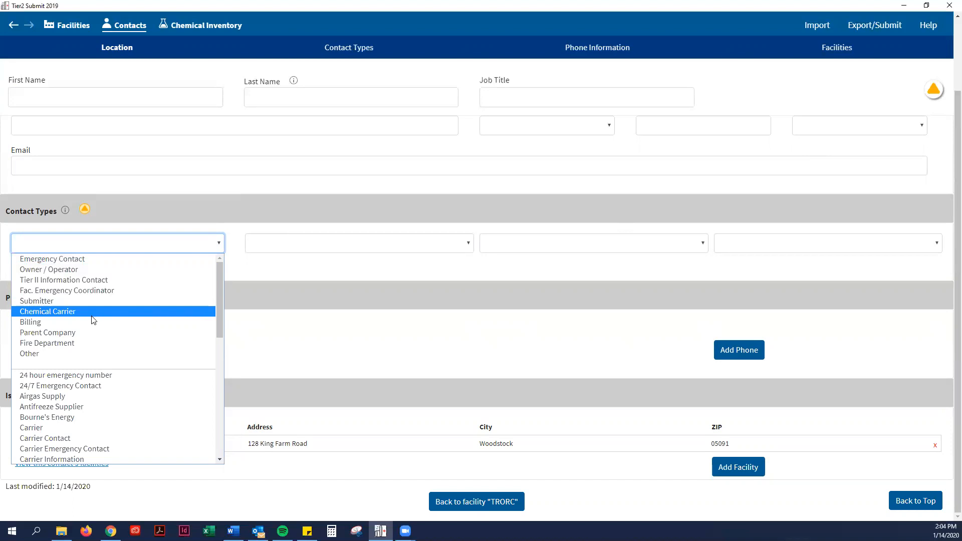
mouse_move(74, 313)
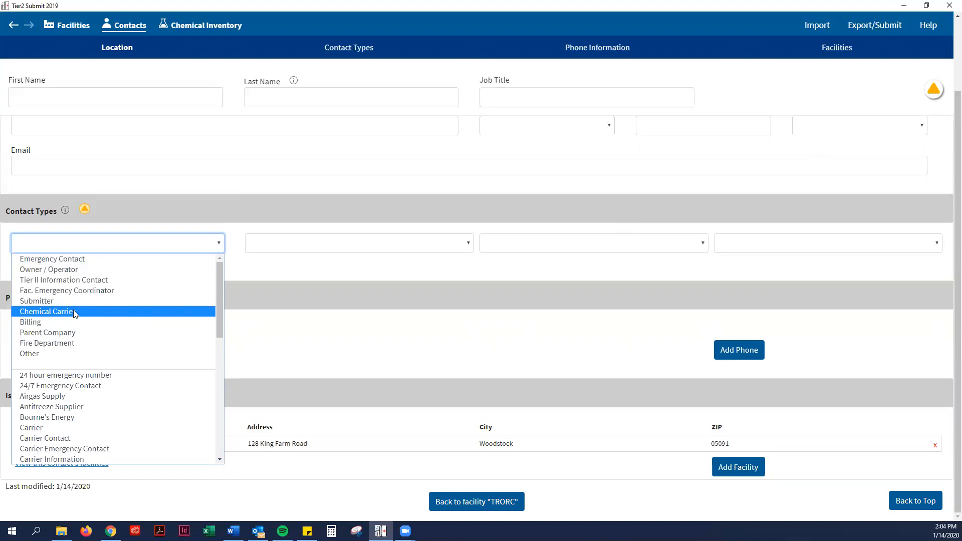
mouse_move(92, 322)
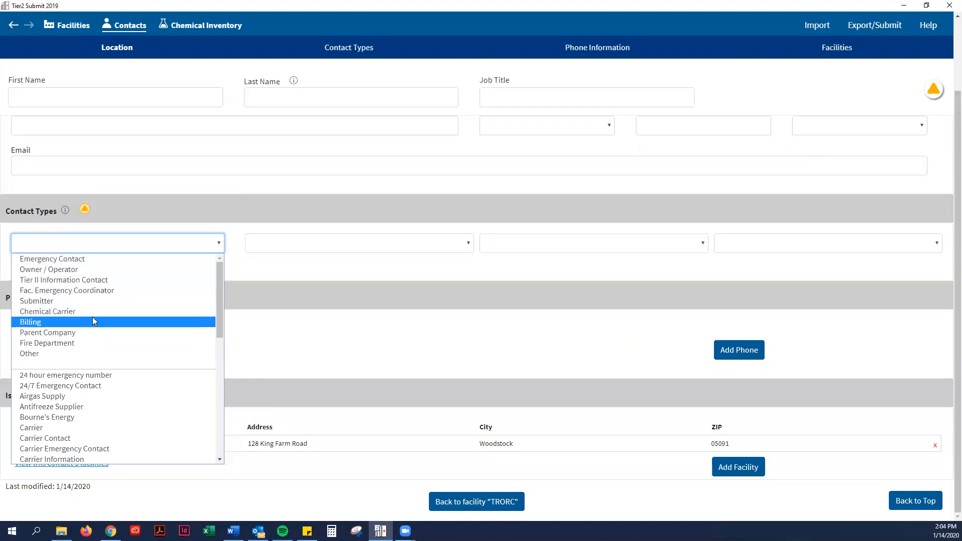
mouse_move(95, 311)
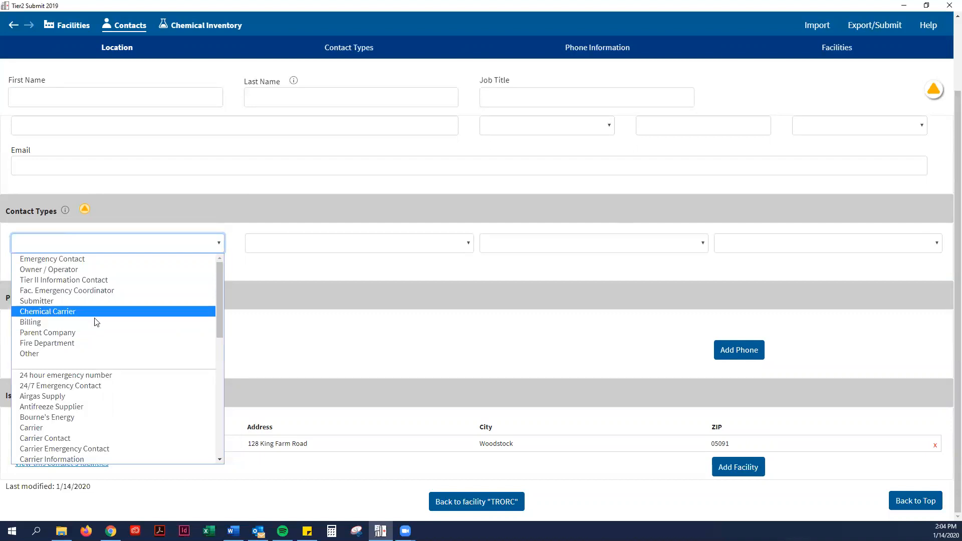
mouse_move(312, 340)
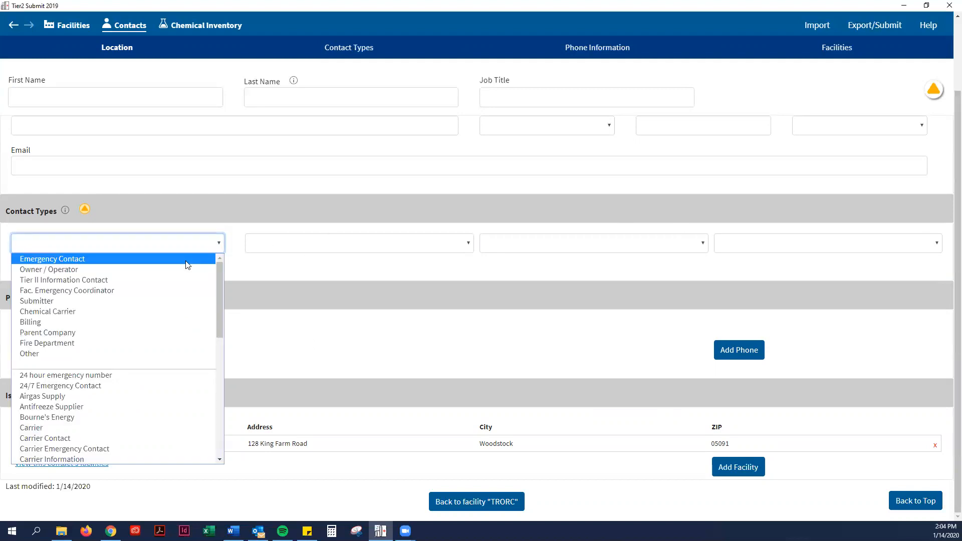
left_click(49, 270)
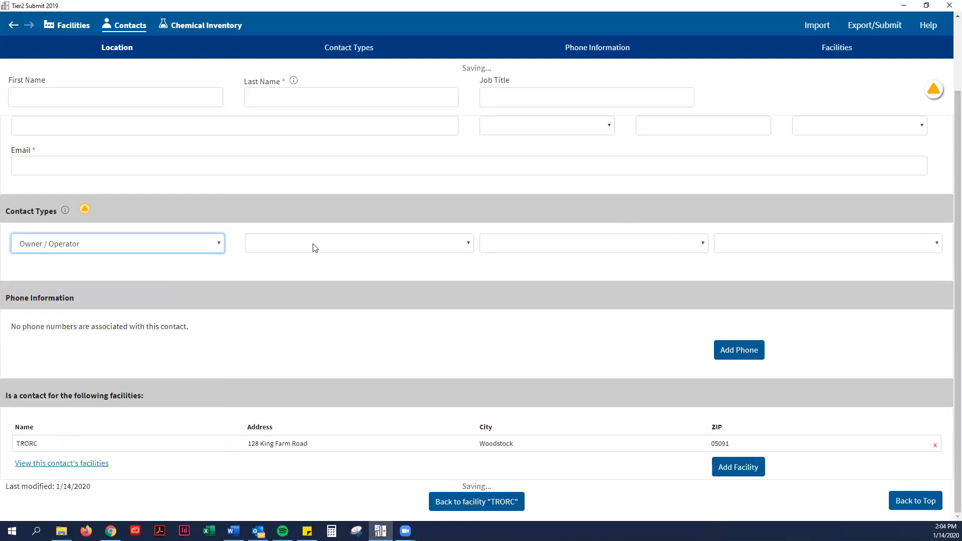
left_click(358, 243)
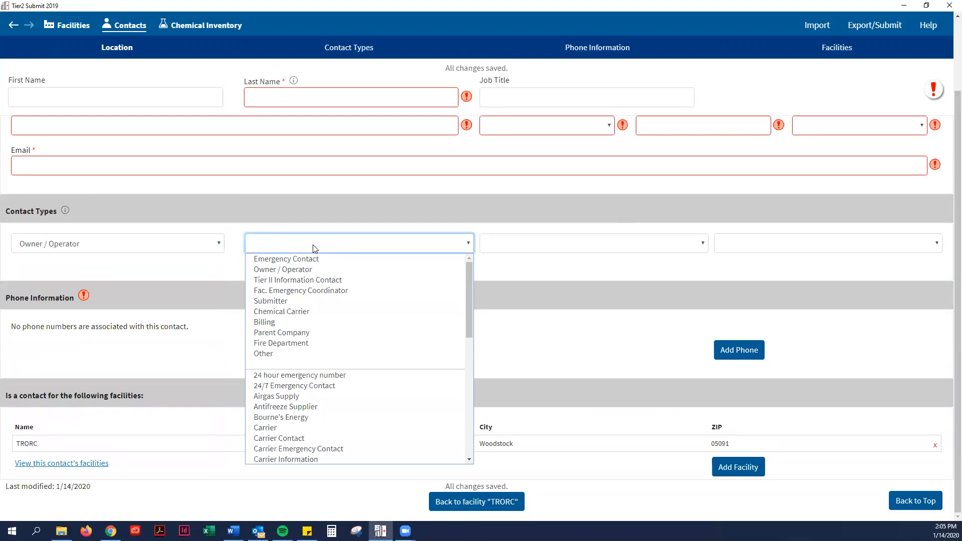
left_click(285, 259)
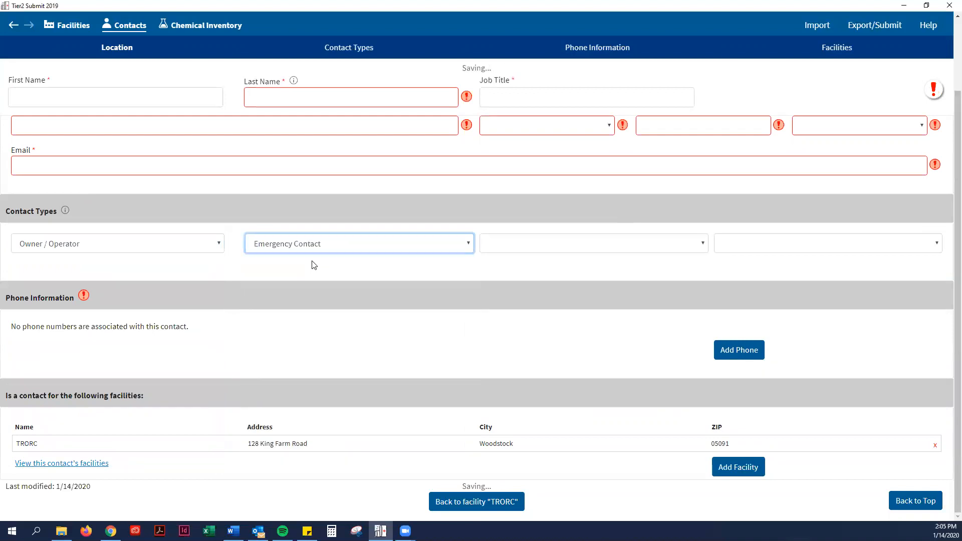
left_click(115, 96)
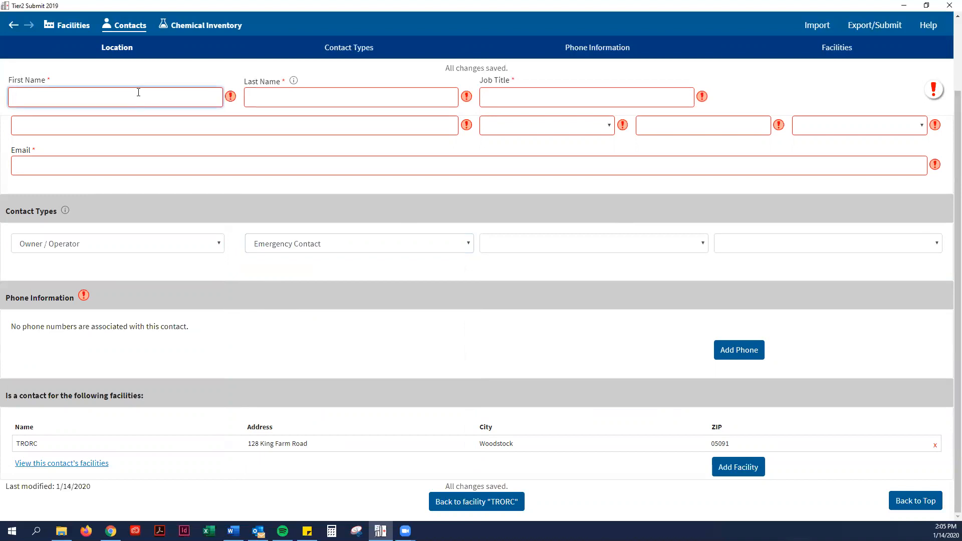
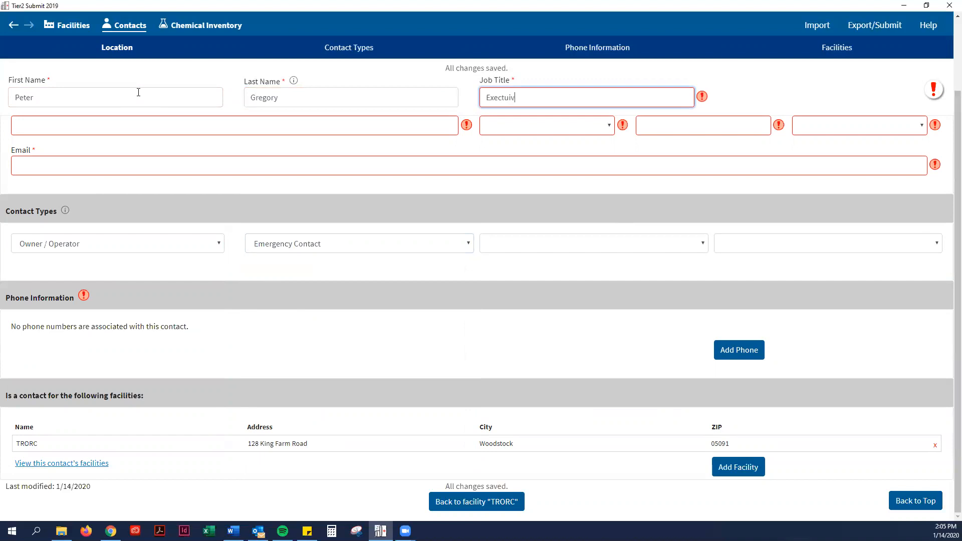
Enter Executive Director as the contact's job title.
key("Backspace")
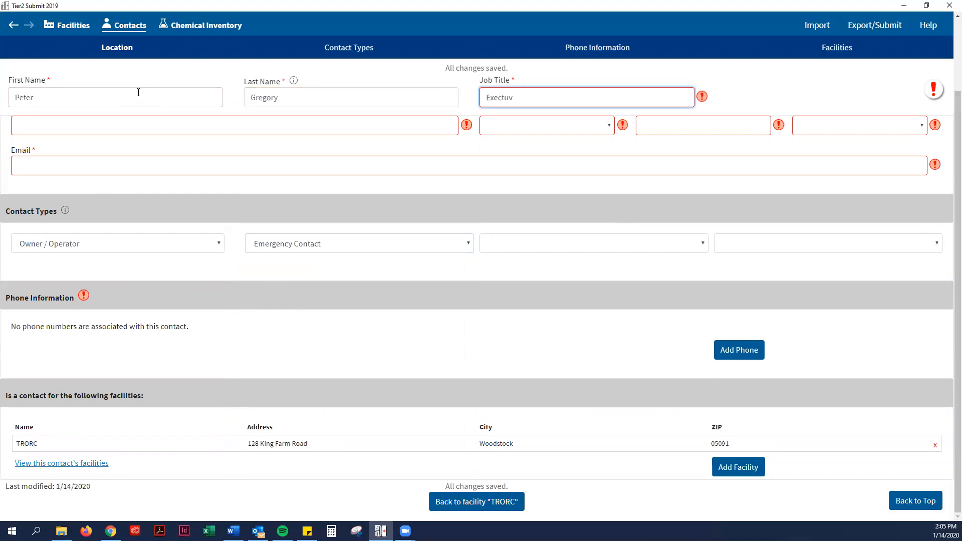
type("Executiv")
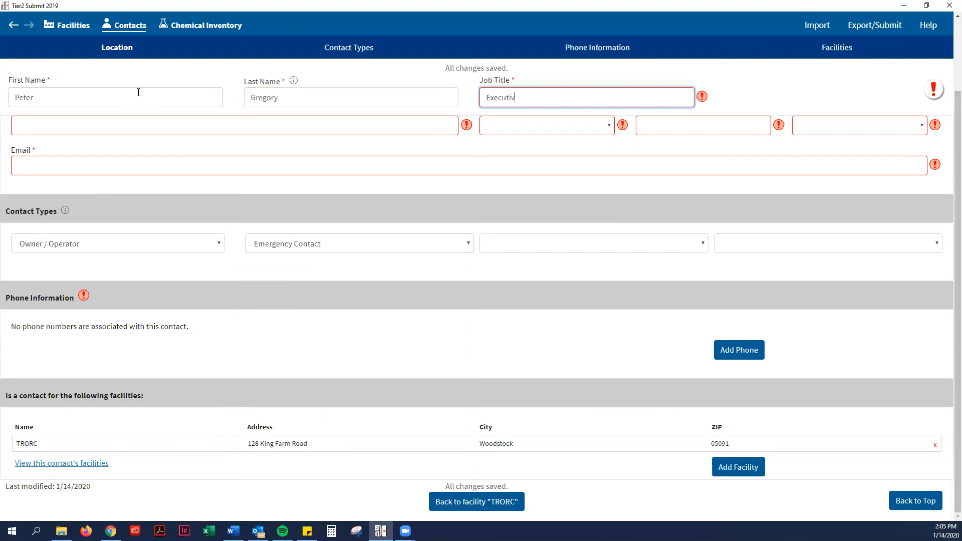
type("e Director")
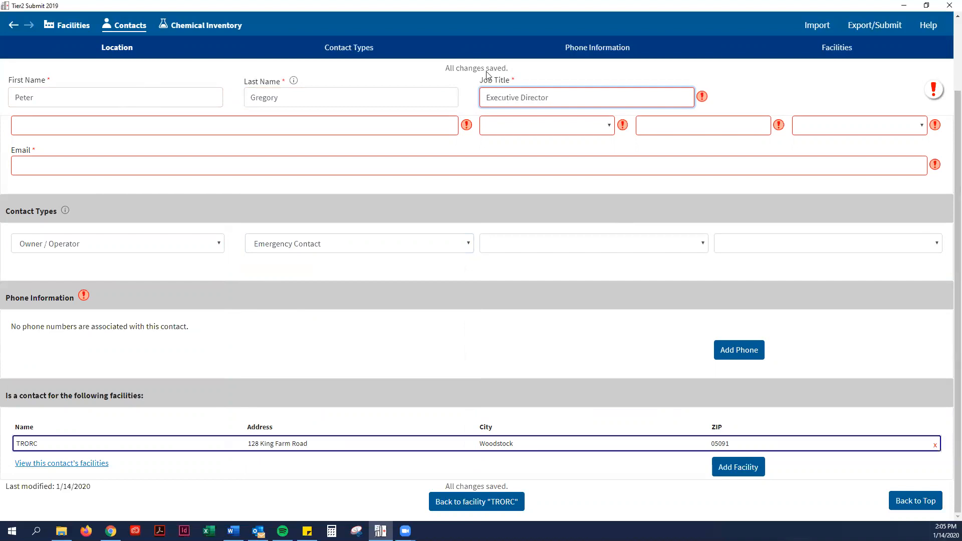
left_click(116, 47)
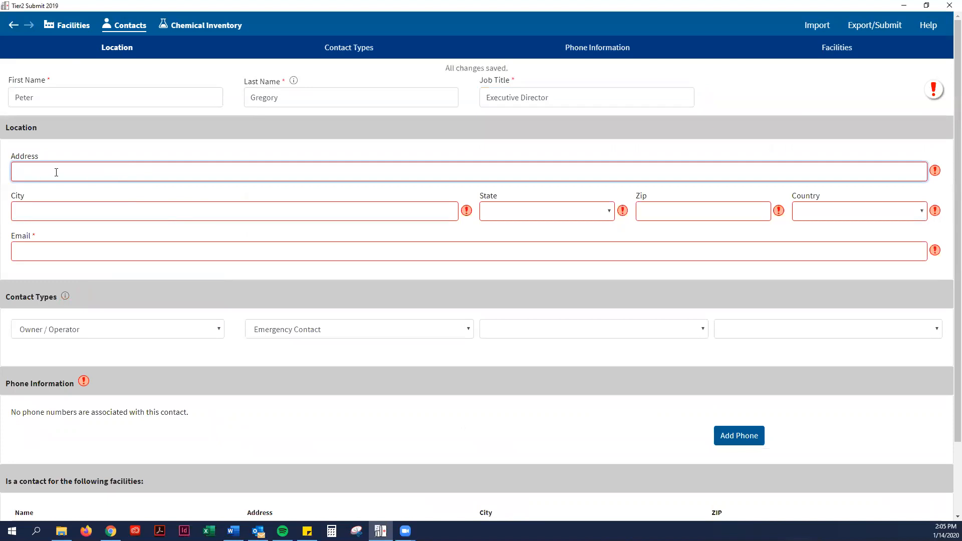
mouse_move(248, 174)
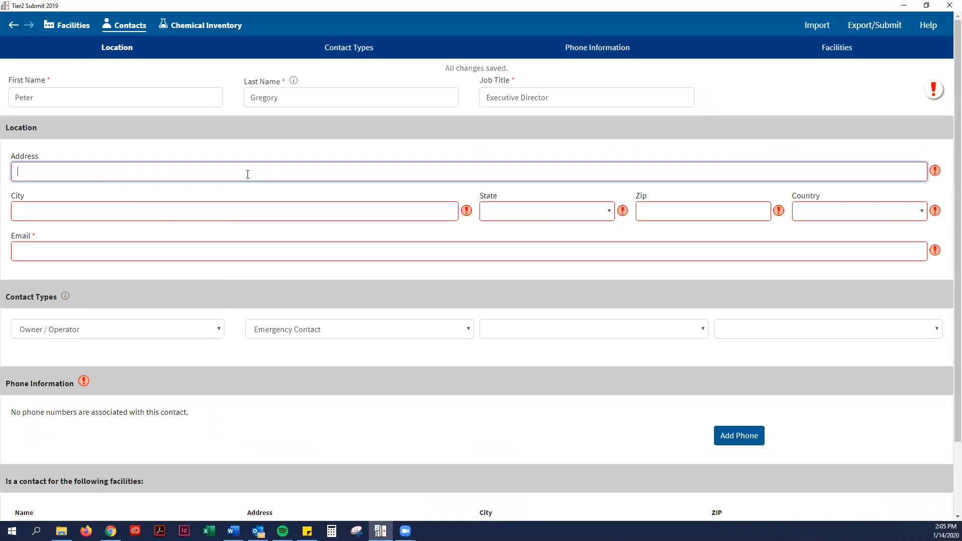
type("128 King Farm Road")
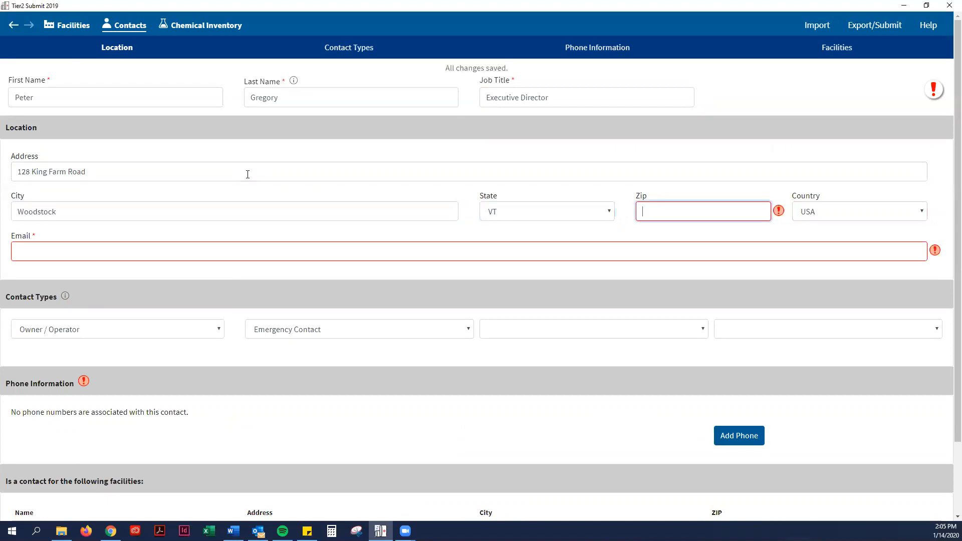
type("05091")
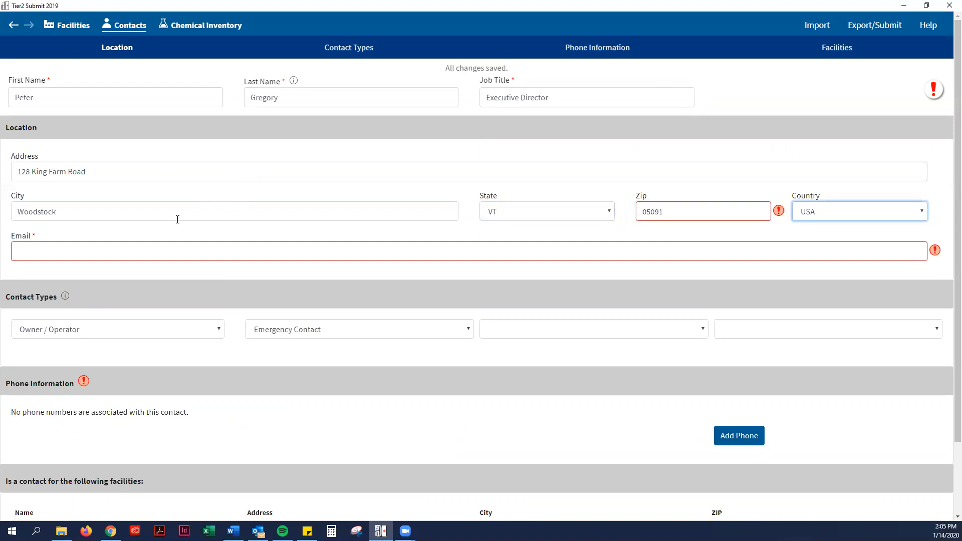
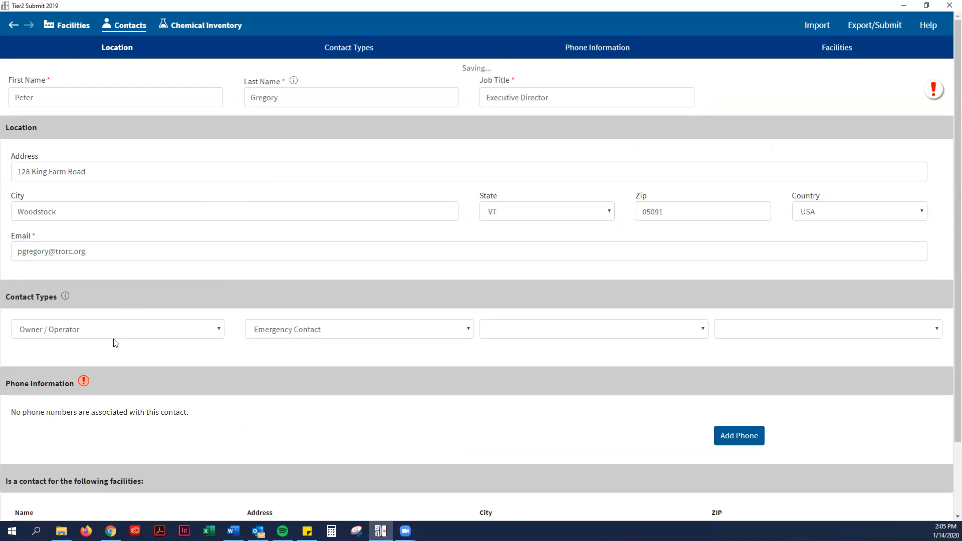
mouse_move(331, 392)
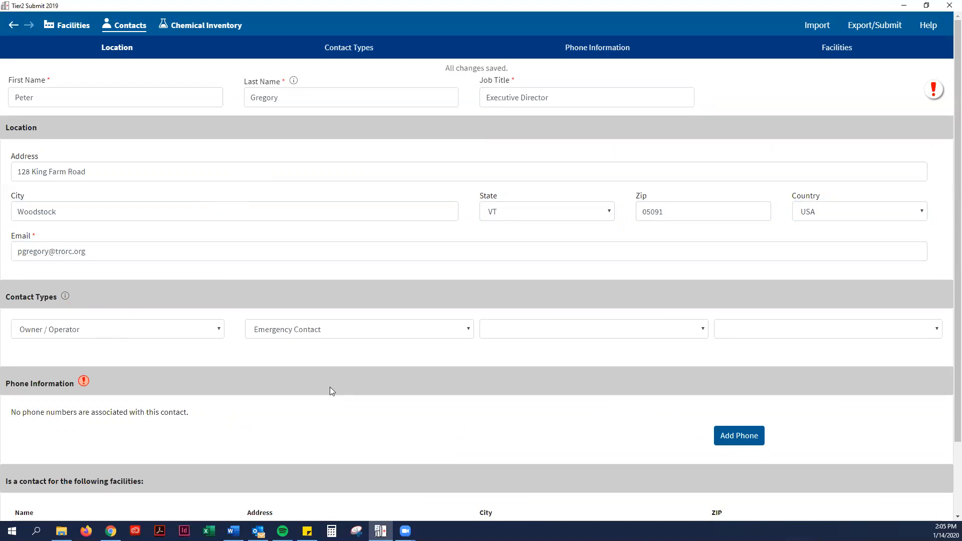
scroll("down", 3)
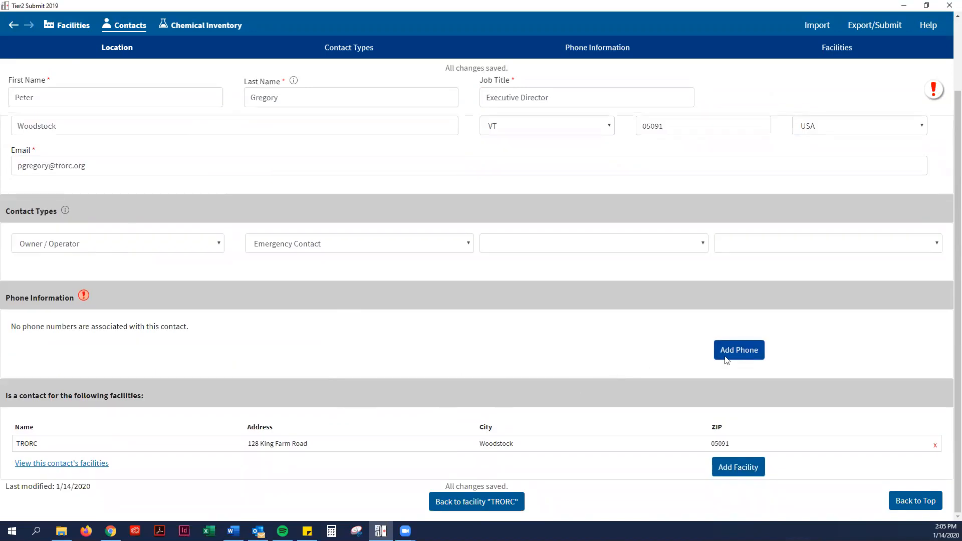
left_click(739, 350)
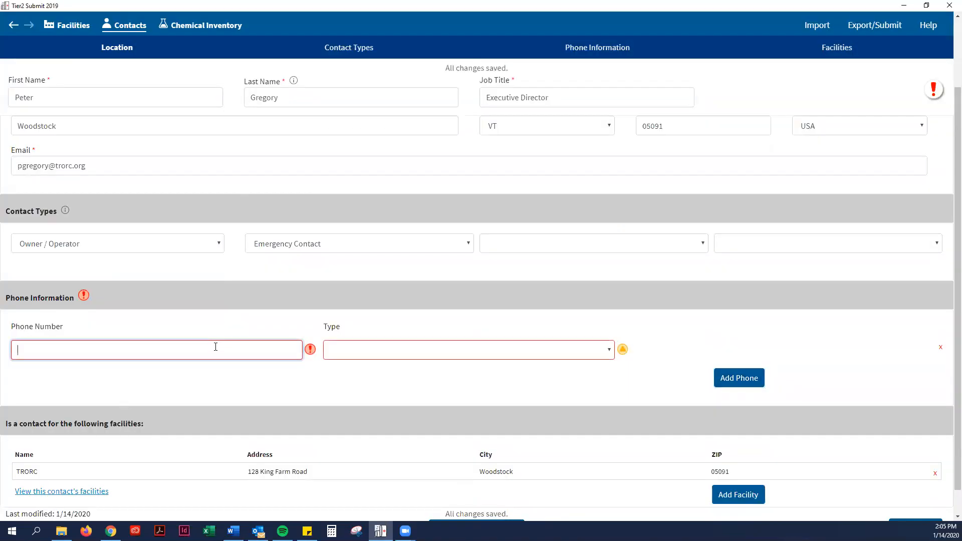
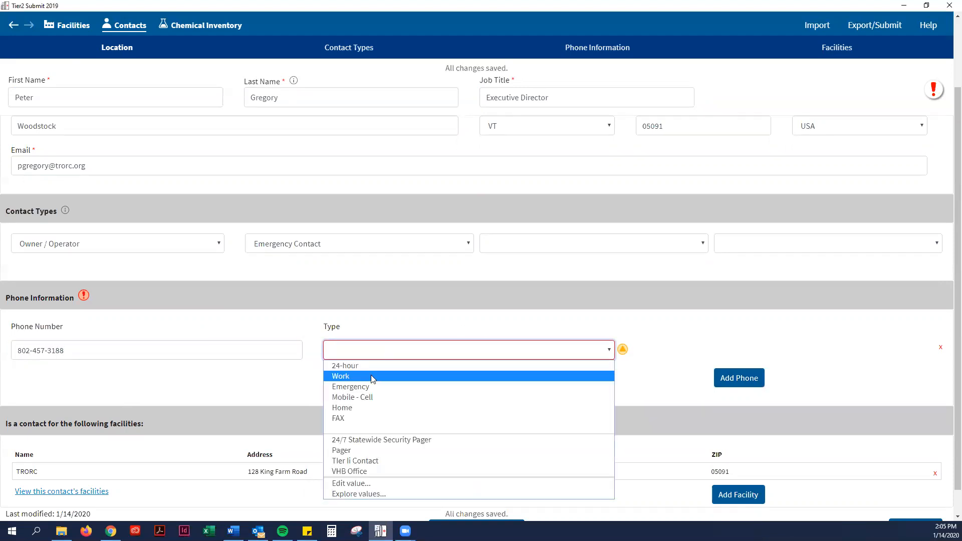
mouse_move(368, 366)
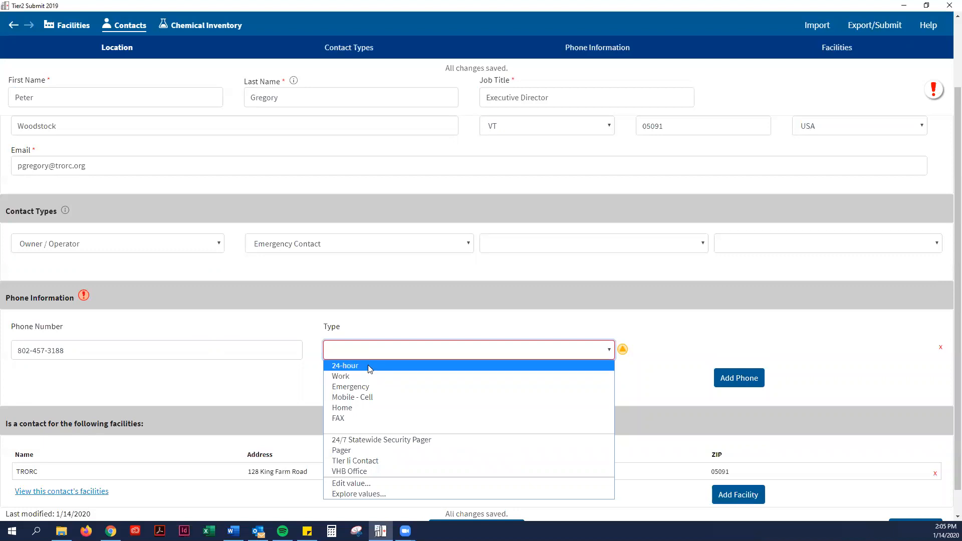
left_click(346, 366)
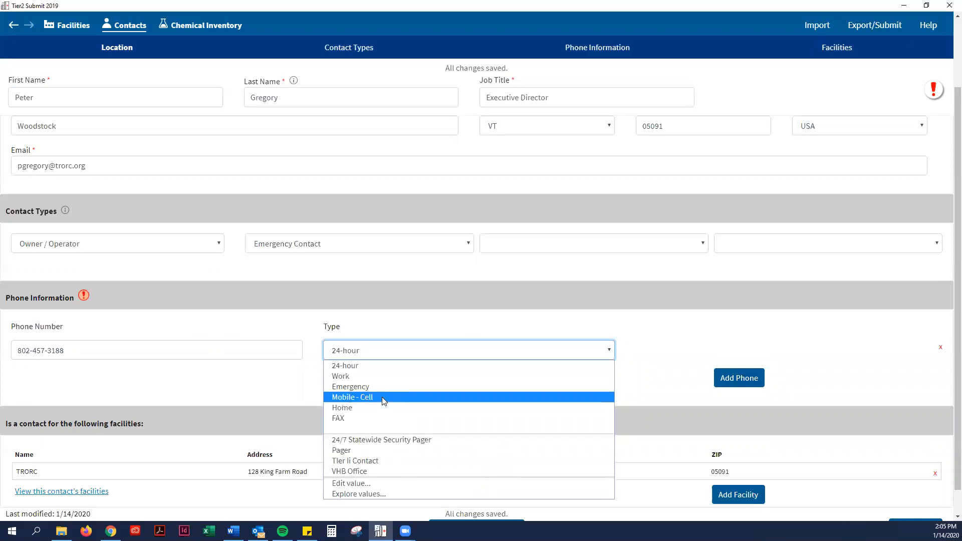
mouse_move(372, 355)
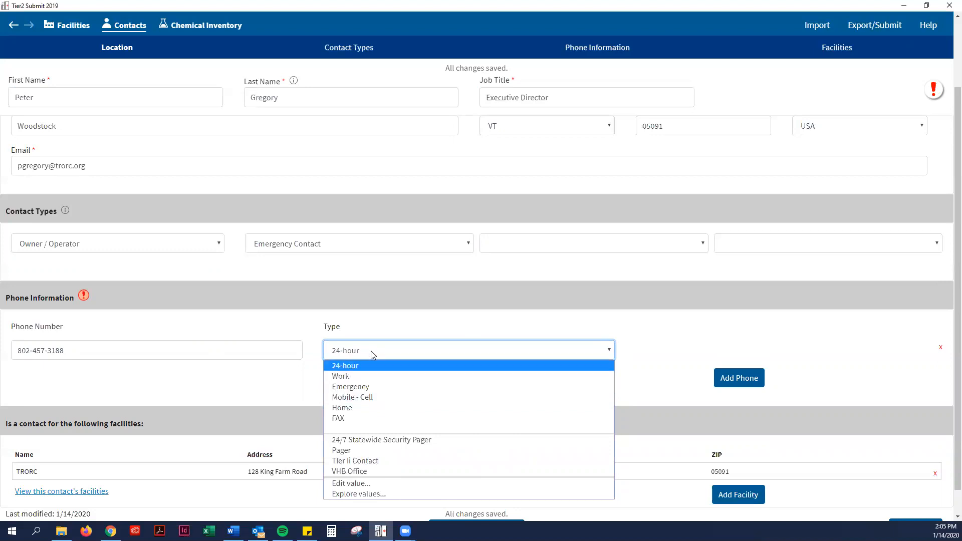
left_click(345, 365)
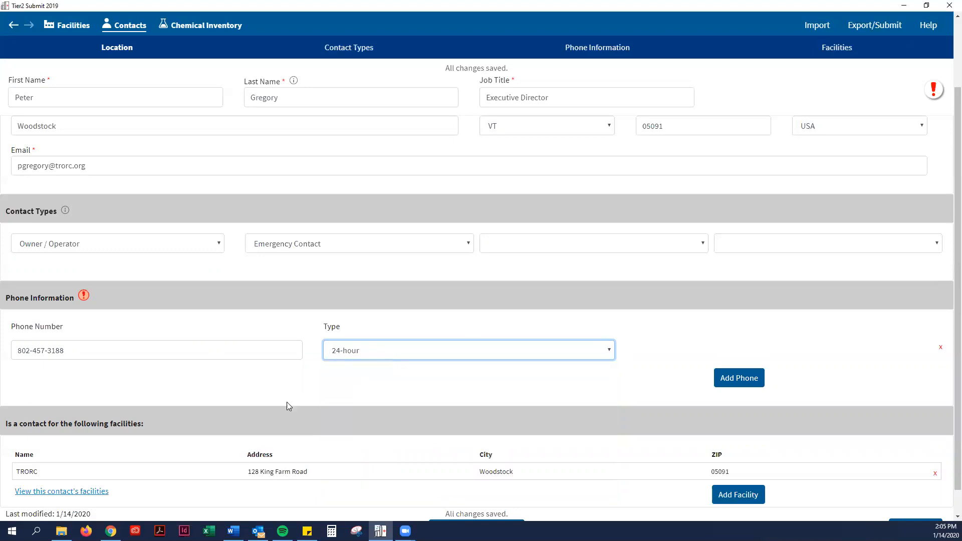
Go back to the TRORC facility record.
scroll("down", 3)
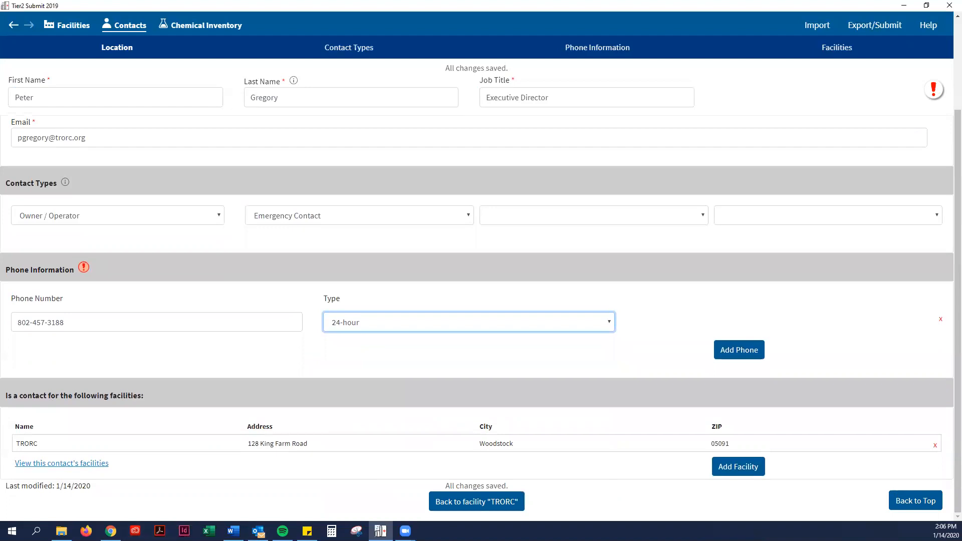
mouse_move(860, 428)
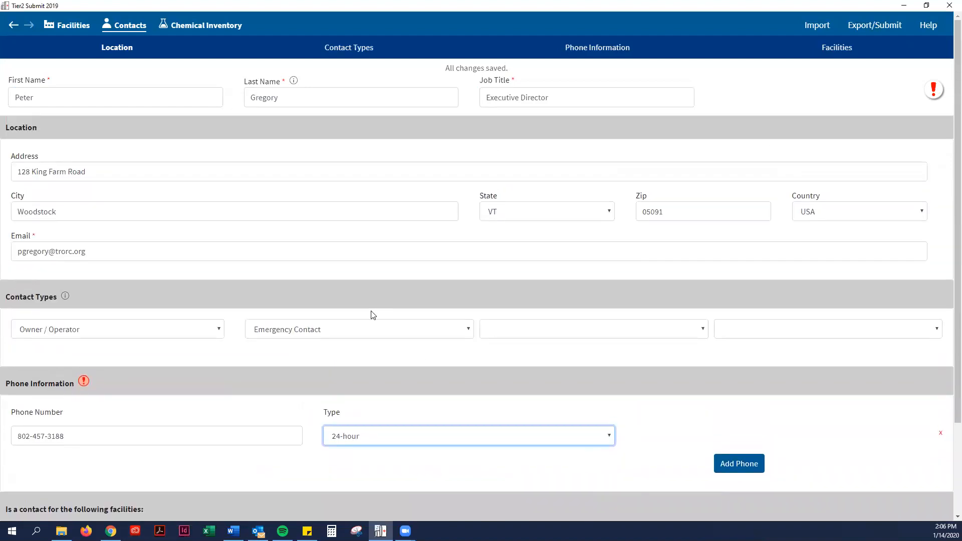
scroll("down", 3)
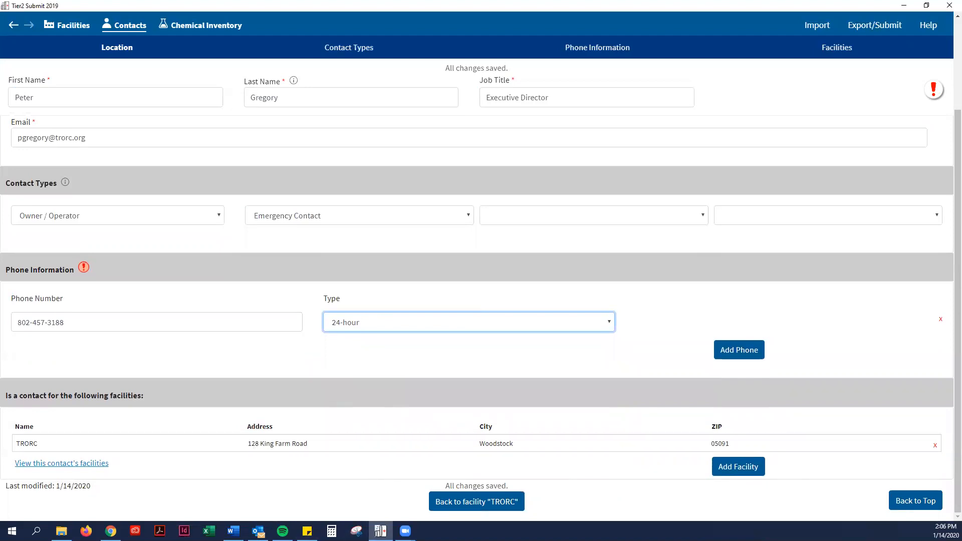
mouse_move(825, 94)
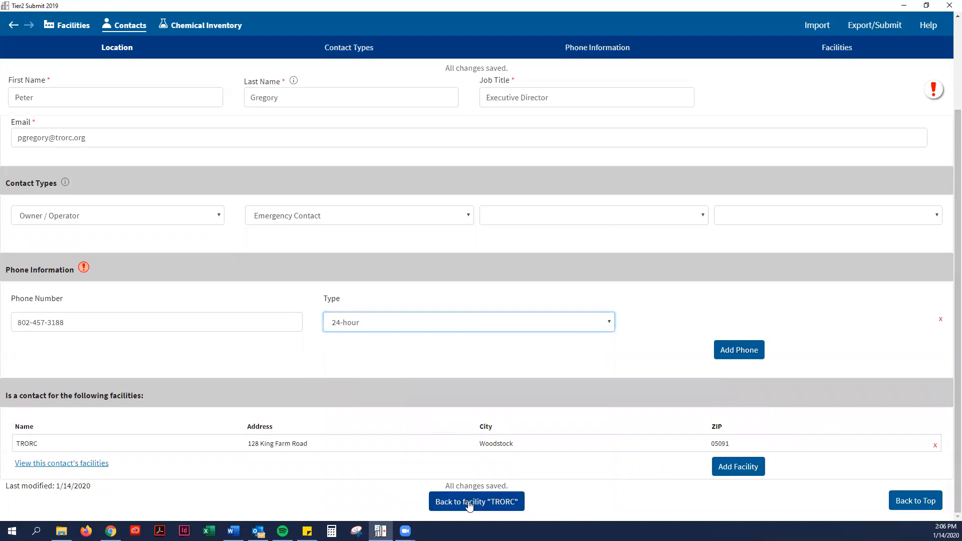
left_click(476, 501)
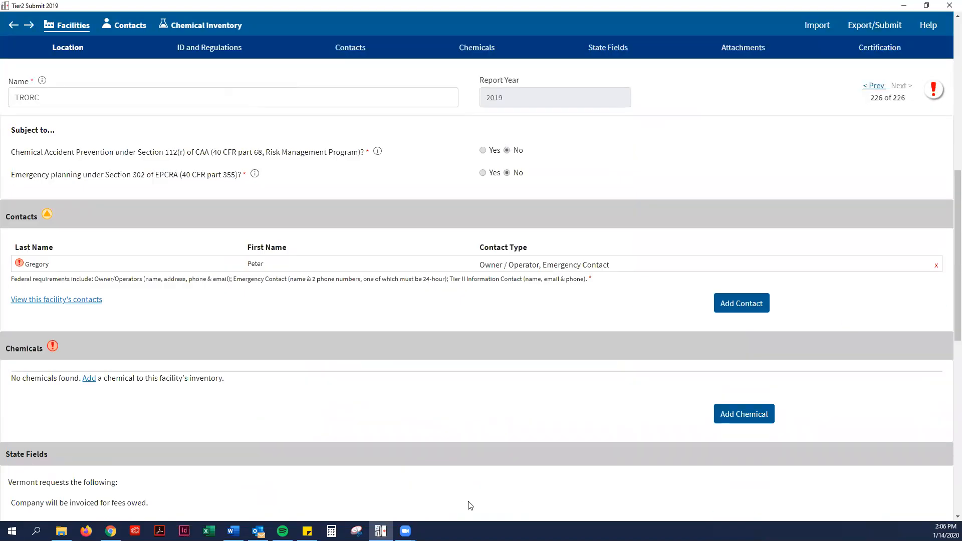
mouse_move(19, 264)
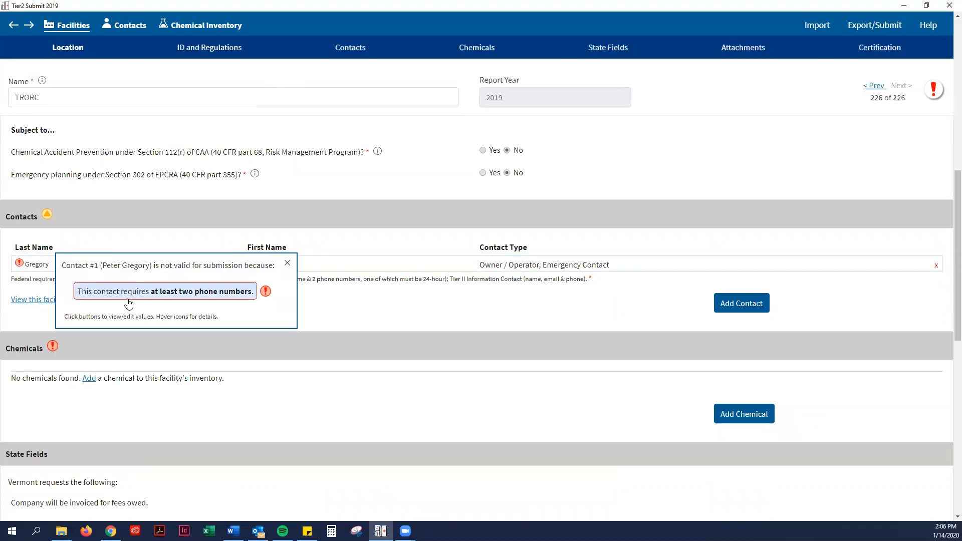
mouse_move(286, 268)
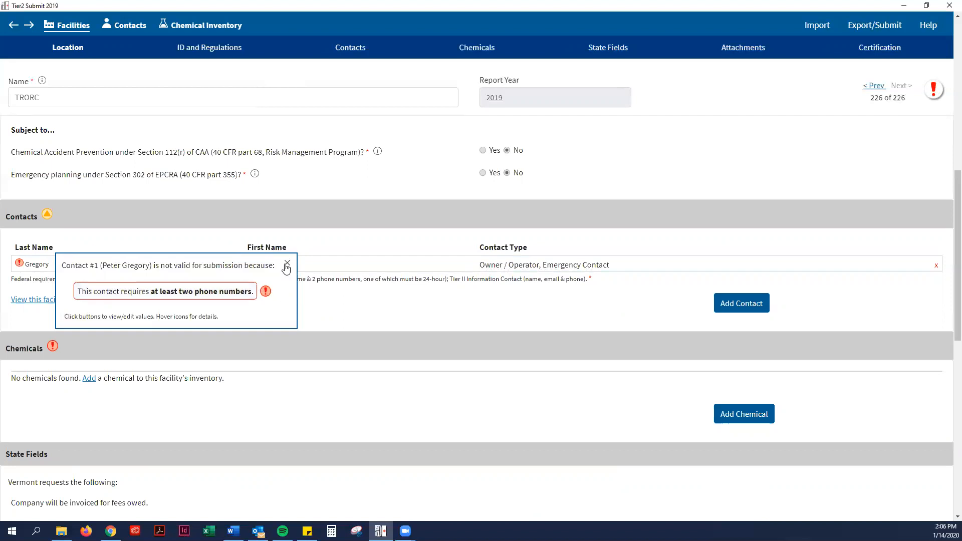
left_click(286, 265)
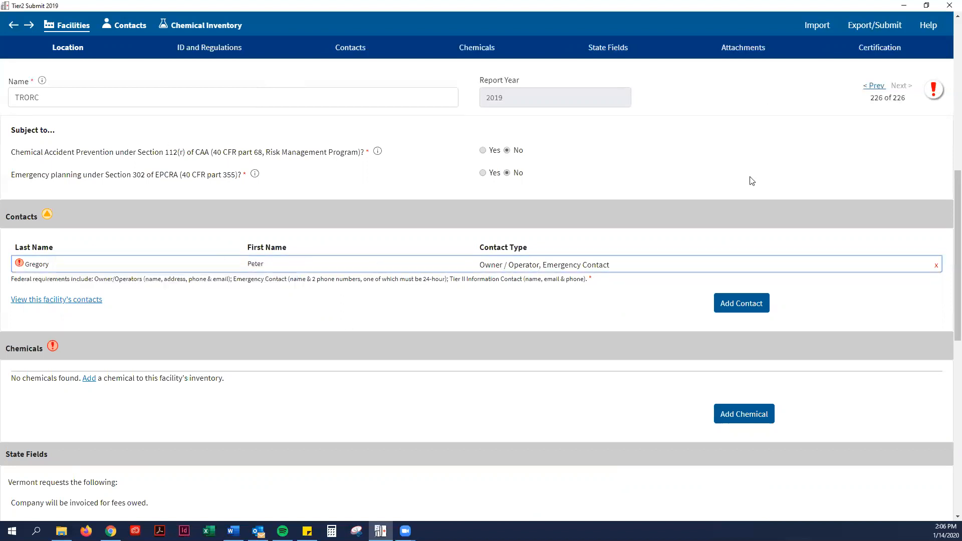
mouse_move(646, 377)
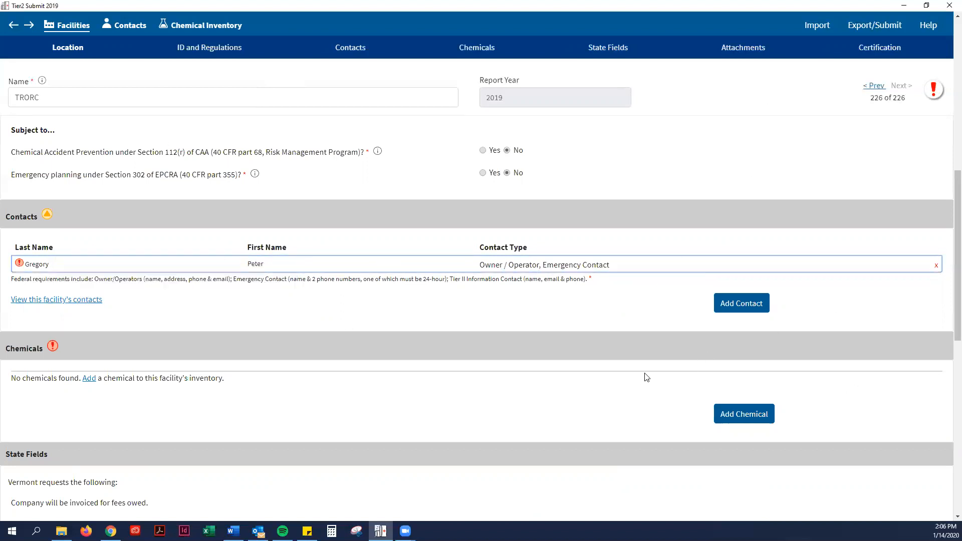
scroll("down", 3)
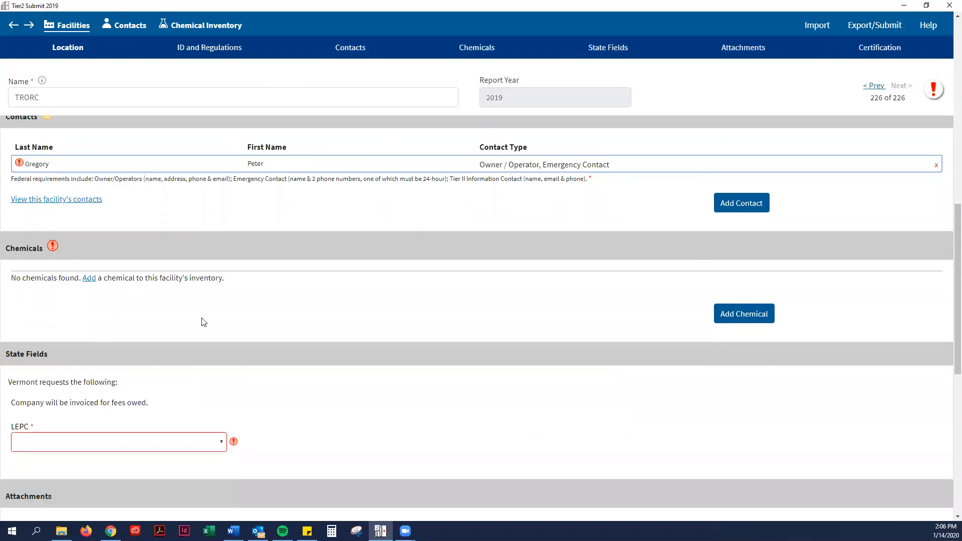
mouse_move(665, 320)
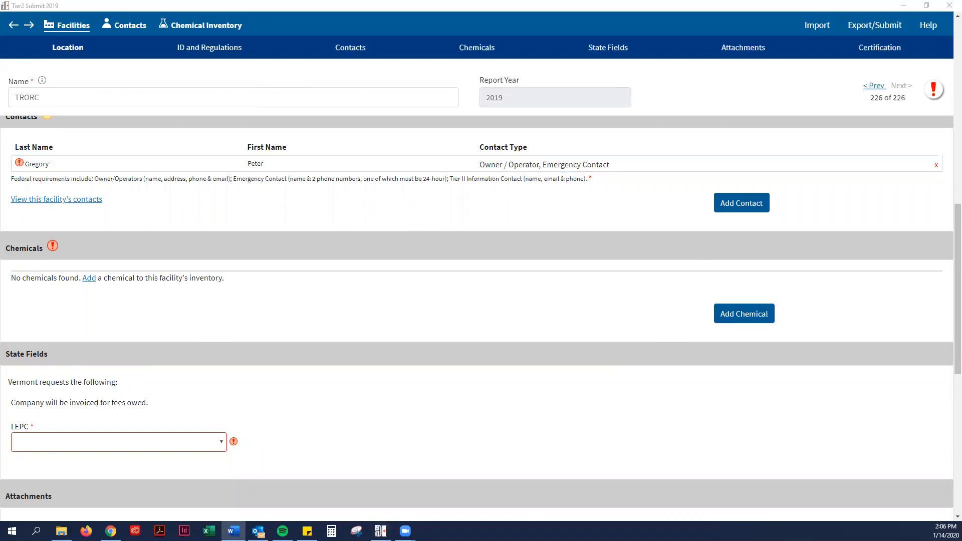
Add a new chemical named Propane and mark it as a pure substance.
left_click(744, 314)
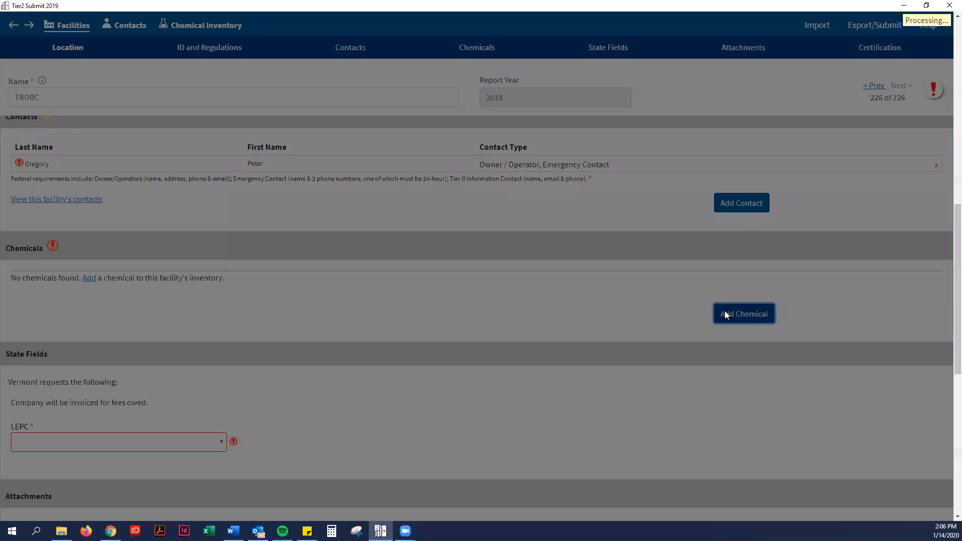
left_click(744, 314)
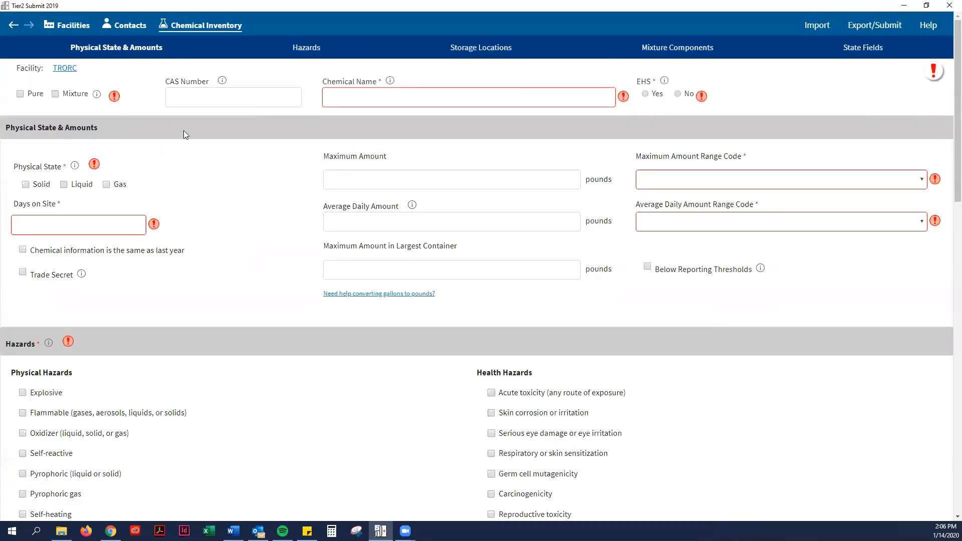
mouse_move(295, 82)
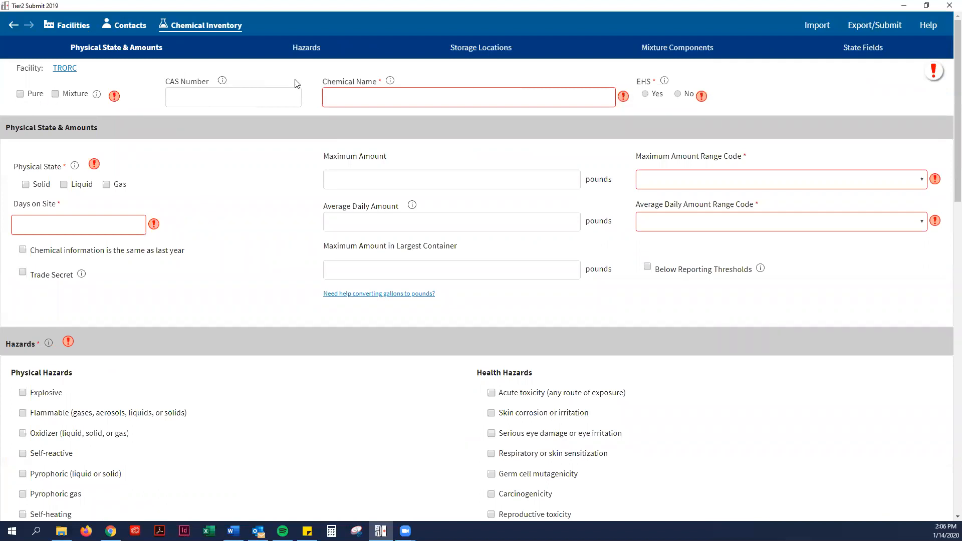
type("P")
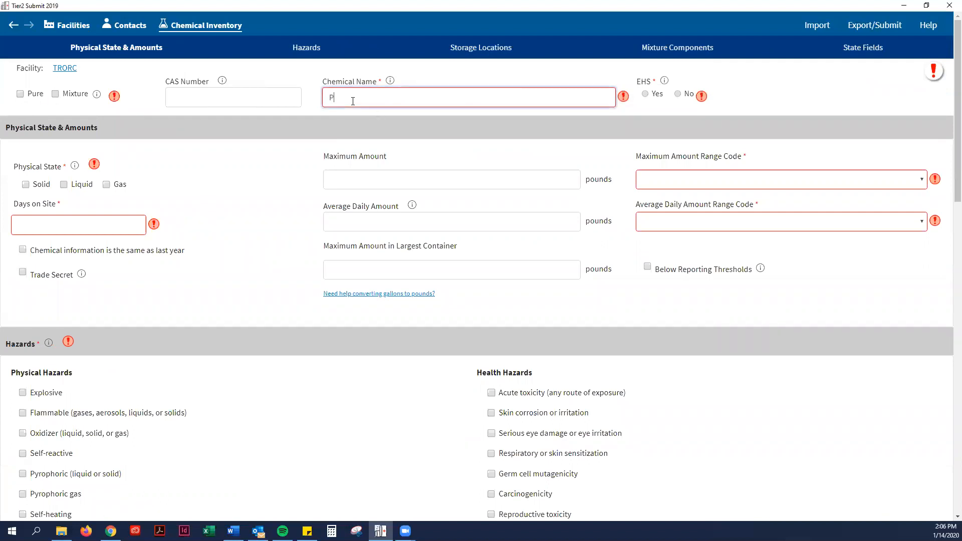
type("ropane")
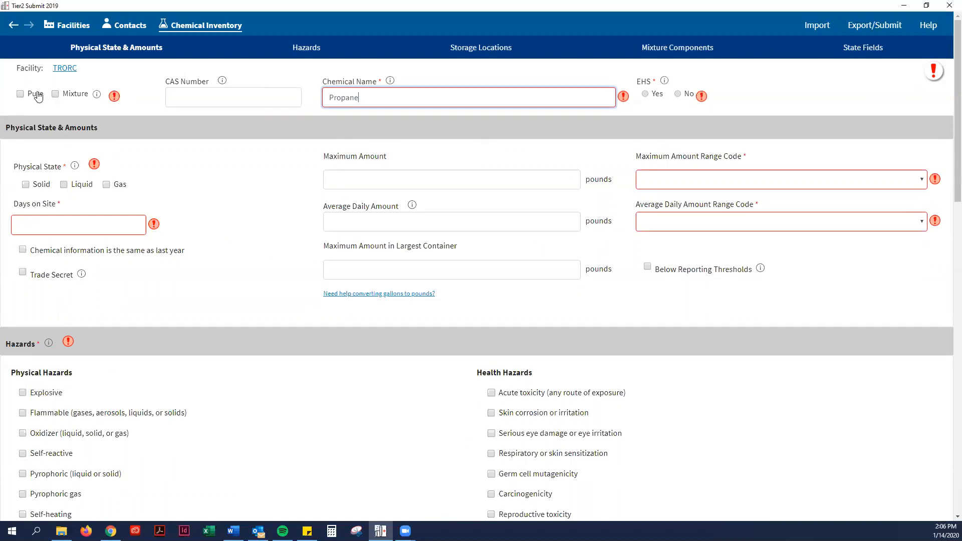
left_click(20, 93)
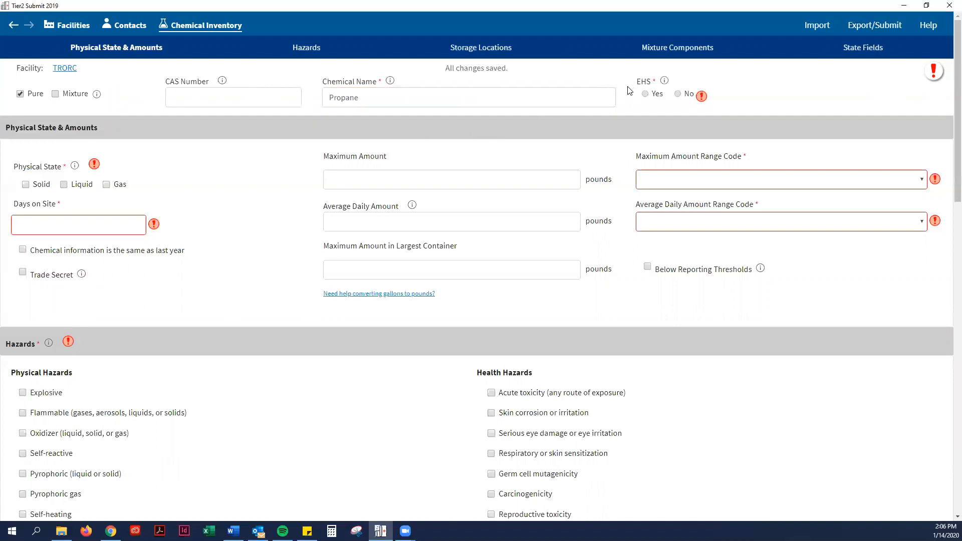
mouse_move(636, 96)
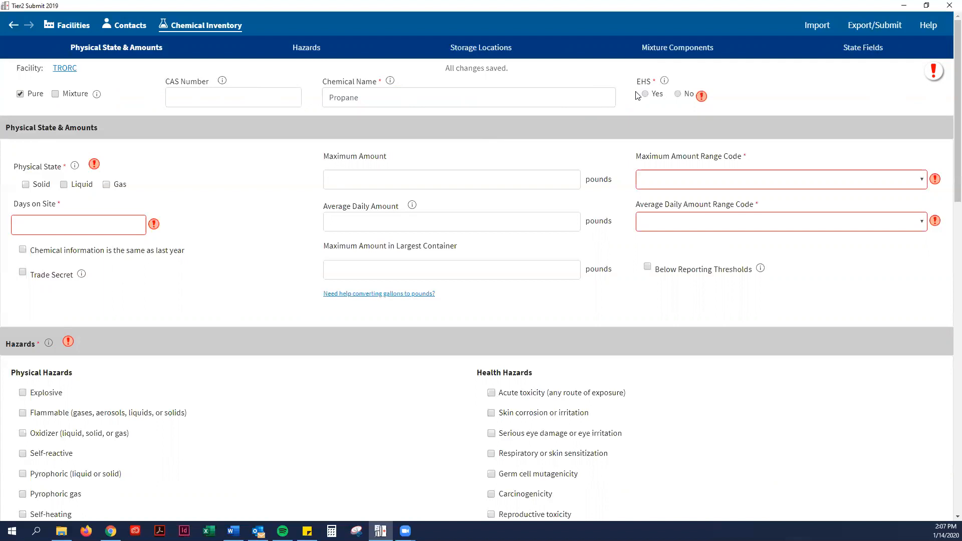
mouse_move(862, 85)
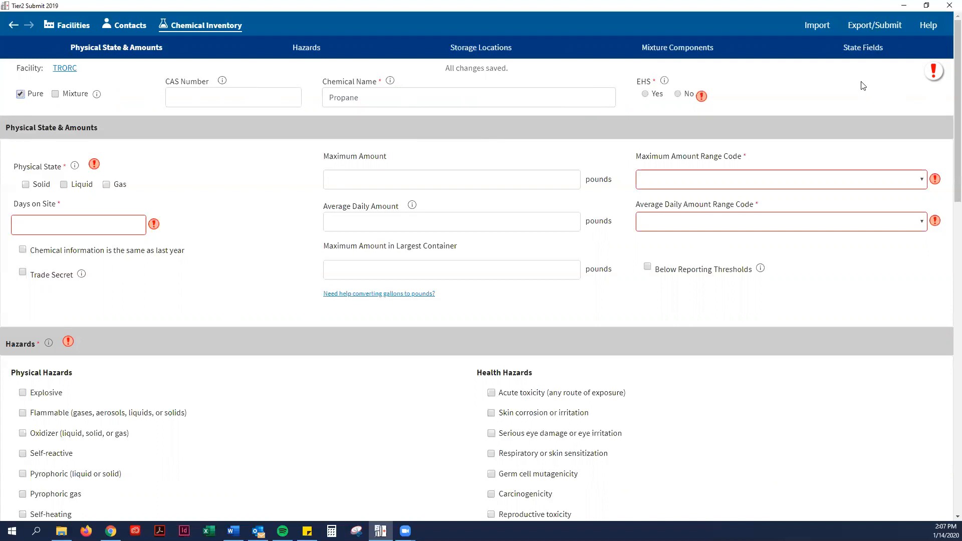
Set Propane's EHS status to No and its physical state to Liquid.
left_click(468, 96)
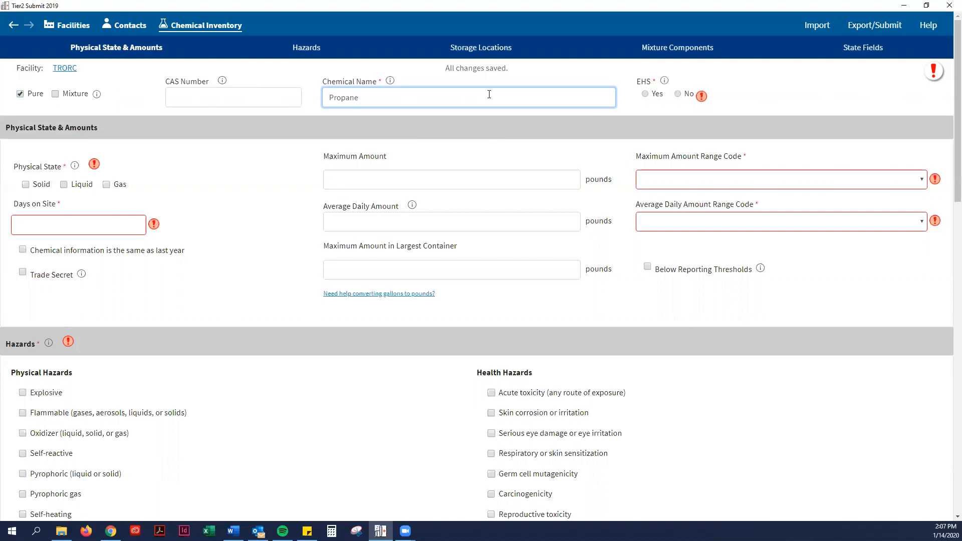
mouse_move(582, 83)
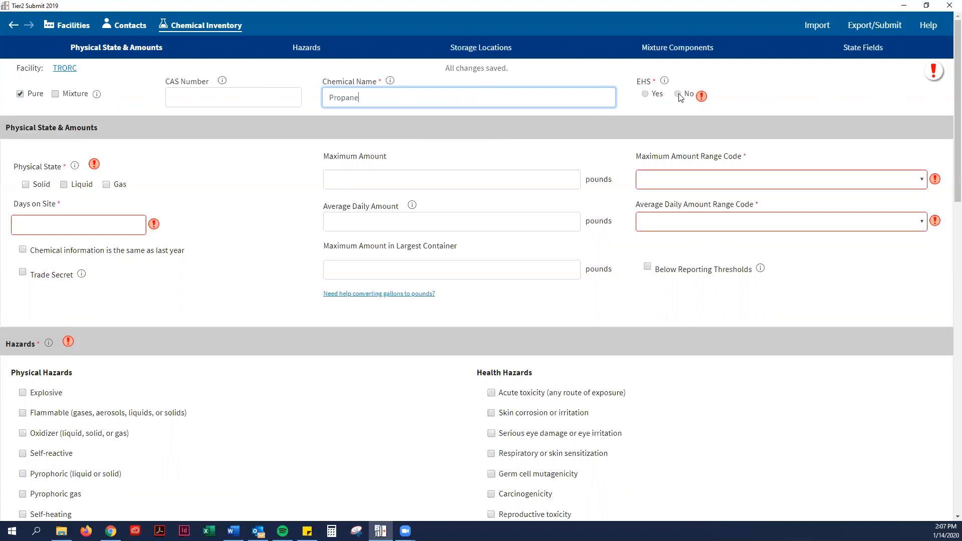
left_click(677, 93)
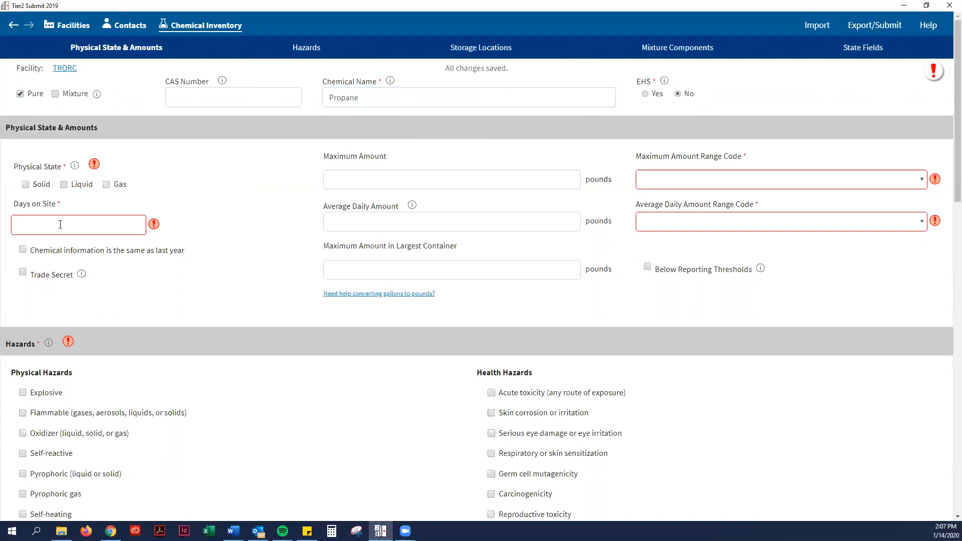
mouse_move(63, 185)
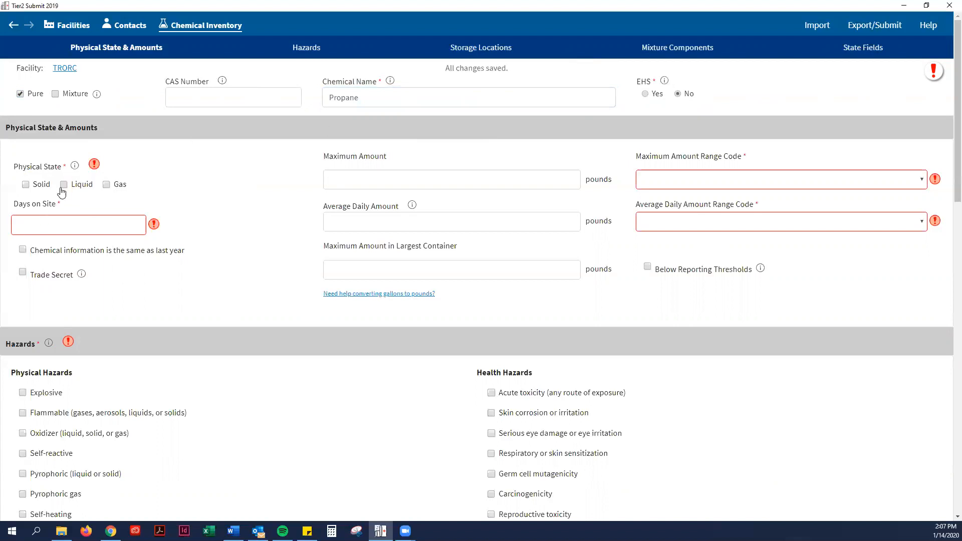
left_click(64, 184)
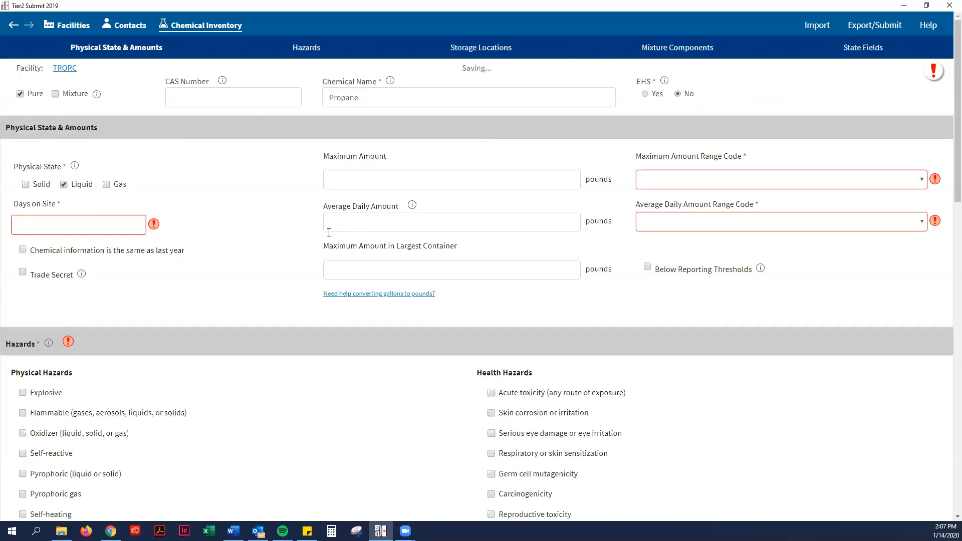
left_click(79, 224)
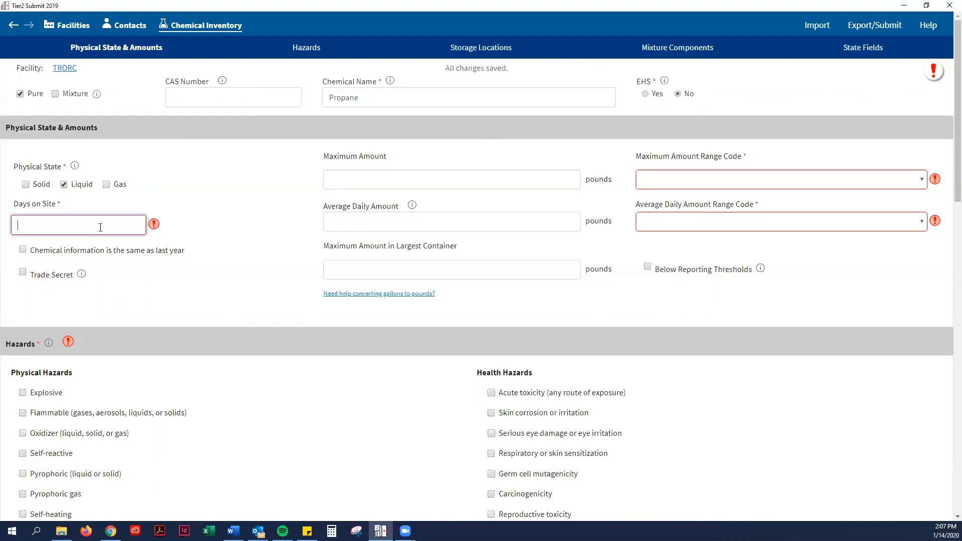
Enter 365 in Propane's Days on Site field.
type("365")
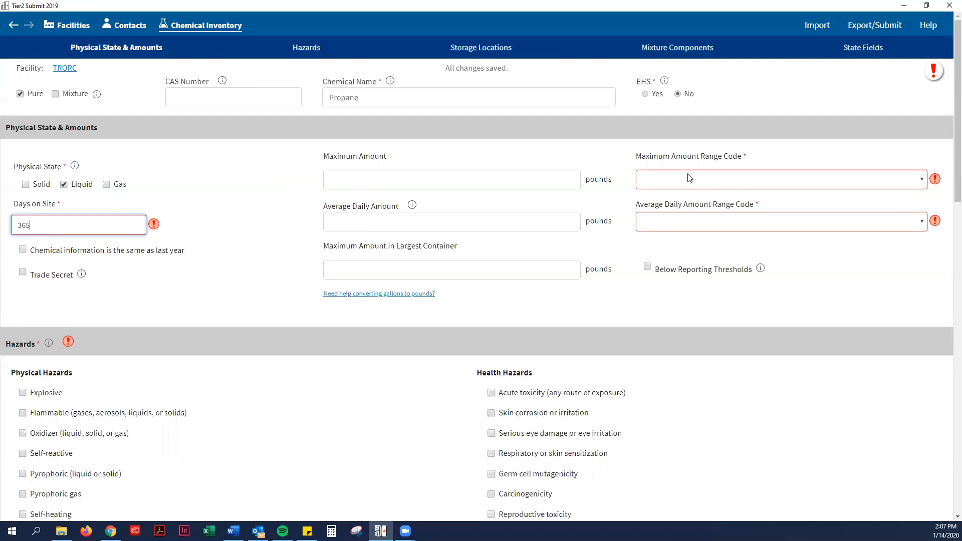
mouse_move(739, 160)
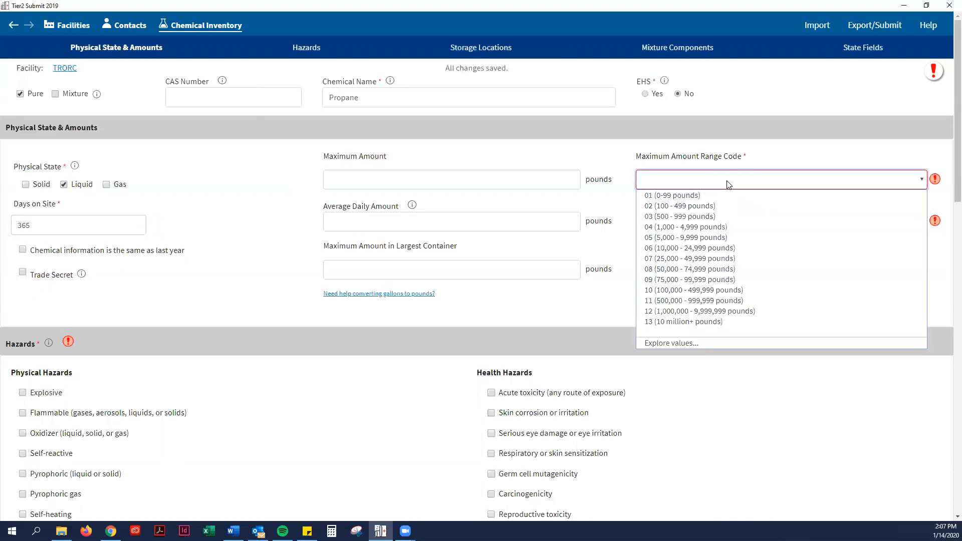
mouse_move(727, 187)
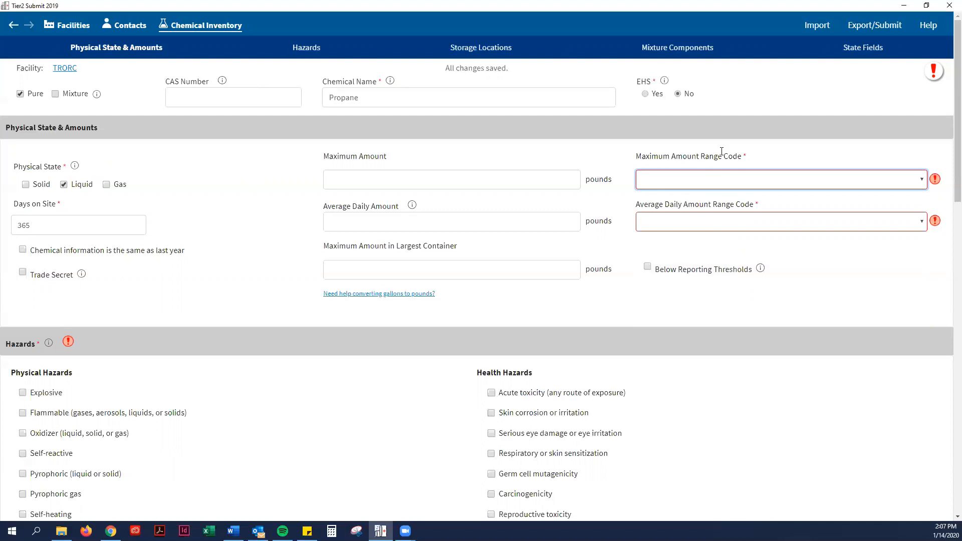
mouse_move(712, 176)
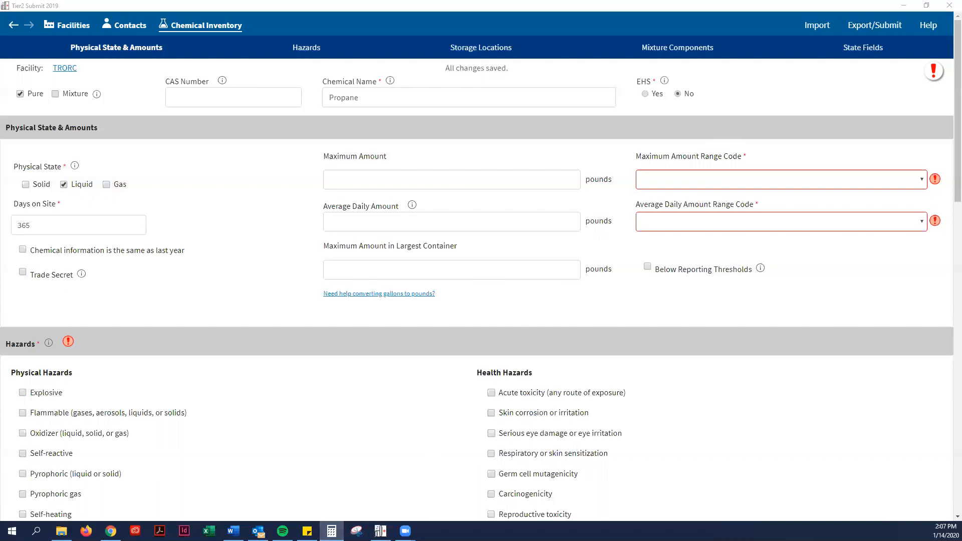
Compute 100 × 4.2 = 420 in Calculator for Propane's maximum amount.
left_click(332, 531)
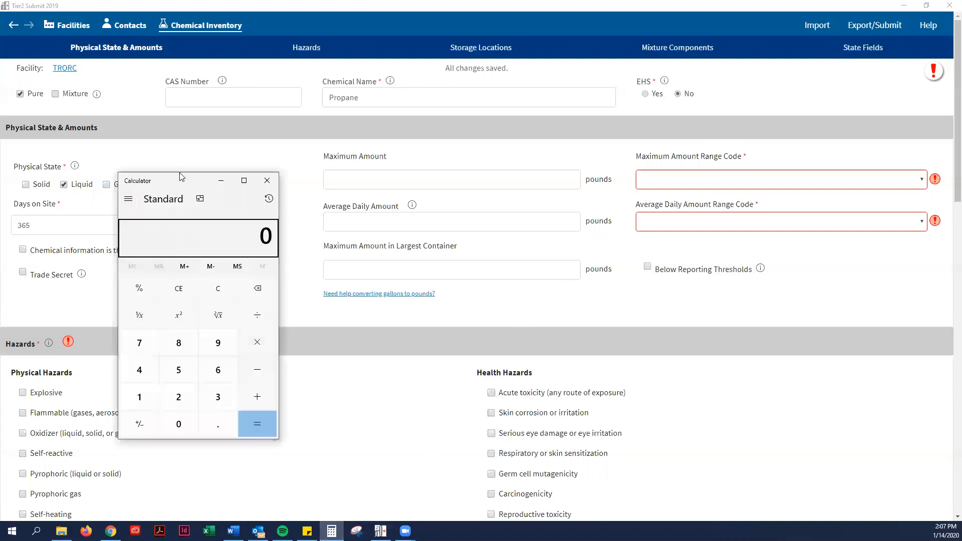
left_click_drag(180, 180, 175, 167)
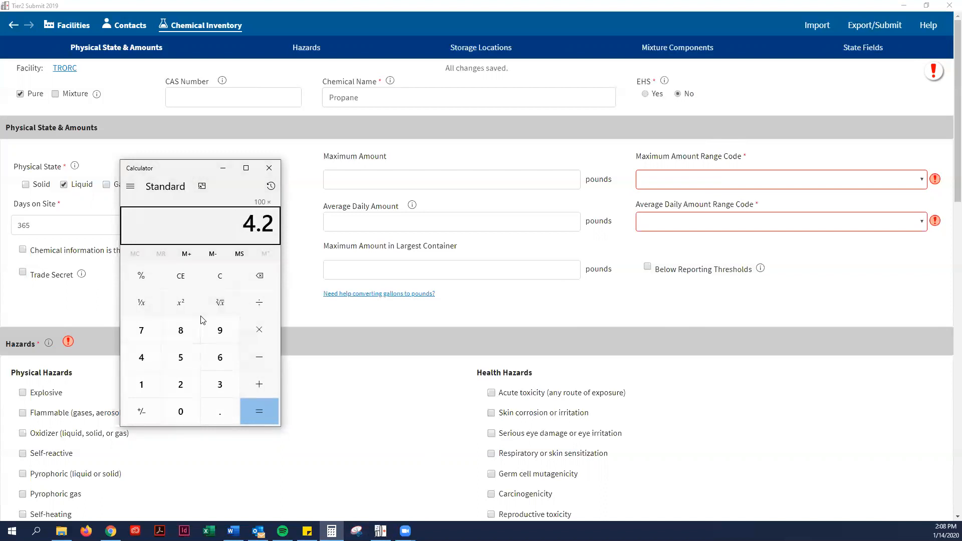
left_click(258, 411)
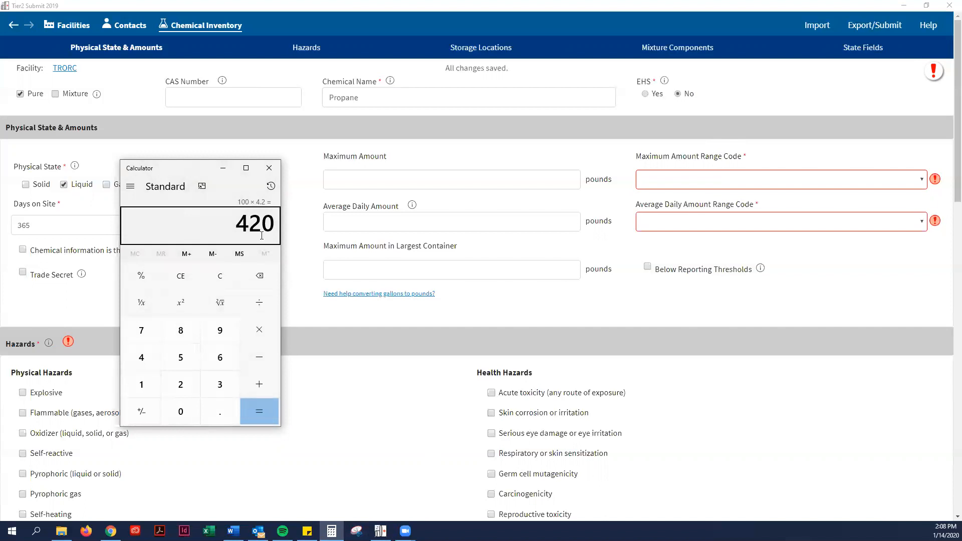
mouse_move(168, 170)
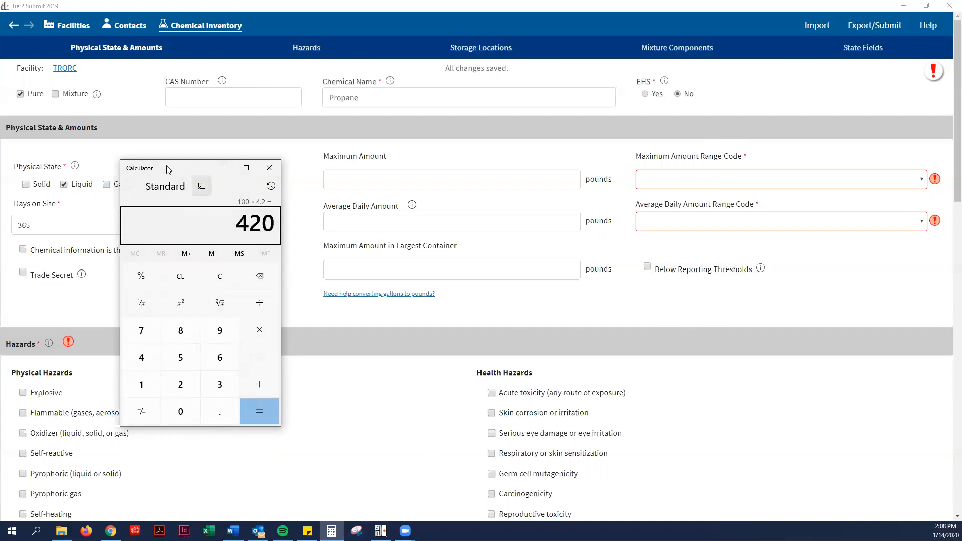
left_click(780, 179)
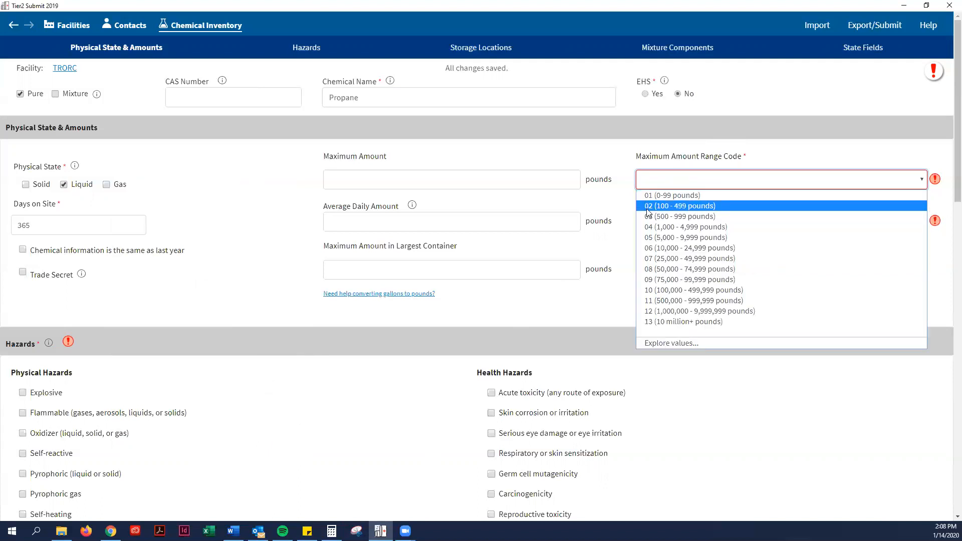
Choose '02 (100 - 499 pounds)' for both Maximum and Average Daily Amount Range Codes.
left_click(680, 205)
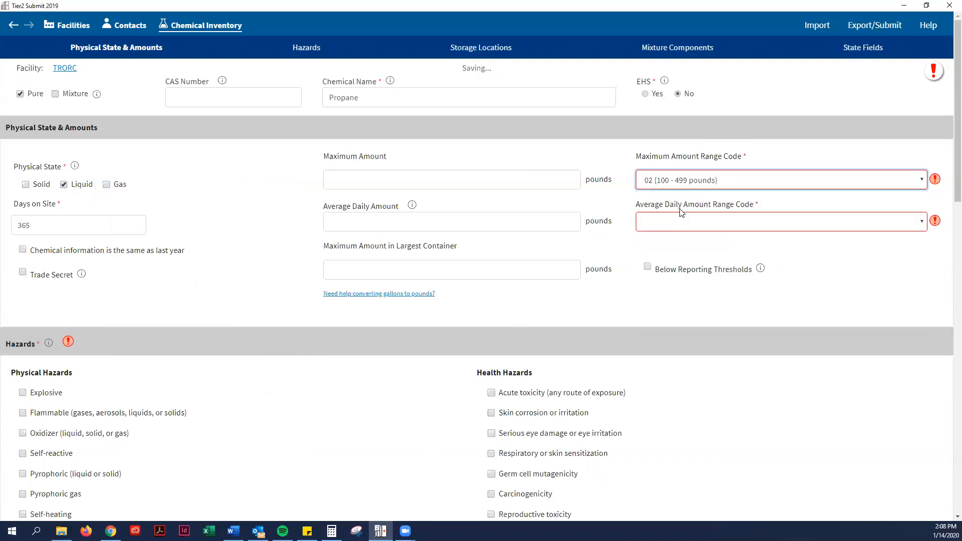
left_click(780, 222)
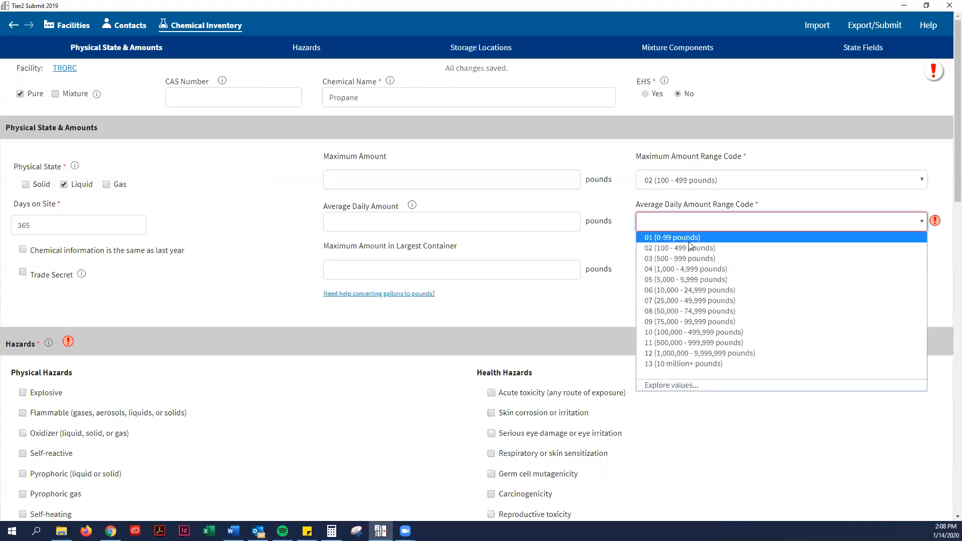
left_click(680, 248)
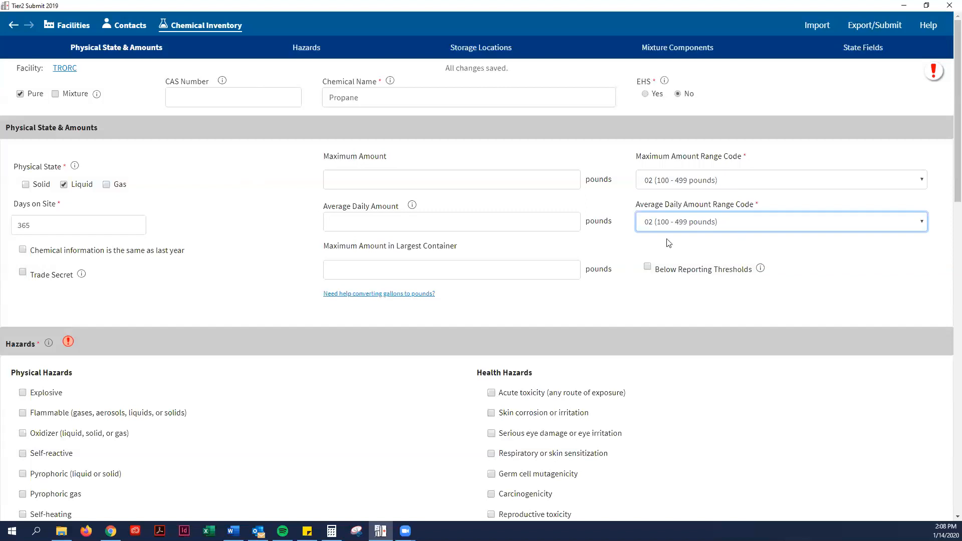
Tick the Flammable, Corrosive to metal, Gas under pressure, and Skin corrosion or irritation hazards.
scroll("down", 3)
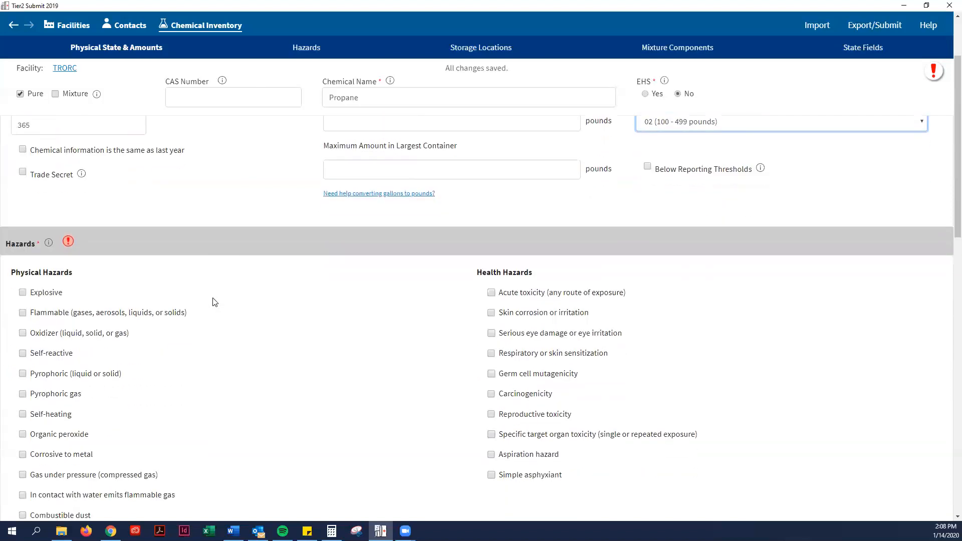
scroll("down", 3)
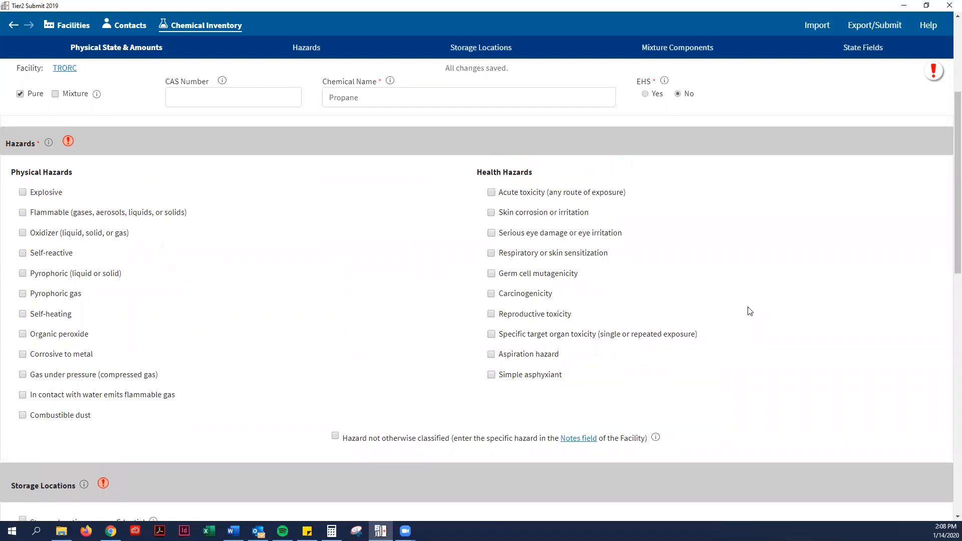
mouse_move(519, 353)
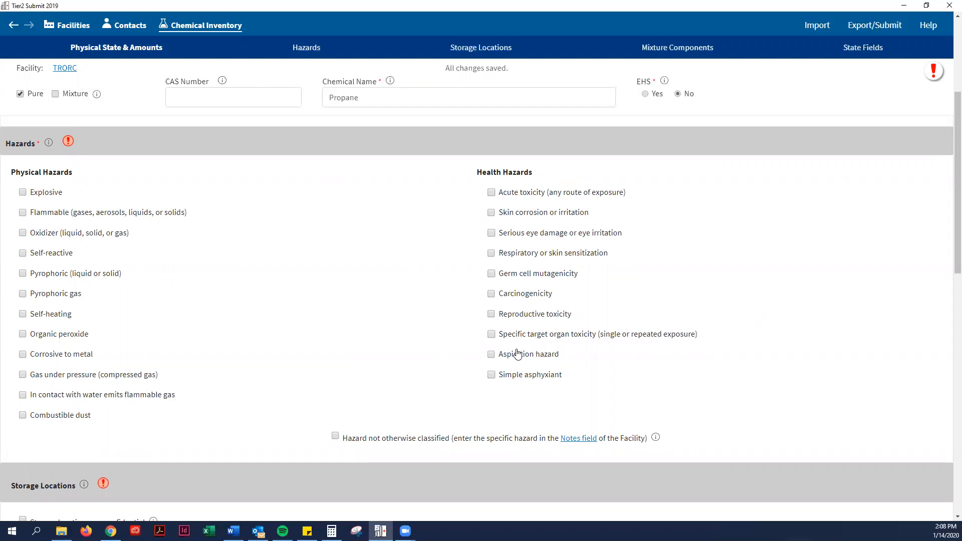
mouse_move(227, 195)
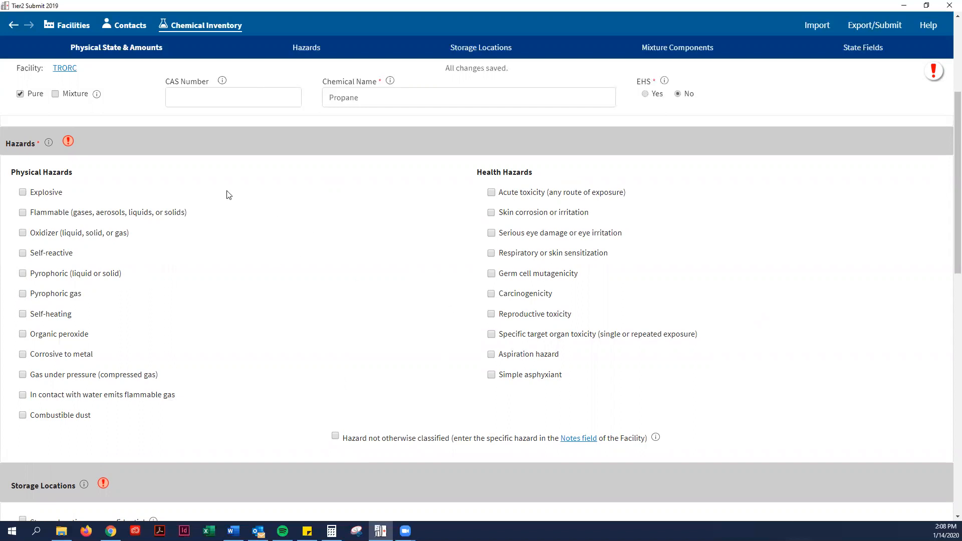
mouse_move(50, 208)
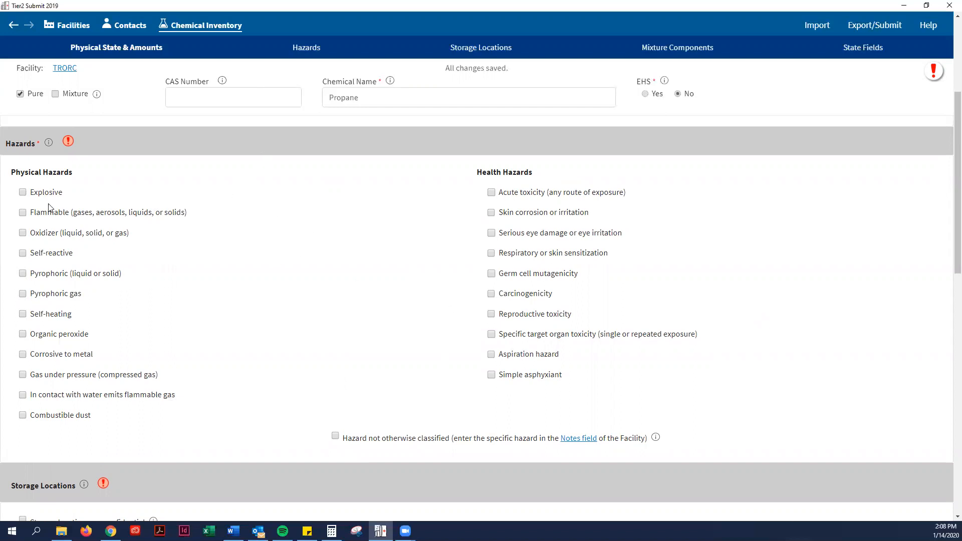
left_click(22, 212)
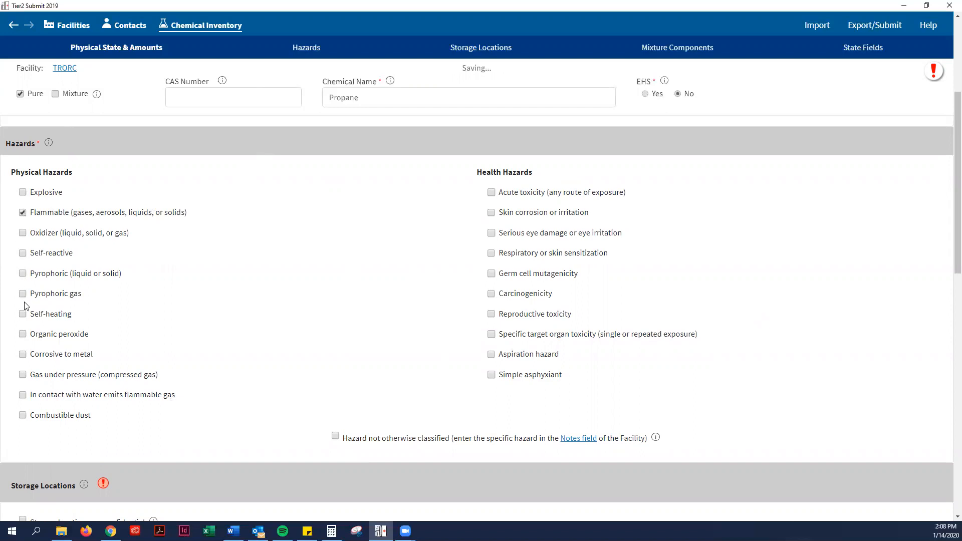
left_click(22, 355)
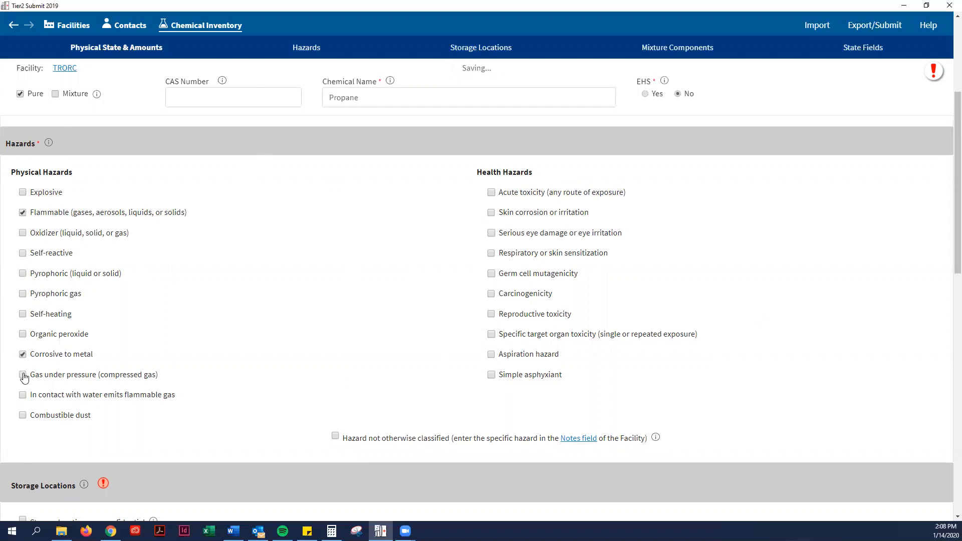
left_click(23, 375)
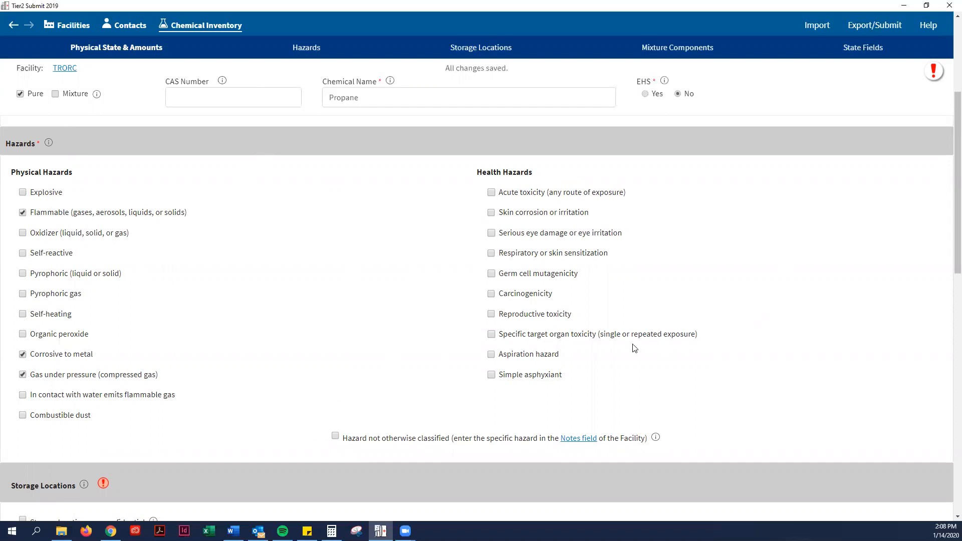
mouse_move(483, 216)
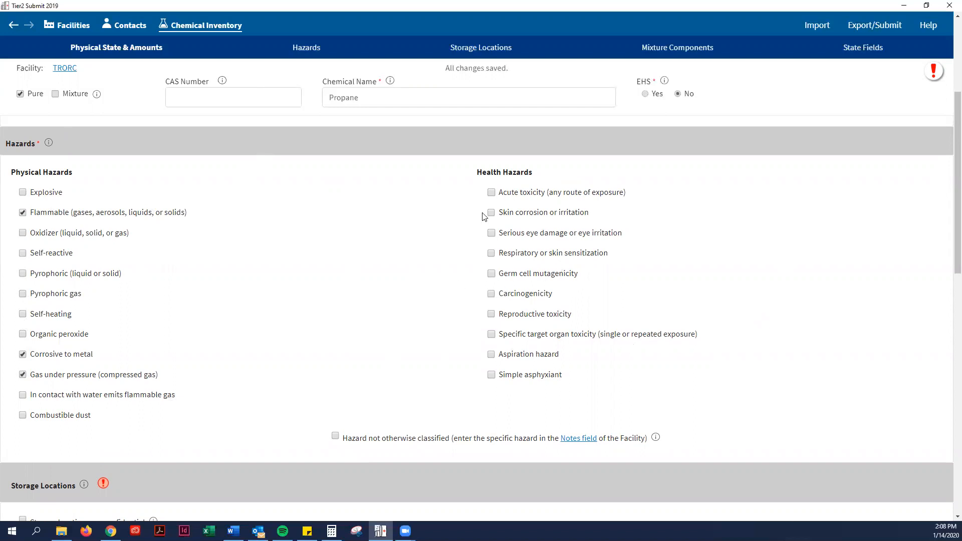
left_click(491, 212)
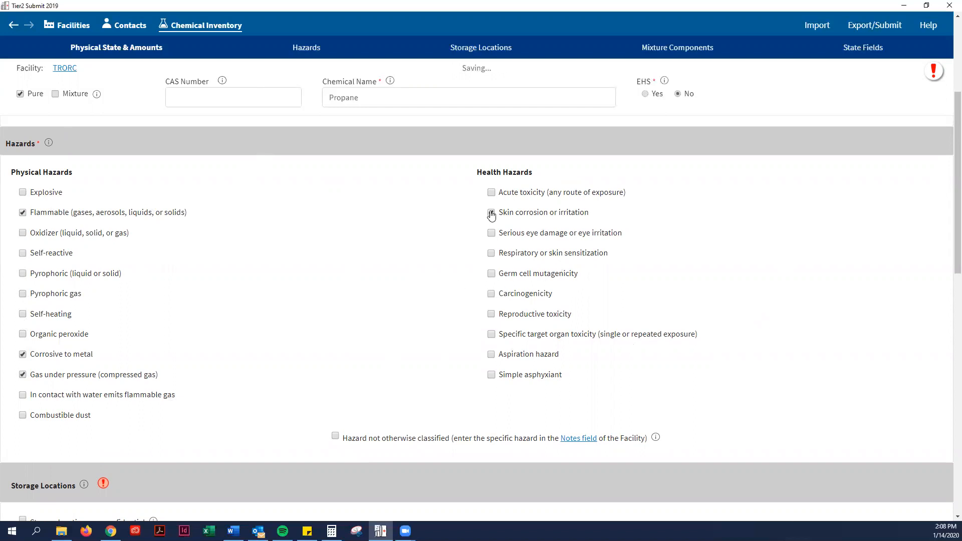
left_click(491, 212)
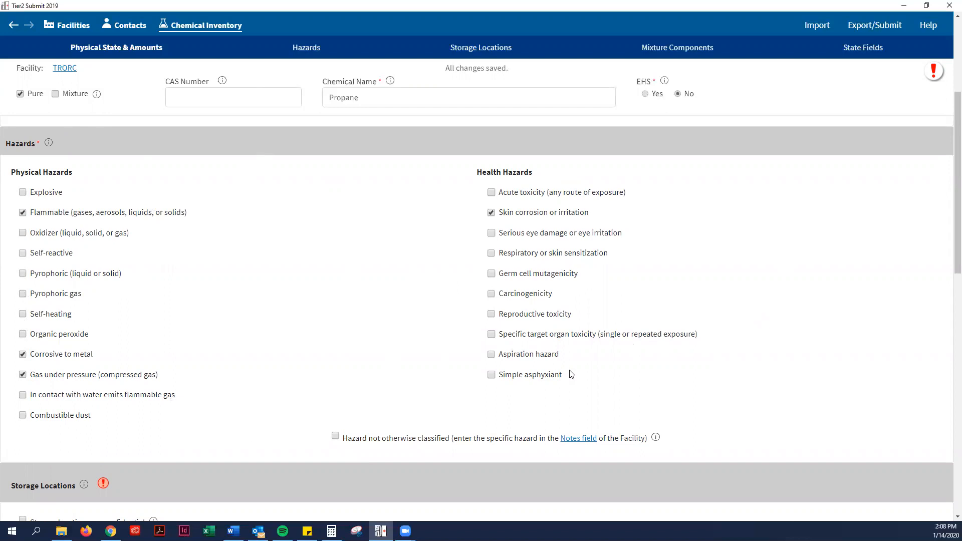
scroll("down", 3)
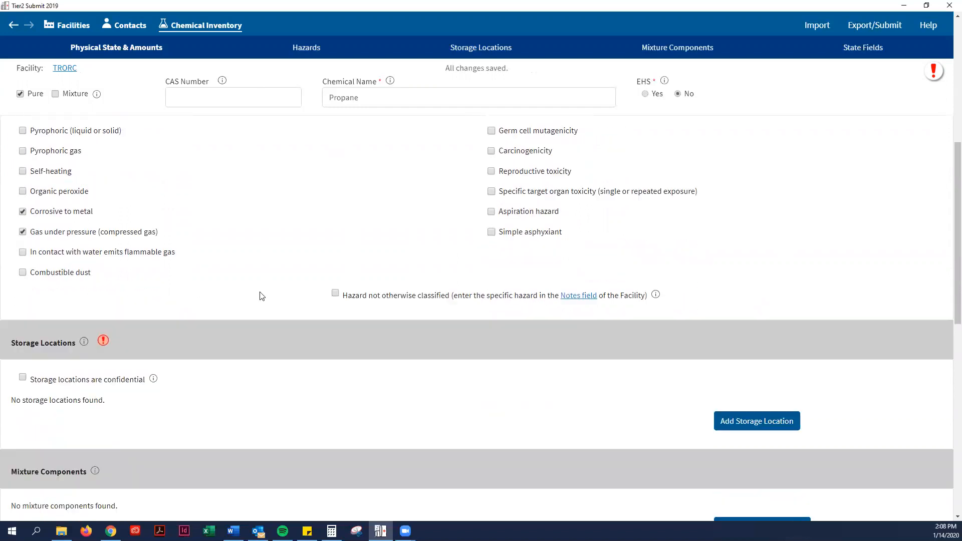
scroll("down", 3)
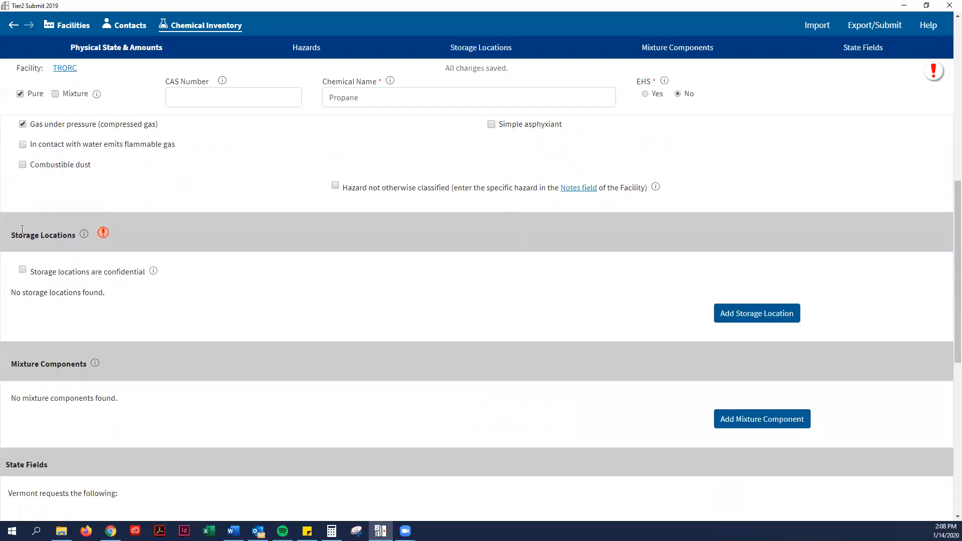
mouse_move(757, 314)
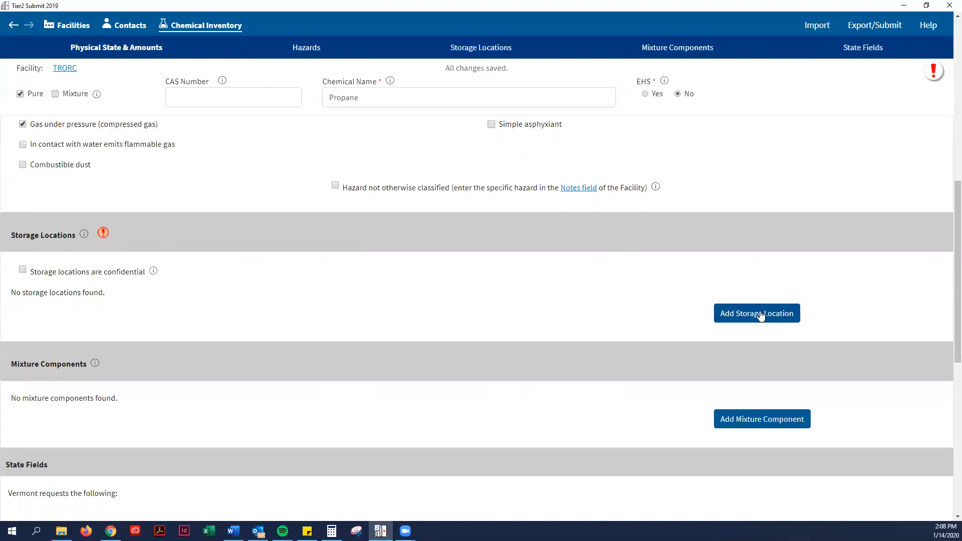
Add a storage location 'behind the office' with a maximum of 100 gallons.
left_click(757, 312)
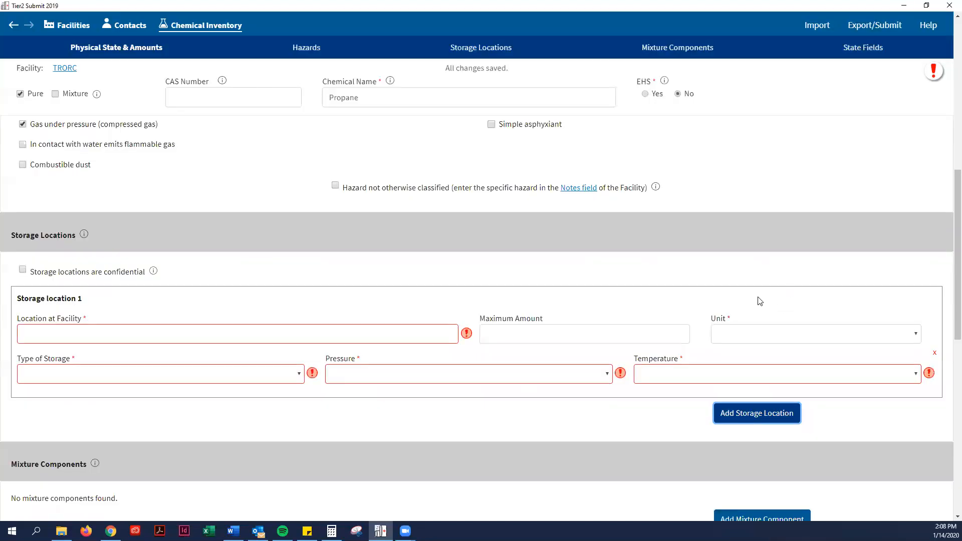
scroll("down", 3)
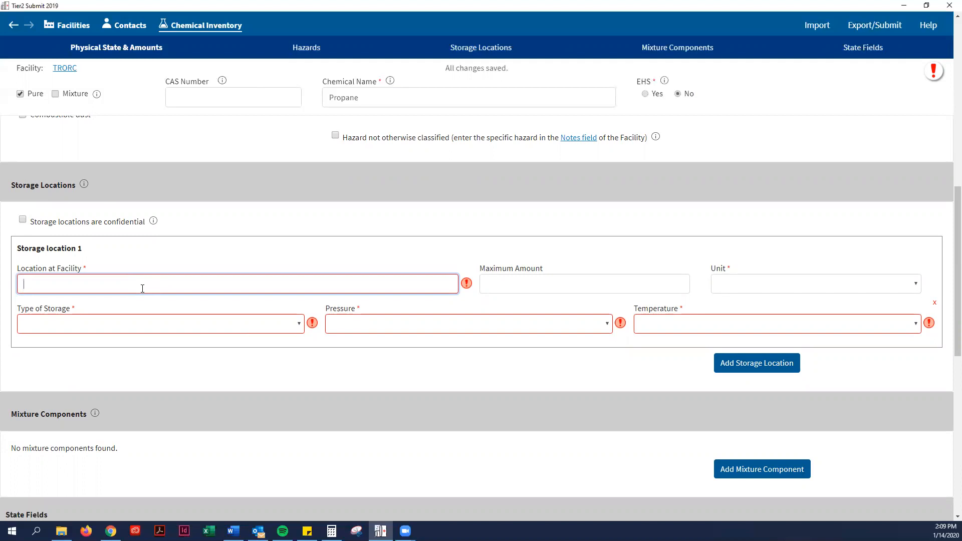
type("behind the")
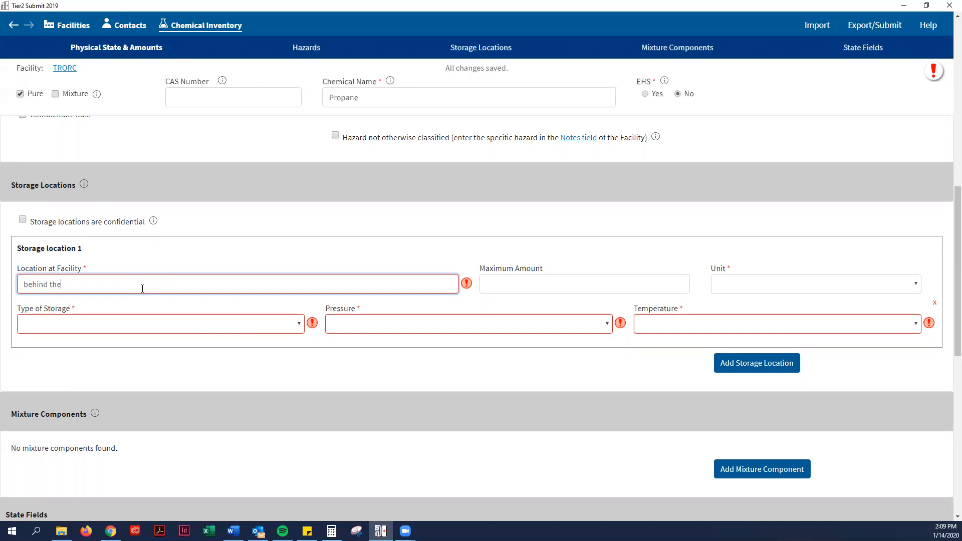
type("office")
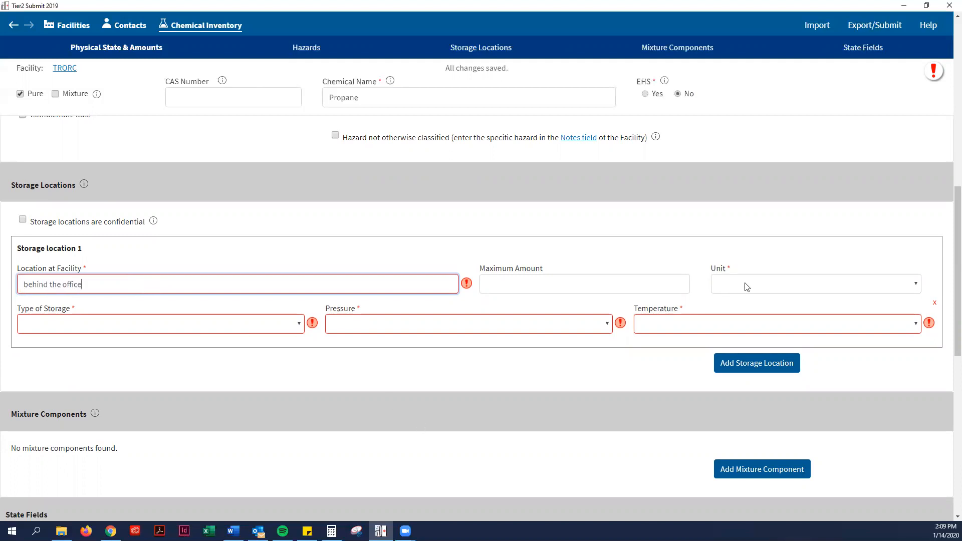
left_click(813, 282)
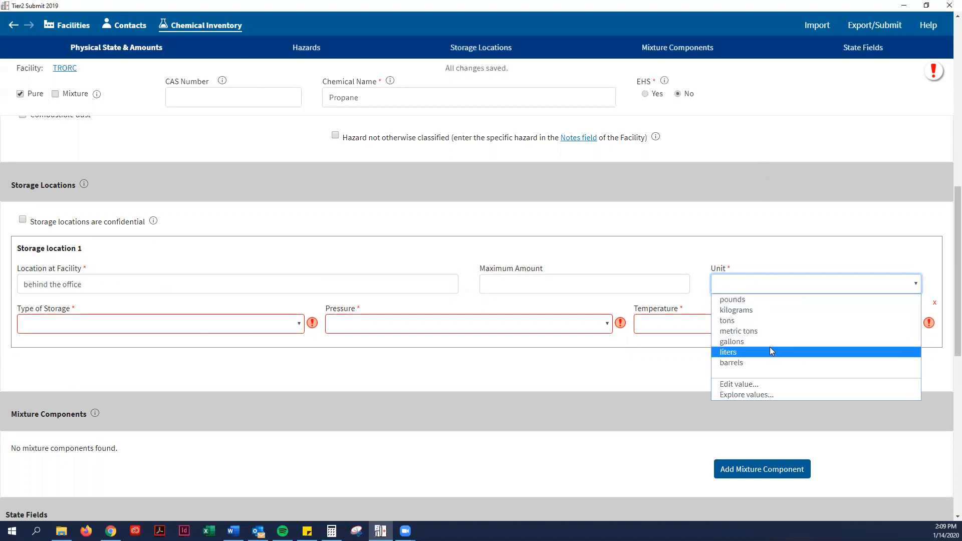
left_click(731, 341)
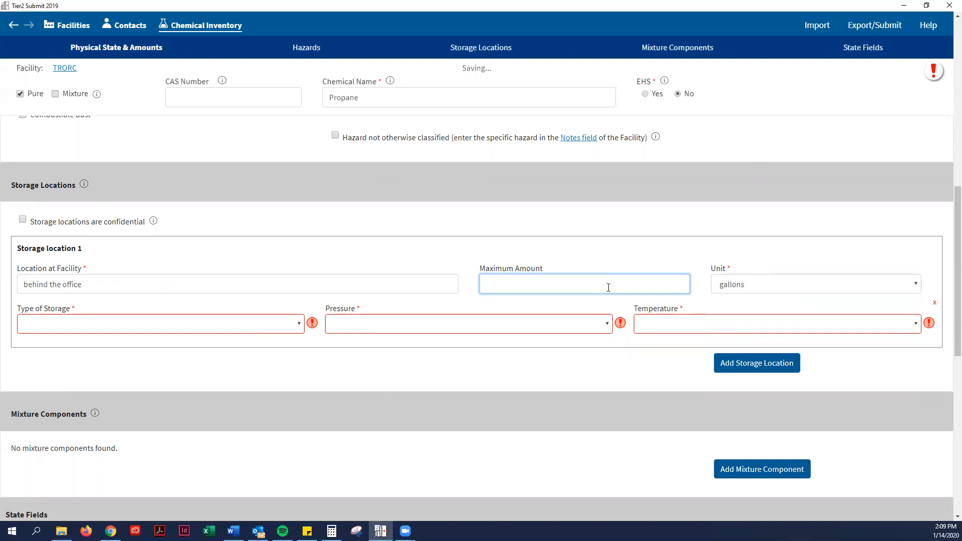
type("100")
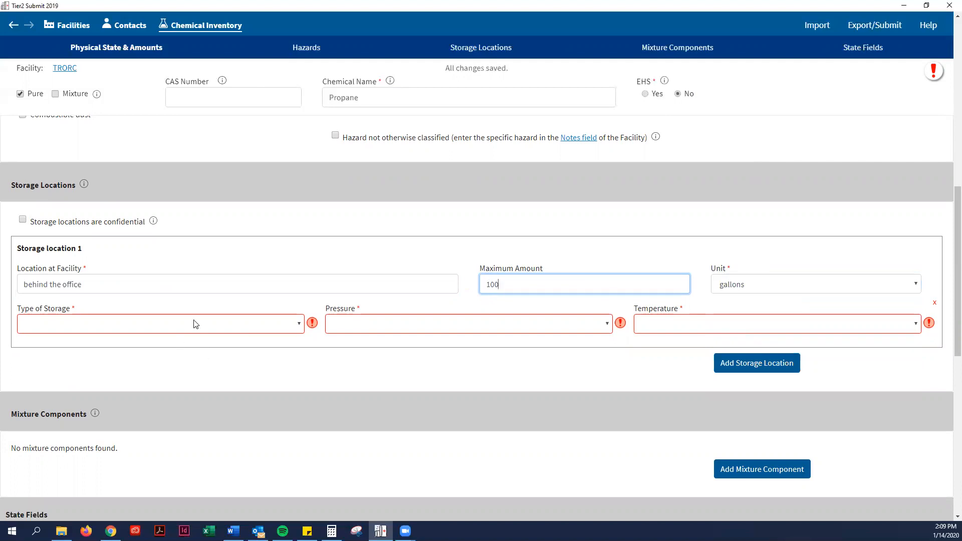
Set the storage type to Above ground tank, with ambient pressure and ambient temperature.
left_click(159, 323)
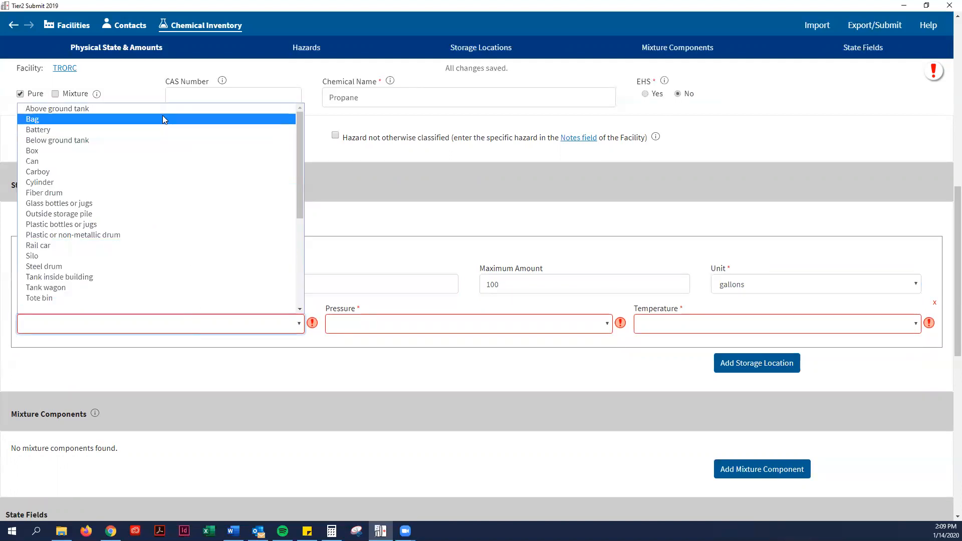
left_click(56, 108)
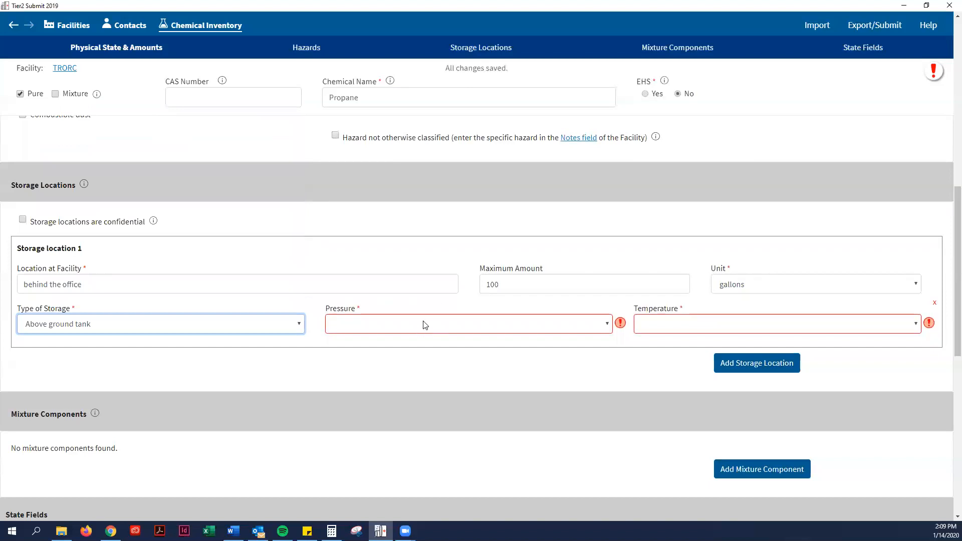
left_click(468, 323)
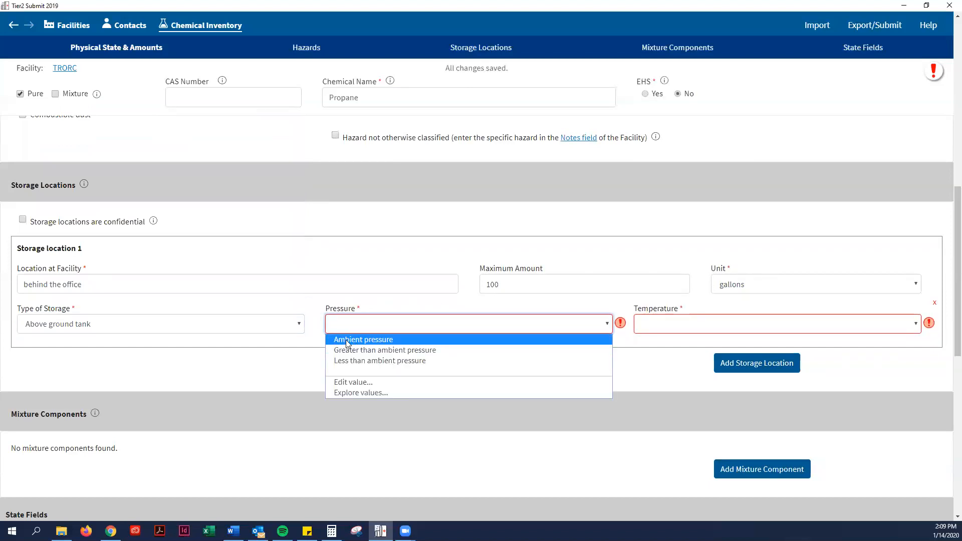
left_click(363, 340)
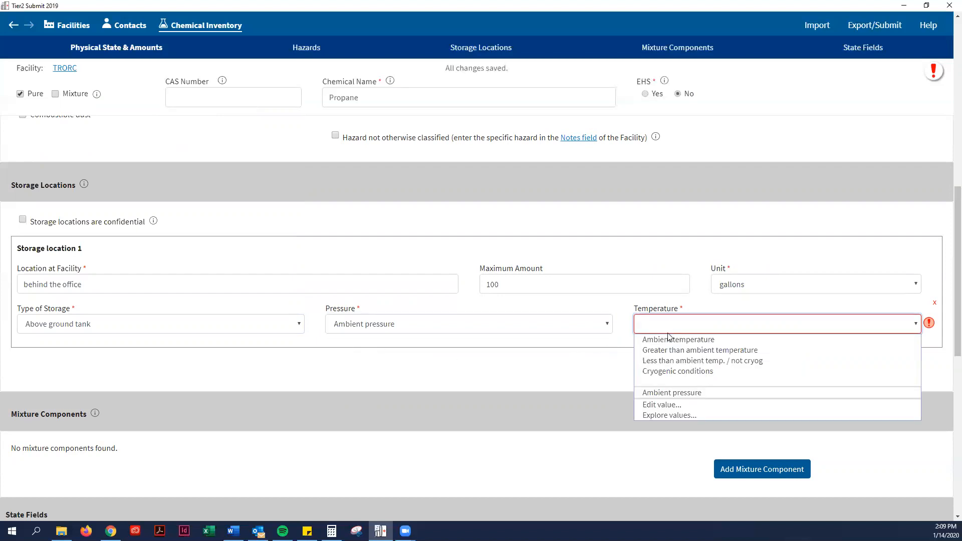
left_click(679, 340)
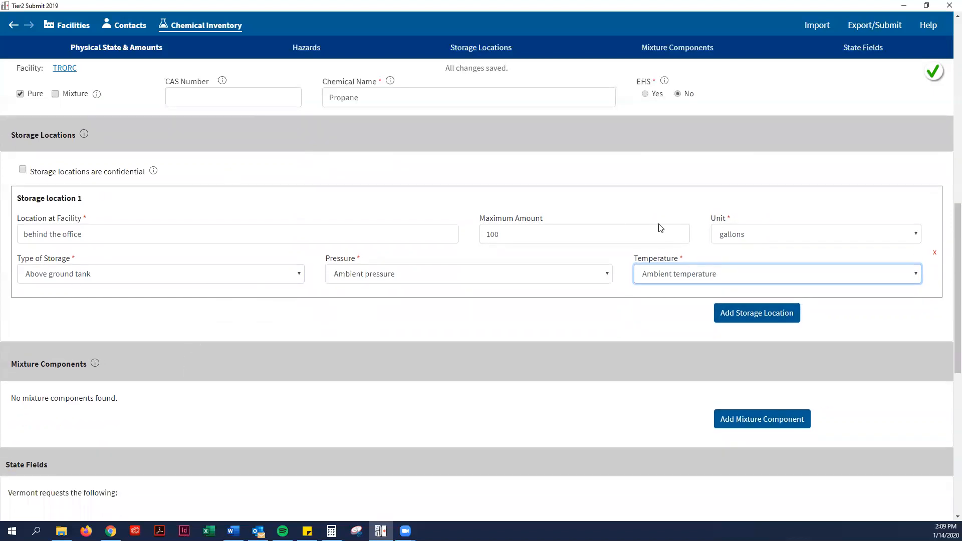
mouse_move(757, 313)
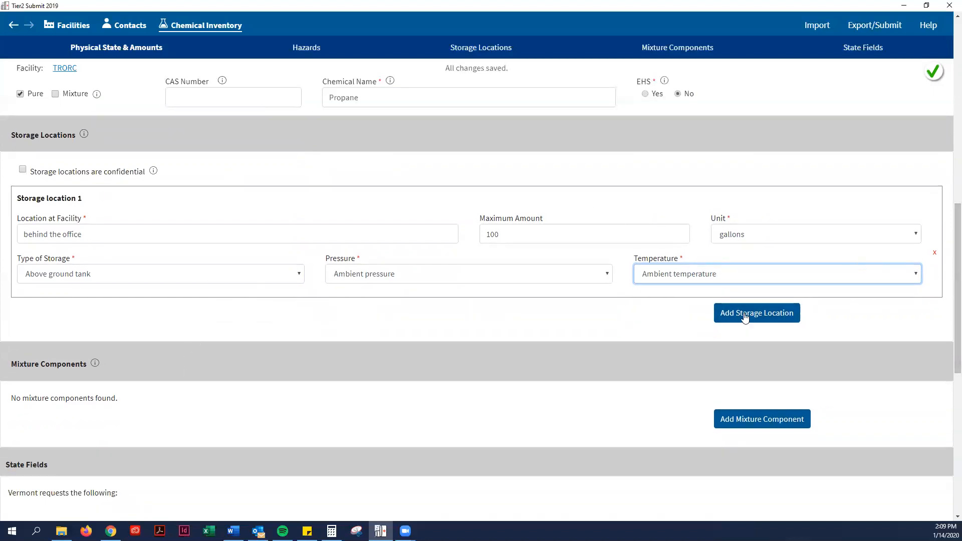
mouse_move(490, 336)
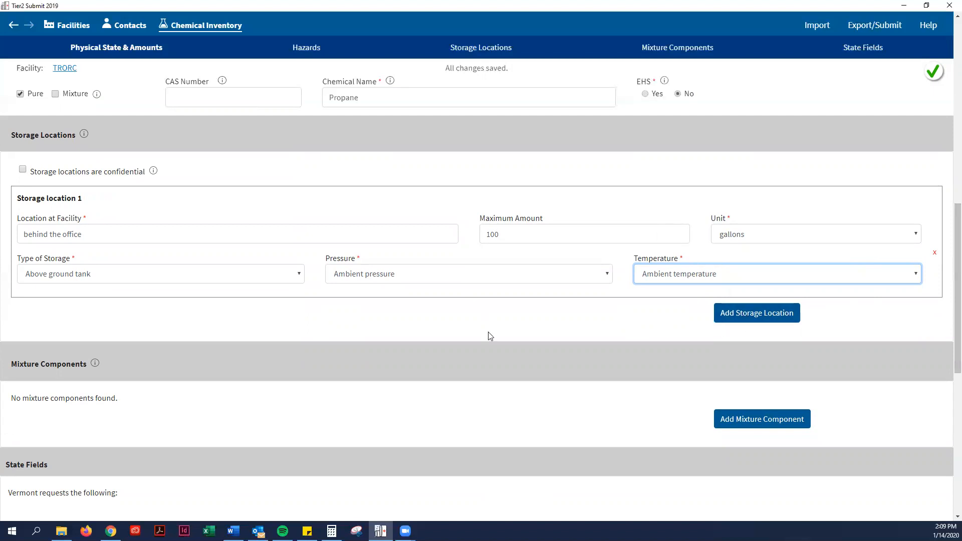
Mark Propane as shipped by Tank Trucks, 1 per Month.
scroll("down", 3)
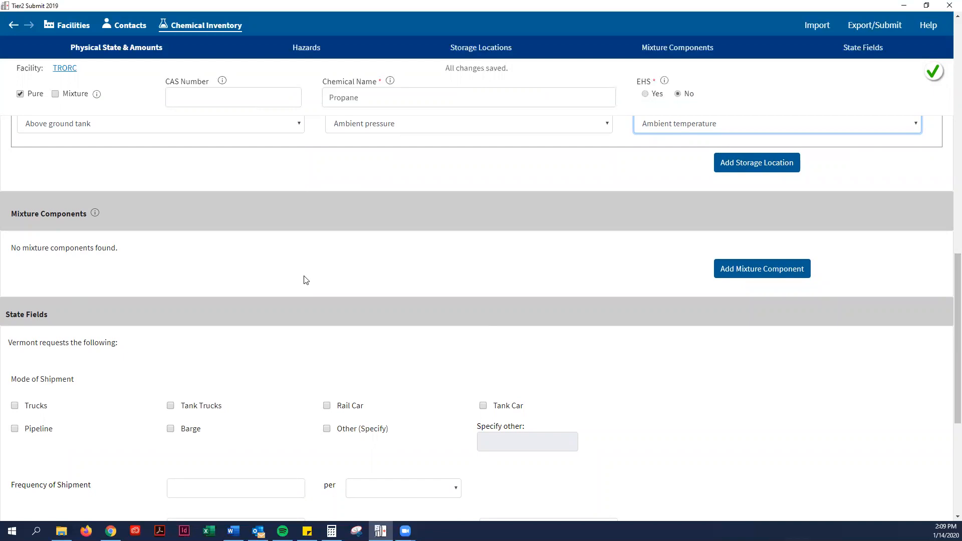
scroll("down", 3)
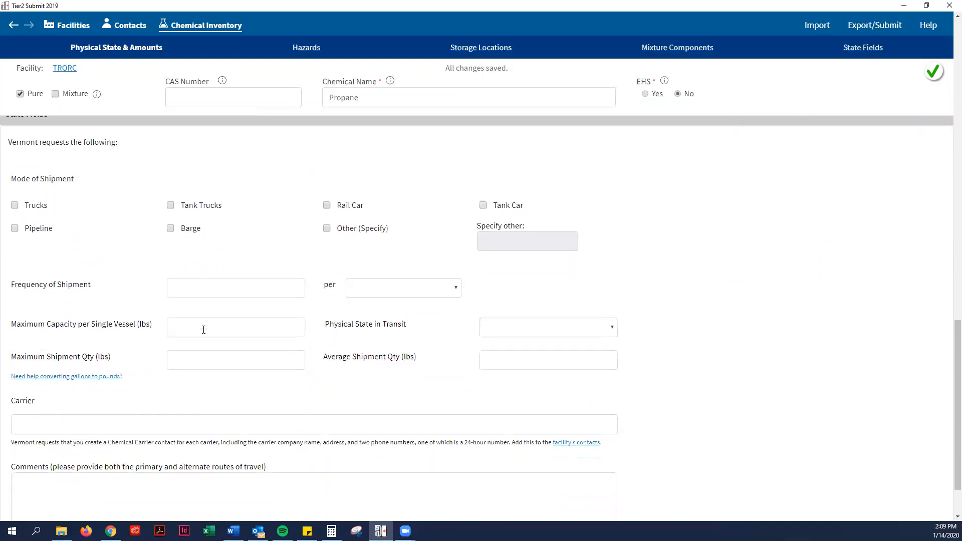
mouse_move(67, 224)
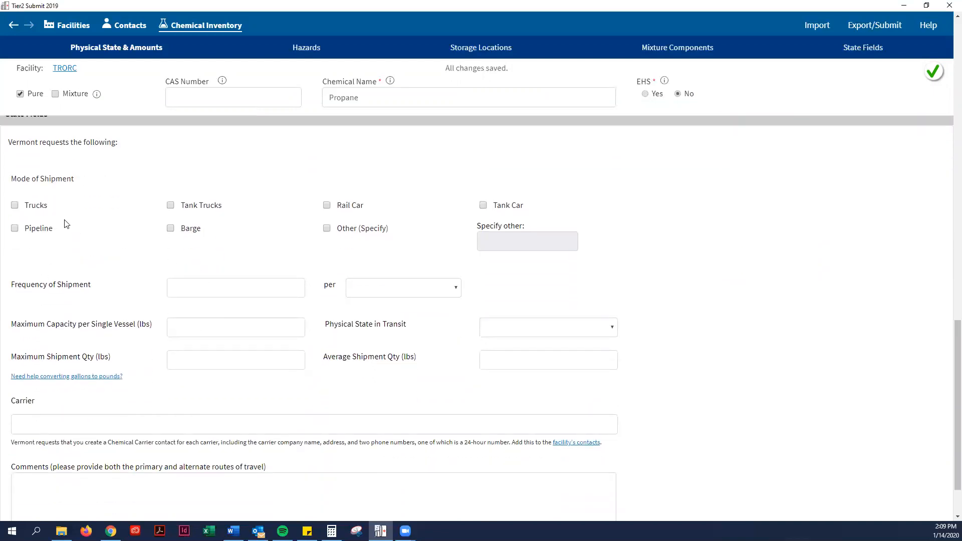
left_click(170, 205)
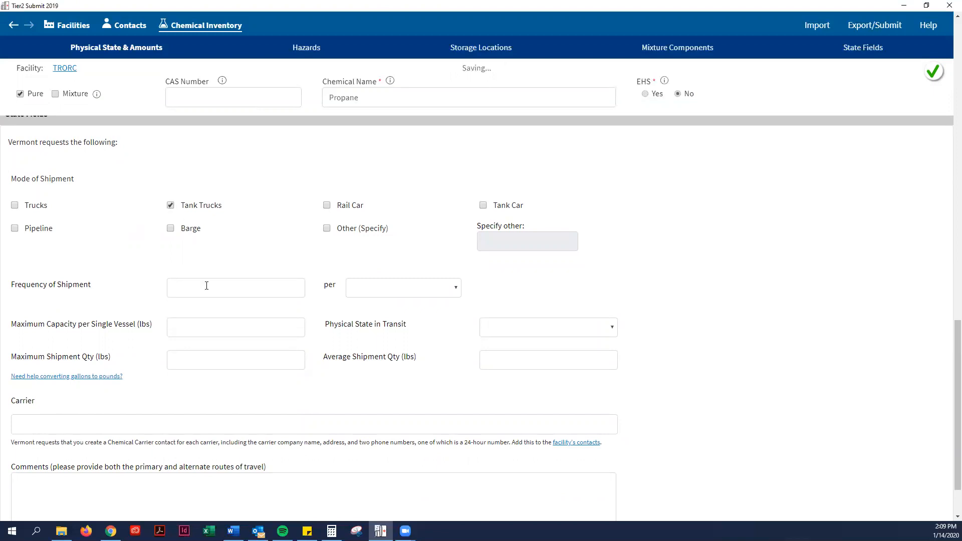
type("1")
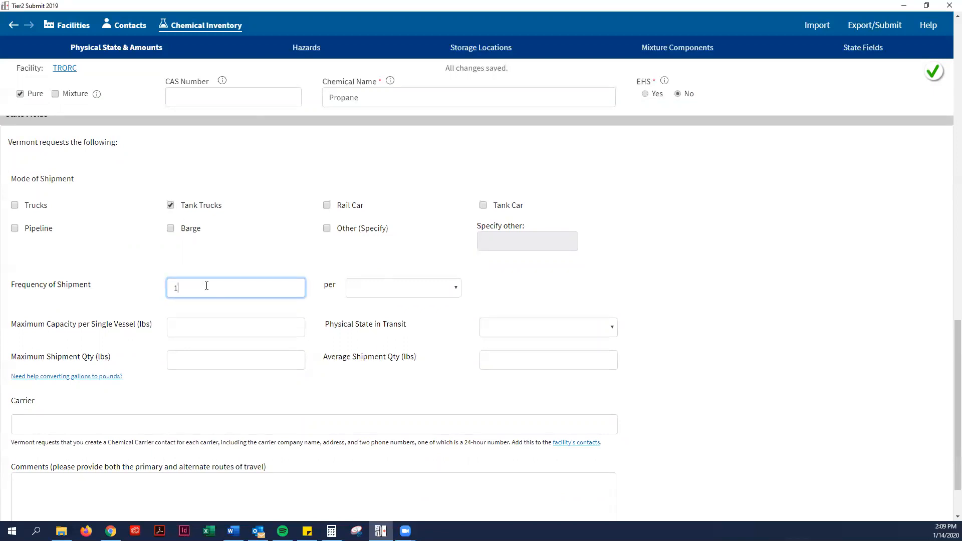
left_click(403, 287)
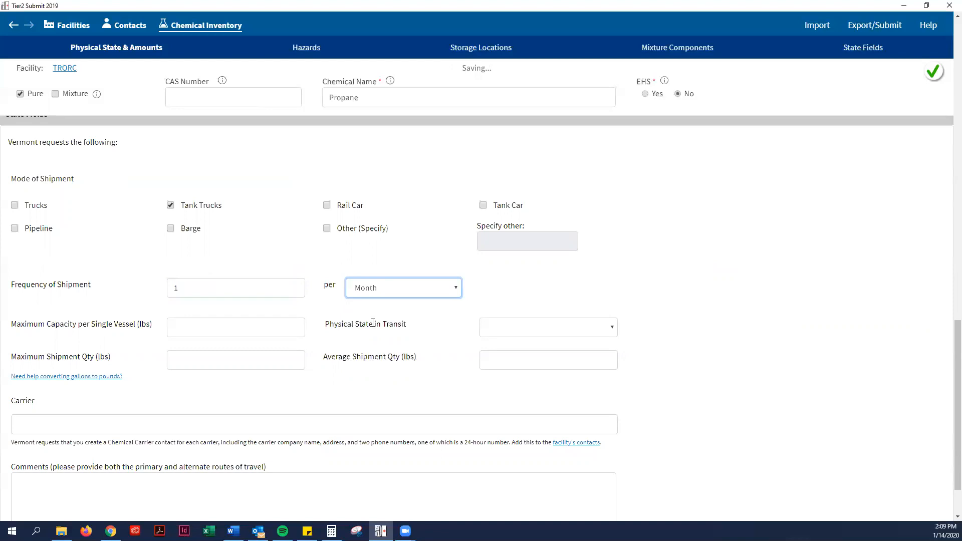
Set the physical state in transit to Liquid and the average shipment quantity to 50.
left_click(236, 328)
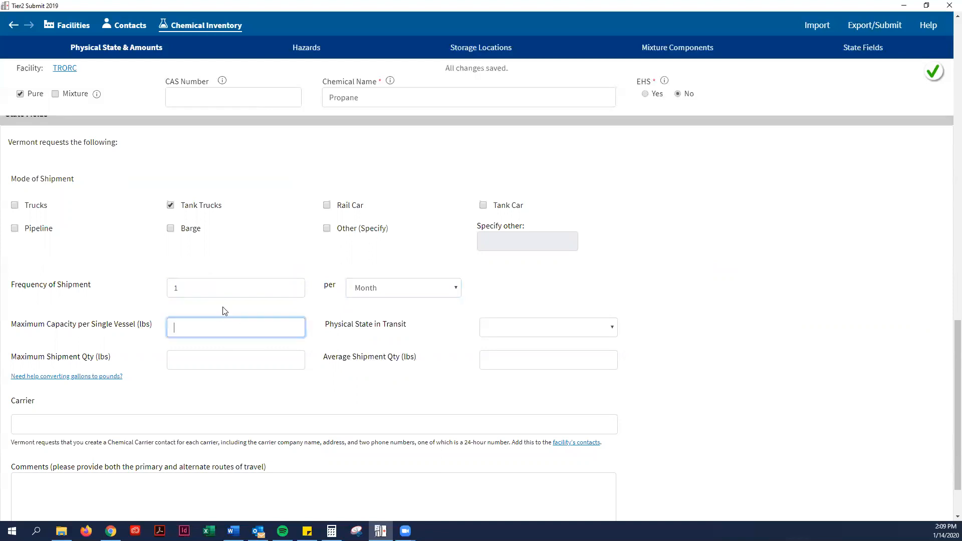
left_click(546, 328)
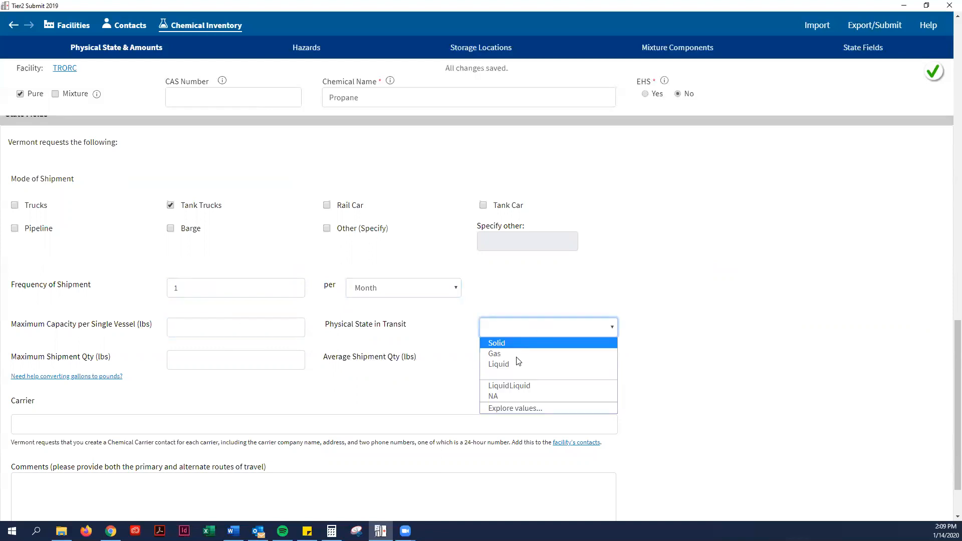
left_click(499, 363)
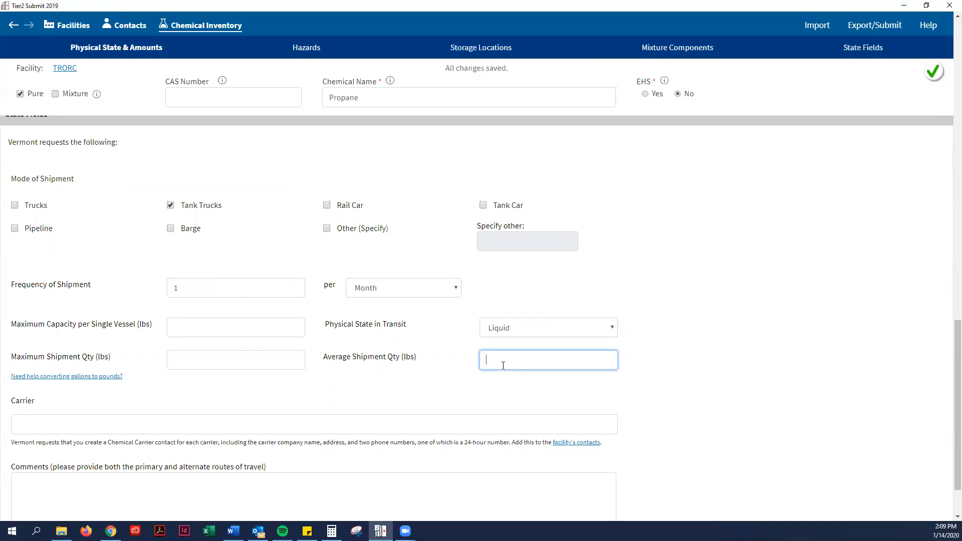
mouse_move(462, 358)
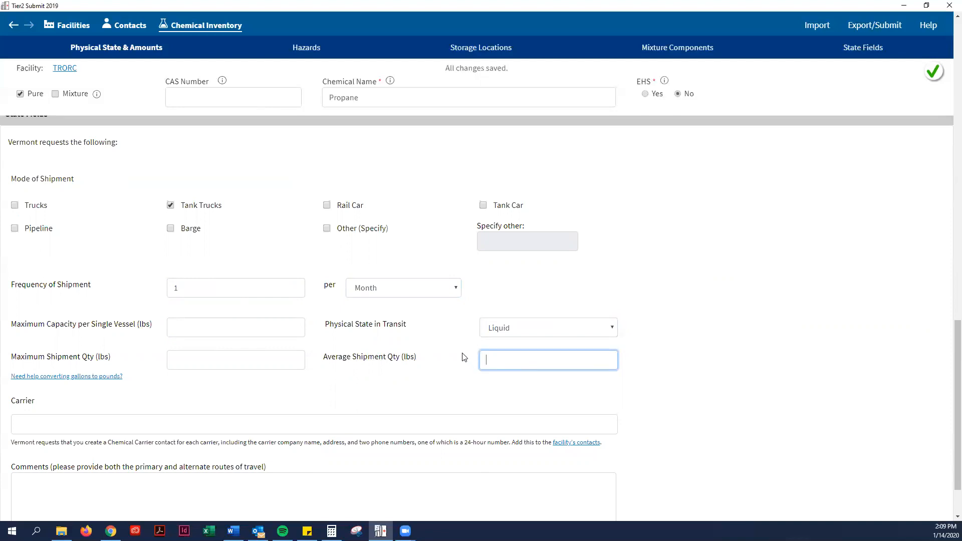
type("5")
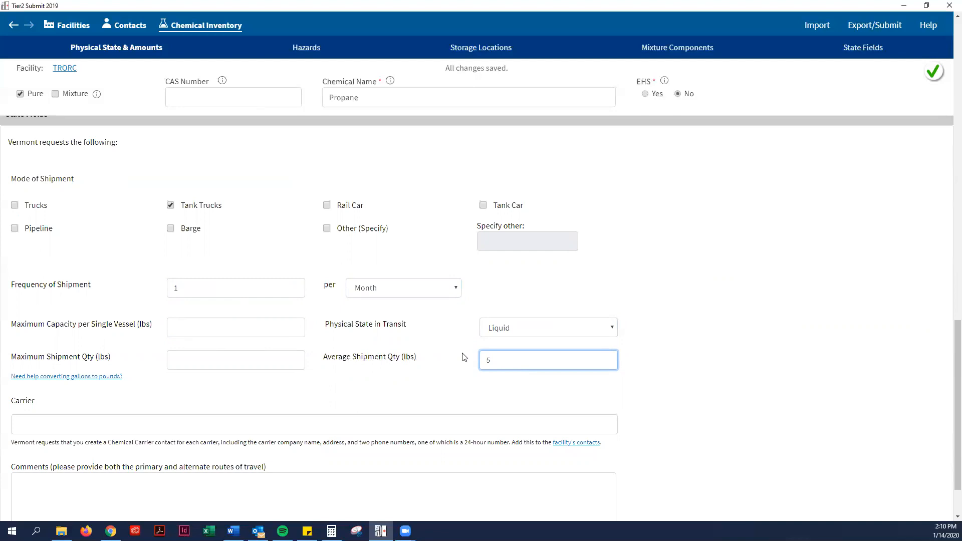
type("0")
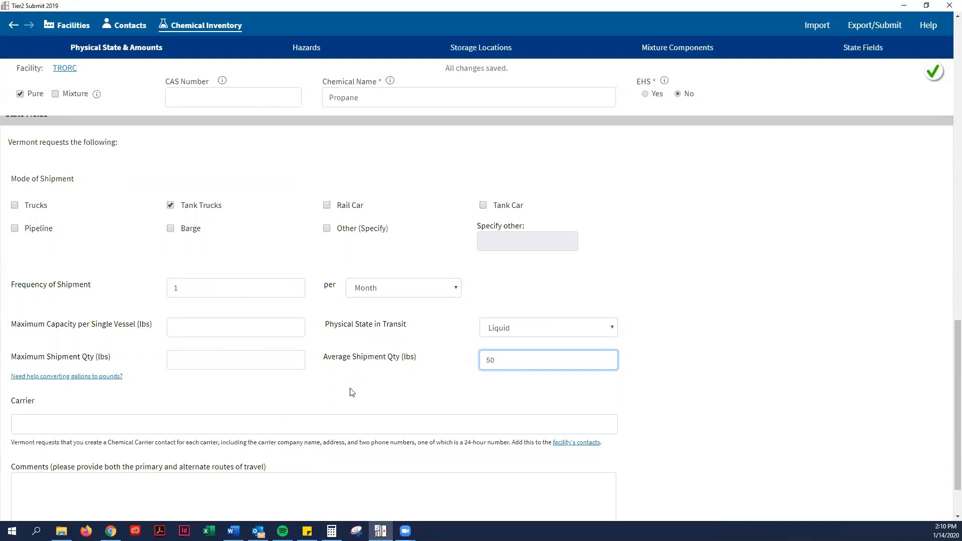
left_click(236, 360)
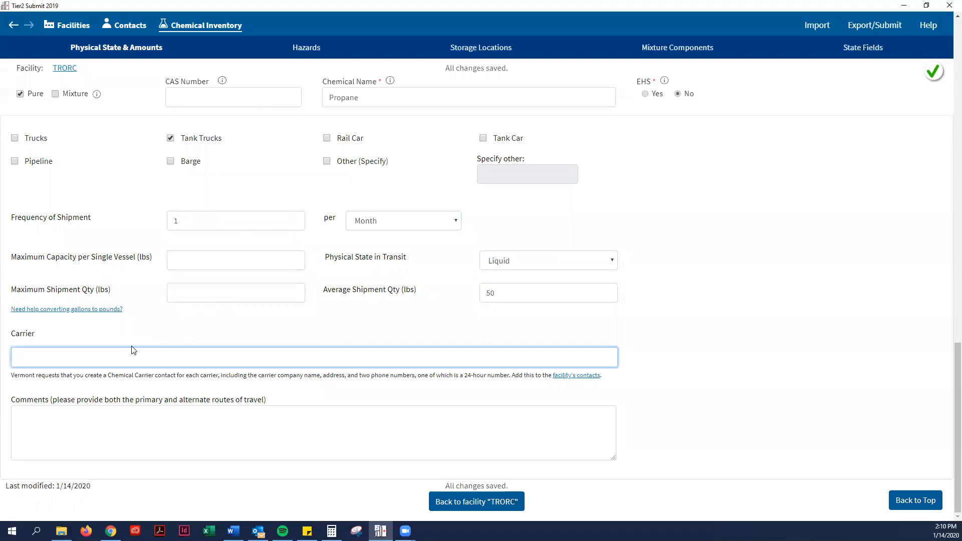
Enter carrier Irving and comment 'Shipments are delivered via Route 4 to Rose Hill Rd to King Farm Rd.'.
type("Irving")
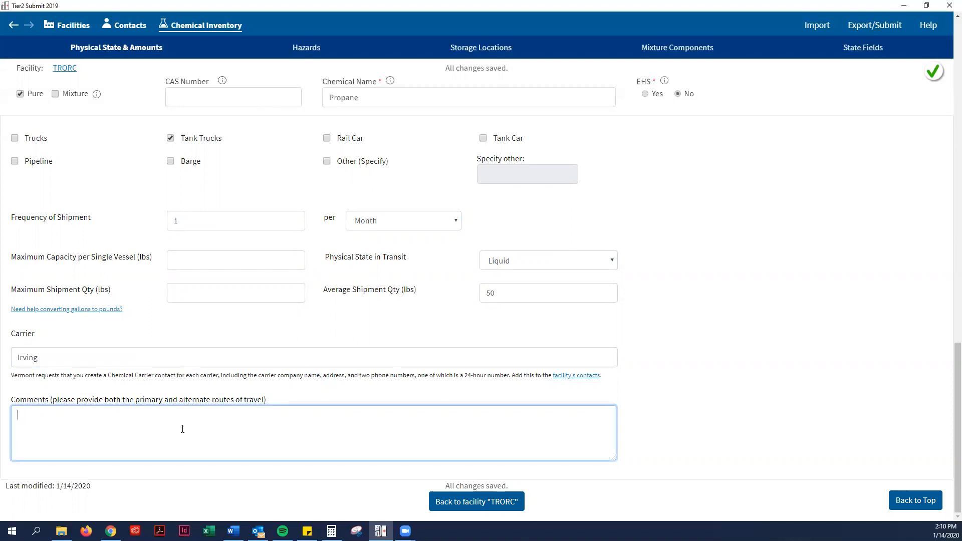
type("Shipmens")
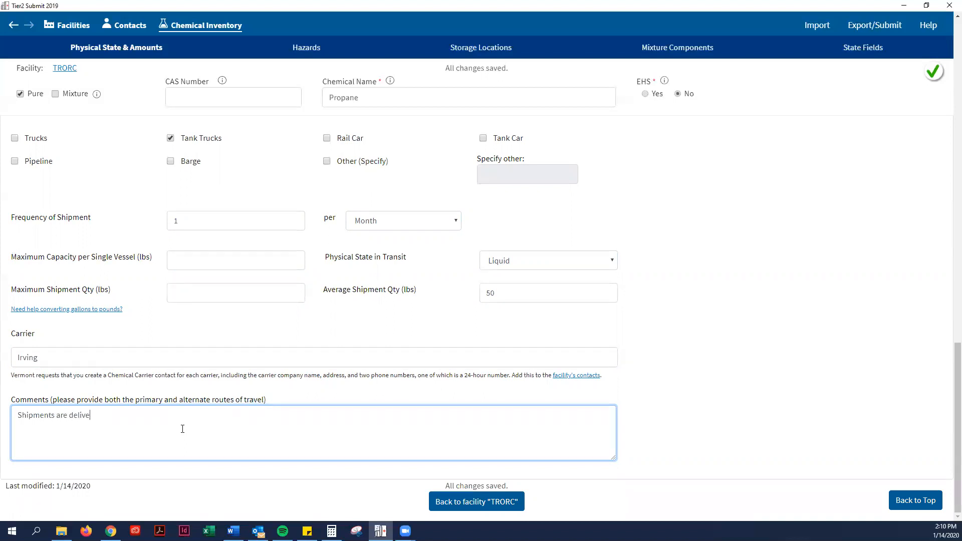
type("red via R")
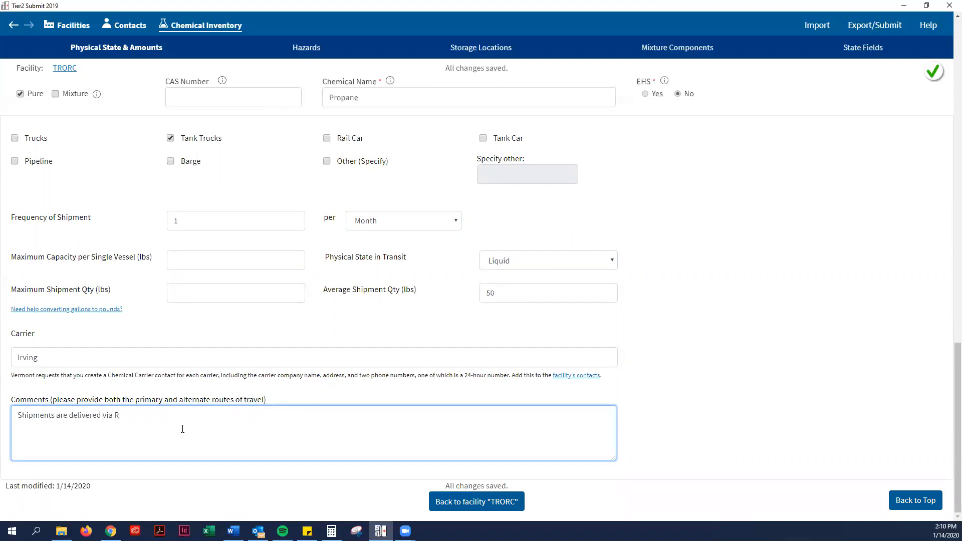
type("oute")
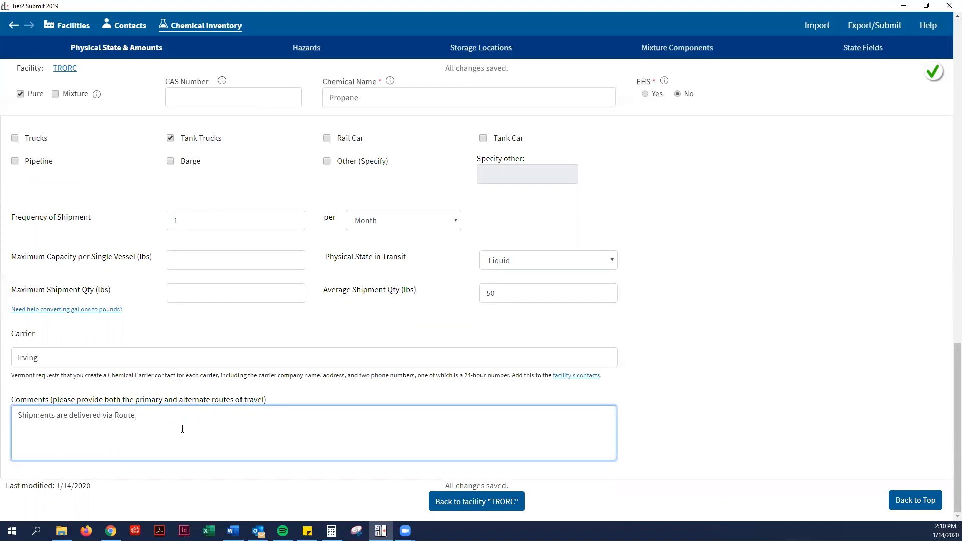
type("4 to Ro")
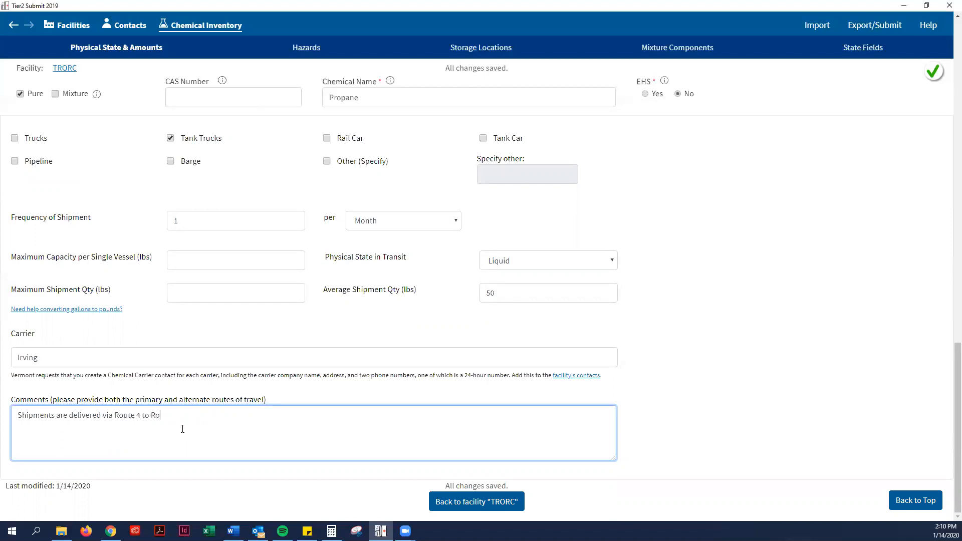
type("se Hill Rd to")
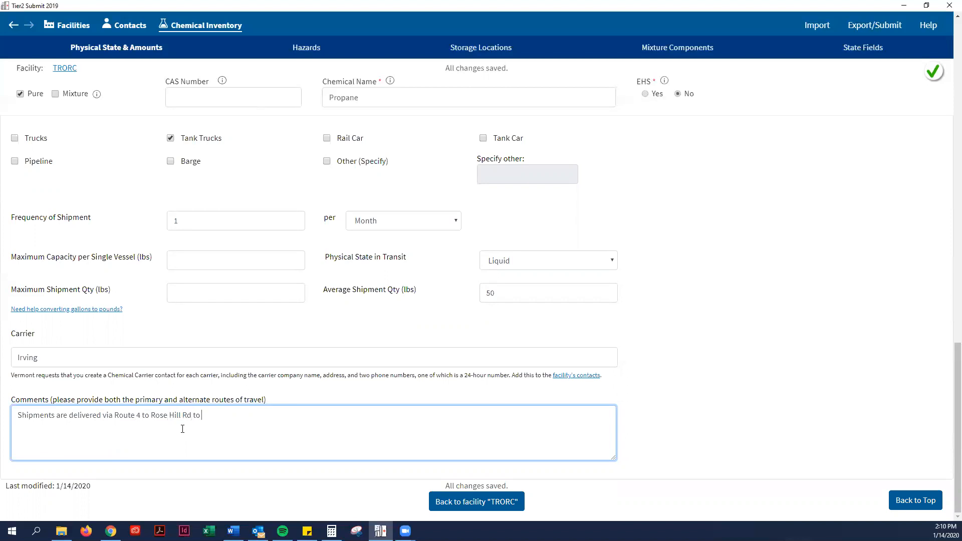
type("King Farm Rd")
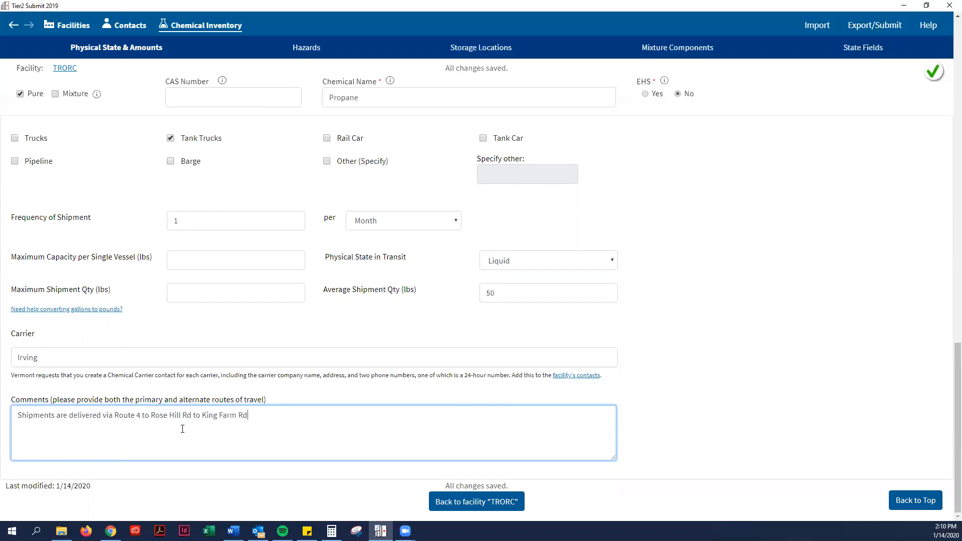
type(".")
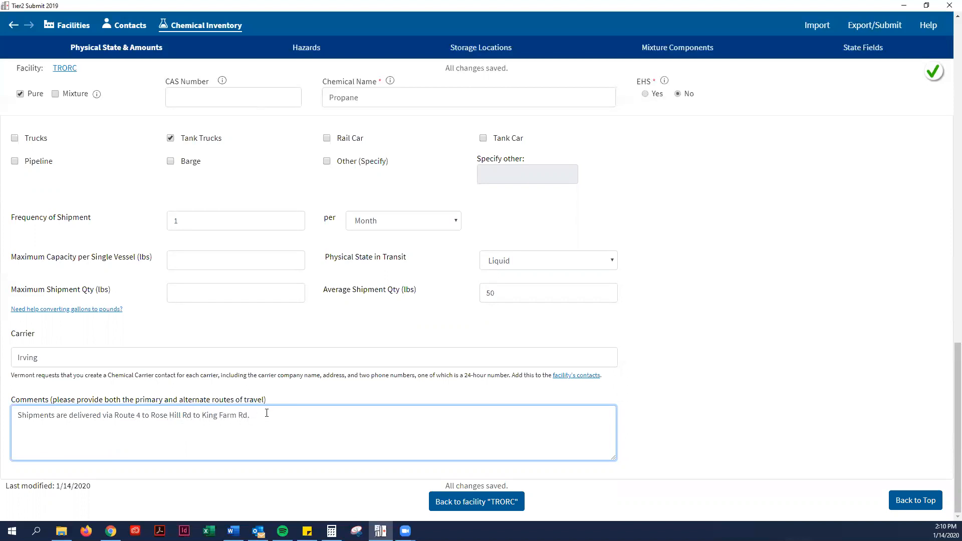
mouse_move(260, 420)
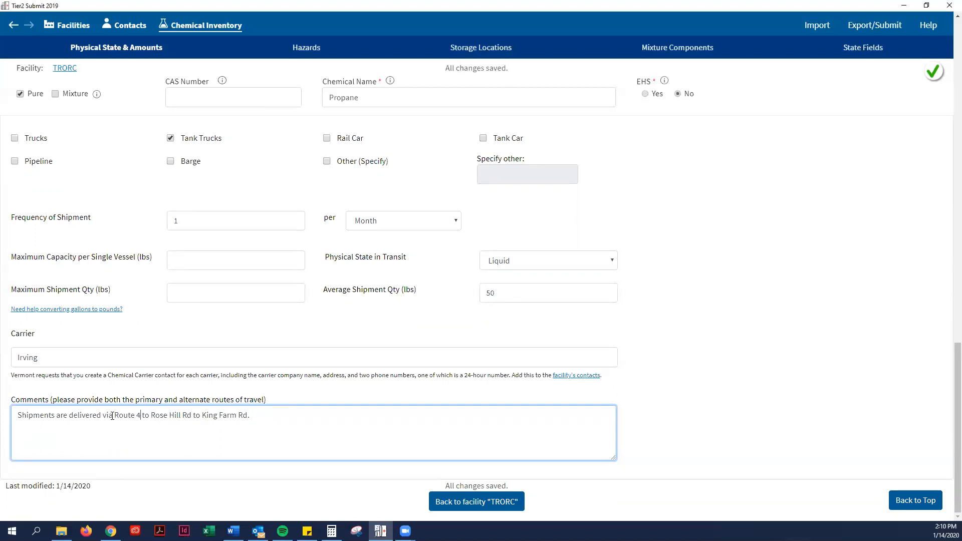
double_click(125, 415)
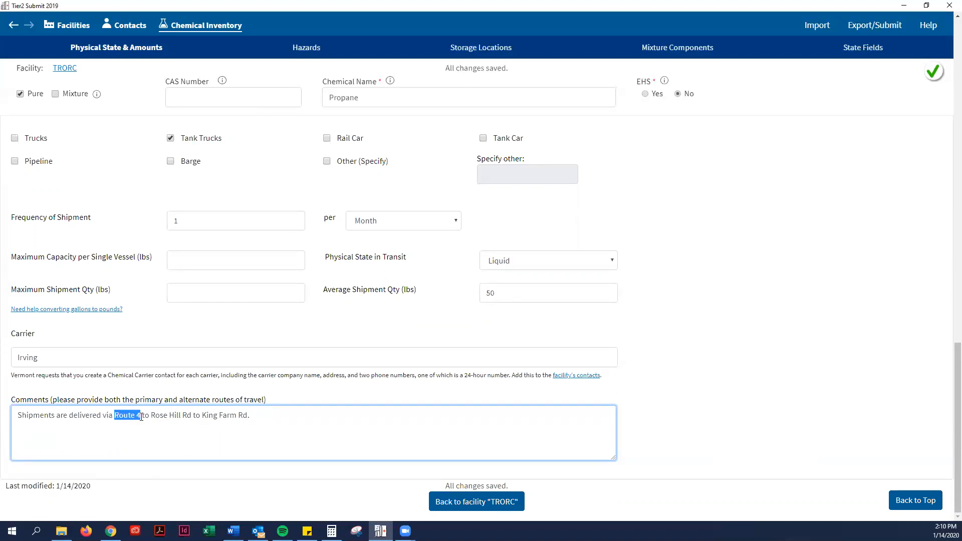
mouse_move(140, 424)
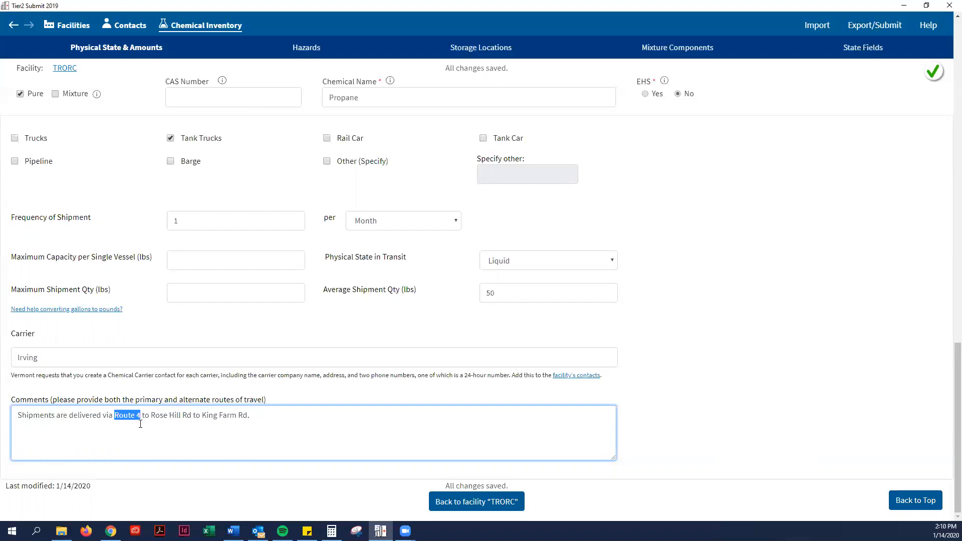
mouse_move(421, 452)
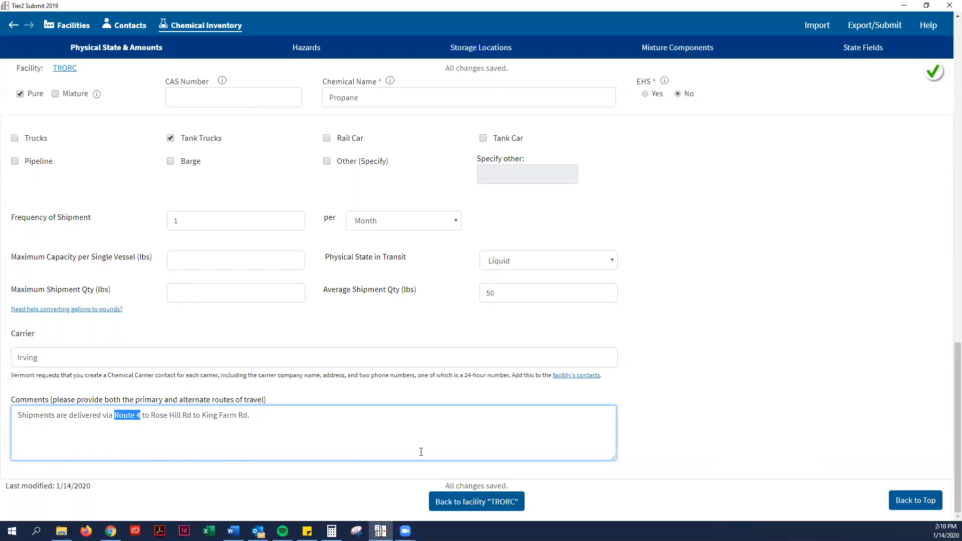
mouse_move(354, 152)
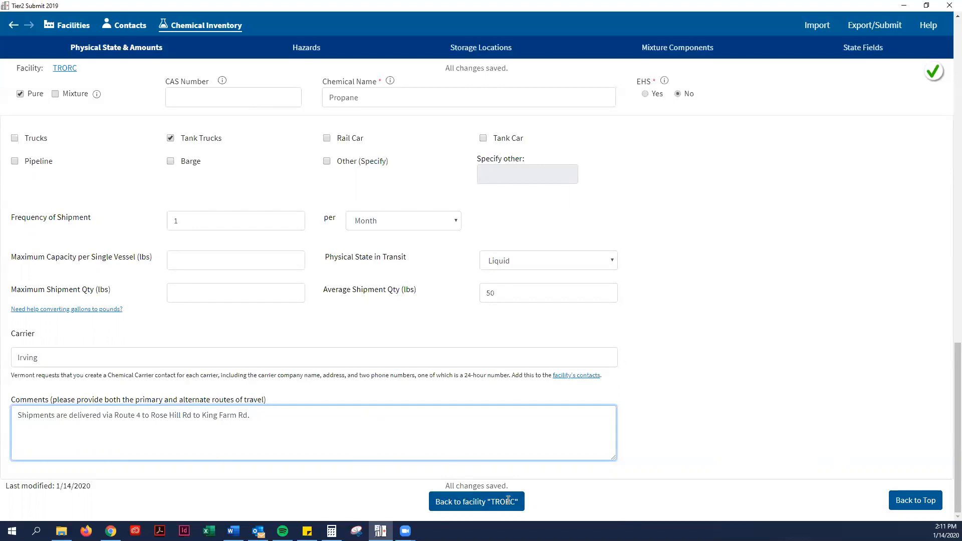
Go back to the TRORC facility record and select LEPC 12 in its State Fields.
left_click(477, 501)
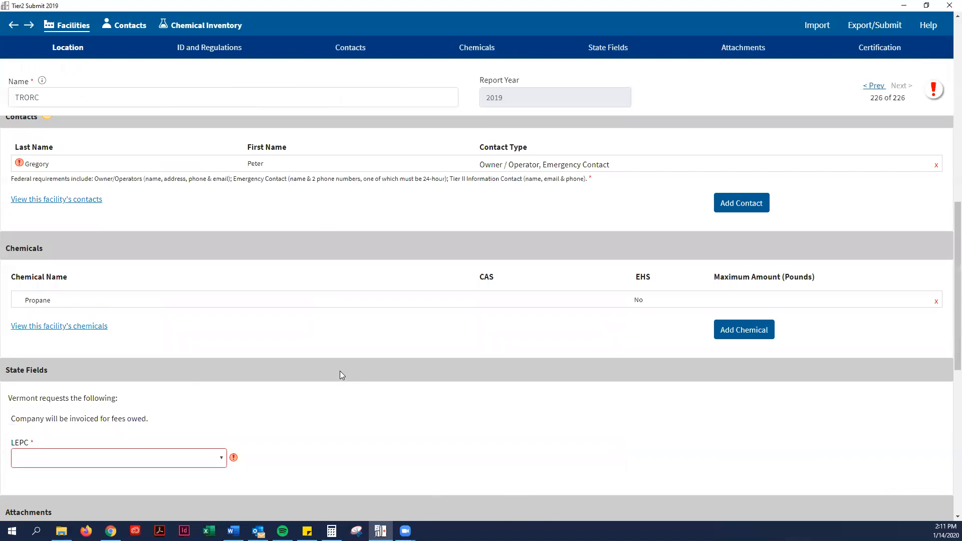
scroll("down", 3)
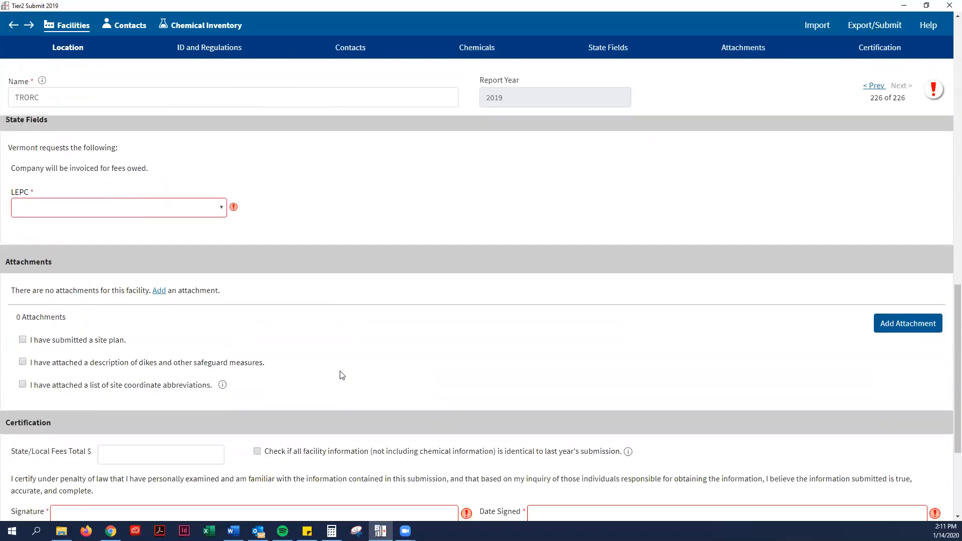
mouse_move(209, 208)
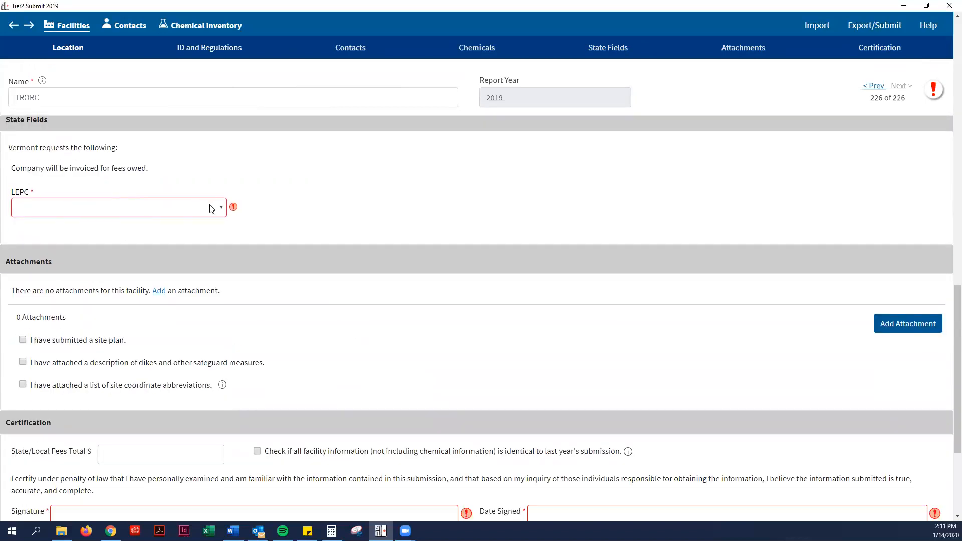
left_click(219, 209)
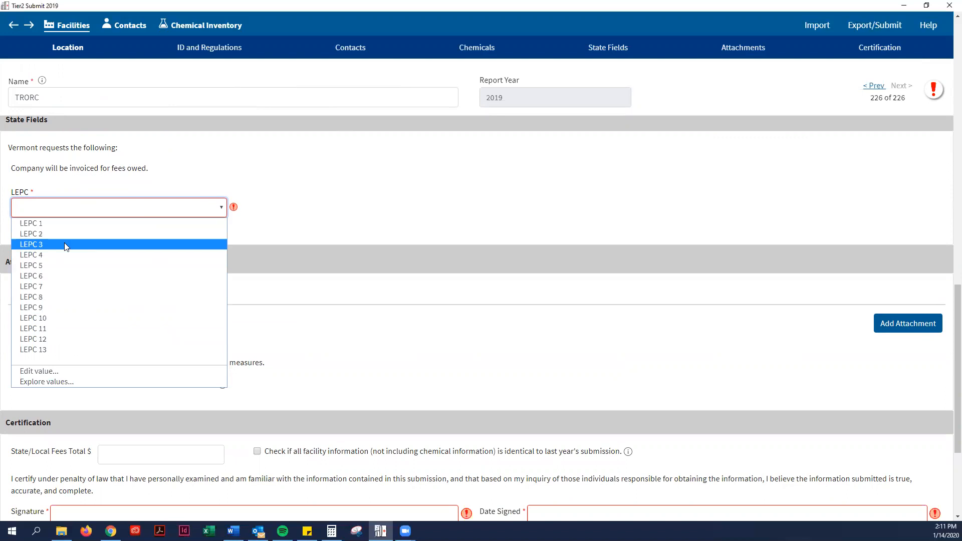
left_click(33, 339)
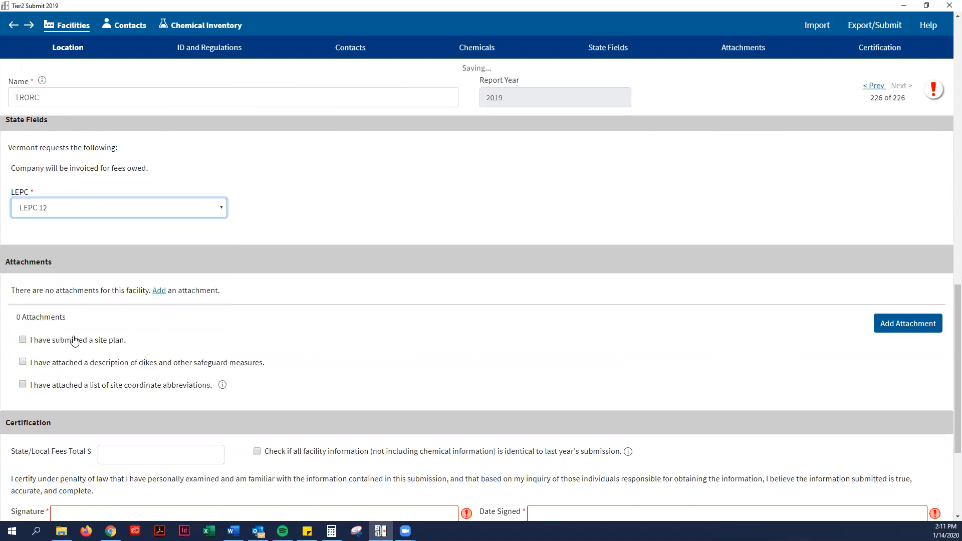
scroll("down", 3)
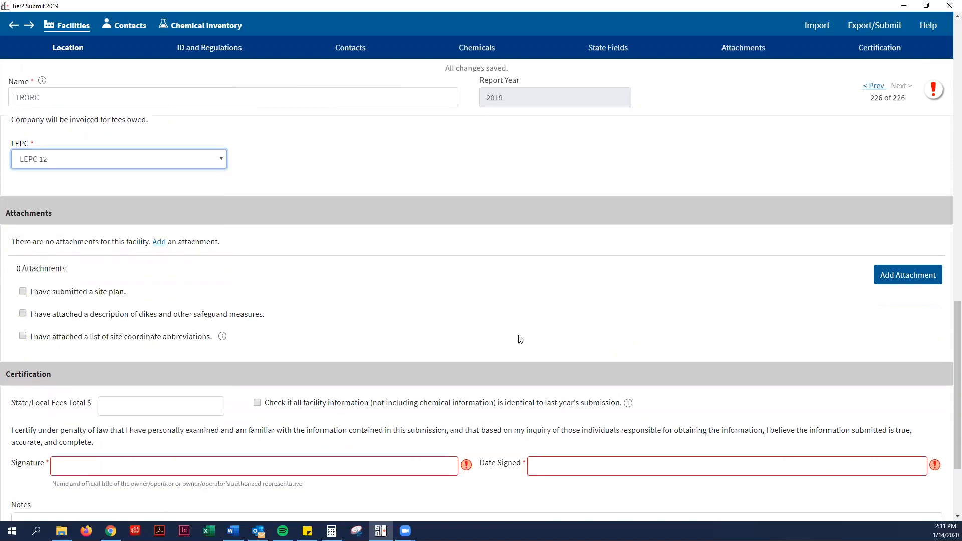
scroll("down", 3)
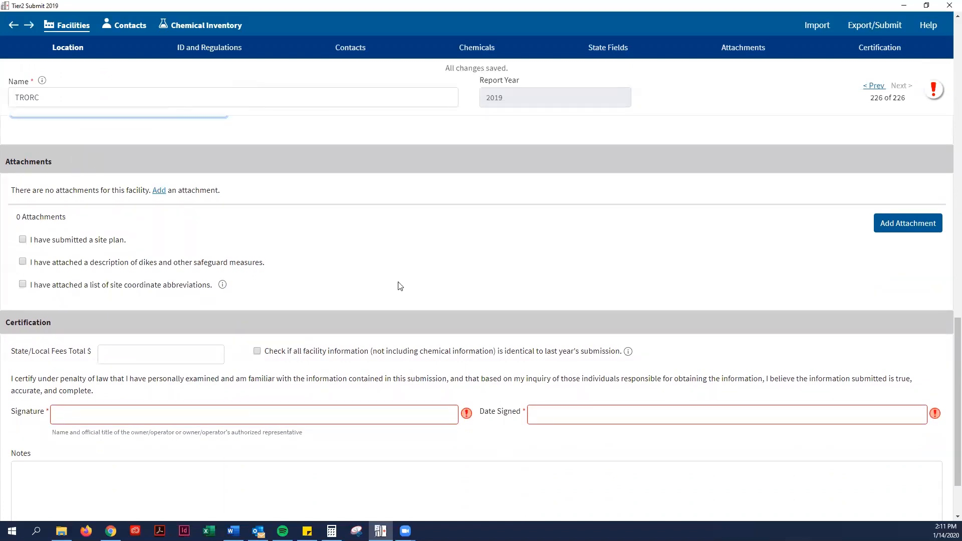
mouse_move(213, 274)
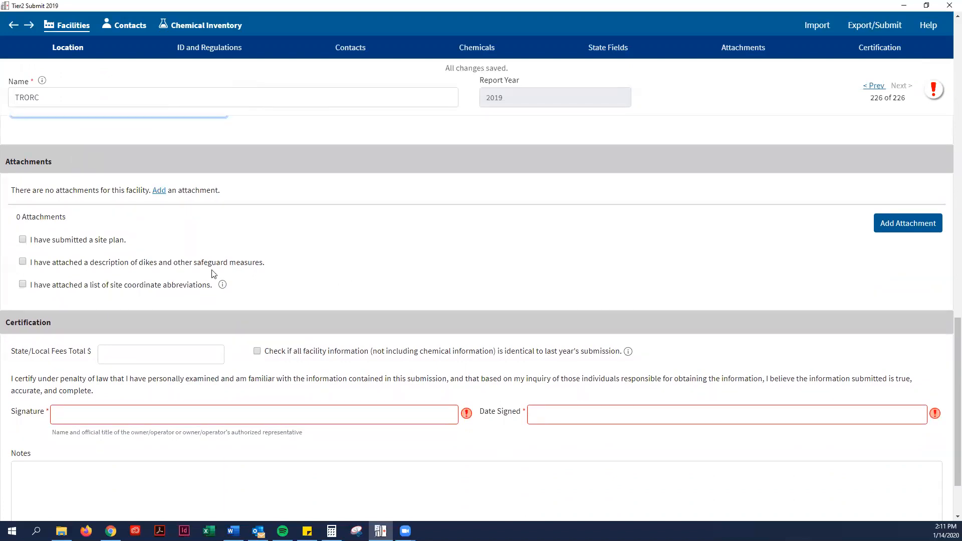
mouse_move(40, 246)
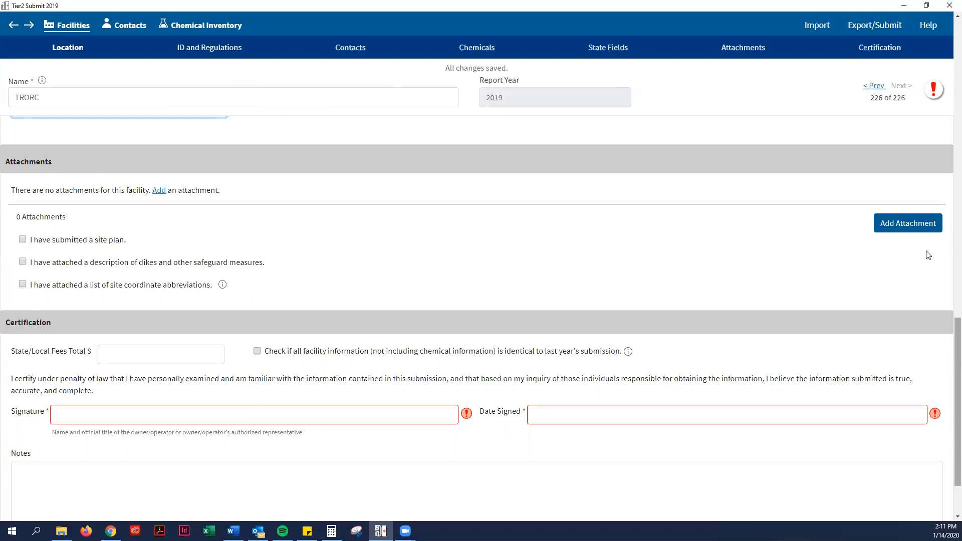
mouse_move(260, 301)
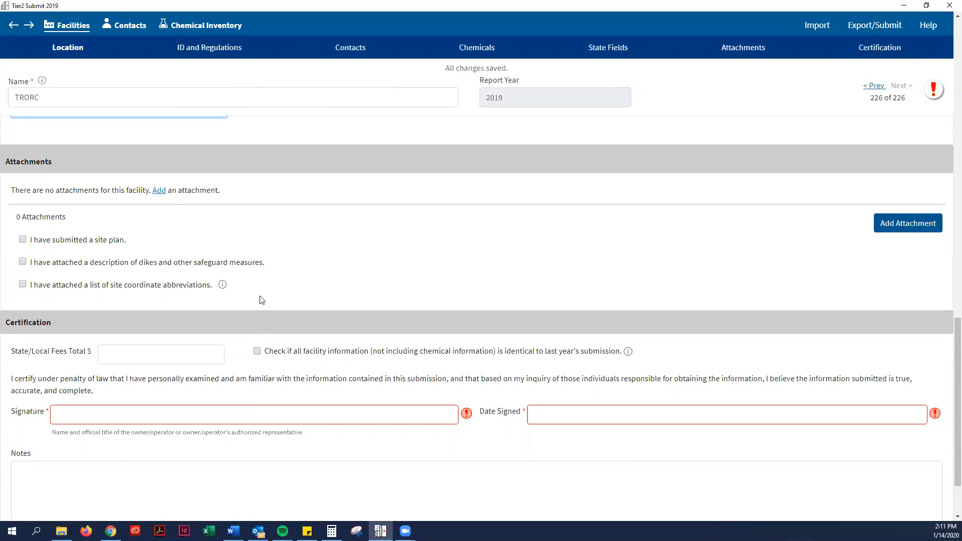
mouse_move(205, 267)
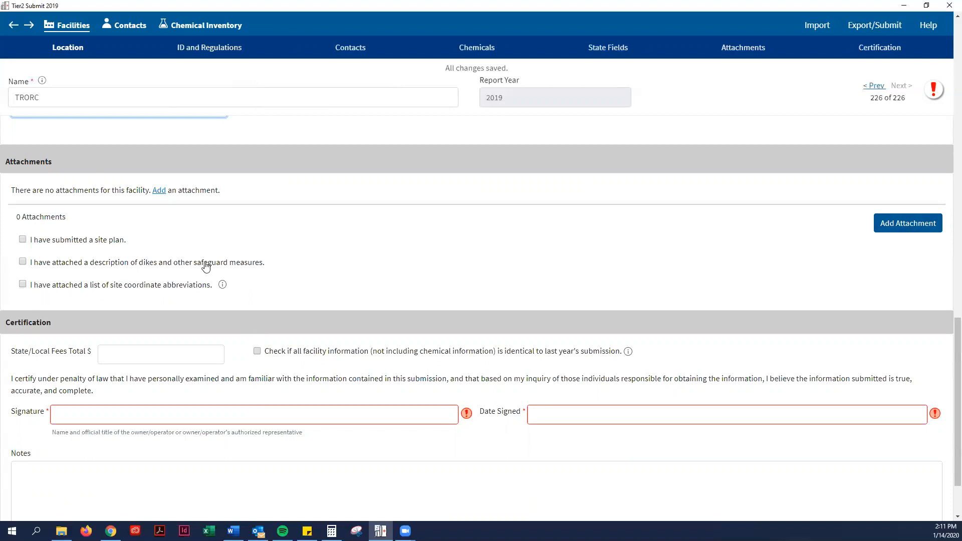
mouse_move(313, 259)
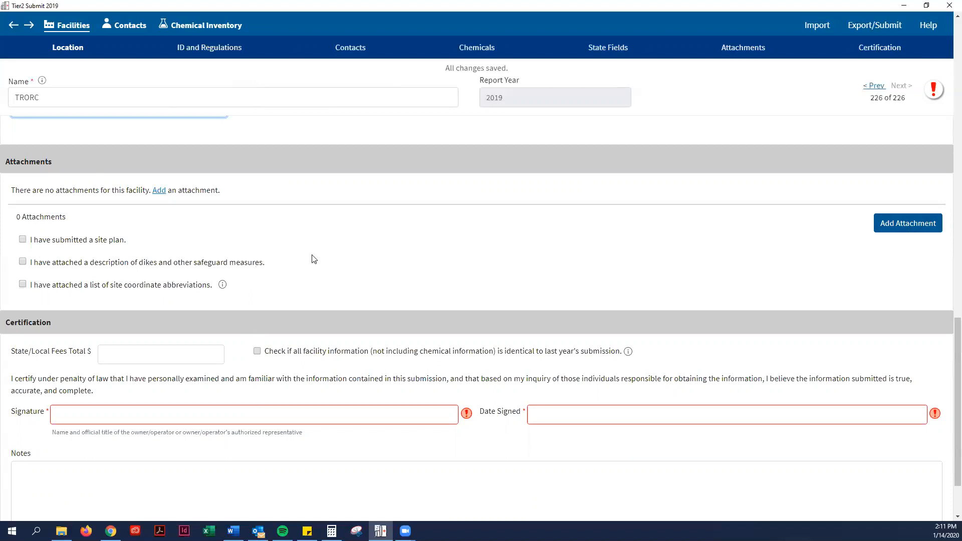
mouse_move(270, 249)
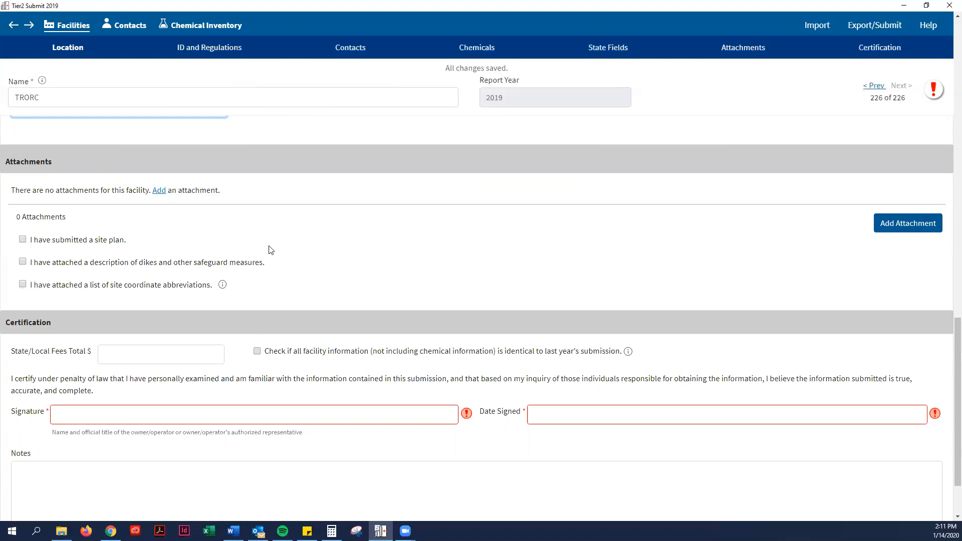
mouse_move(256, 242)
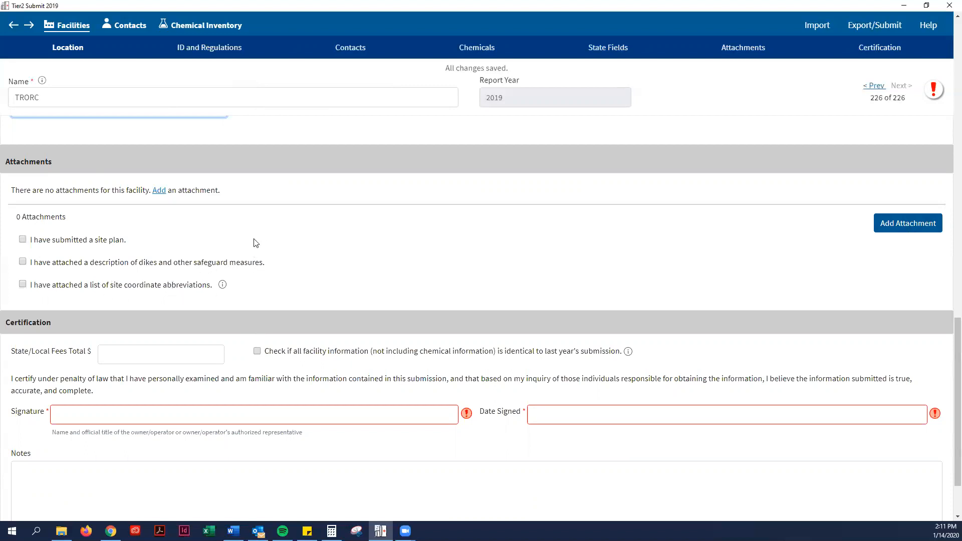
Enter state/local fees of 0, sign as 'Vic', and set Date Signed to 1/14/2020.
scroll("down", 3)
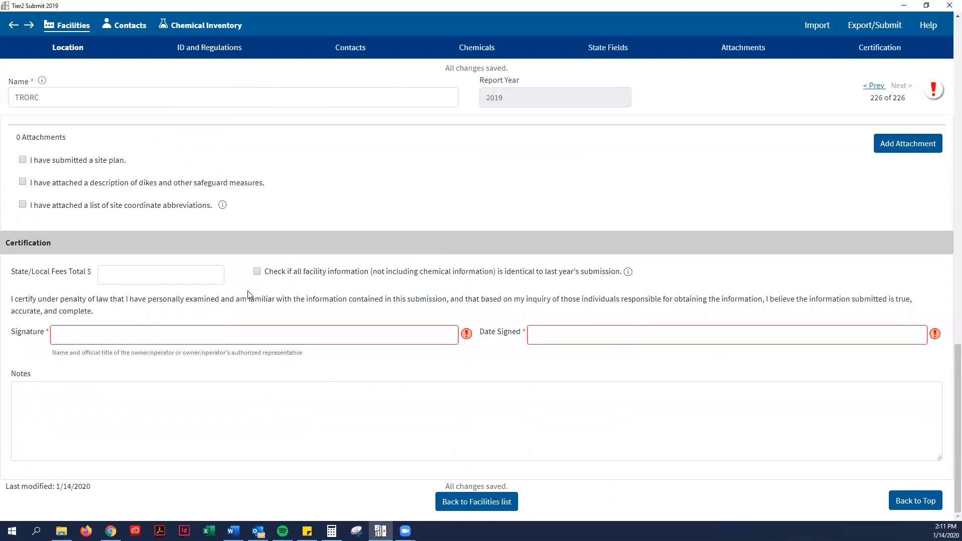
left_click(161, 275)
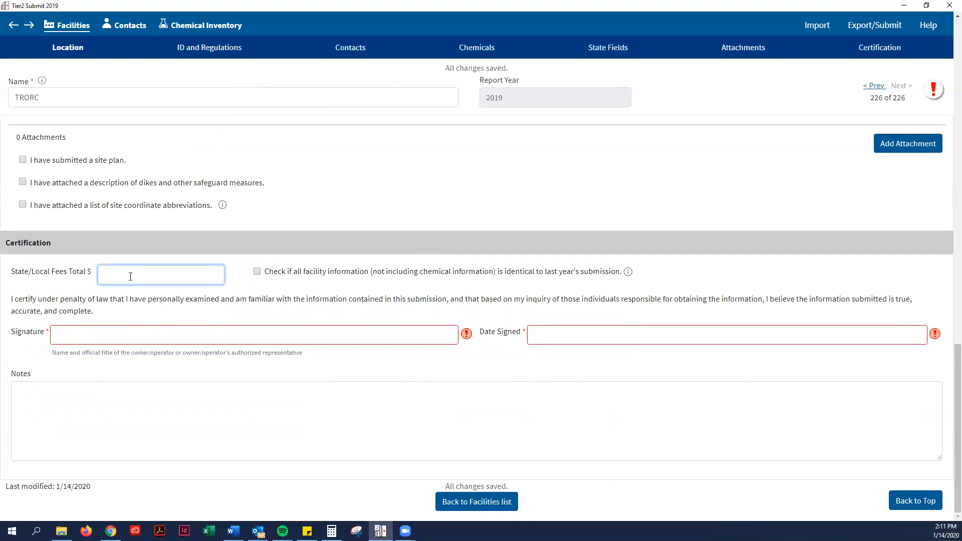
type("0.00")
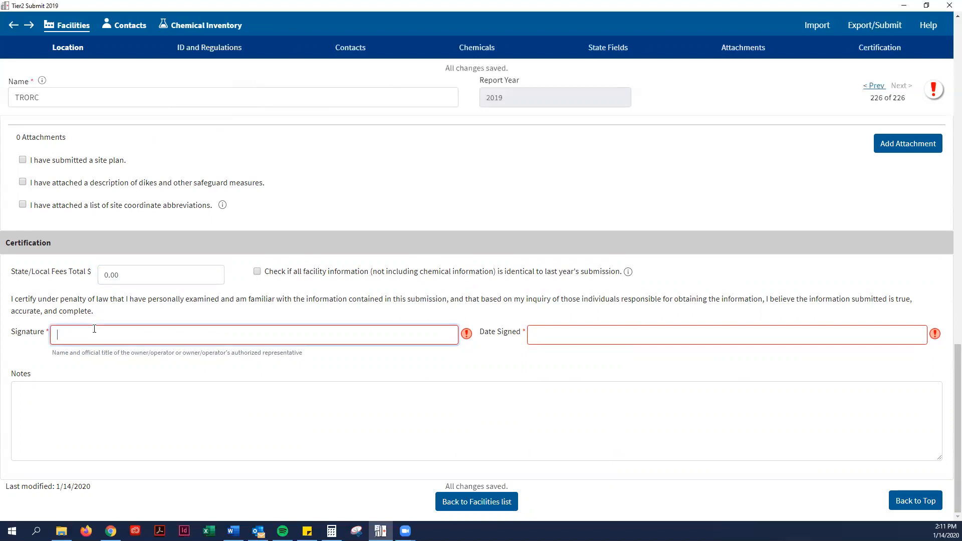
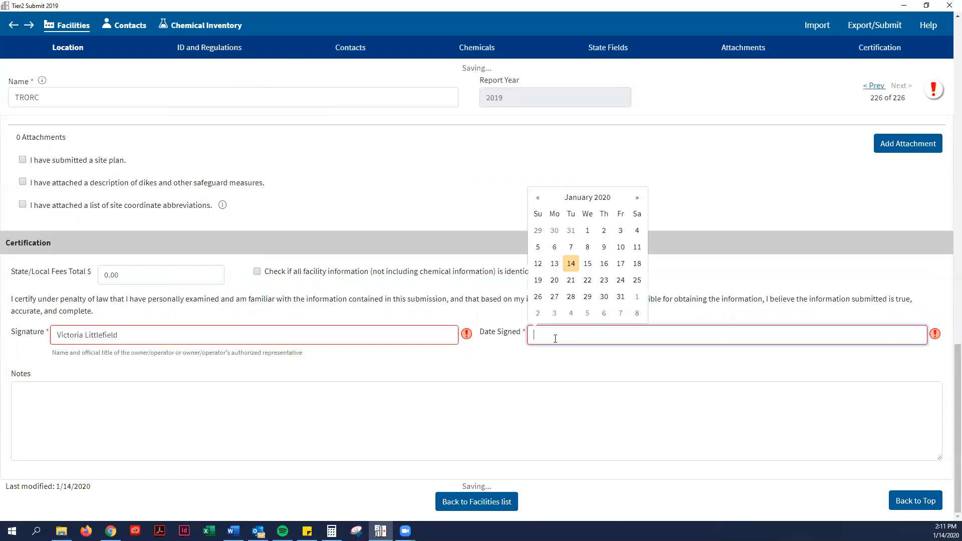
left_click(571, 263)
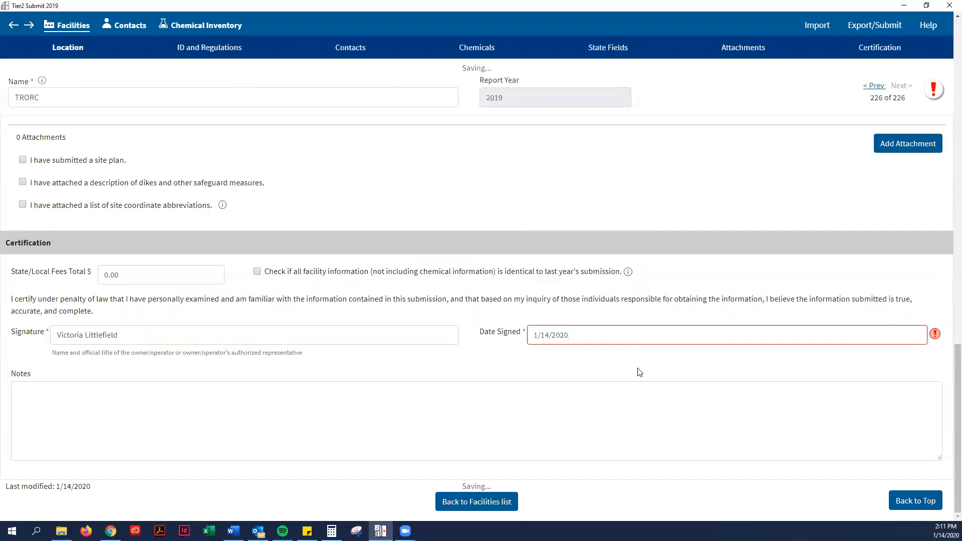
scroll("up", 3)
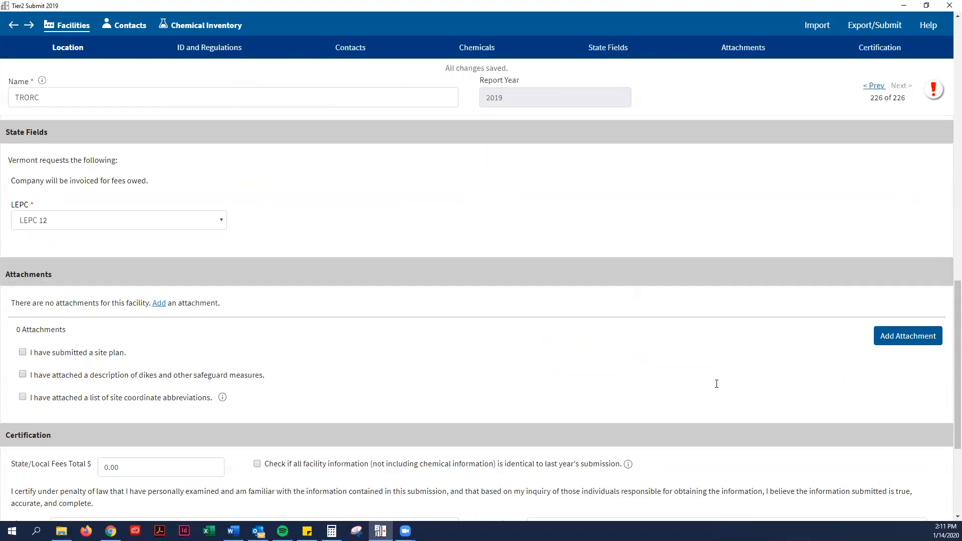
scroll("up", 3)
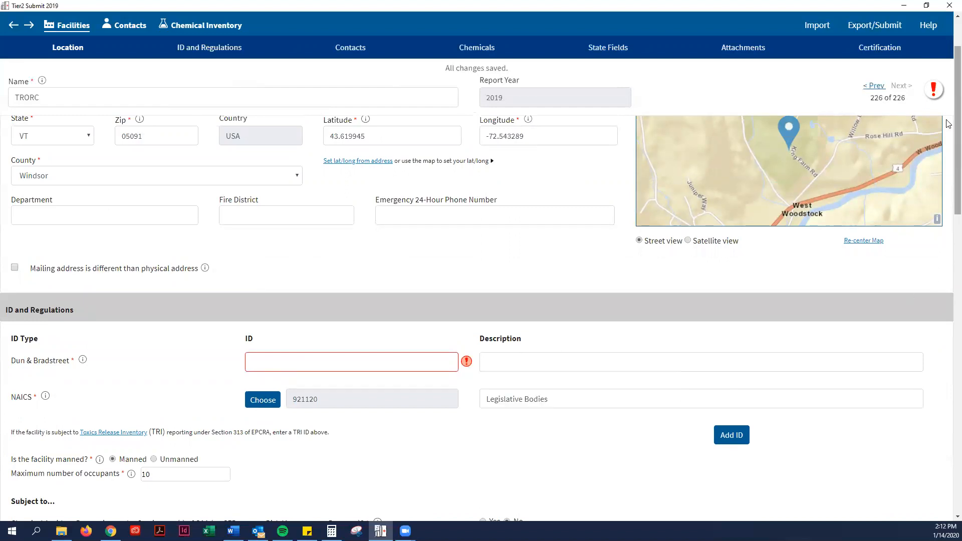
mouse_move(934, 88)
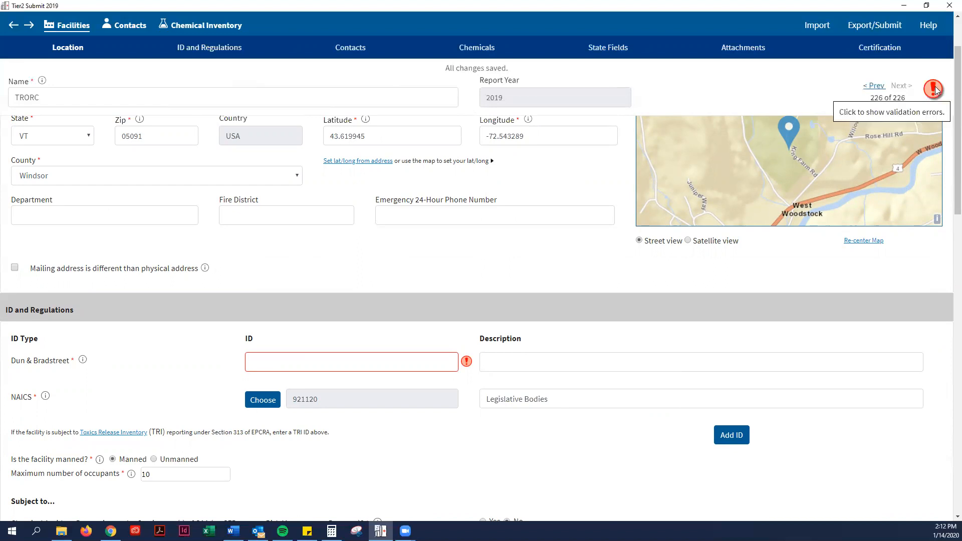
left_click(935, 89)
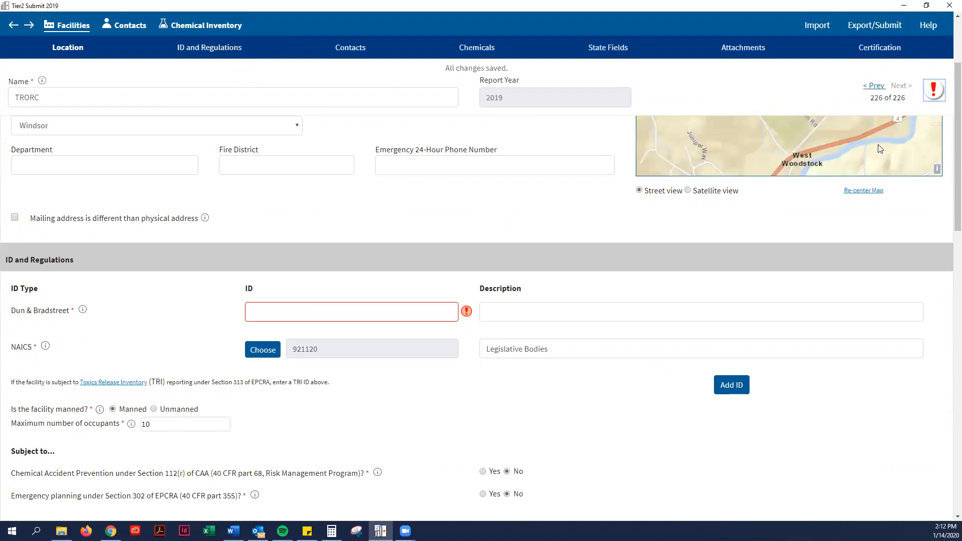
left_click(933, 90)
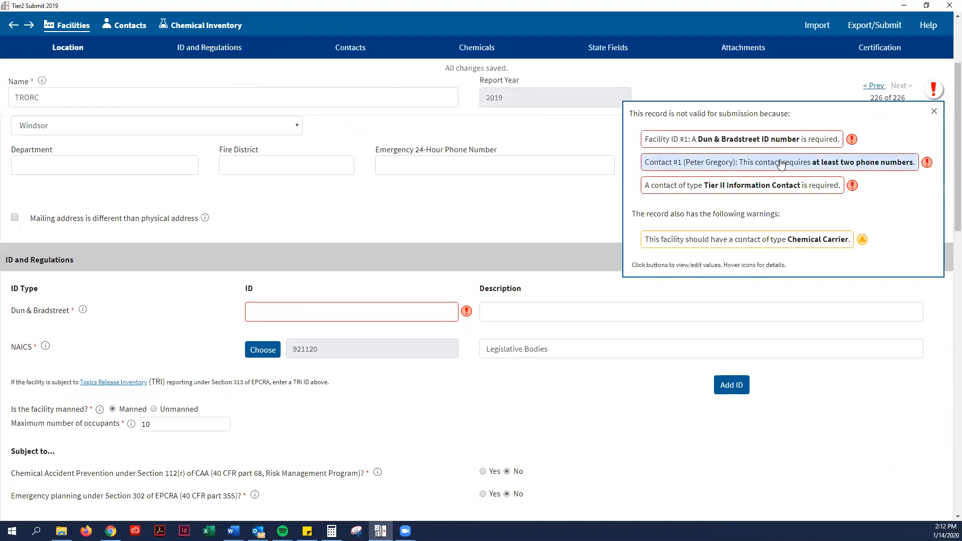
mouse_move(829, 163)
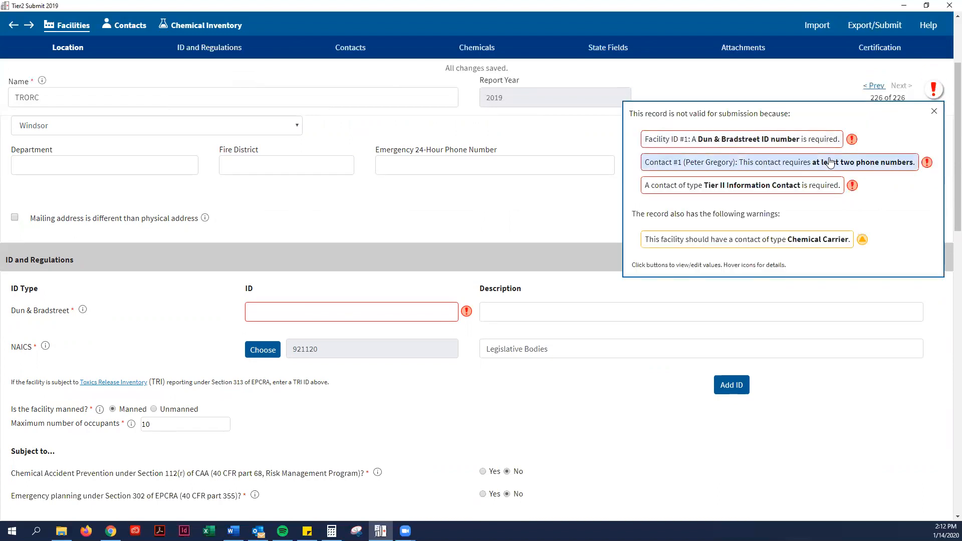
mouse_move(728, 228)
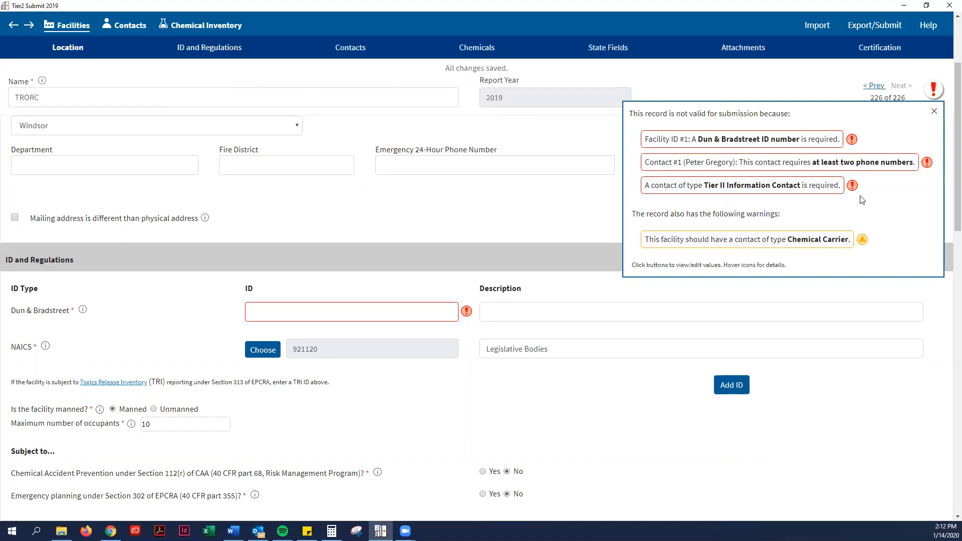
mouse_move(939, 160)
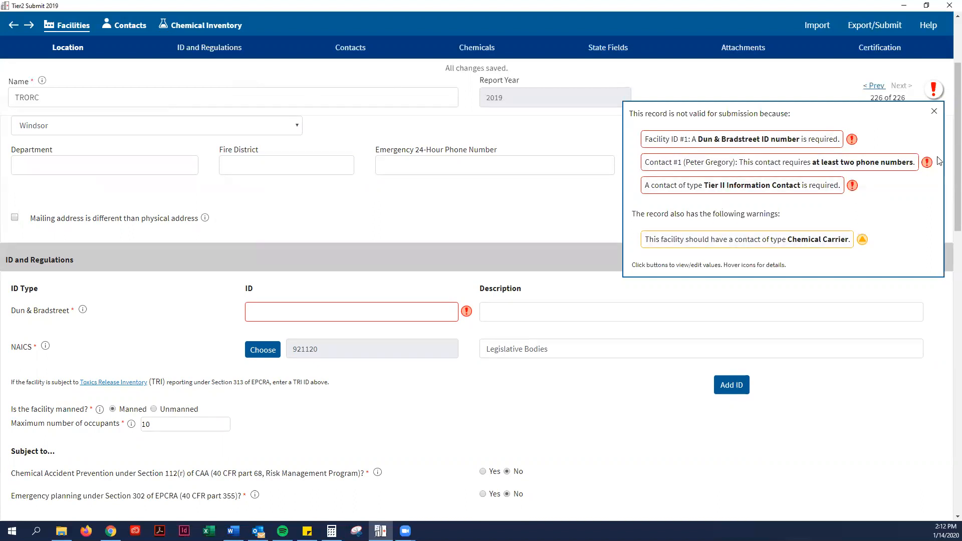
mouse_move(866, 210)
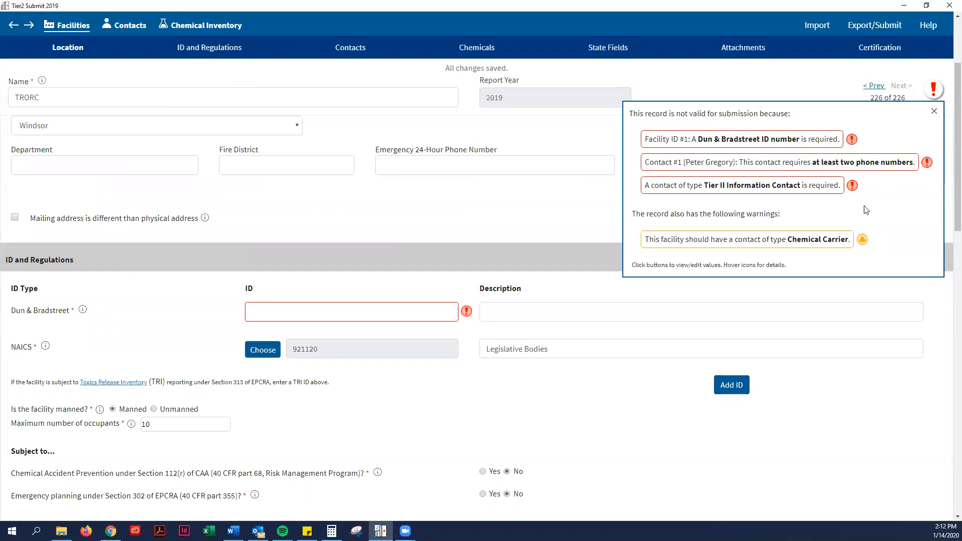
mouse_move(817, 118)
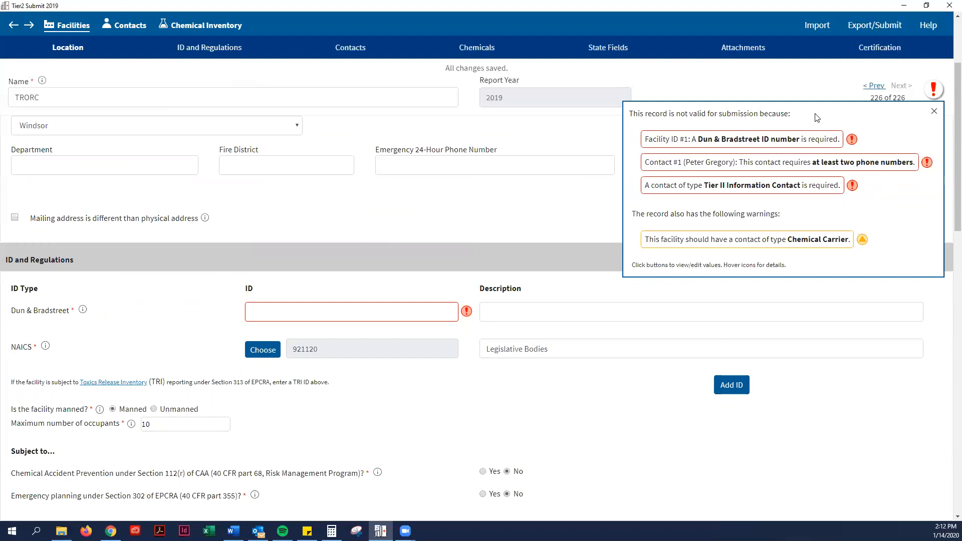
mouse_move(852, 139)
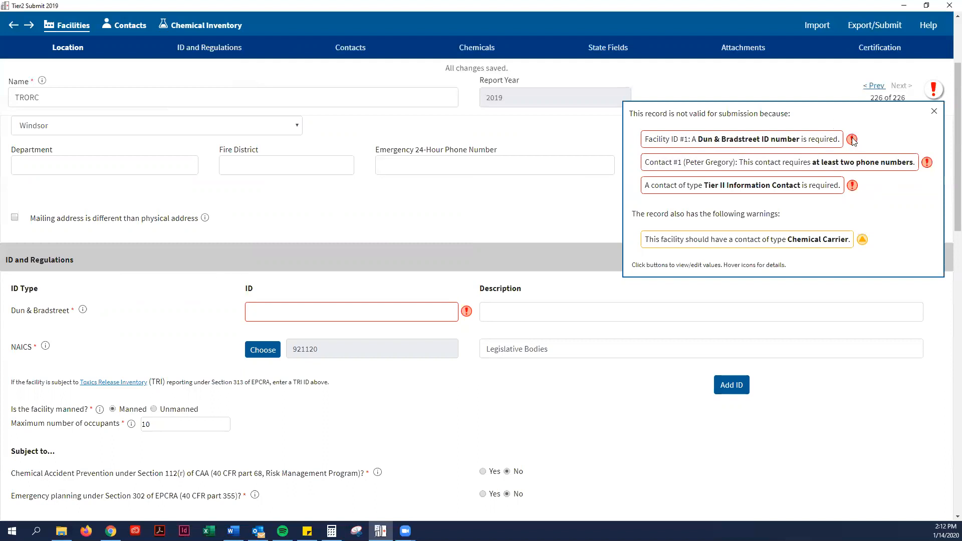
mouse_move(932, 99)
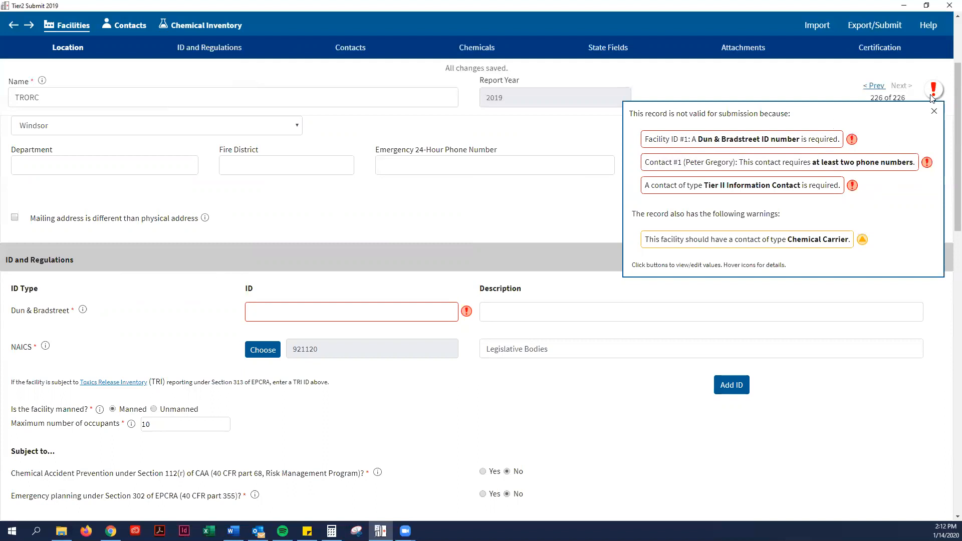
Close the validation list and scroll through contacts, chemicals and State Fields to Attachments.
left_click(934, 111)
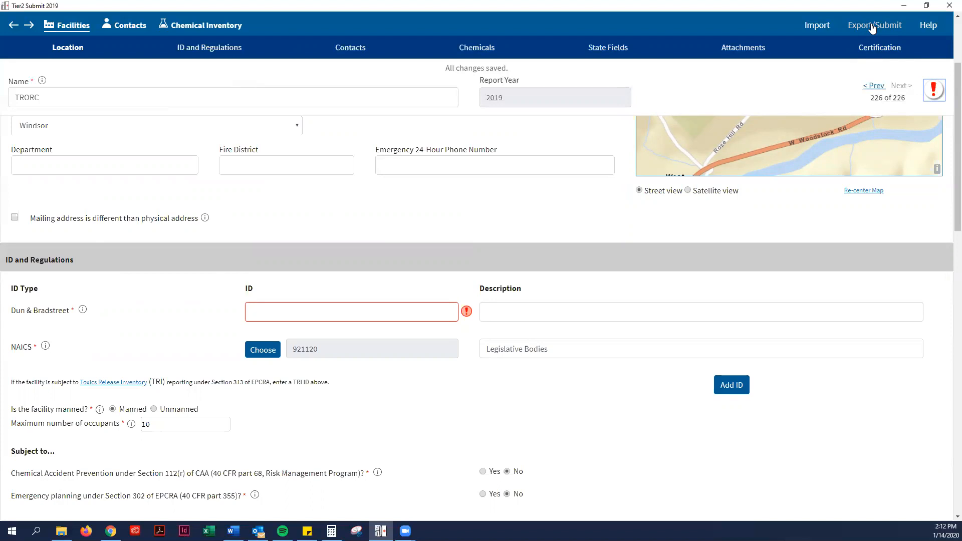
mouse_move(554, 244)
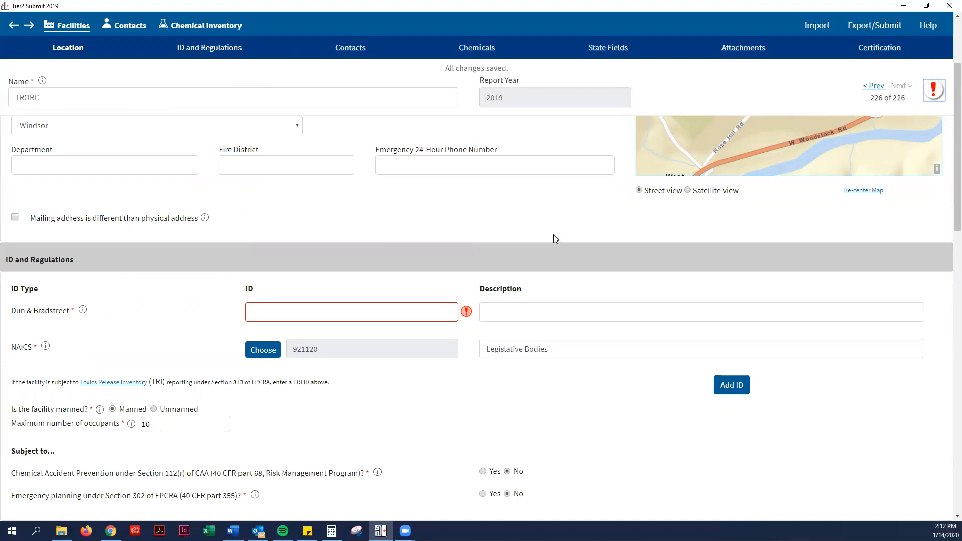
mouse_move(222, 191)
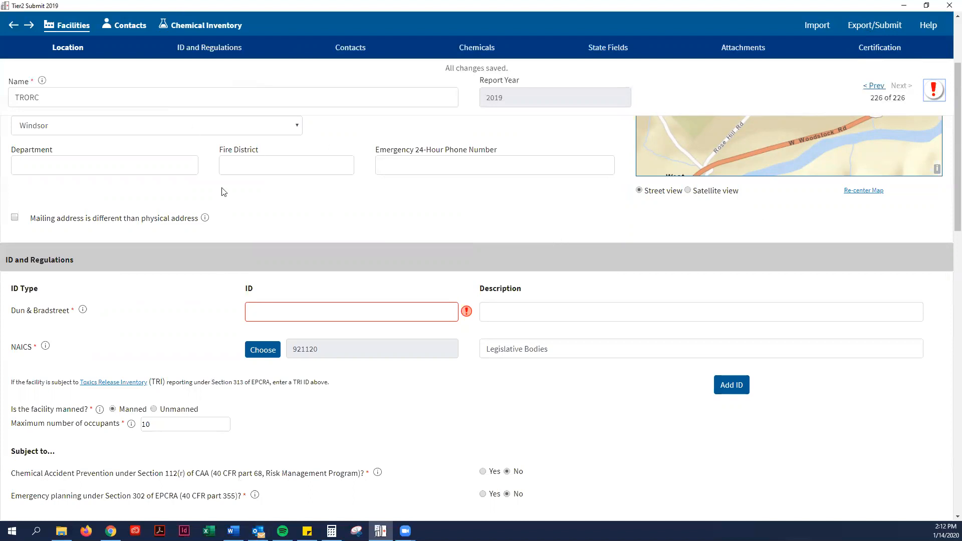
scroll("down", 3)
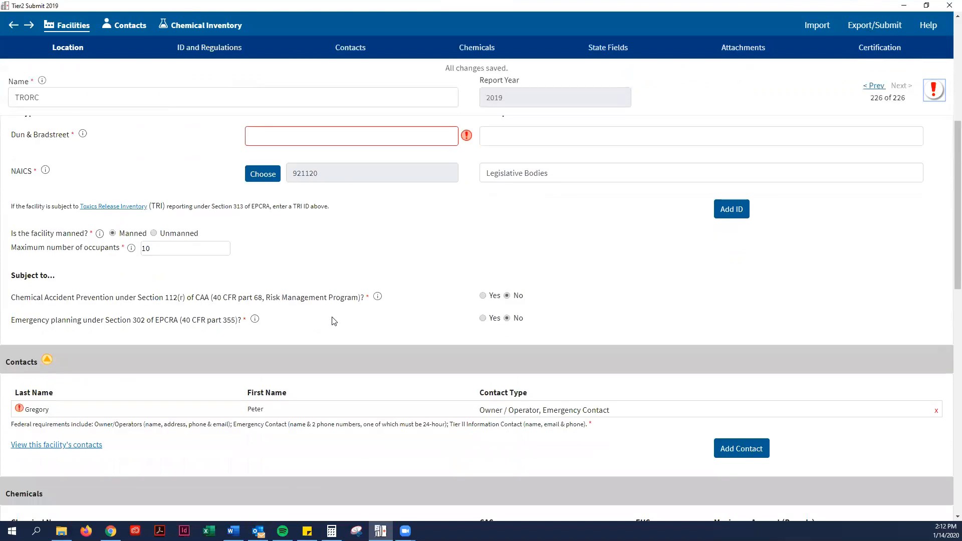
scroll("down", 3)
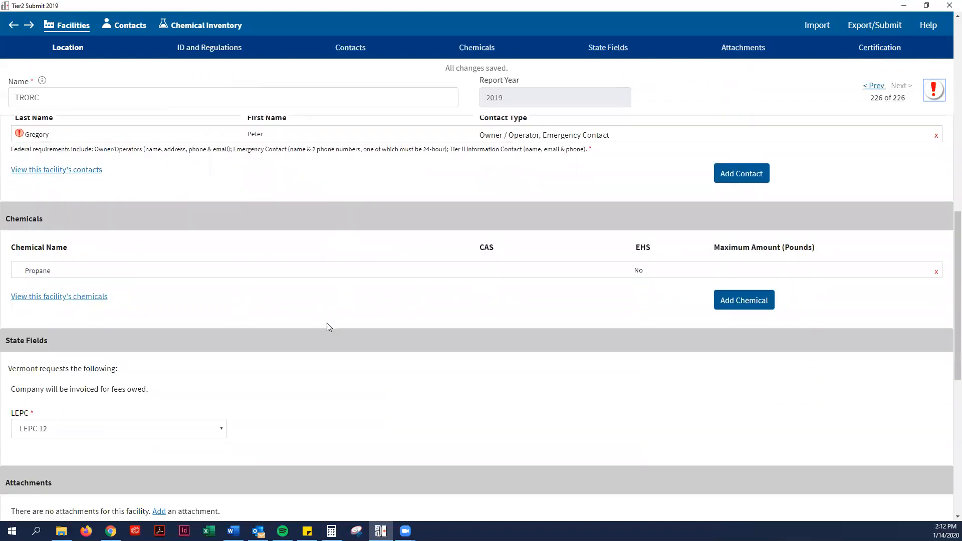
scroll("down", 3)
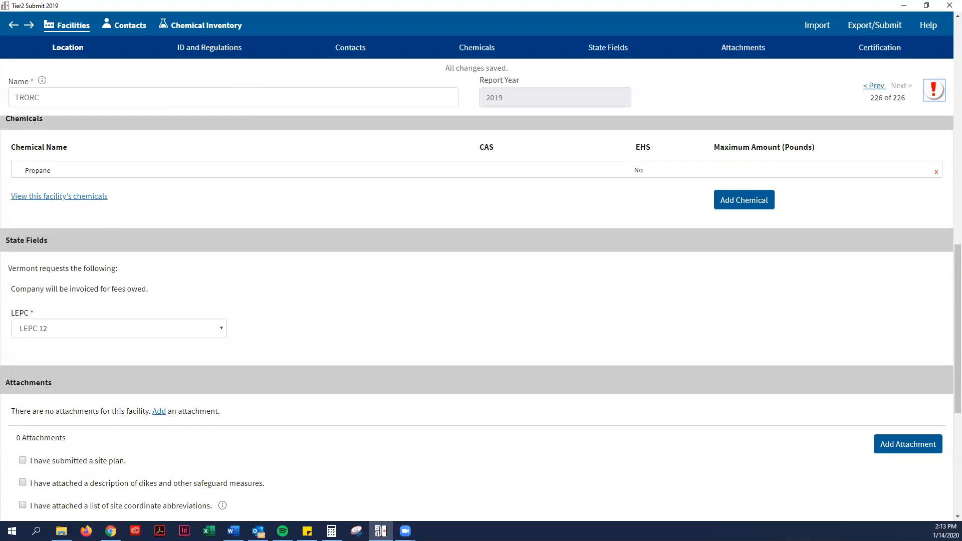
mouse_move(489, 60)
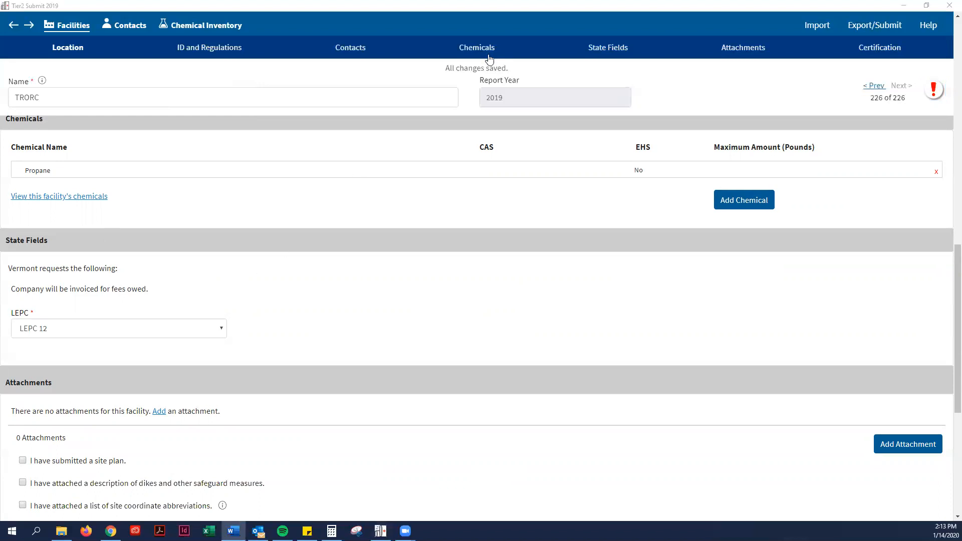
mouse_move(490, 105)
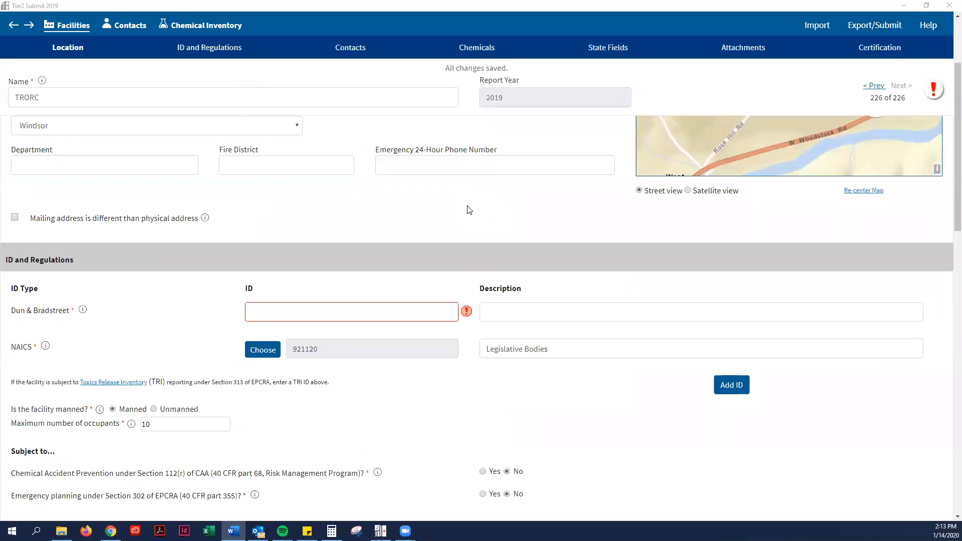
scroll("up", 3)
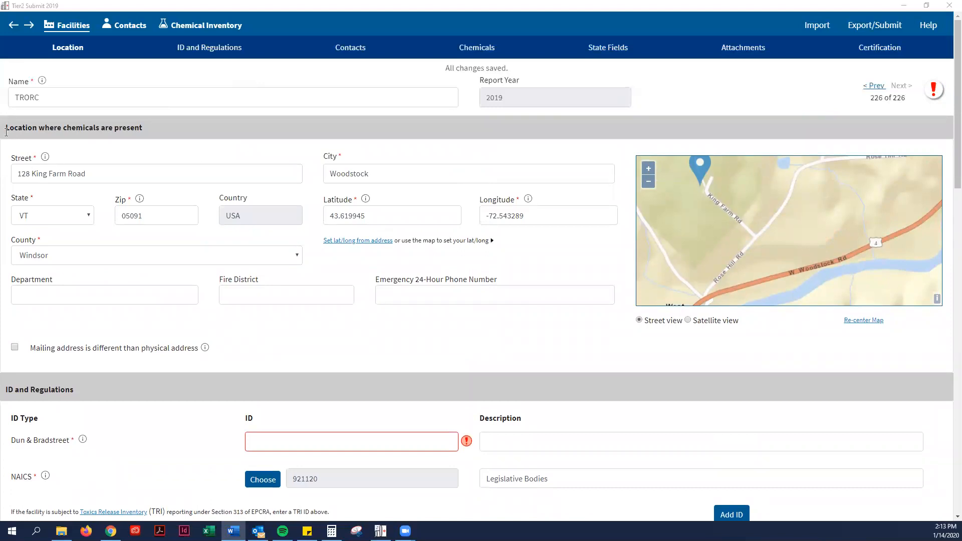
mouse_move(430, 59)
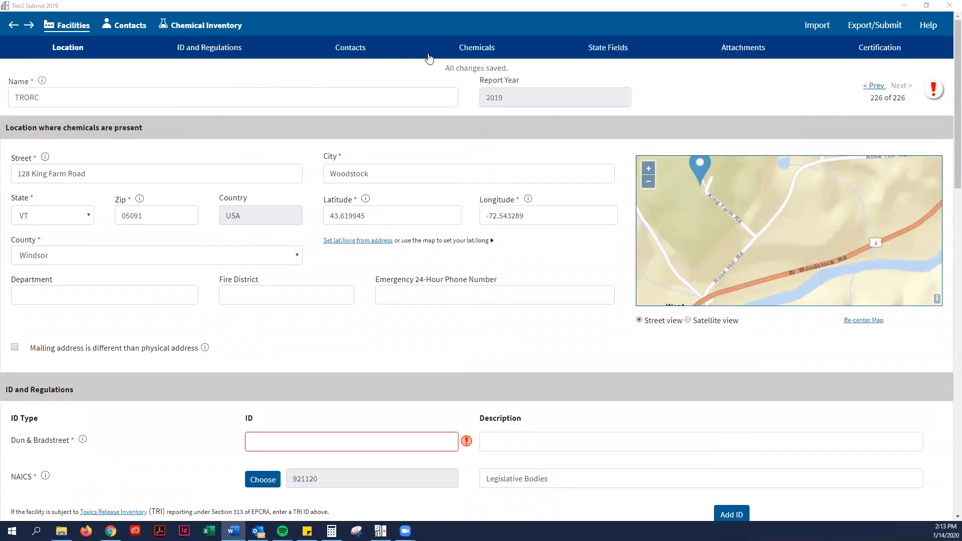
mouse_move(209, 423)
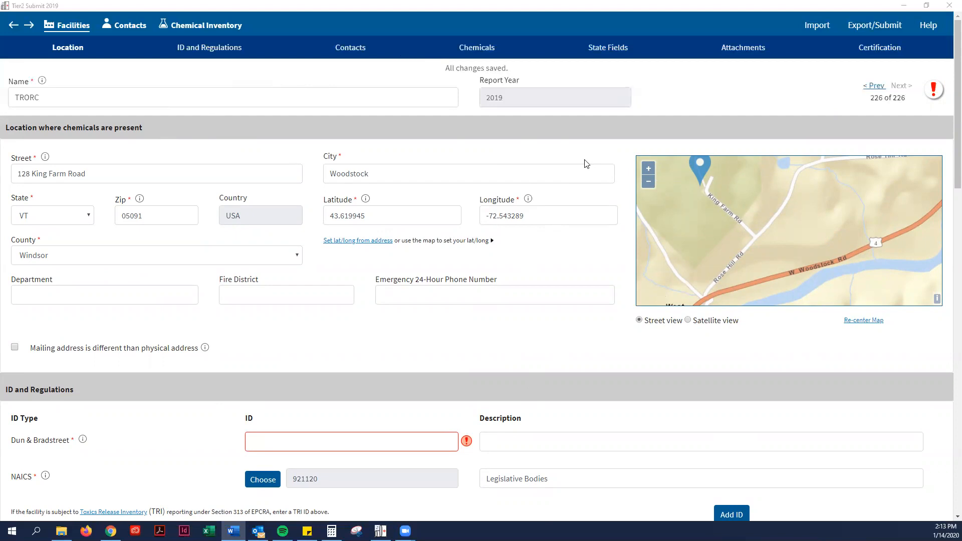
mouse_move(330, 148)
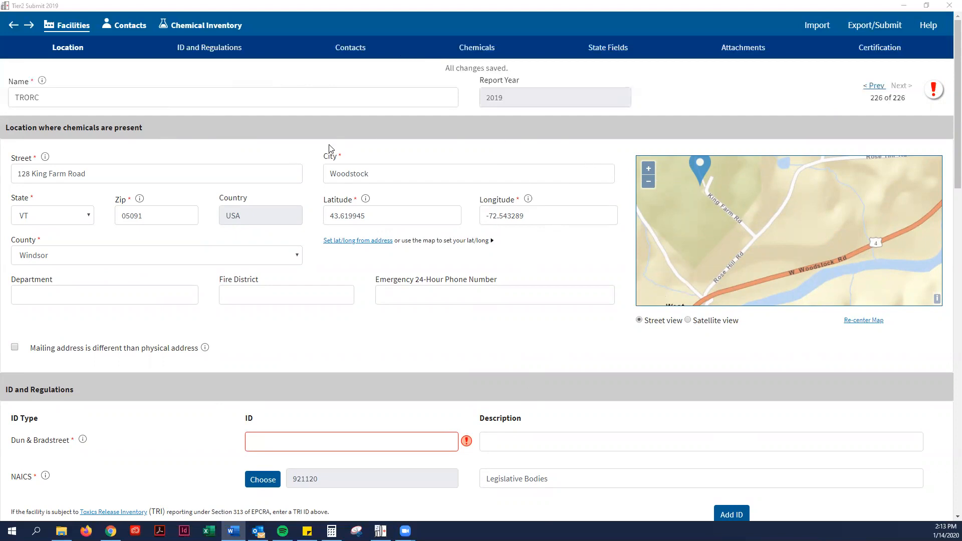
mouse_move(768, 108)
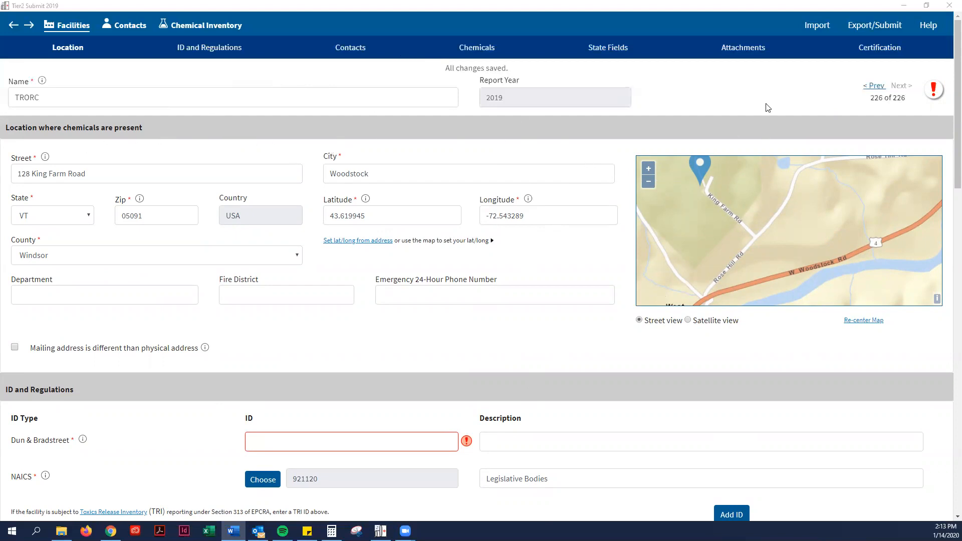
mouse_move(932, 90)
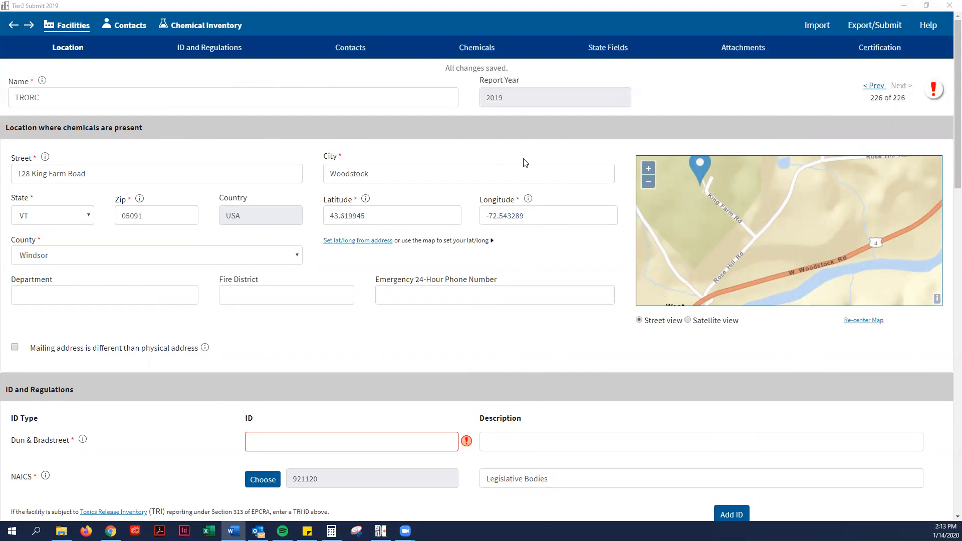
mouse_move(499, 139)
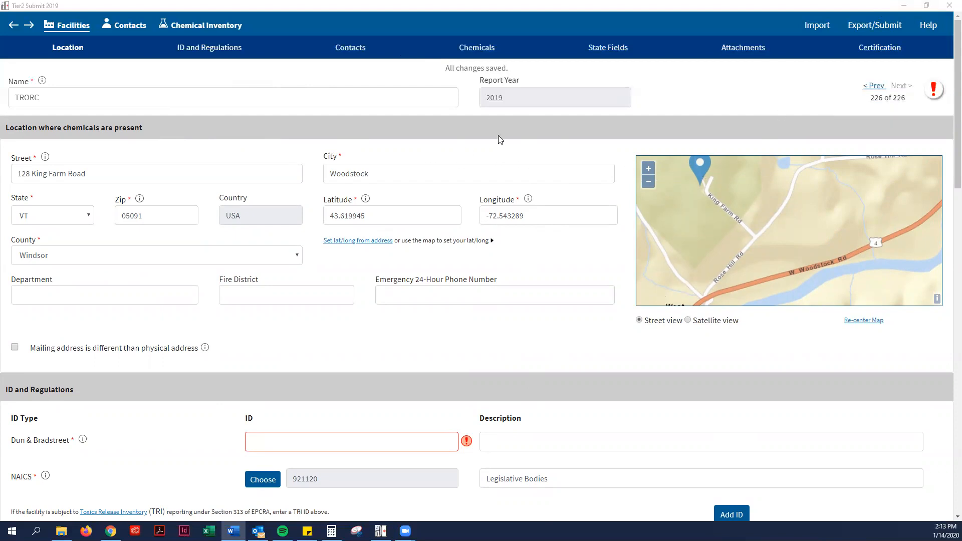
mouse_move(467, 70)
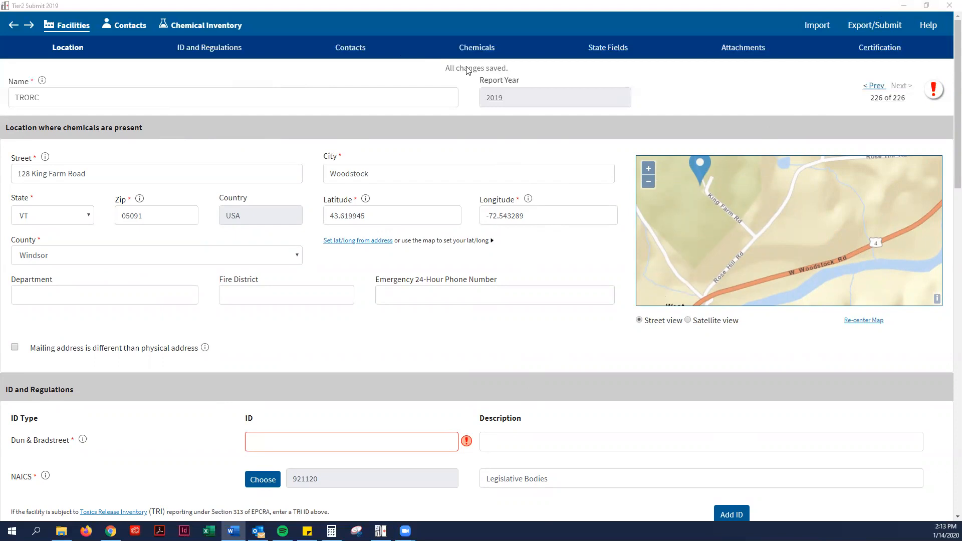